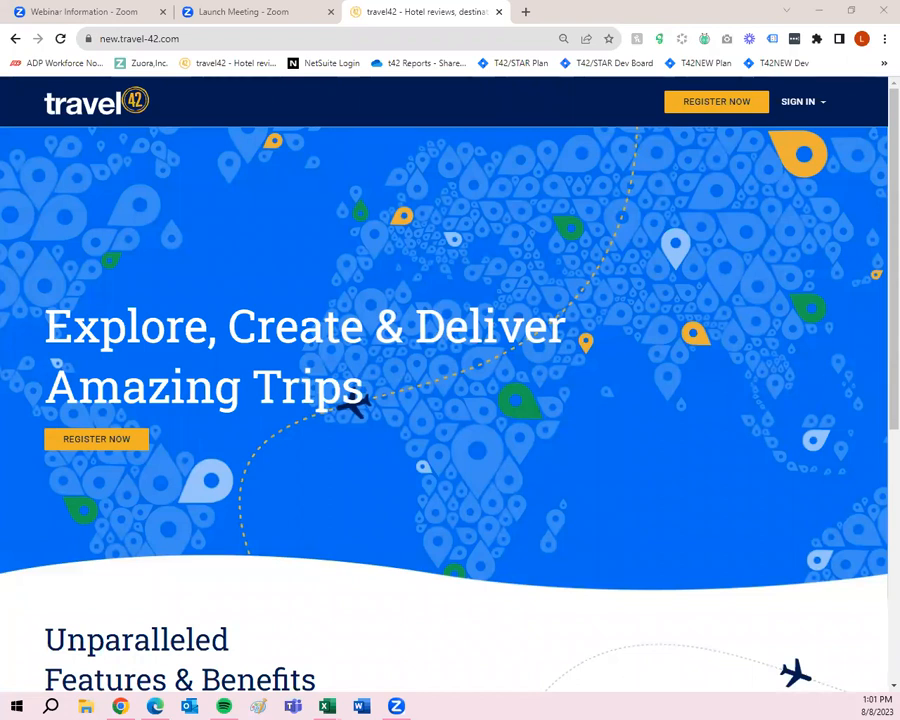
{"action": "mouse_move", "coordinate": [547, 408]}
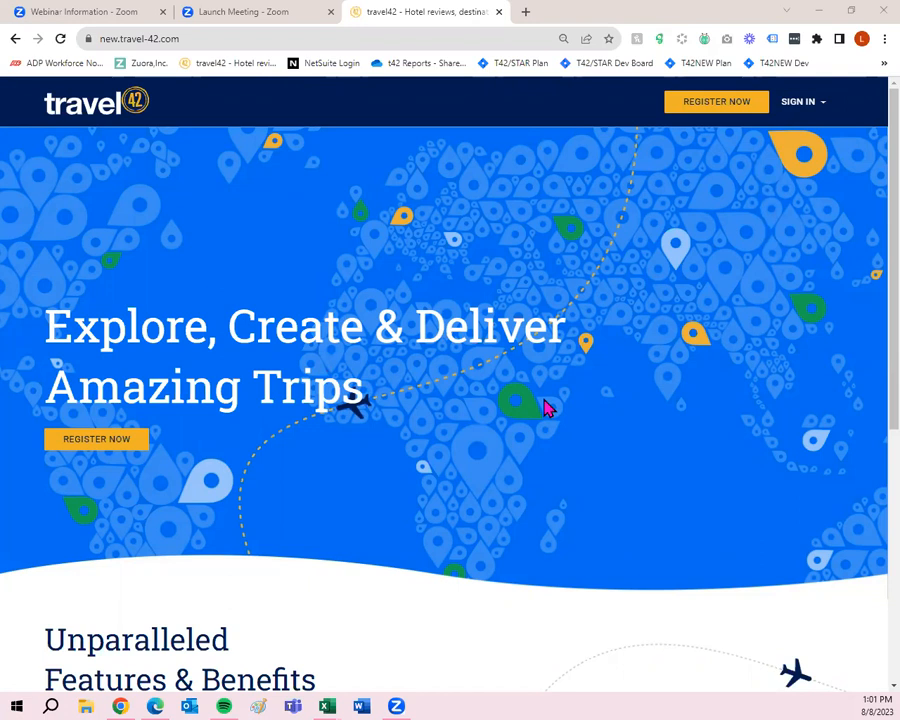
{"action": "mouse_move", "coordinate": [793, 336]}
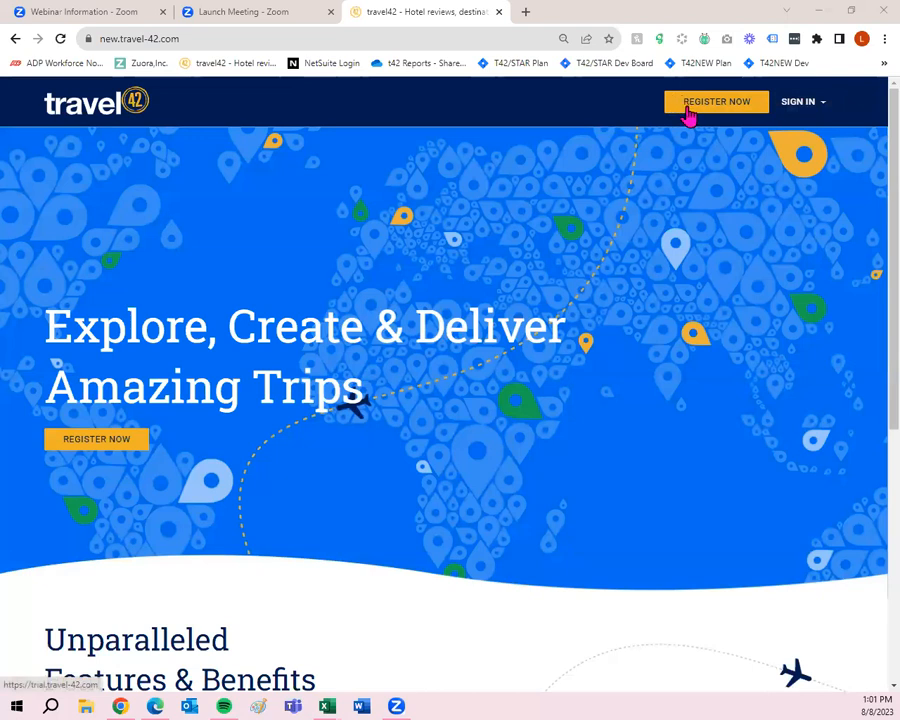
{"action": "mouse_move", "coordinate": [693, 115]}
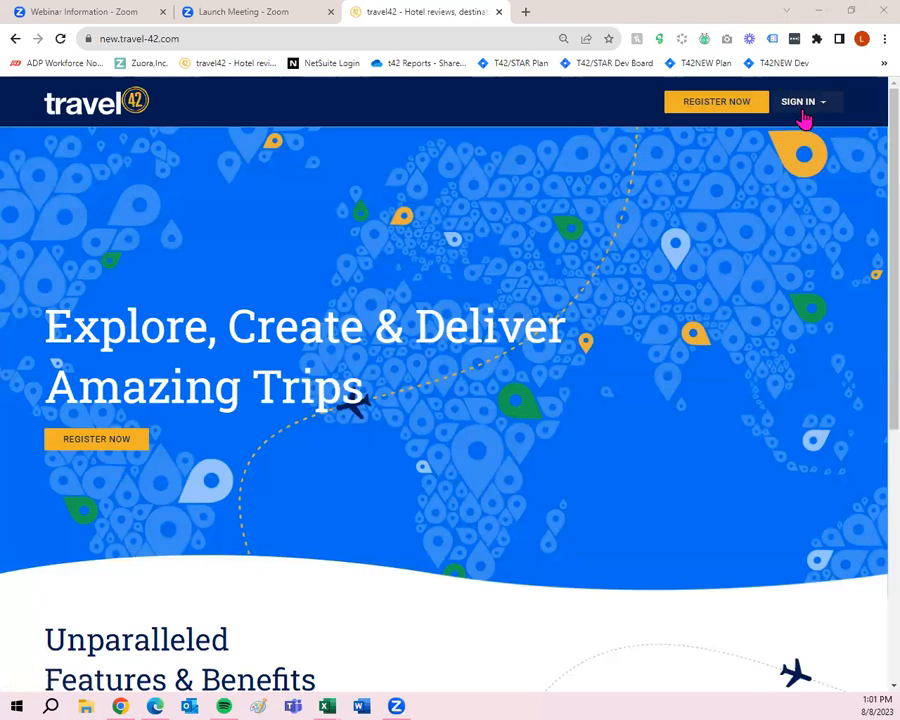
Step: Sign in to the agent account to reach the dashboard listing Jamaica and GTM 2023 plans
{"action": "left_click", "coordinate": [802, 102]}
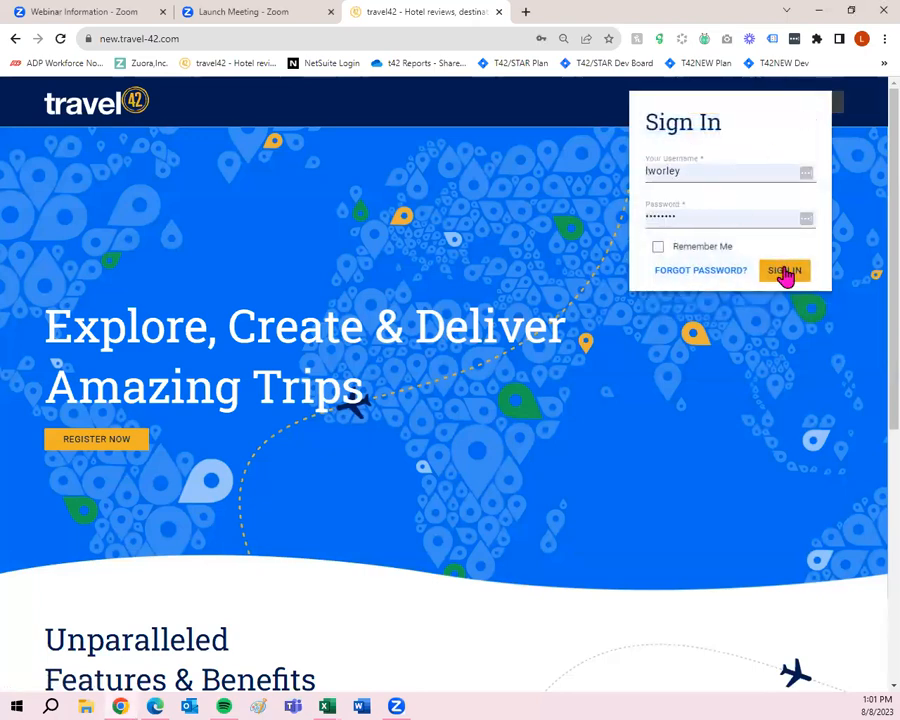
{"action": "left_click", "coordinate": [785, 270]}
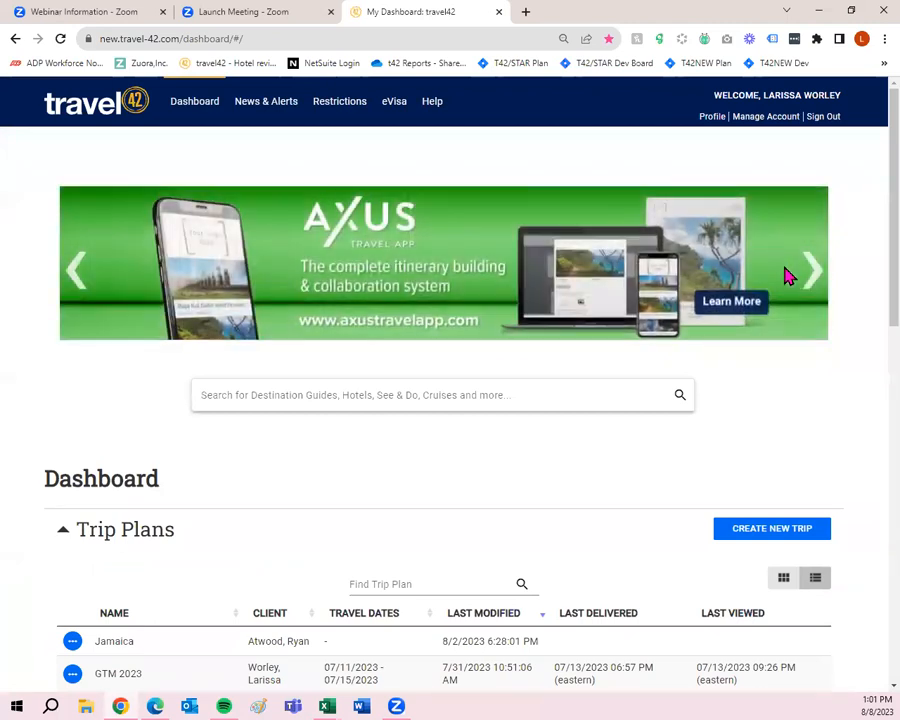
{"action": "mouse_move", "coordinate": [782, 281]}
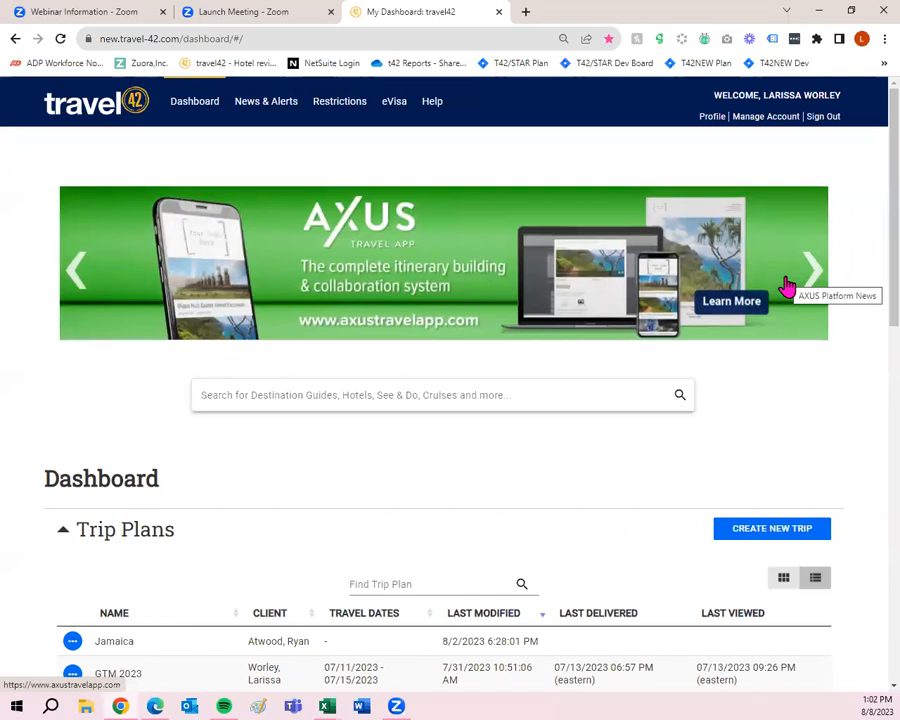
{"action": "mouse_move", "coordinate": [718, 438]}
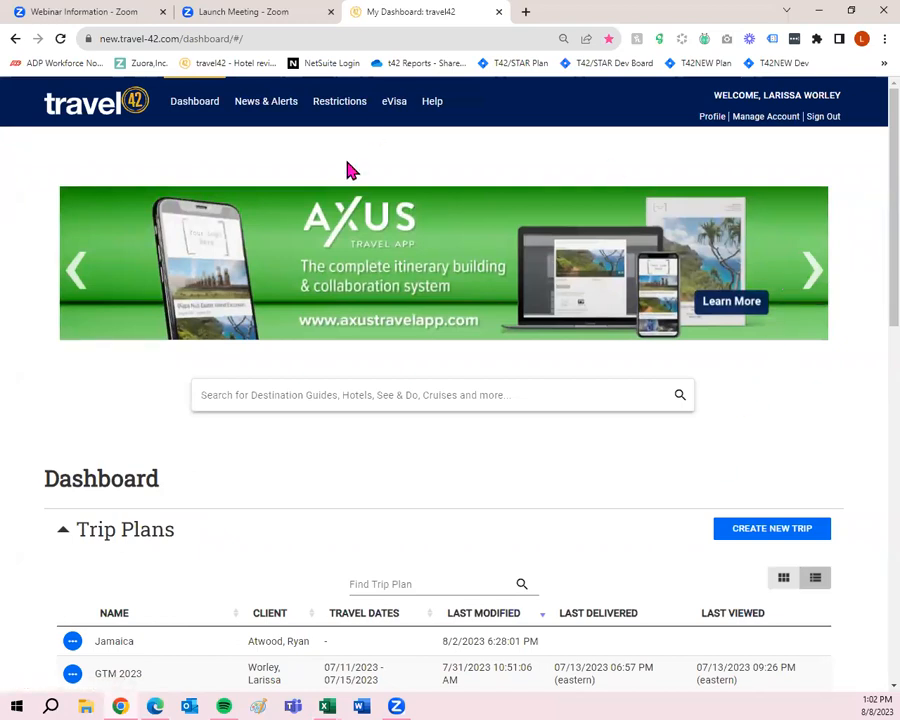
{"action": "mouse_move", "coordinate": [220, 150]}
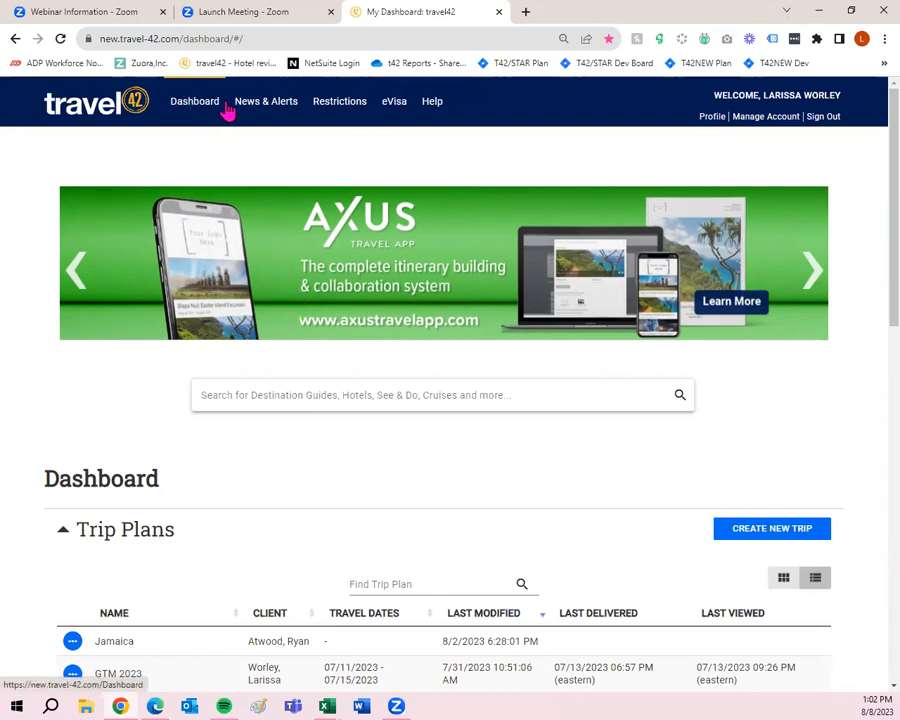
{"action": "mouse_move", "coordinate": [207, 78]}
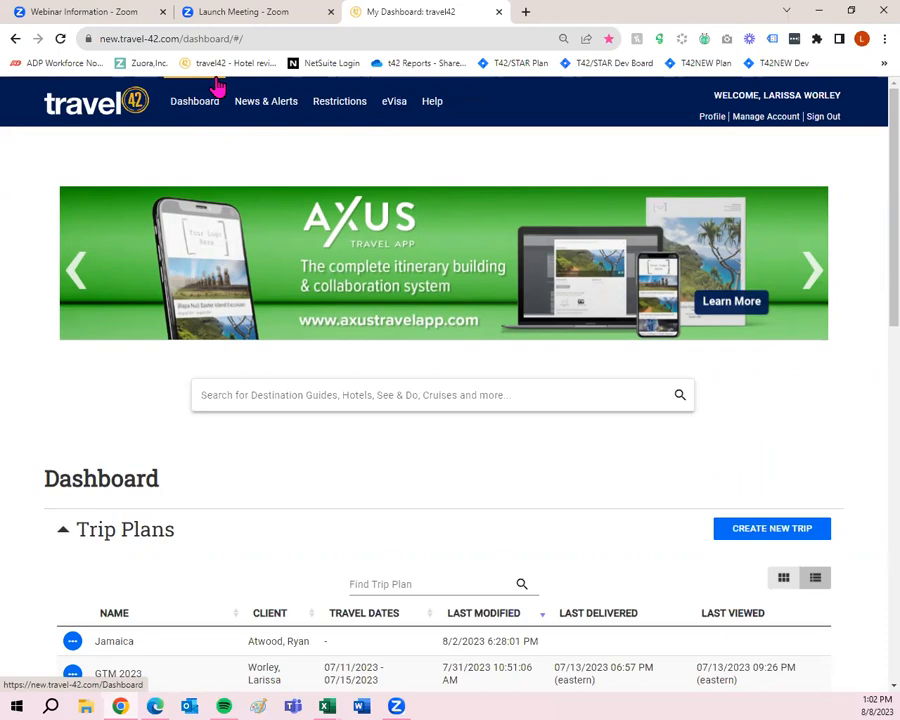
{"action": "scroll", "scroll_direction": "down", "scroll_amount": 3}
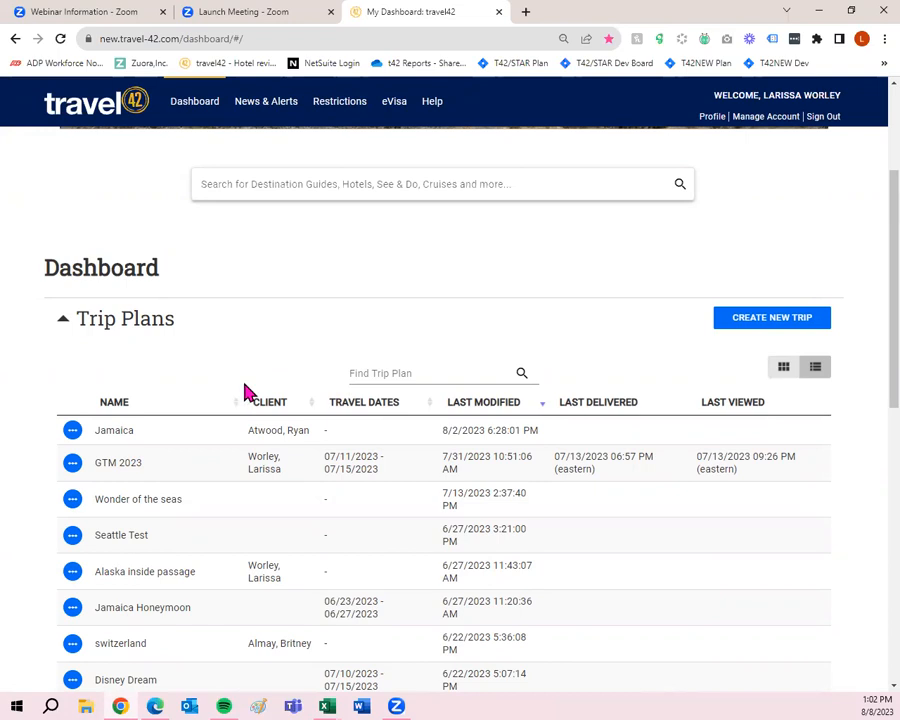
{"action": "mouse_move", "coordinate": [362, 420]}
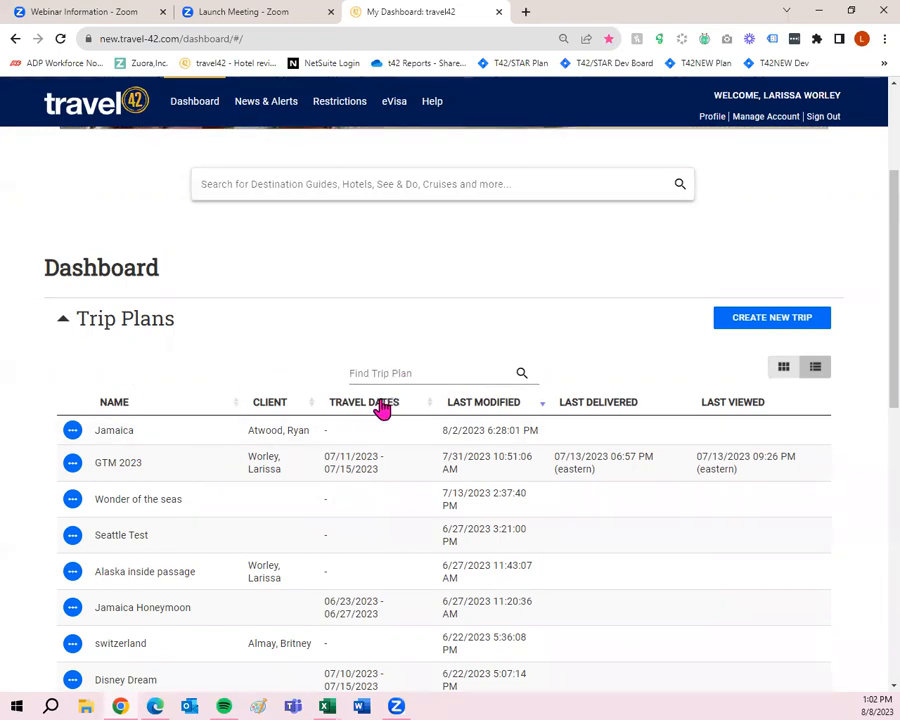
{"action": "scroll", "scroll_direction": "down", "scroll_amount": 3}
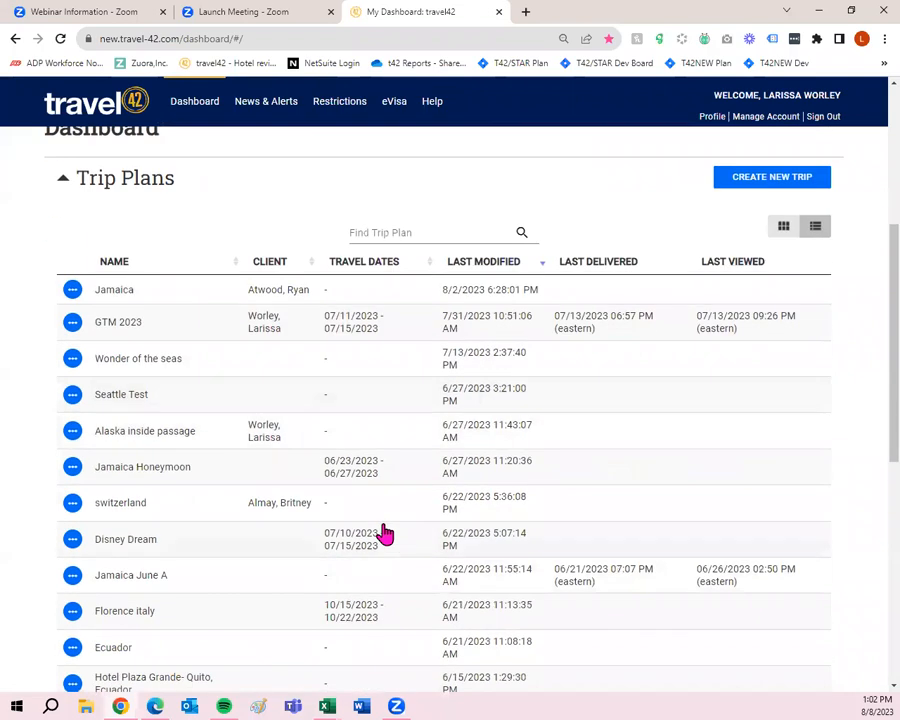
{"action": "left_click", "coordinate": [71, 322]}
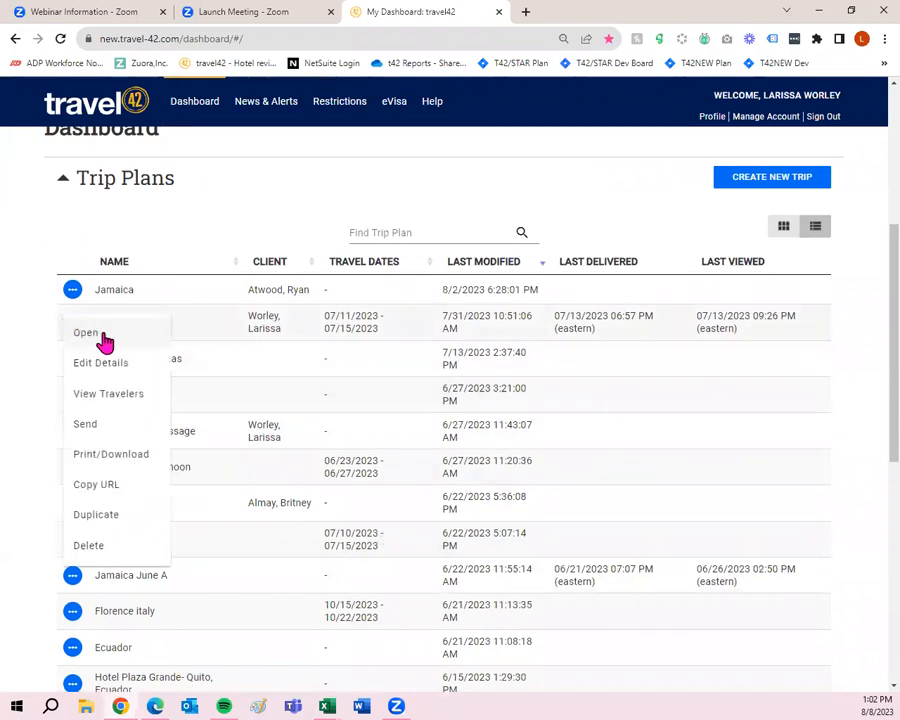
{"action": "mouse_move", "coordinate": [122, 340]}
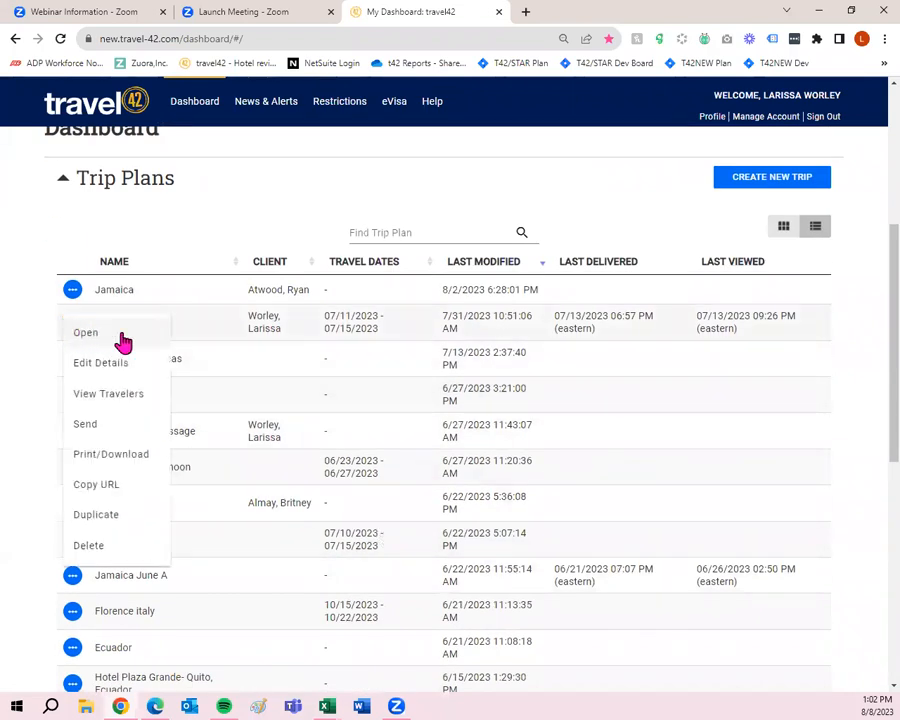
{"action": "mouse_move", "coordinate": [133, 370]}
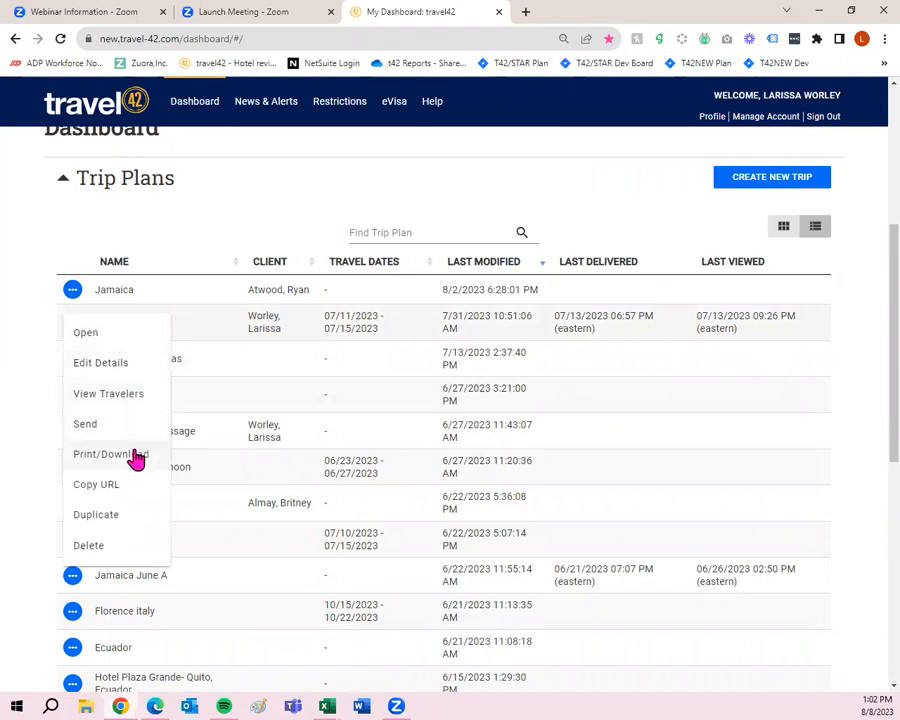
{"action": "mouse_move", "coordinate": [135, 520]}
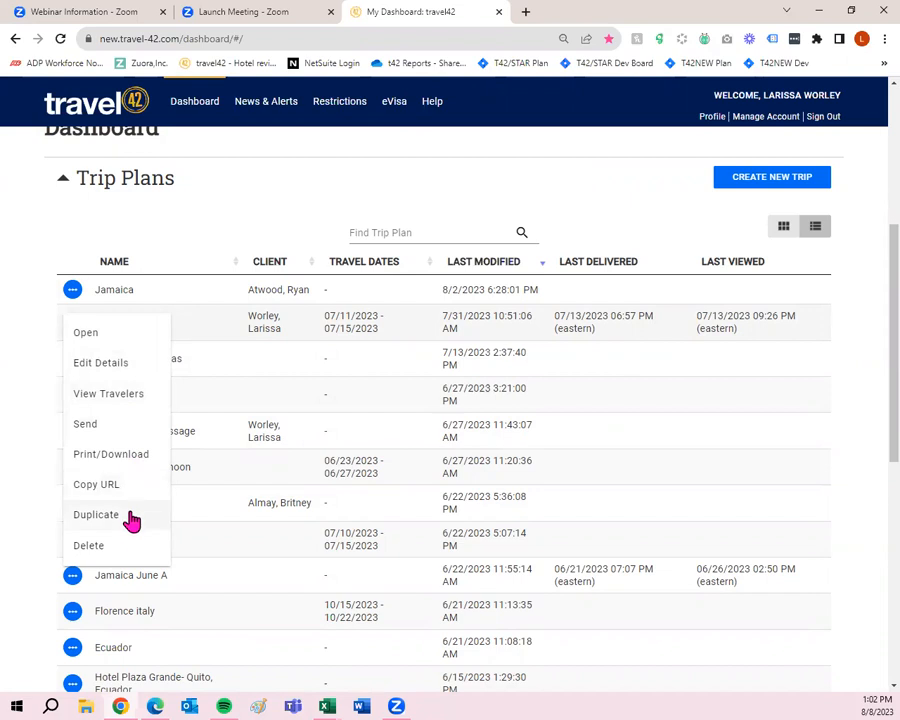
{"action": "mouse_move", "coordinate": [190, 278]}
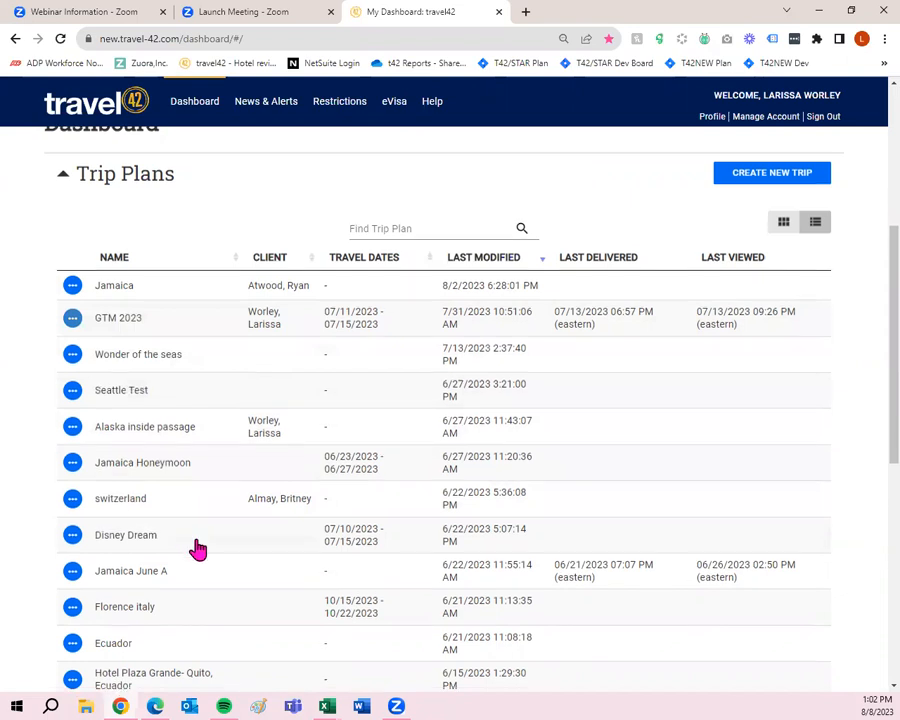
Step: Scroll to the Travelers section and open an empty New Client form via Create New Traveler
{"action": "scroll", "scroll_direction": "down", "scroll_amount": 3}
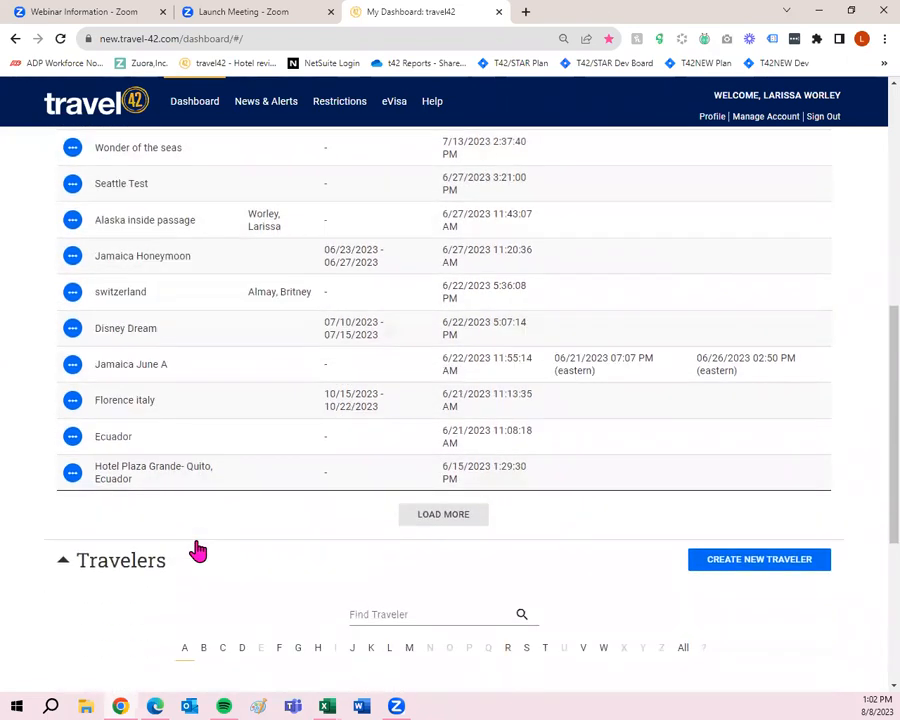
{"action": "scroll", "scroll_direction": "down", "scroll_amount": 3}
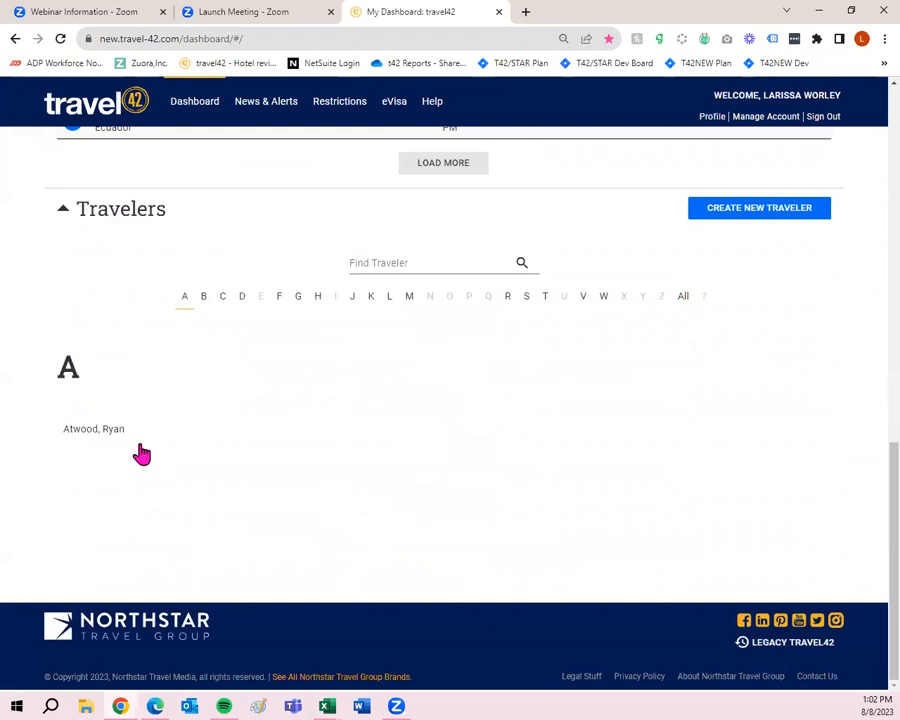
{"action": "scroll", "scroll_direction": "up", "scroll_amount": 3}
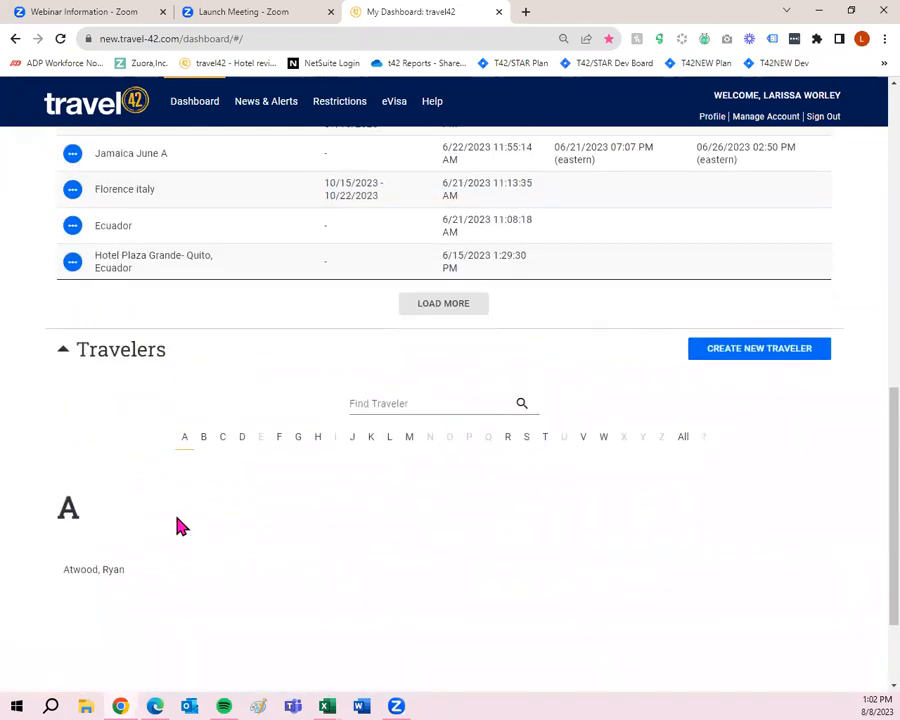
{"action": "mouse_move", "coordinate": [743, 352]}
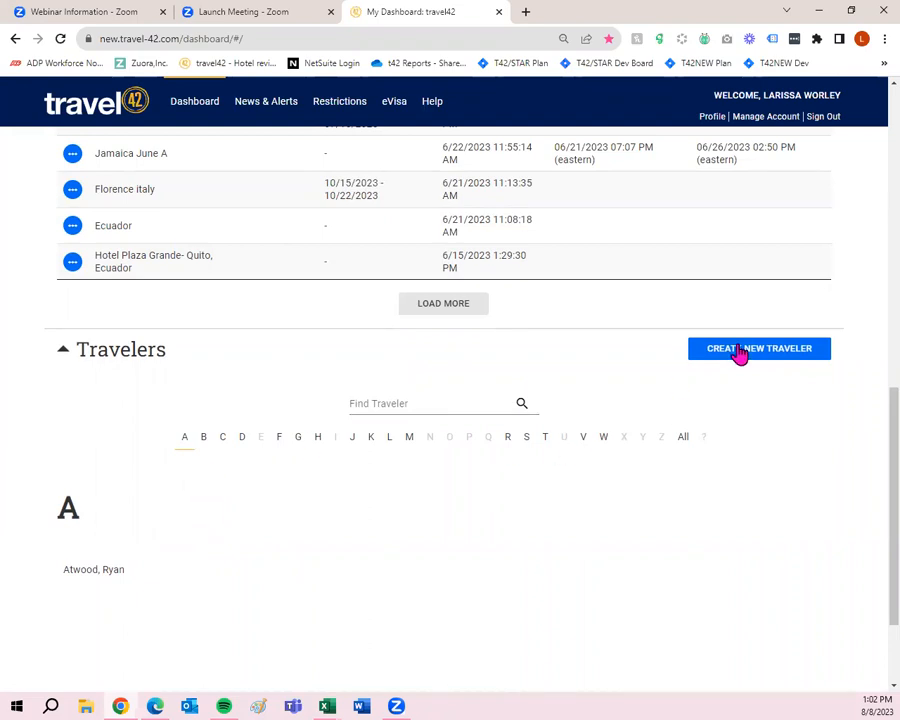
{"action": "left_click", "coordinate": [759, 348]}
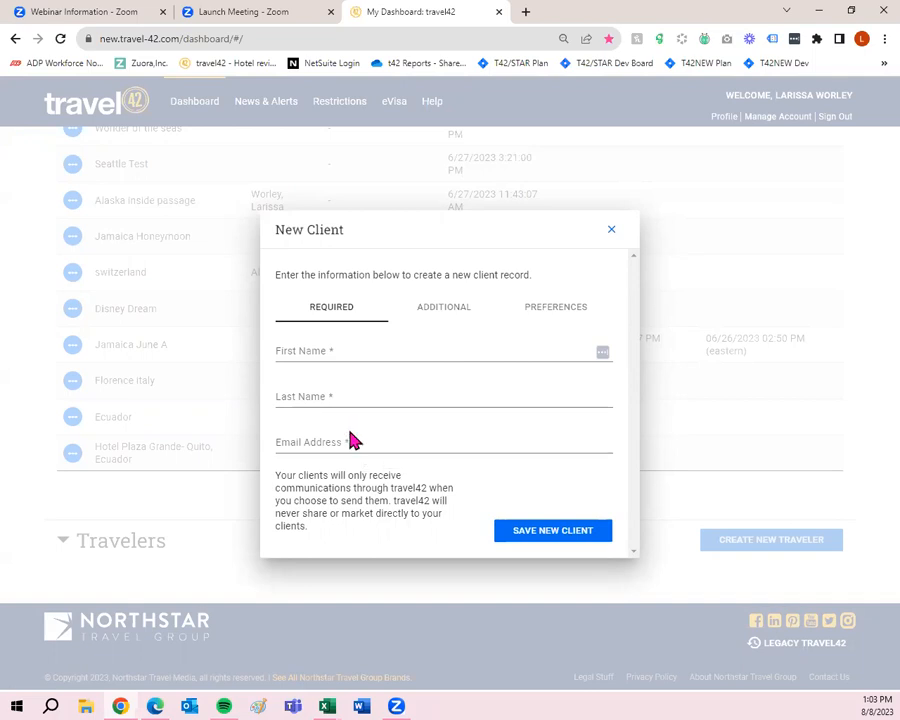
{"action": "mouse_move", "coordinate": [344, 386]}
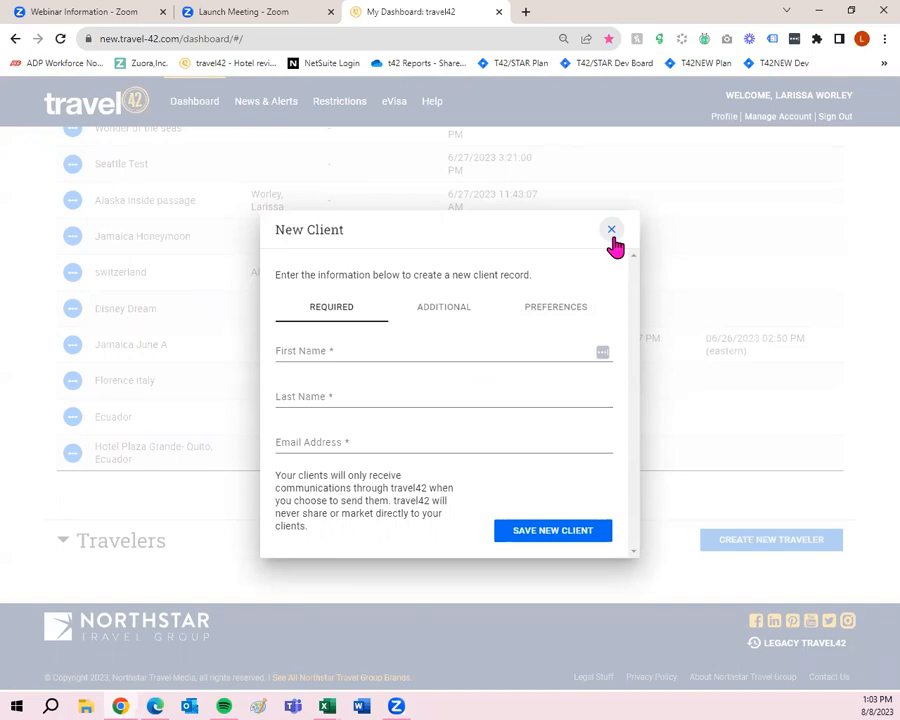
Step: Close the New Client form unsaved and open My Profile with the business card details
{"action": "left_click", "coordinate": [610, 229]}
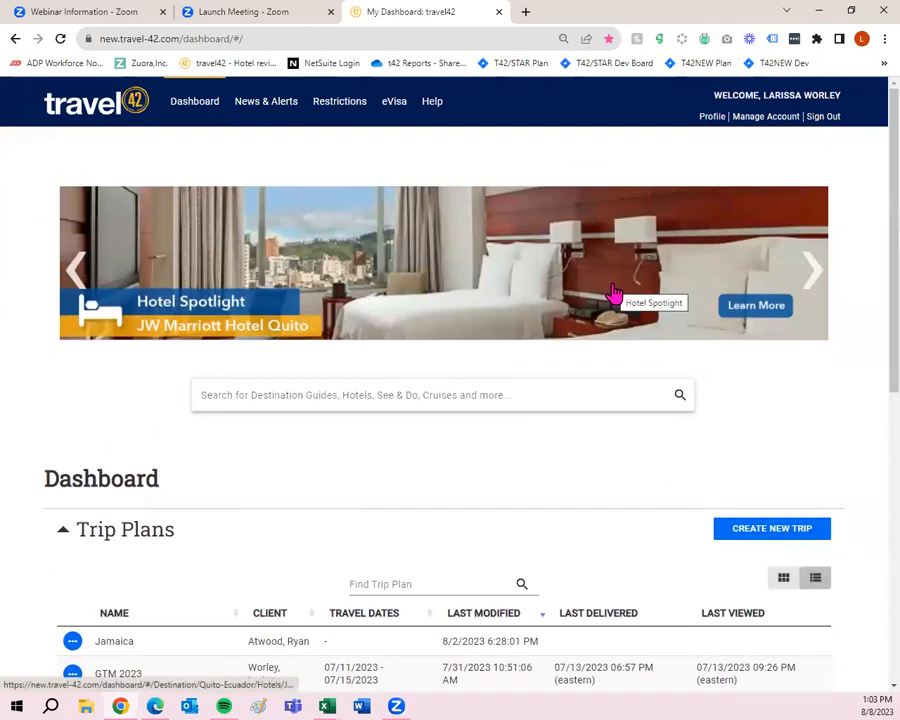
{"action": "mouse_move", "coordinate": [698, 166]}
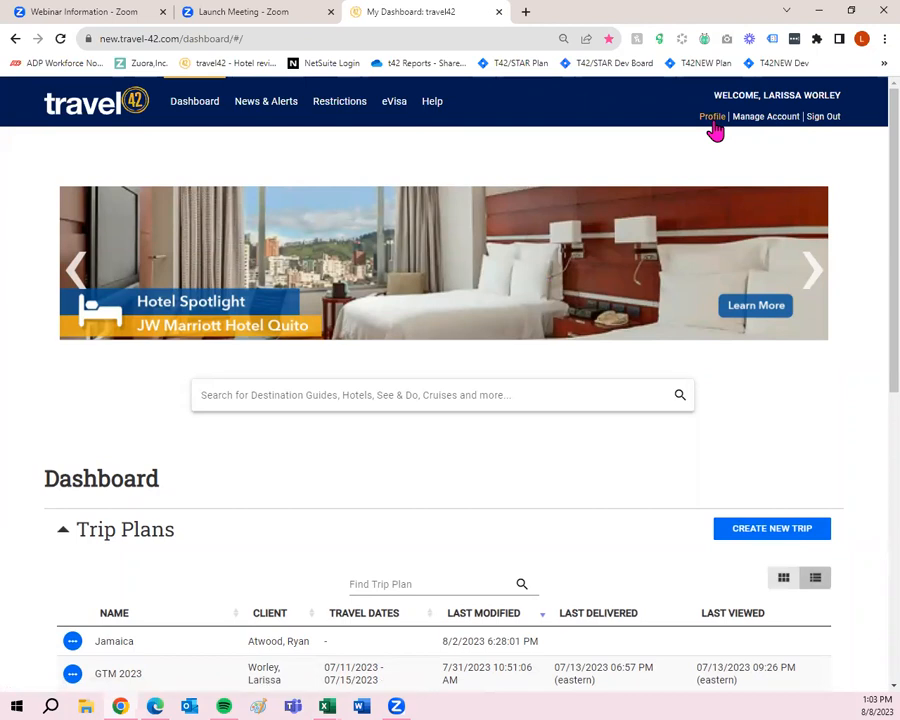
{"action": "left_click", "coordinate": [712, 116]}
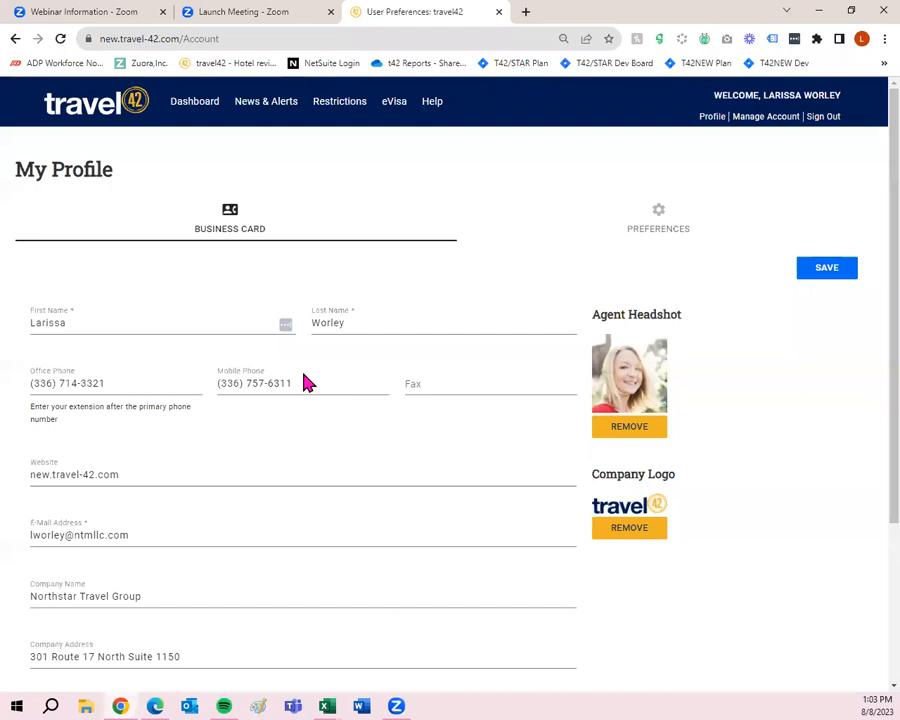
{"action": "mouse_move", "coordinate": [682, 509]}
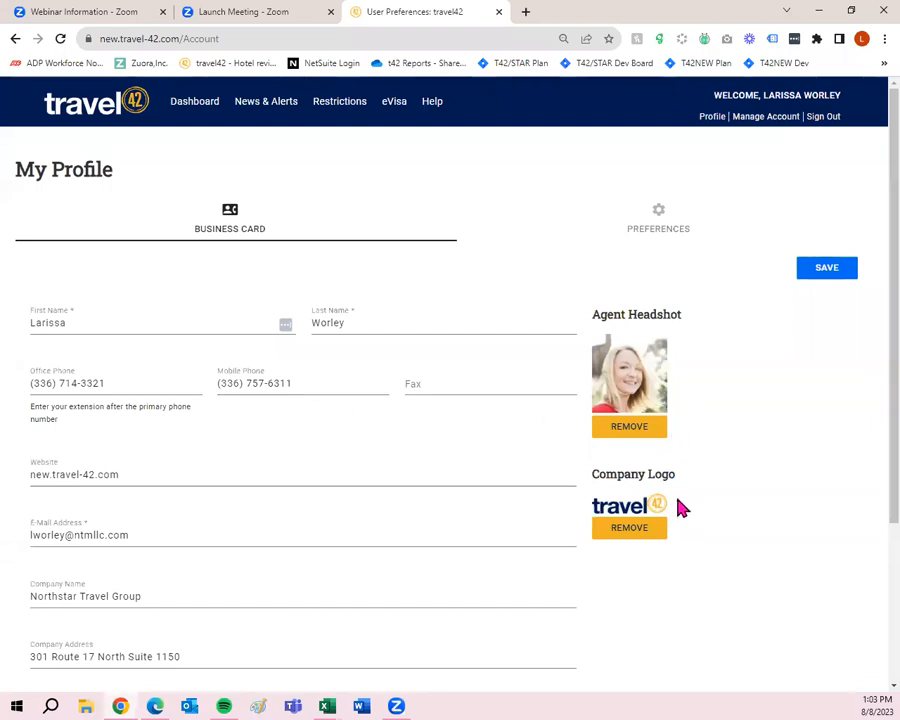
{"action": "mouse_move", "coordinate": [210, 410]}
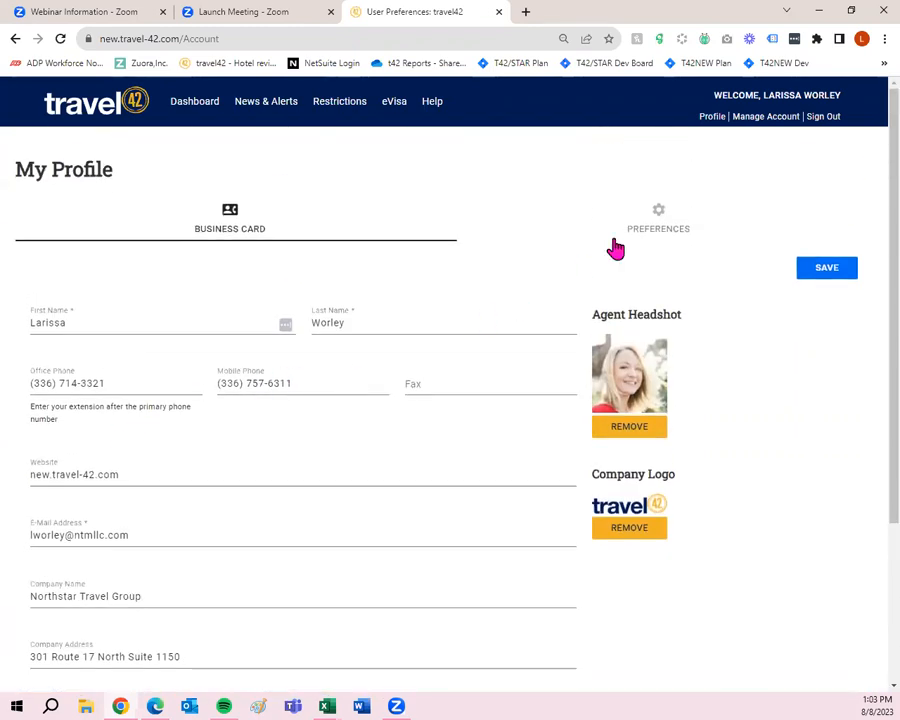
{"action": "left_click", "coordinate": [657, 218]}
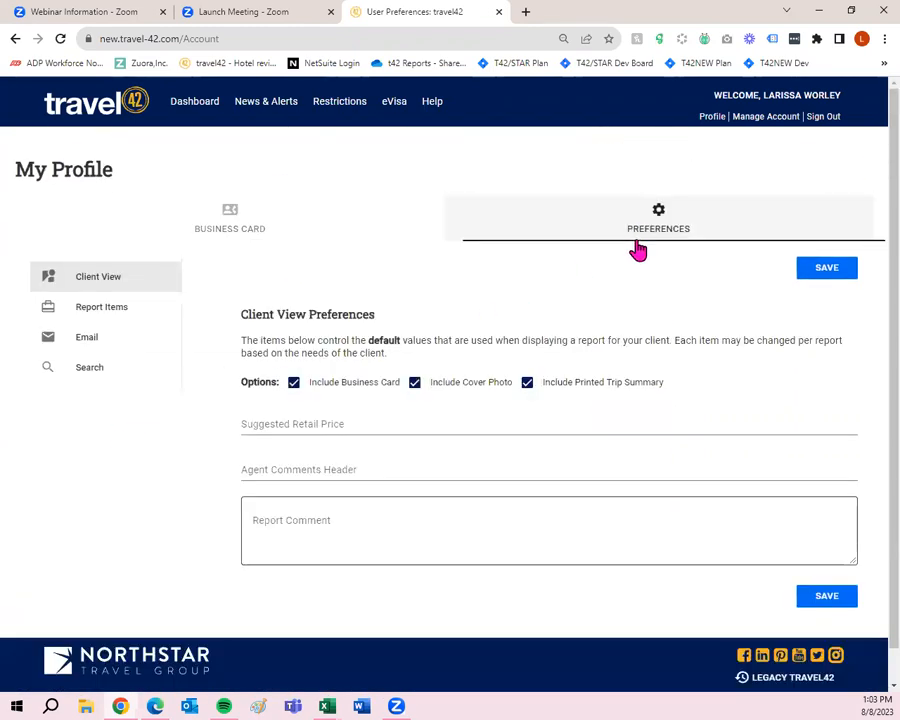
{"action": "mouse_move", "coordinate": [370, 255]}
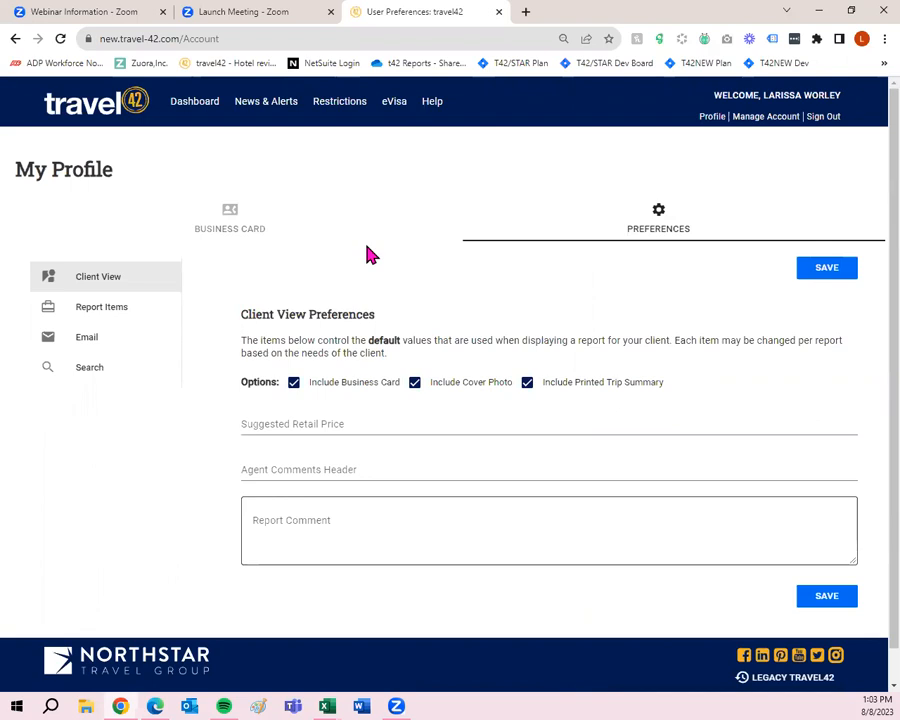
{"action": "mouse_move", "coordinate": [210, 342]}
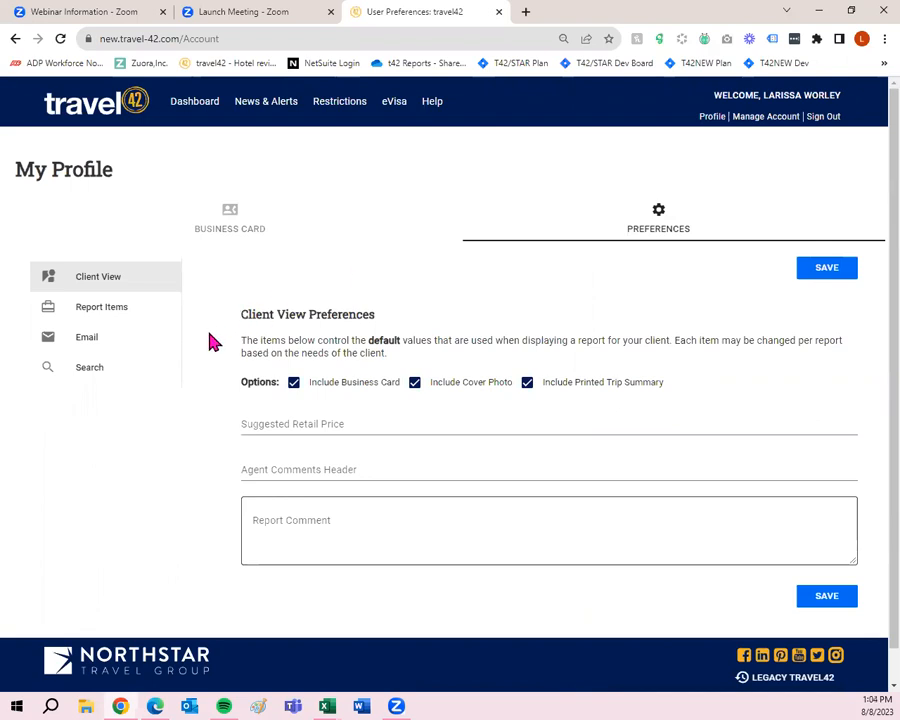
{"action": "mouse_move", "coordinate": [227, 343]}
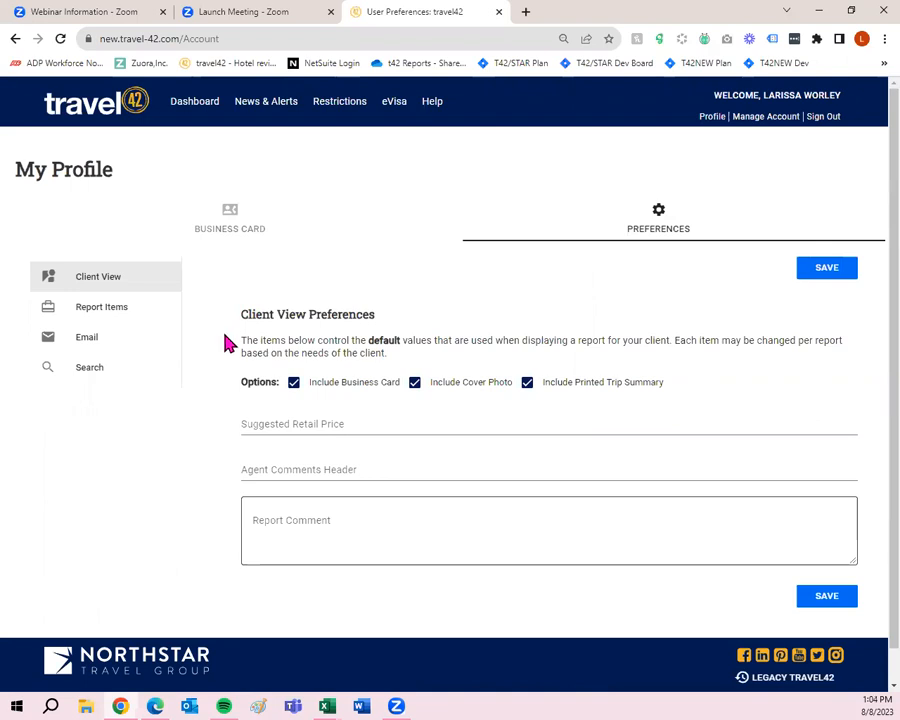
{"action": "mouse_move", "coordinate": [227, 344]}
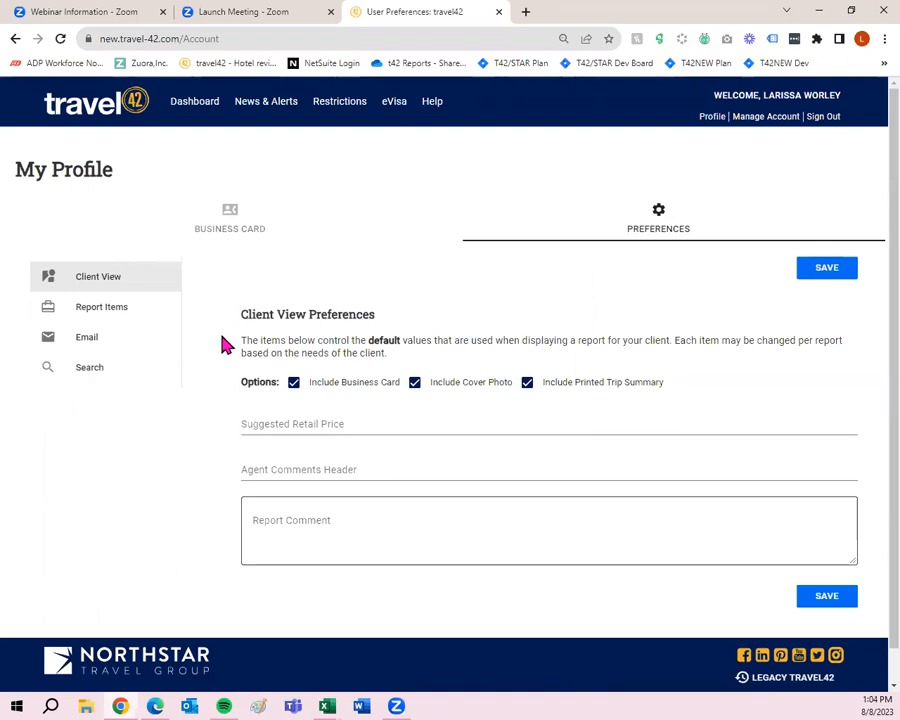
{"action": "mouse_move", "coordinate": [266, 188]}
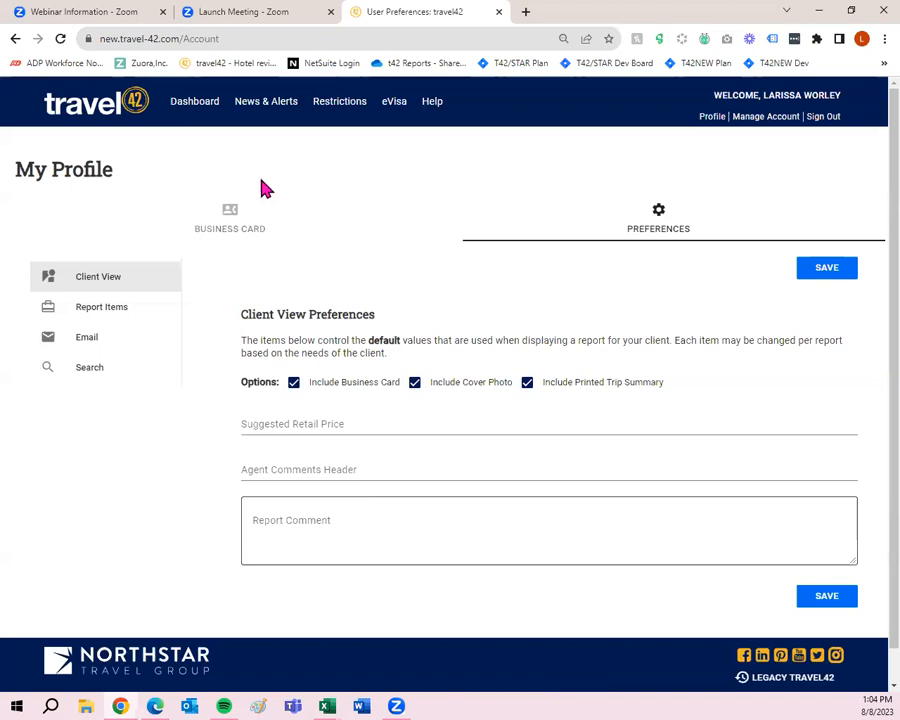
{"action": "mouse_move", "coordinate": [130, 315]}
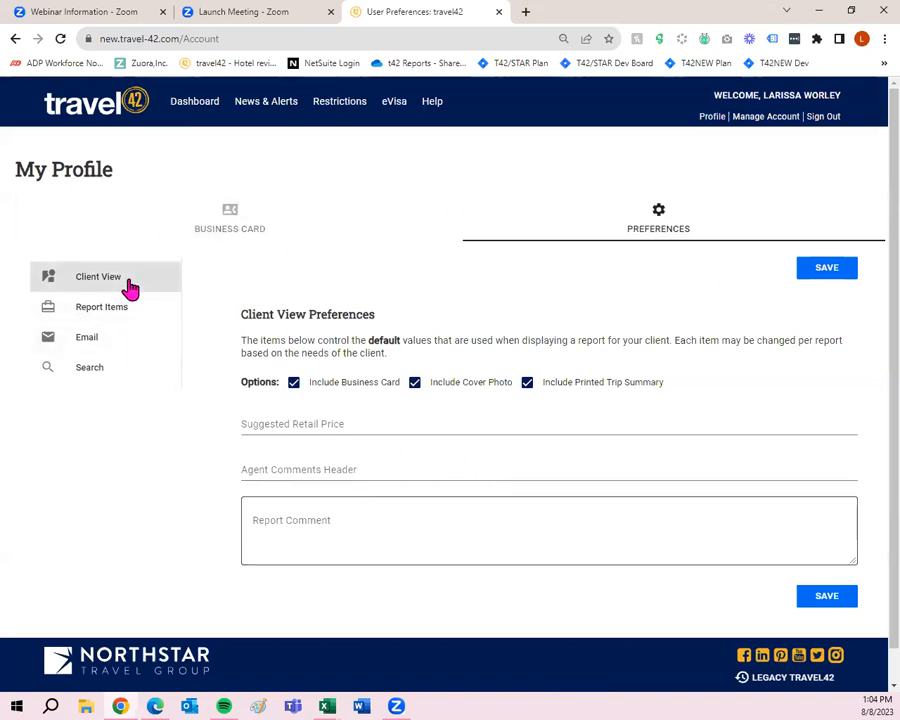
{"action": "mouse_move", "coordinate": [132, 309]}
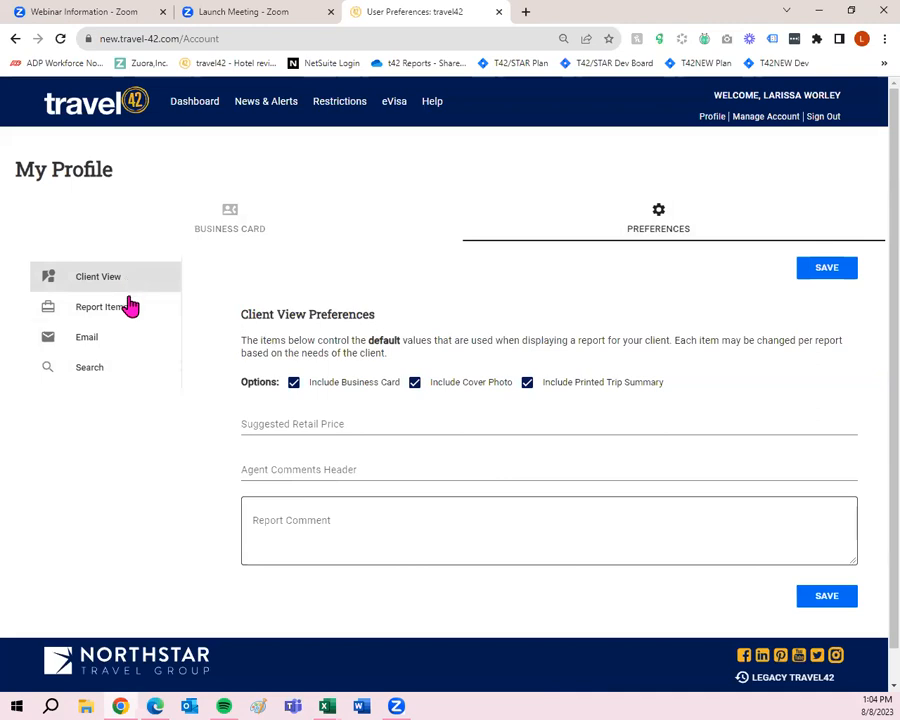
{"action": "mouse_move", "coordinate": [125, 362]}
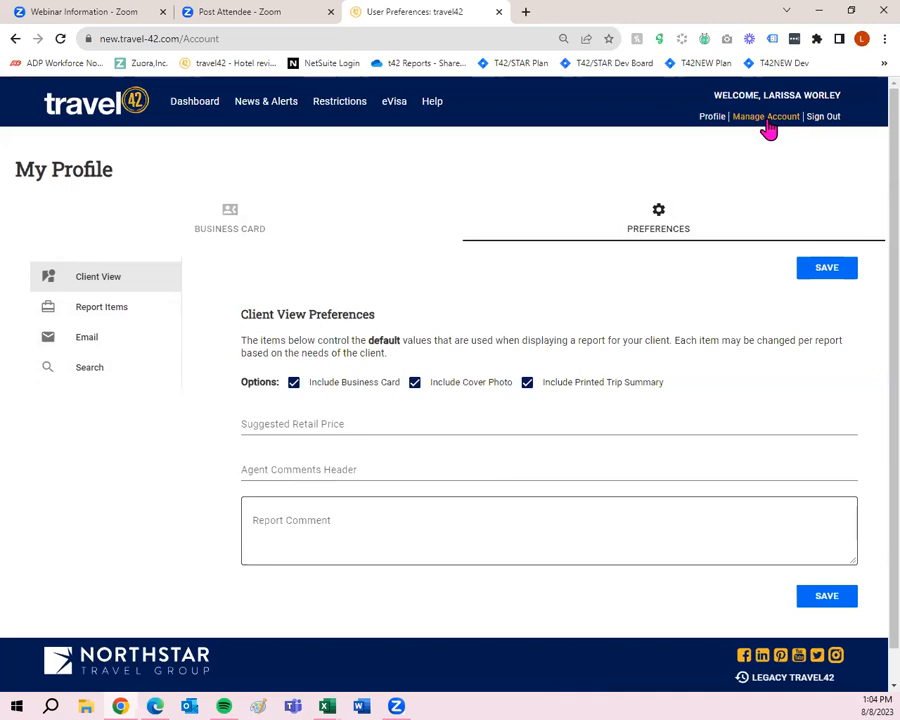
{"action": "mouse_move", "coordinate": [686, 256]}
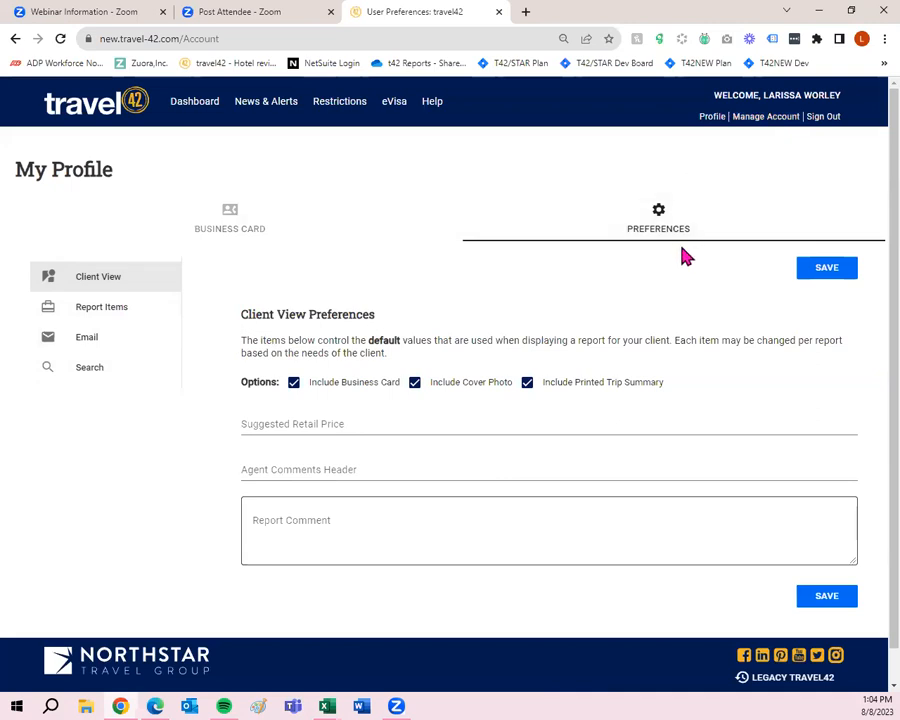
Step: Return to the Dashboard with the hotel spotlight, destination search and Trip Plans list
{"action": "left_click", "coordinate": [194, 101]}
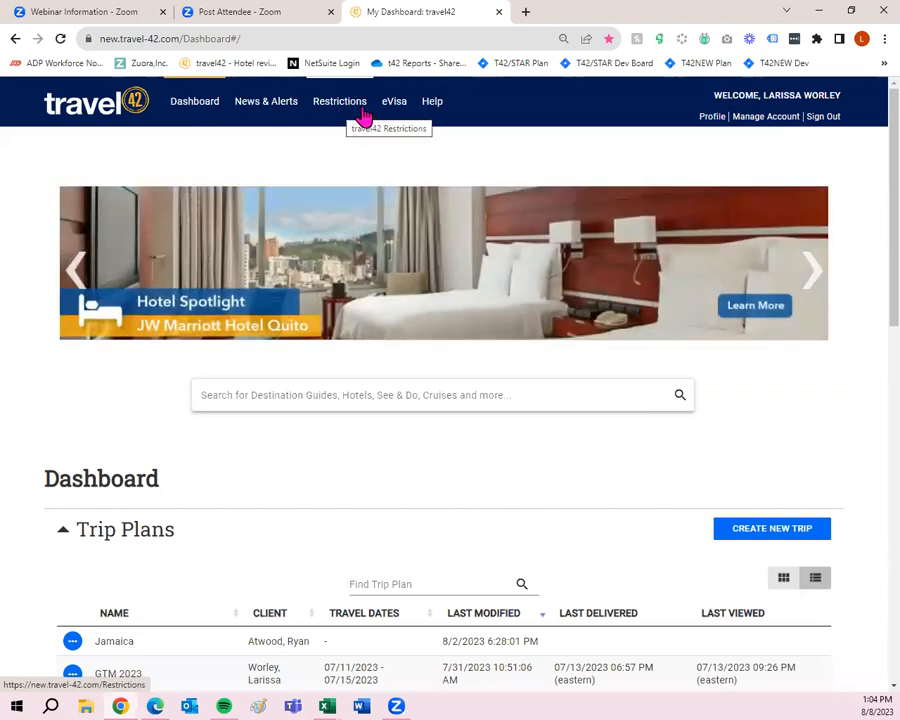
{"action": "mouse_move", "coordinate": [404, 105]}
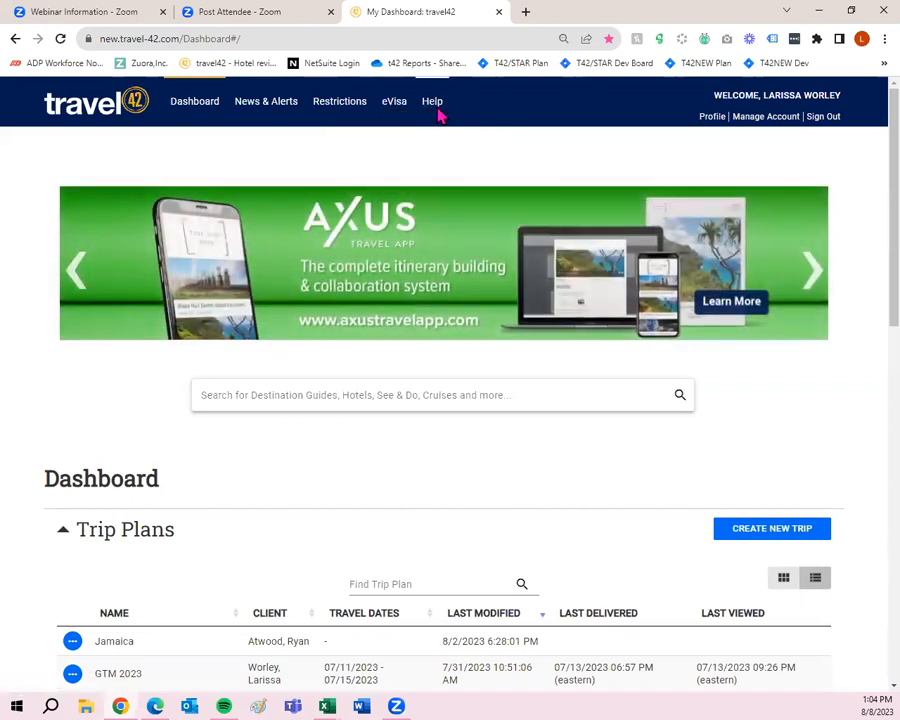
Step: Open the Help Center with Getting Started, webinars, FAQs and support in a new tab
{"action": "left_click", "coordinate": [433, 101]}
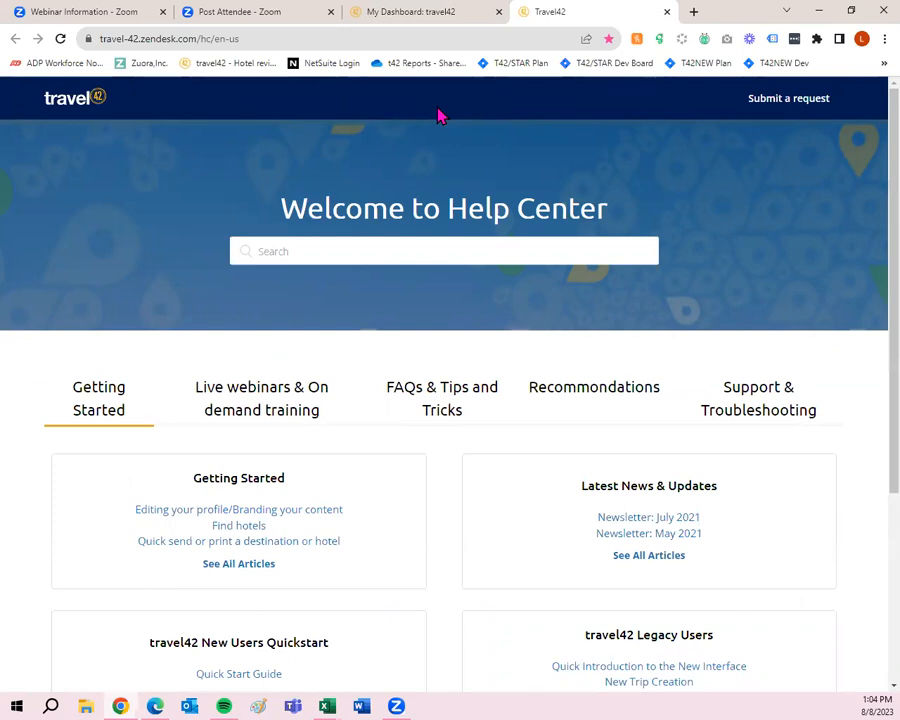
{"action": "mouse_move", "coordinate": [262, 210]}
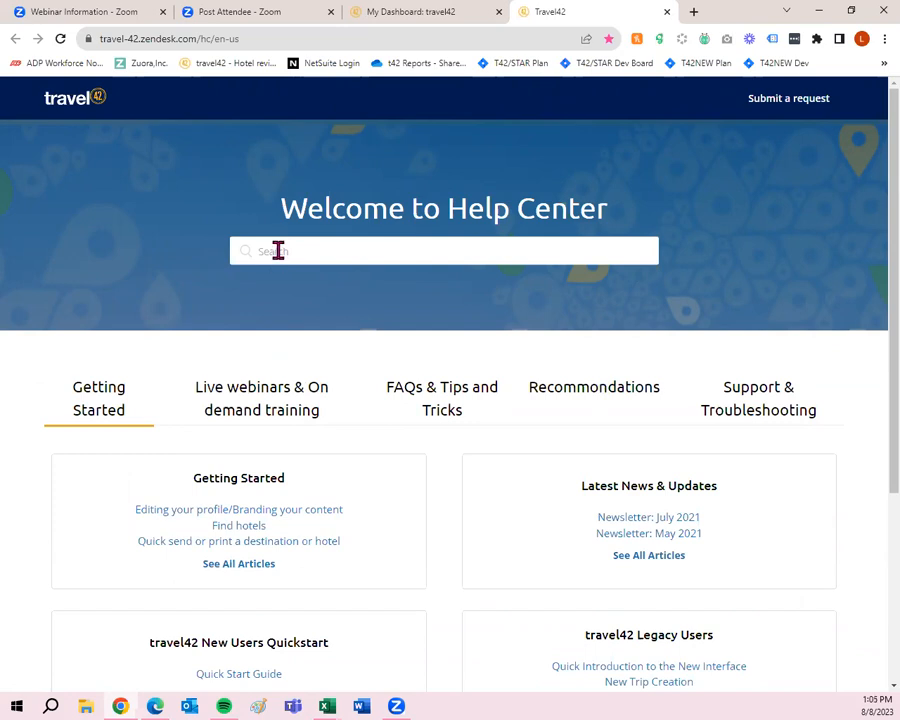
{"action": "mouse_move", "coordinate": [572, 410]}
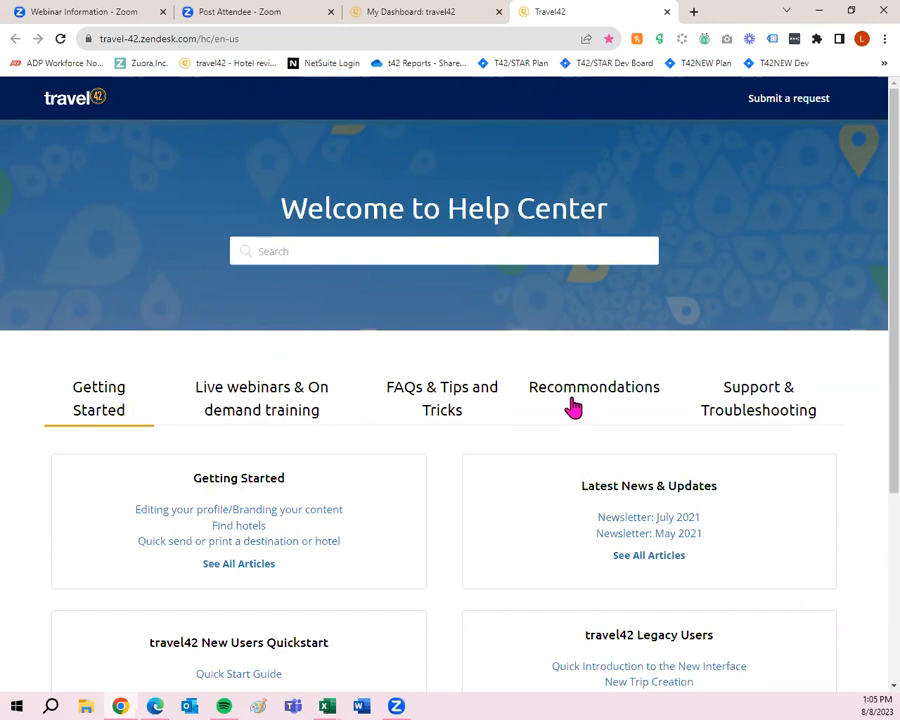
{"action": "mouse_move", "coordinate": [118, 444]}
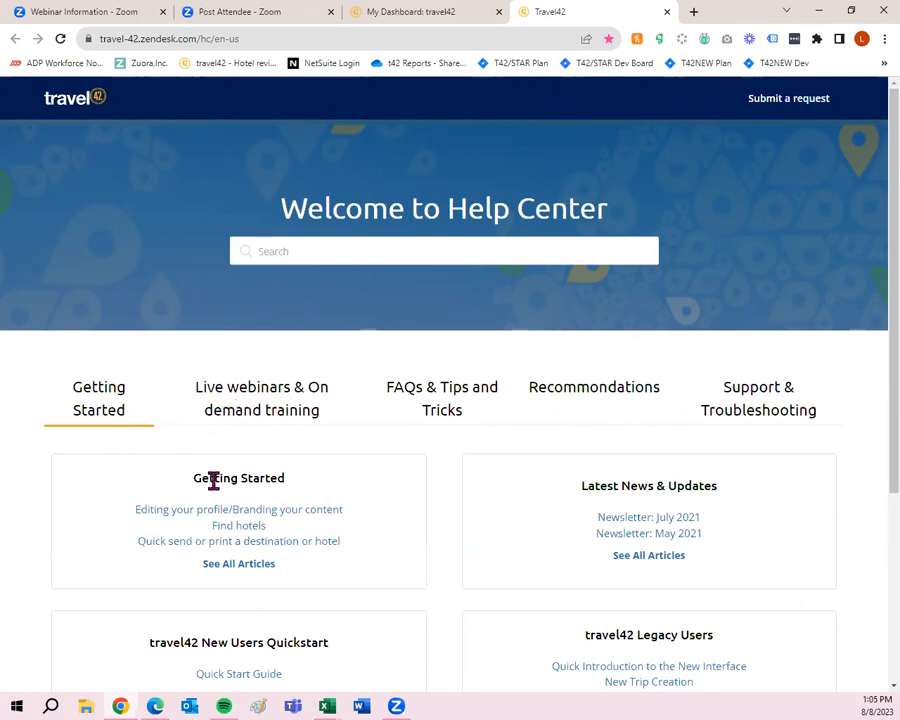
{"action": "mouse_move", "coordinate": [266, 423]}
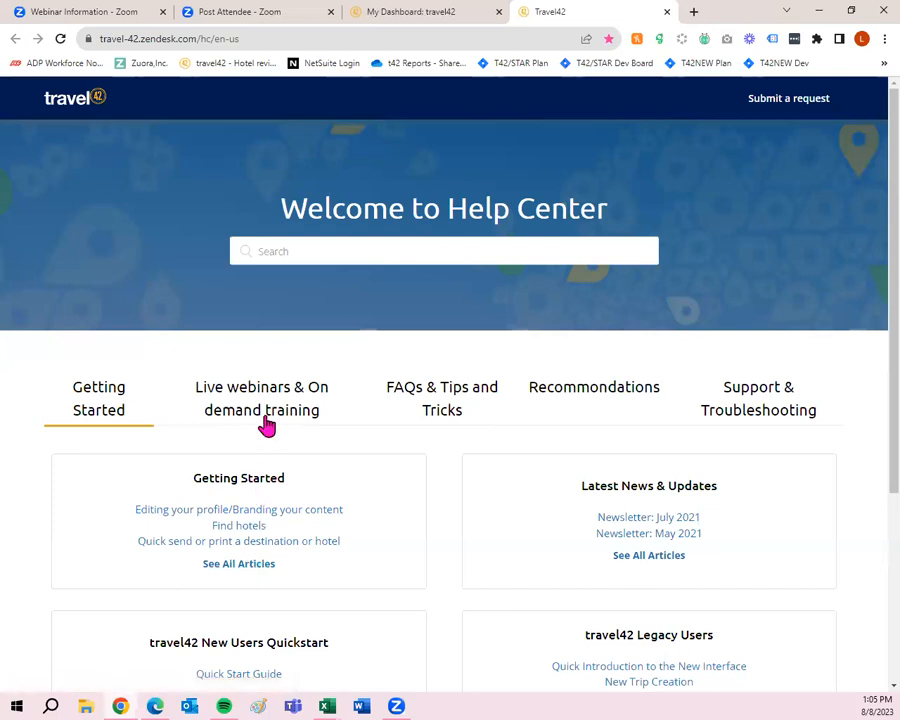
{"action": "mouse_move", "coordinate": [444, 420]}
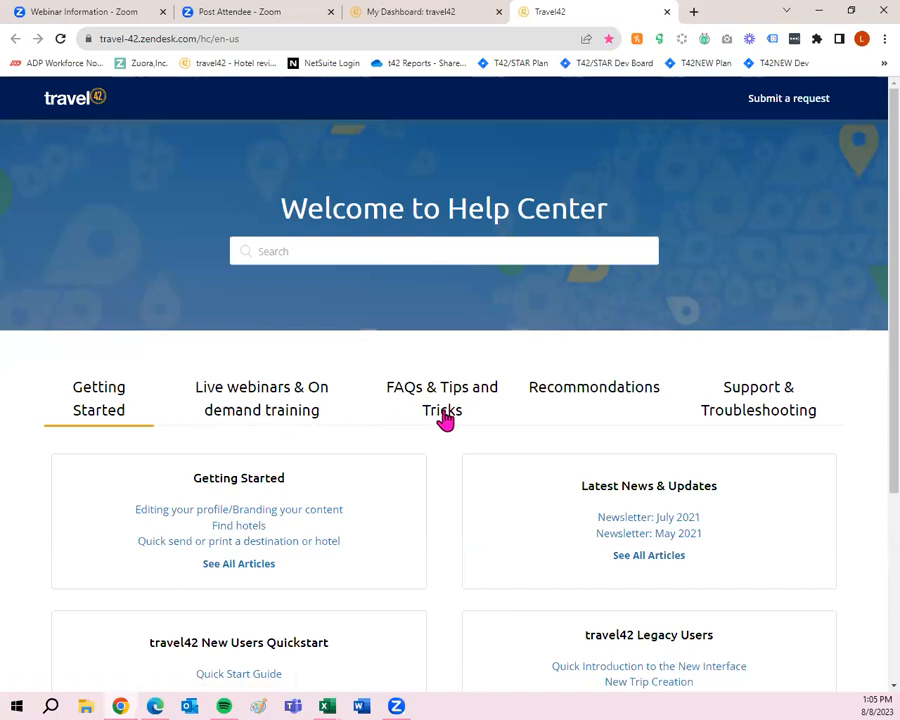
{"action": "mouse_move", "coordinate": [822, 435]}
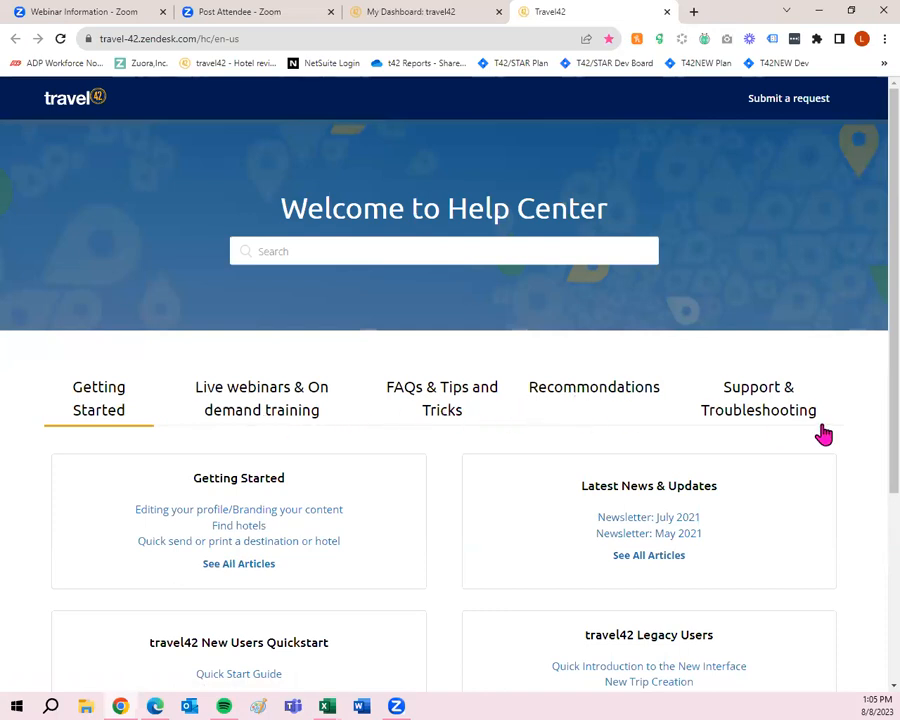
Step: Switch back to the My Dashboard browser tab showing the Trip Plans list
{"action": "left_click", "coordinate": [405, 11]}
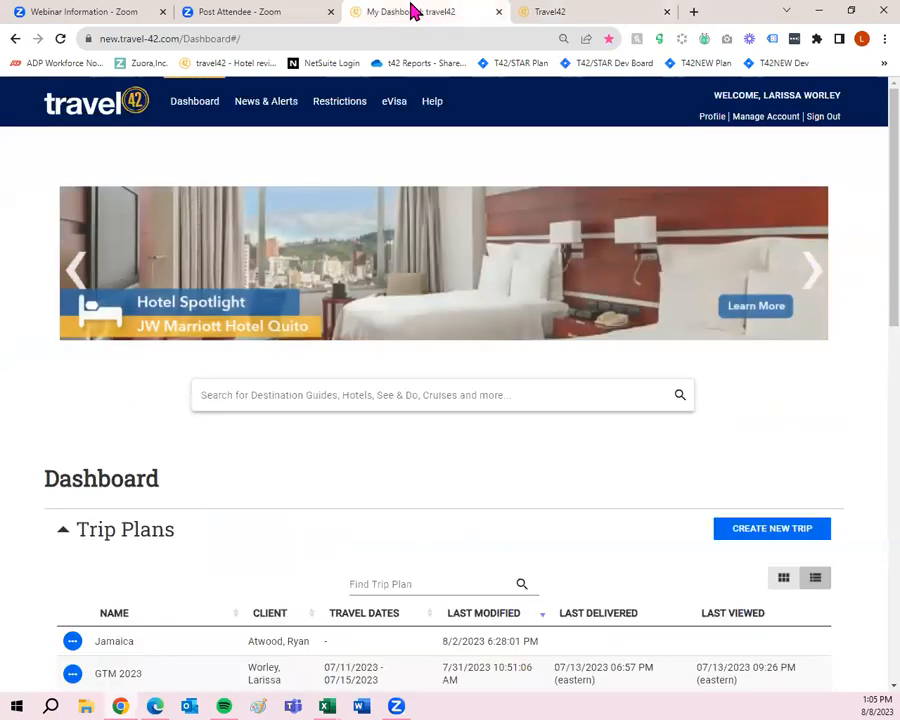
{"action": "mouse_move", "coordinate": [431, 101]}
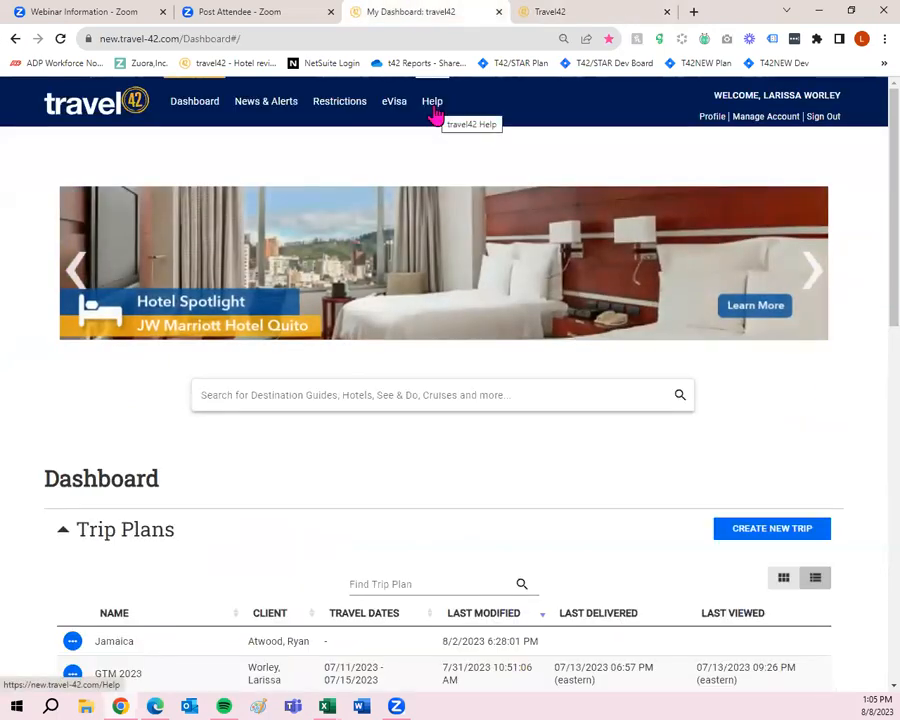
{"action": "mouse_move", "coordinate": [480, 380]}
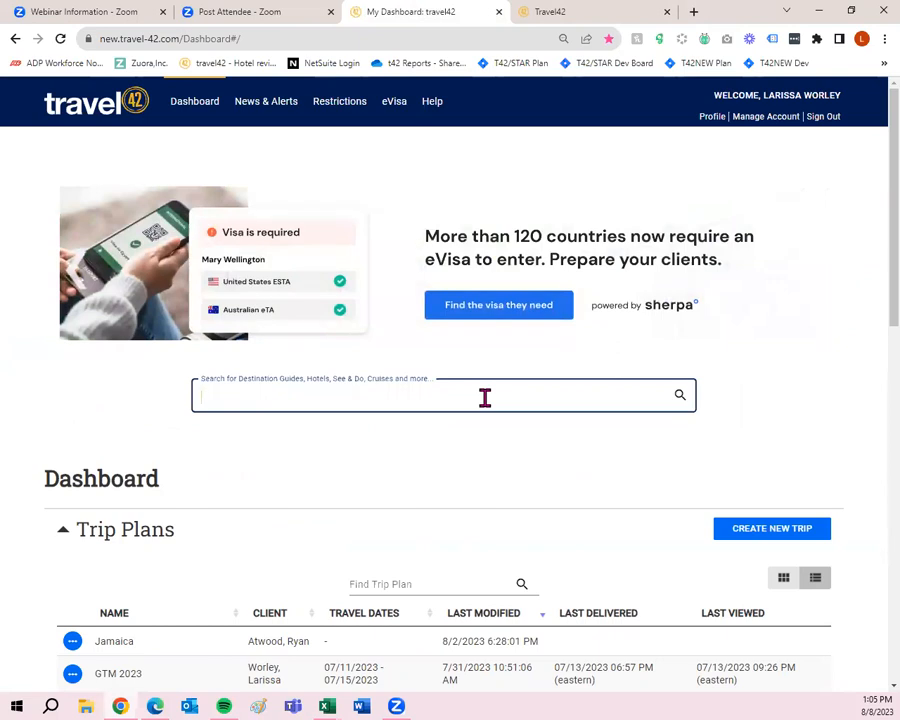
Step: Search 'Florida' and open the Florida destination guide with At-A-Glance facts and gallery
{"action": "type", "text": "Florida"}
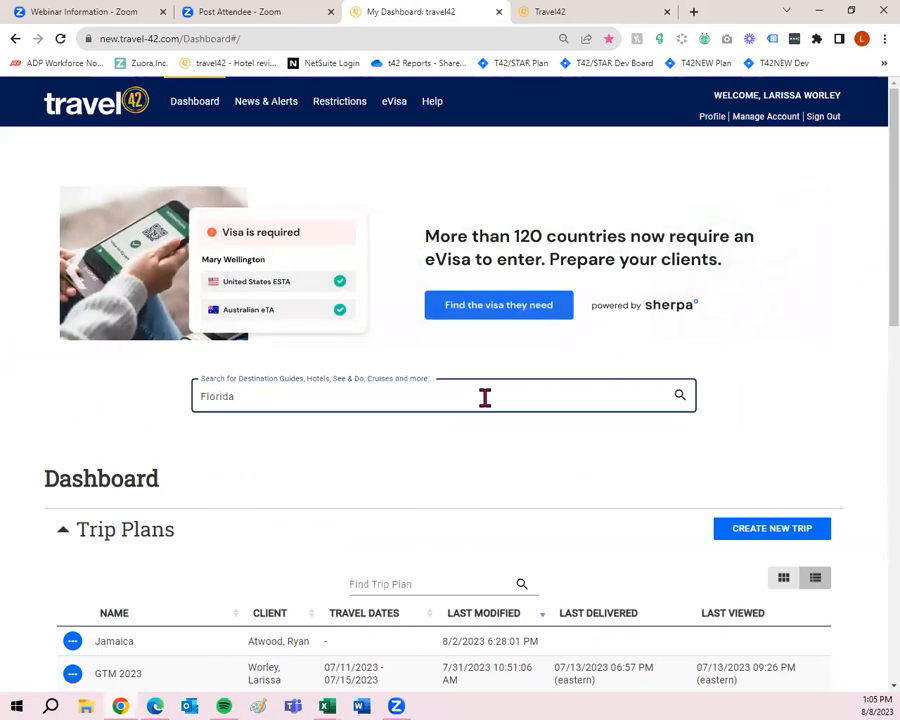
{"action": "left_click", "coordinate": [443, 396]}
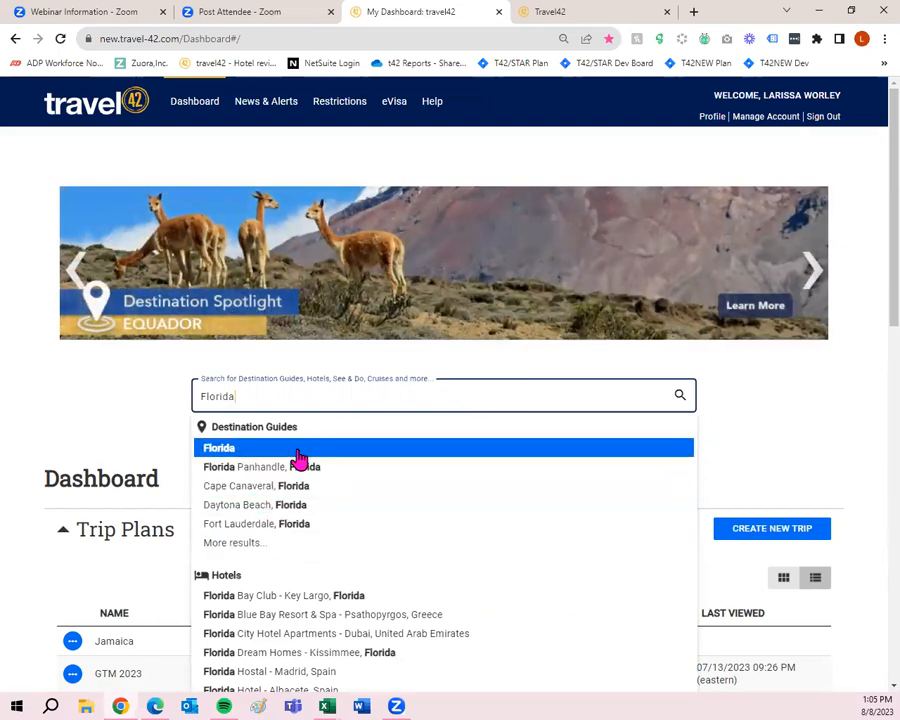
{"action": "scroll", "scroll_direction": "down", "scroll_amount": 3}
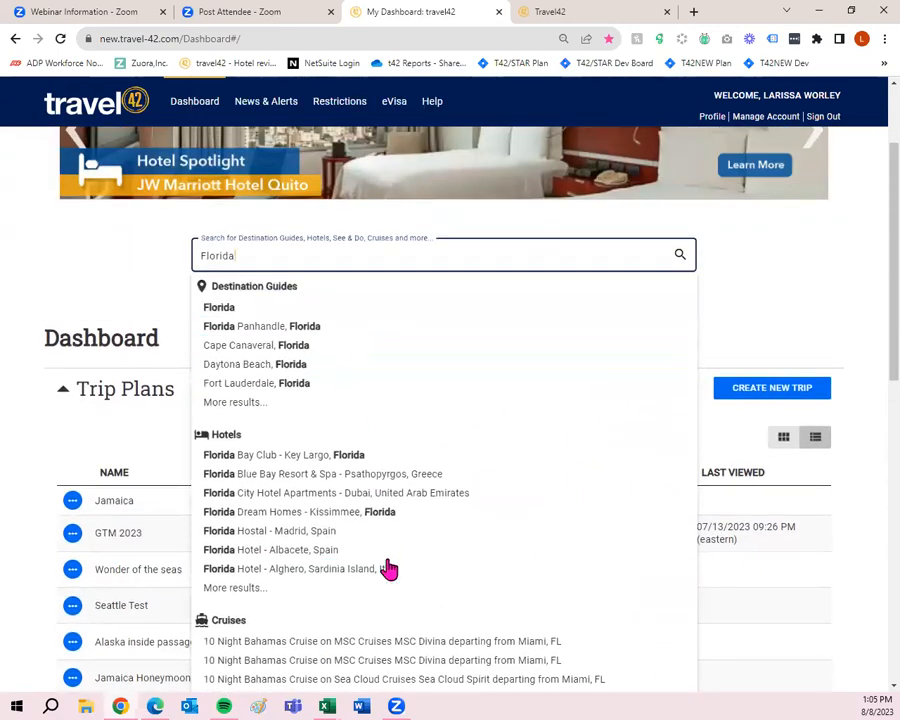
{"action": "mouse_move", "coordinate": [390, 385]}
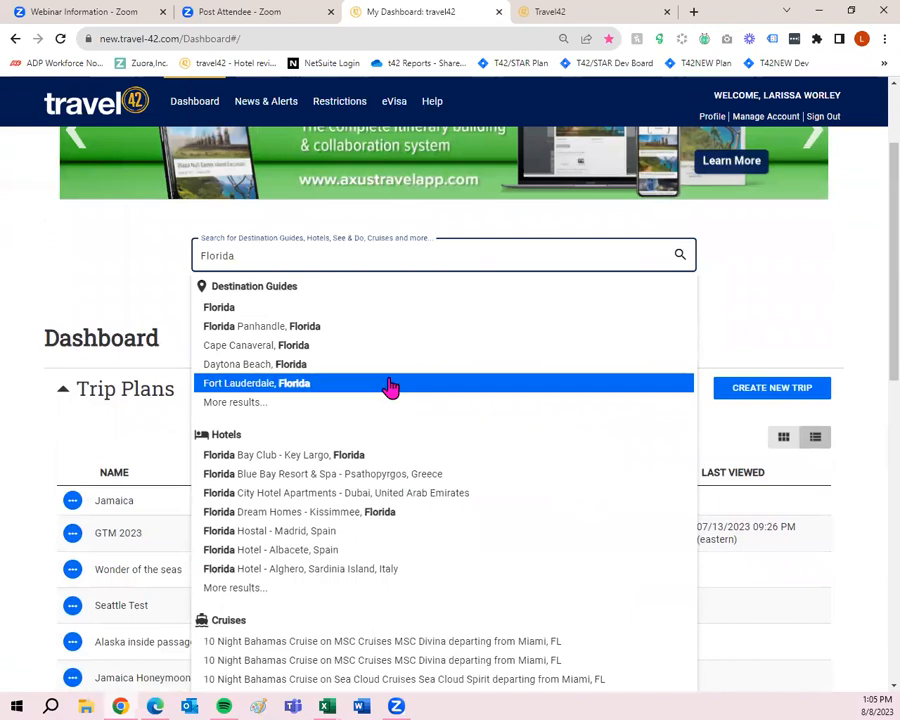
{"action": "mouse_move", "coordinate": [679, 256]}
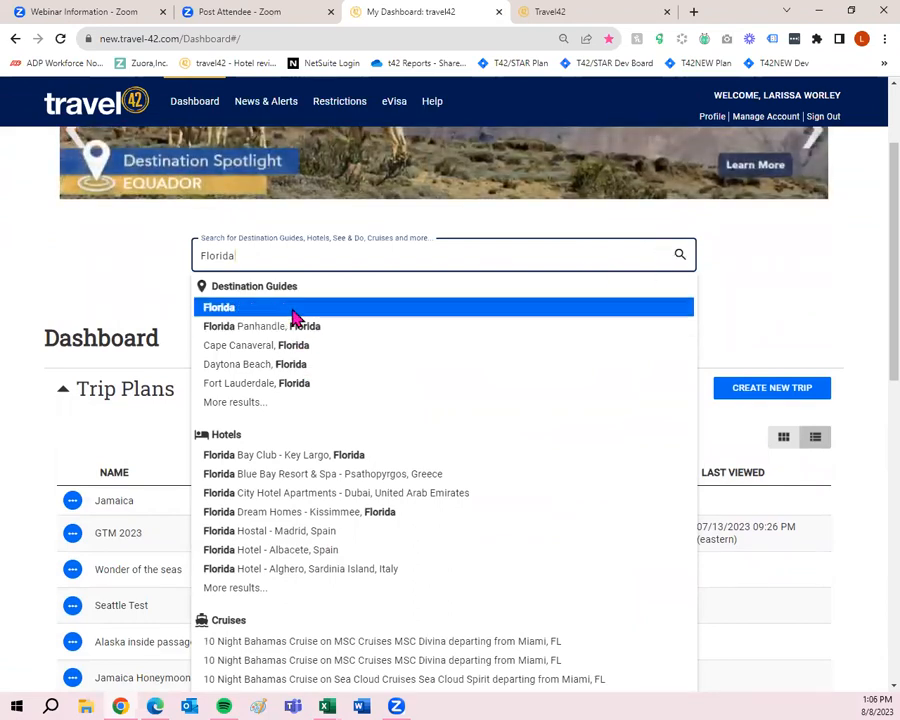
{"action": "left_click", "coordinate": [219, 307]}
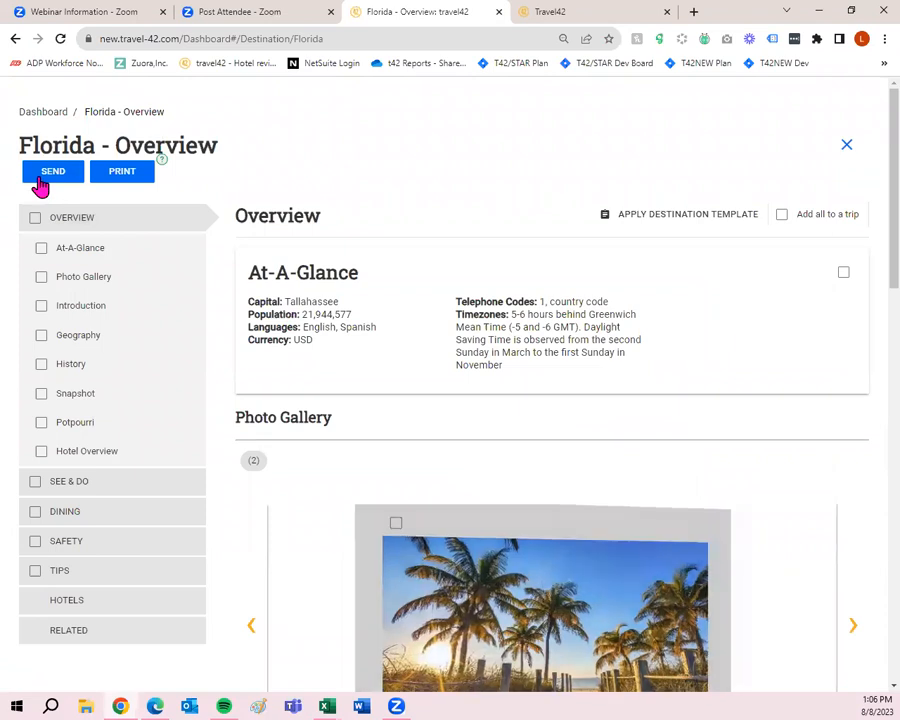
Step: Start a Quick Send of the Florida guide and a new traveler, then abandon both unsent
{"action": "left_click", "coordinate": [52, 171]}
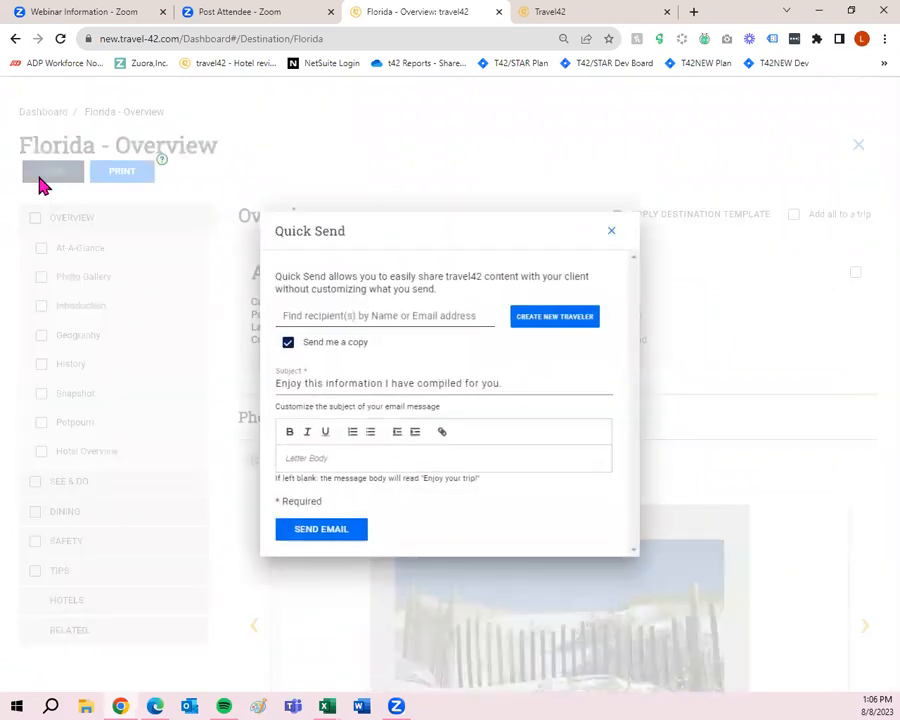
{"action": "left_click", "coordinate": [385, 315]}
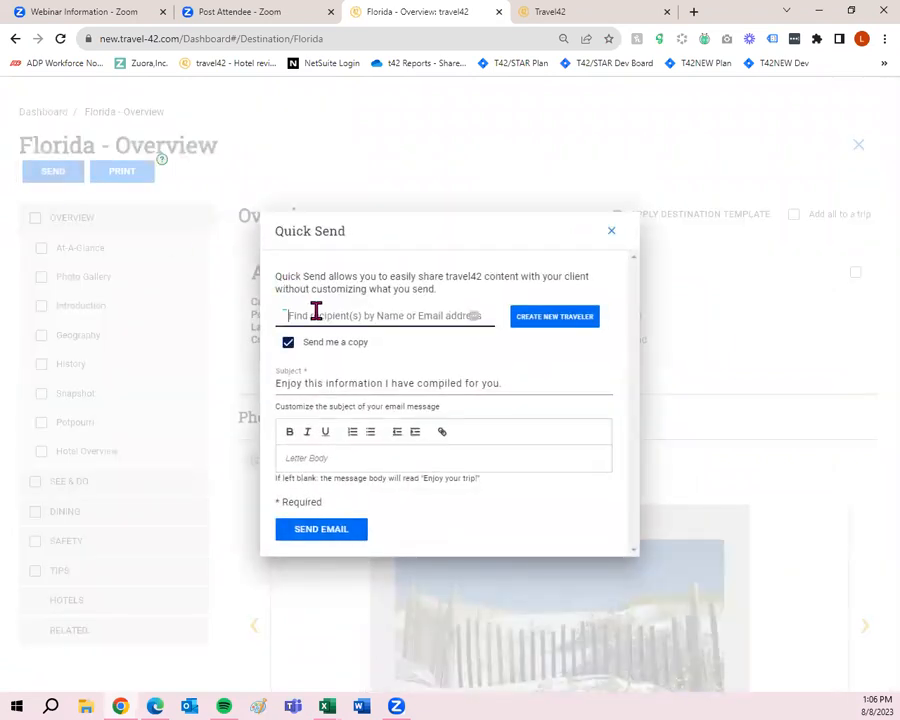
{"action": "type", "text": "lworld"}
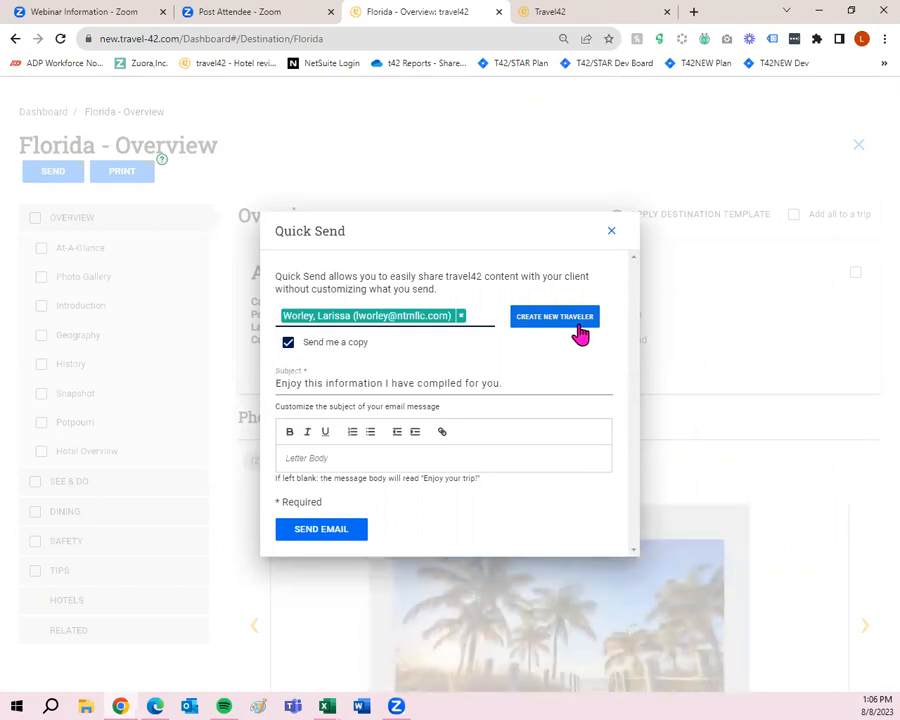
{"action": "mouse_move", "coordinate": [563, 330]}
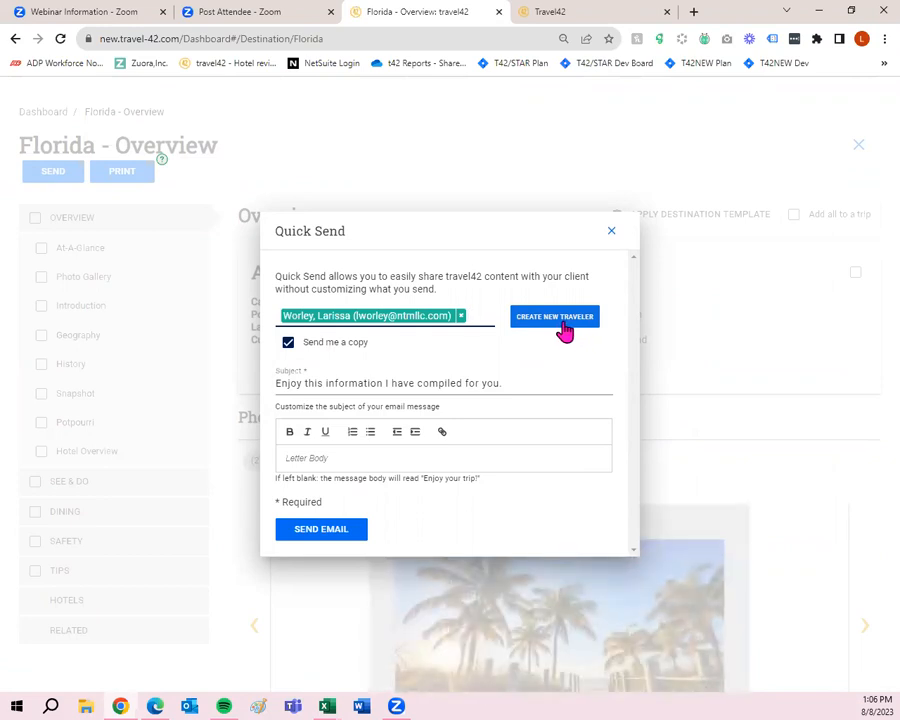
{"action": "left_click", "coordinate": [554, 316]}
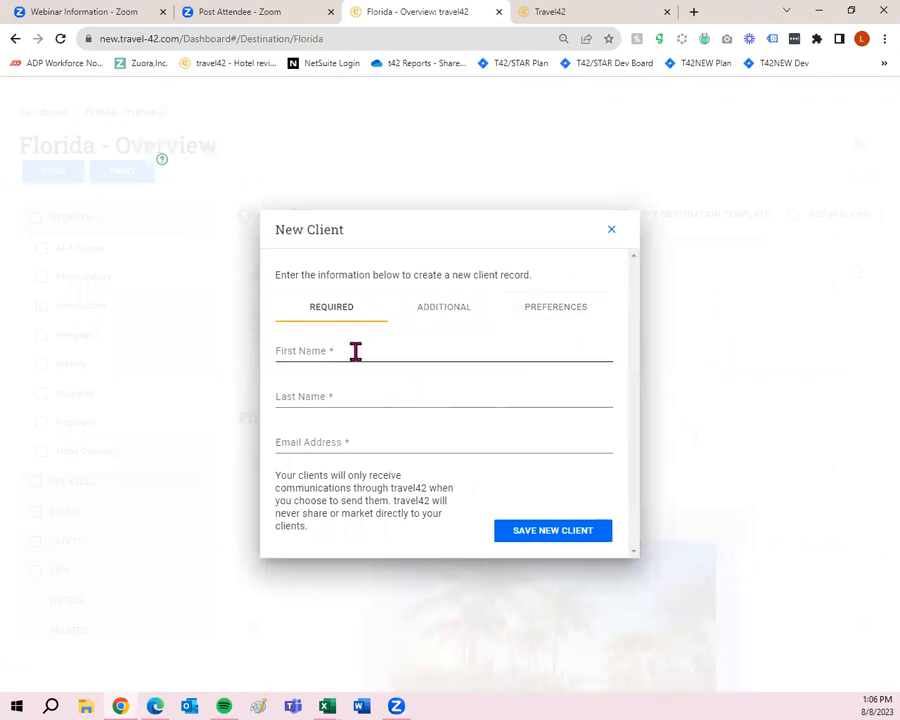
{"action": "left_click", "coordinate": [552, 530]}
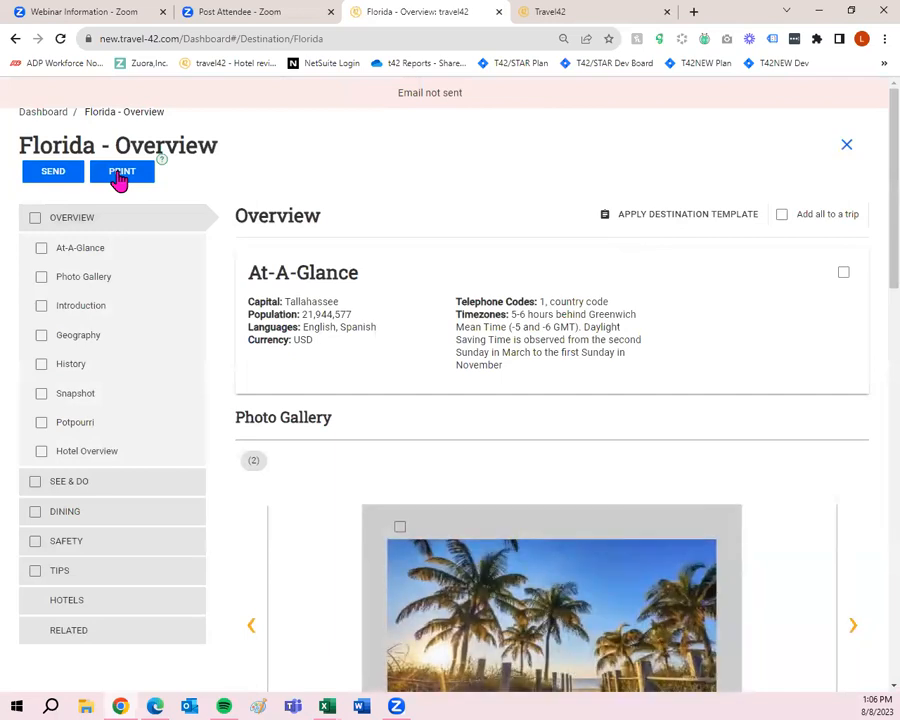
Step: Print the Florida overview to a 12-page PDF, scroll through it, and return to the overview
{"action": "left_click", "coordinate": [121, 170]}
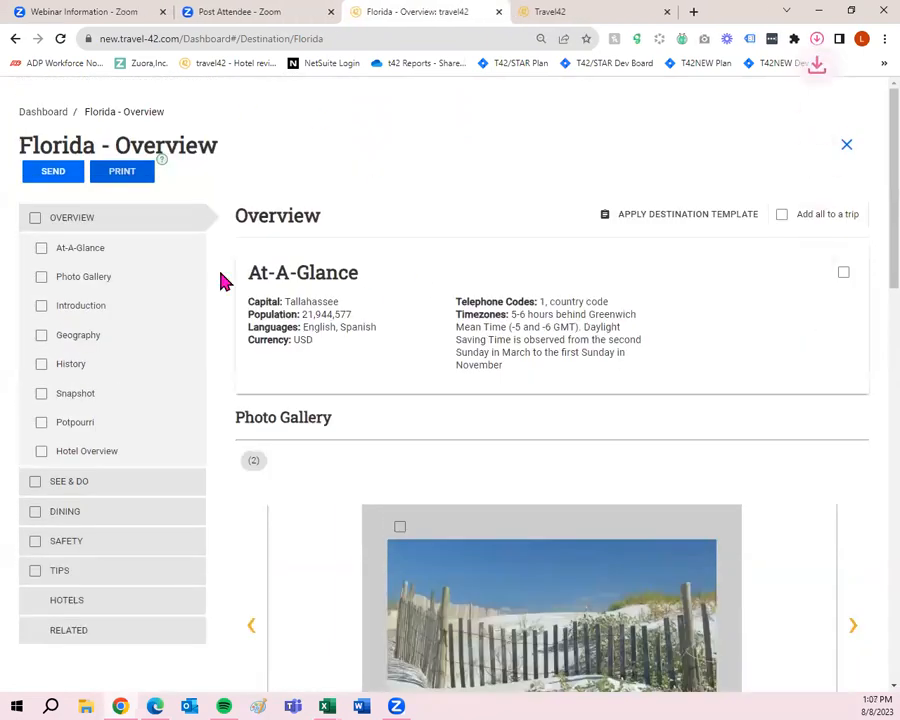
{"action": "left_click", "coordinate": [122, 171]}
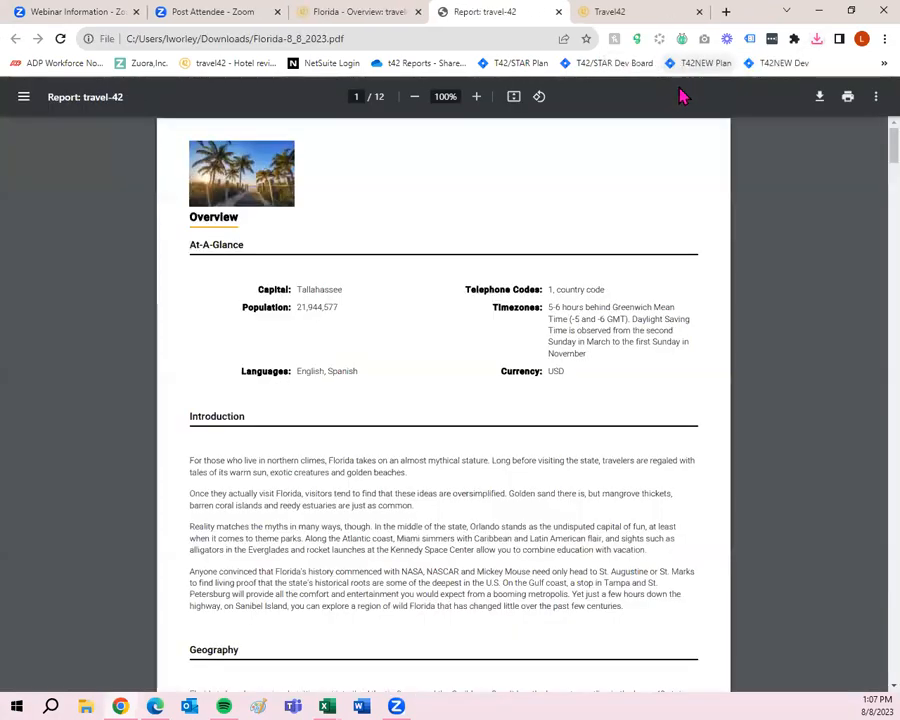
{"action": "scroll", "scroll_direction": "down", "scroll_amount": 3}
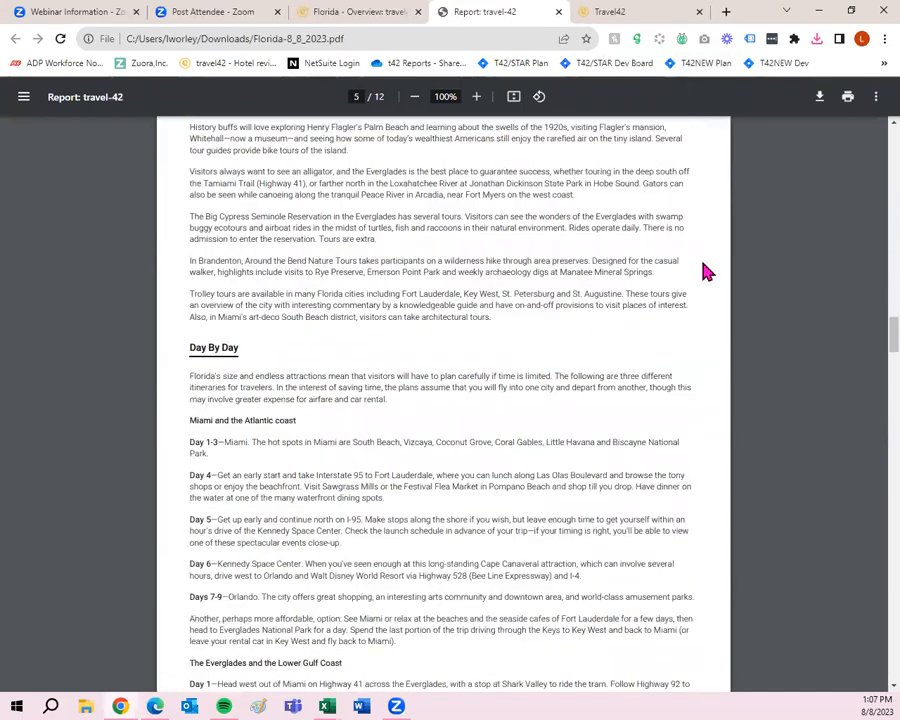
{"action": "left_click", "coordinate": [355, 11]}
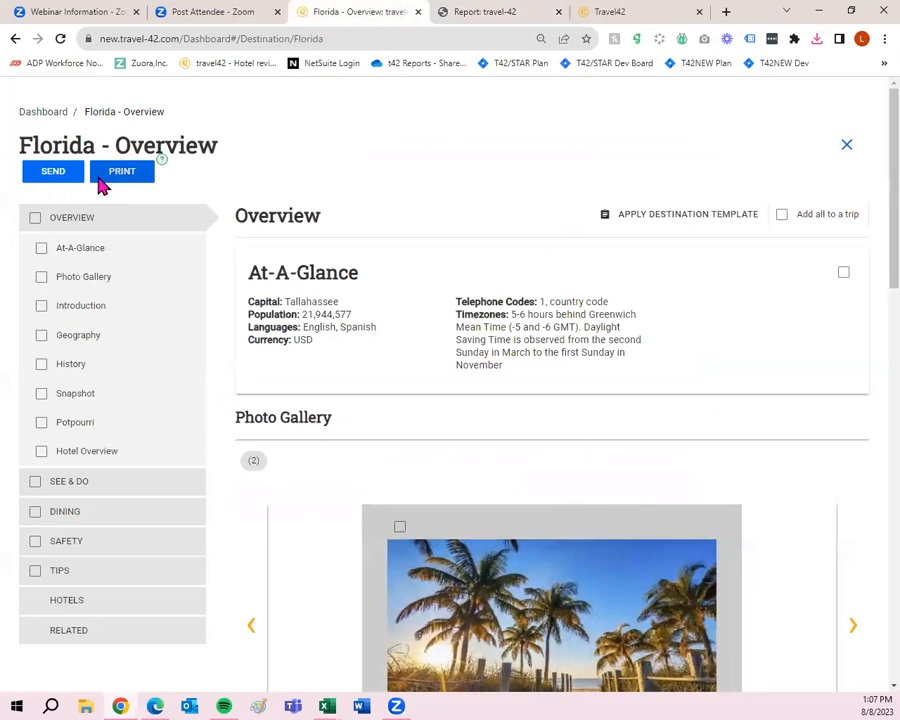
{"action": "mouse_move", "coordinate": [90, 185]}
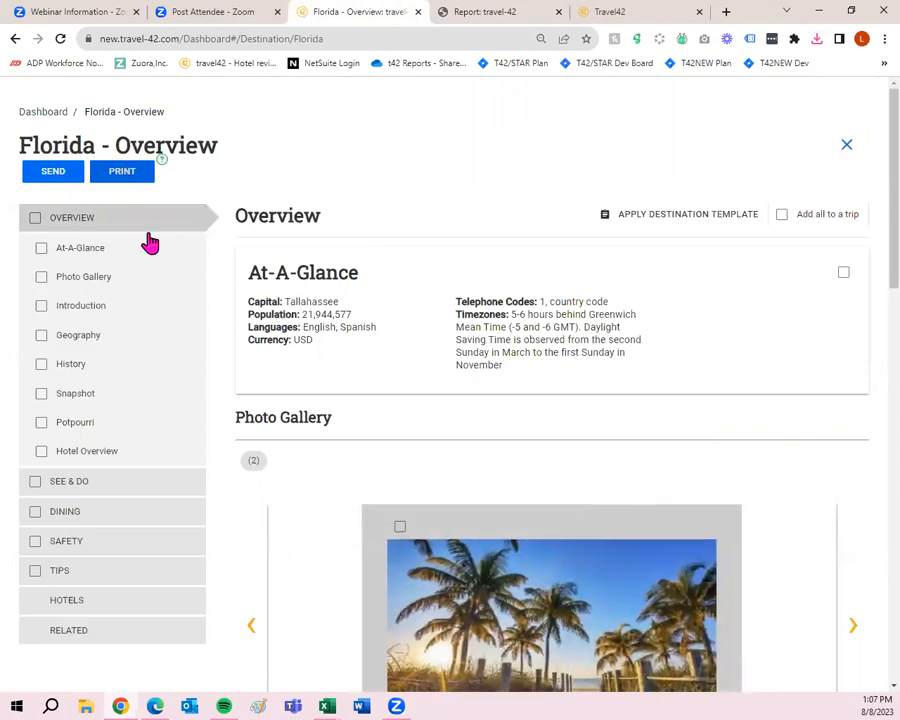
{"action": "mouse_move", "coordinate": [160, 481]}
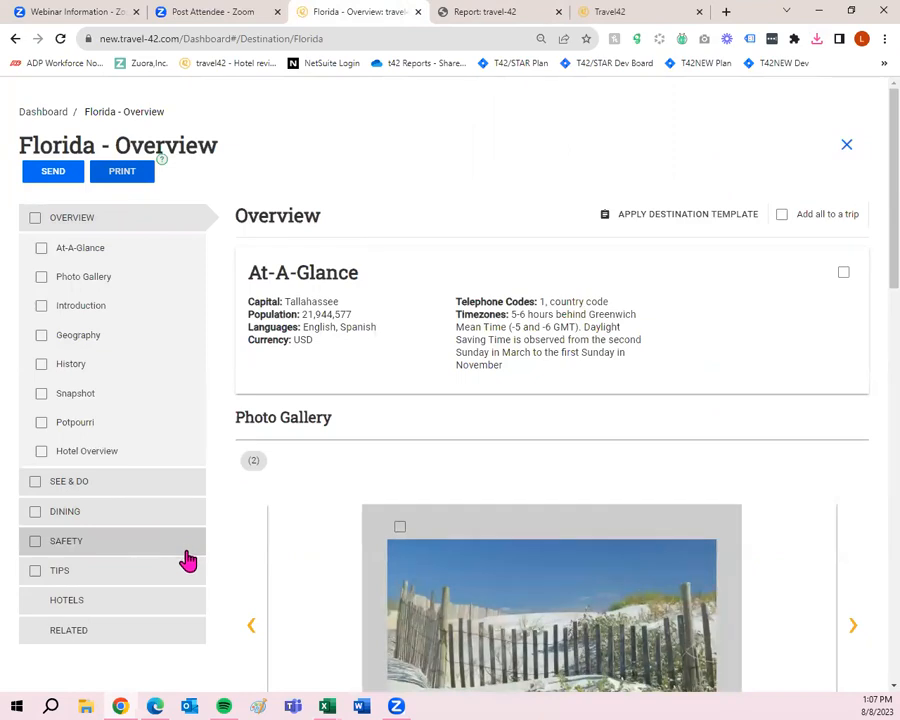
{"action": "mouse_move", "coordinate": [187, 571]}
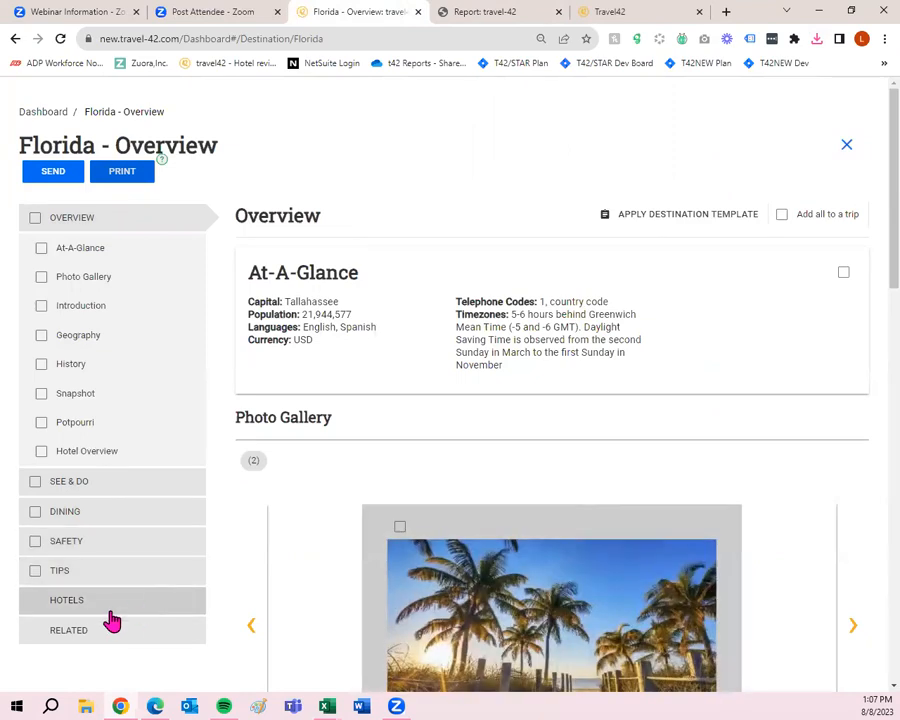
{"action": "mouse_move", "coordinate": [107, 609]}
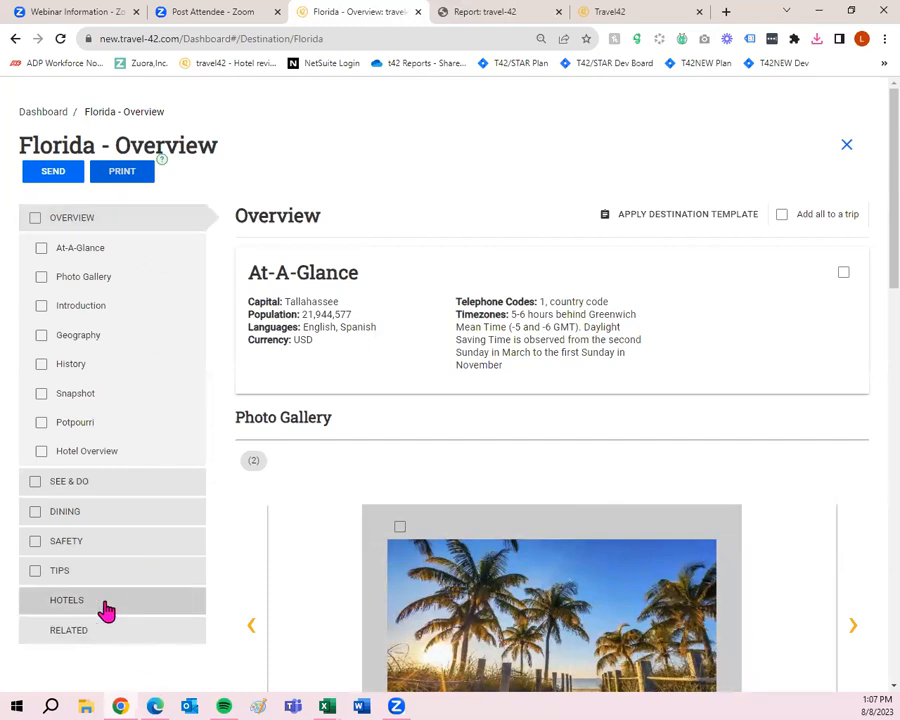
Step: Show Florida hotels like Acqualina Resort and The Breakers, closing Filter Hotels unapplied
{"action": "left_click", "coordinate": [66, 600]}
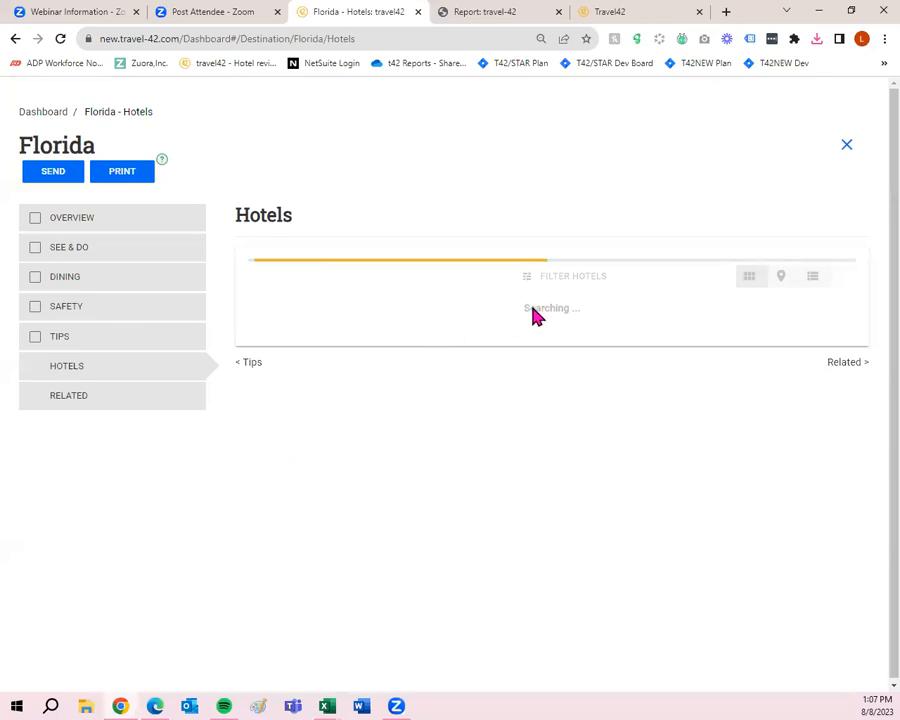
{"action": "mouse_move", "coordinate": [592, 304]}
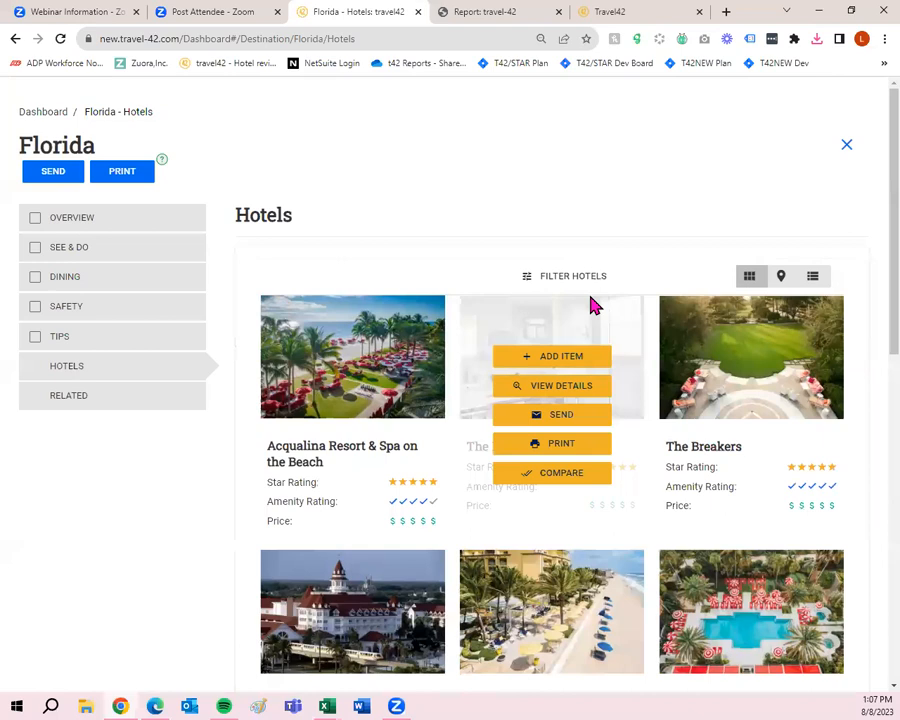
{"action": "mouse_move", "coordinate": [583, 294]}
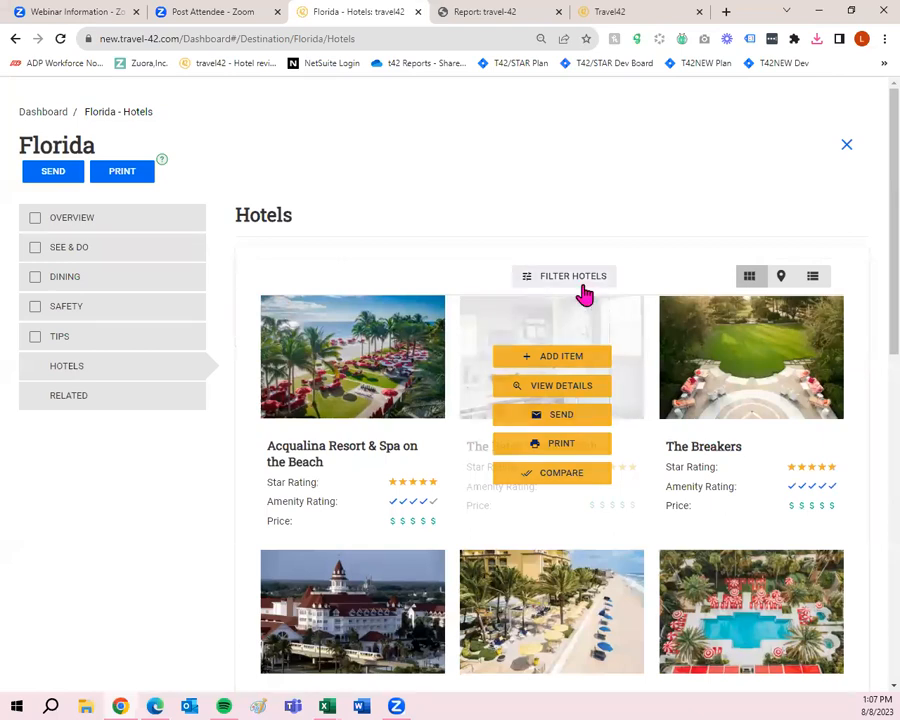
{"action": "left_click", "coordinate": [564, 276]}
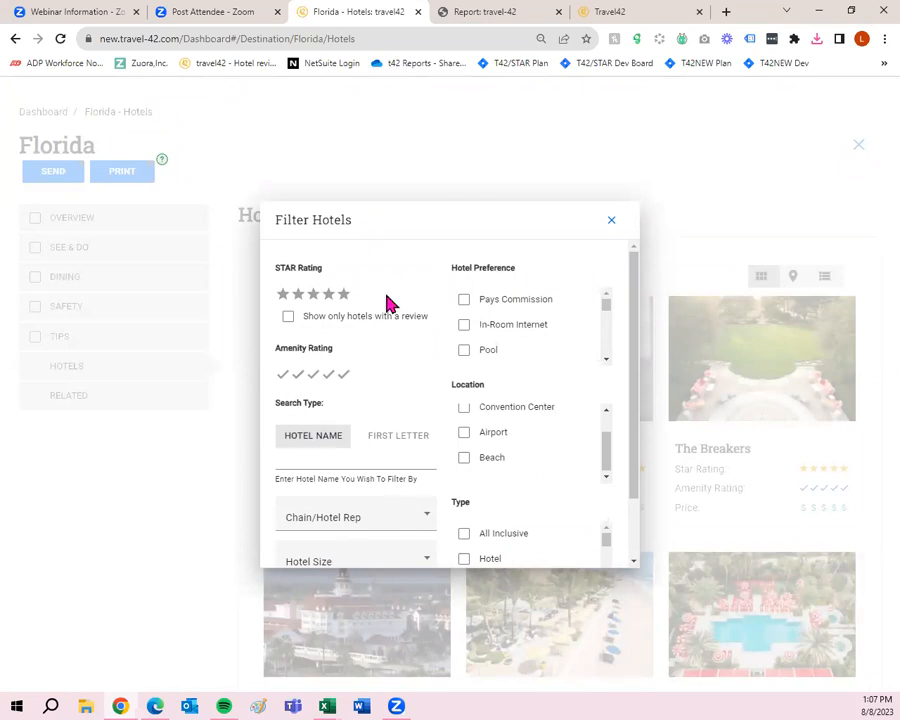
{"action": "left_click", "coordinate": [610, 219]}
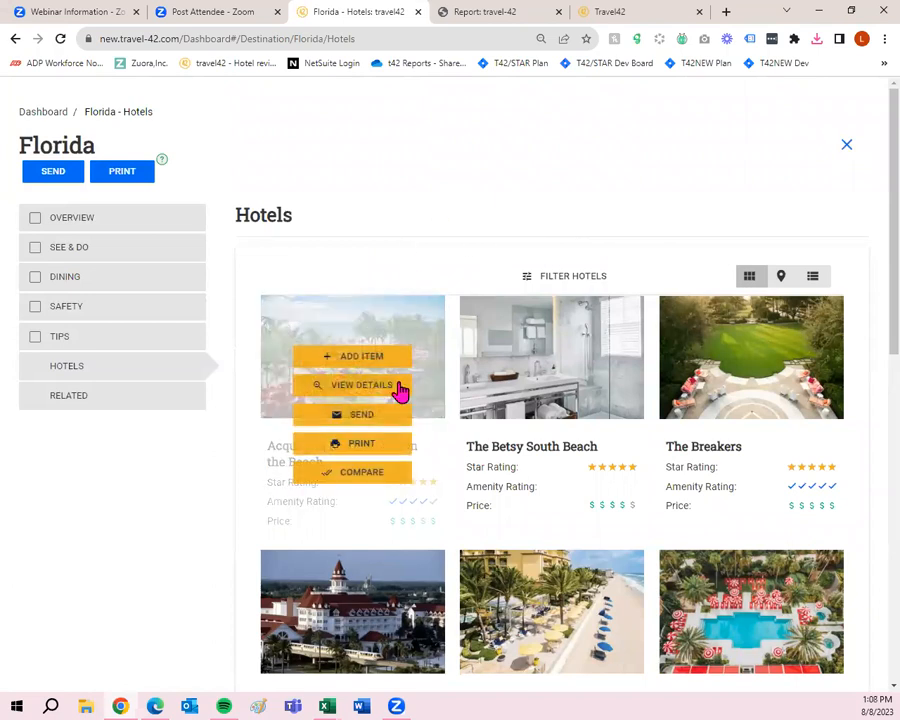
{"action": "mouse_move", "coordinate": [385, 414]}
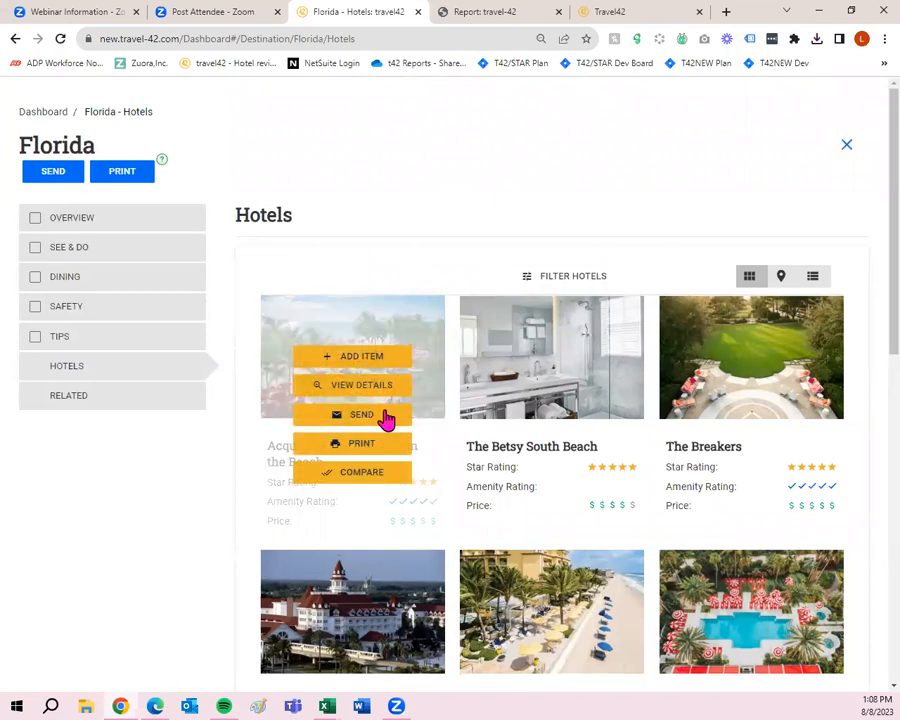
{"action": "mouse_move", "coordinate": [385, 443]}
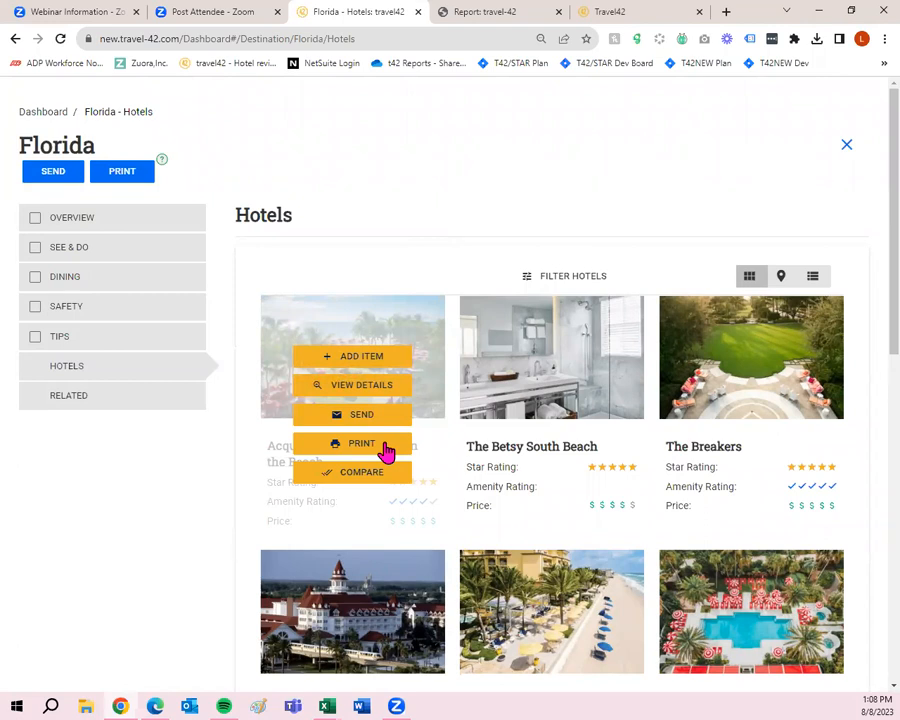
Step: Open the details page for Acqualina Resort & Spa on the Beach
{"action": "left_click", "coordinate": [360, 385]}
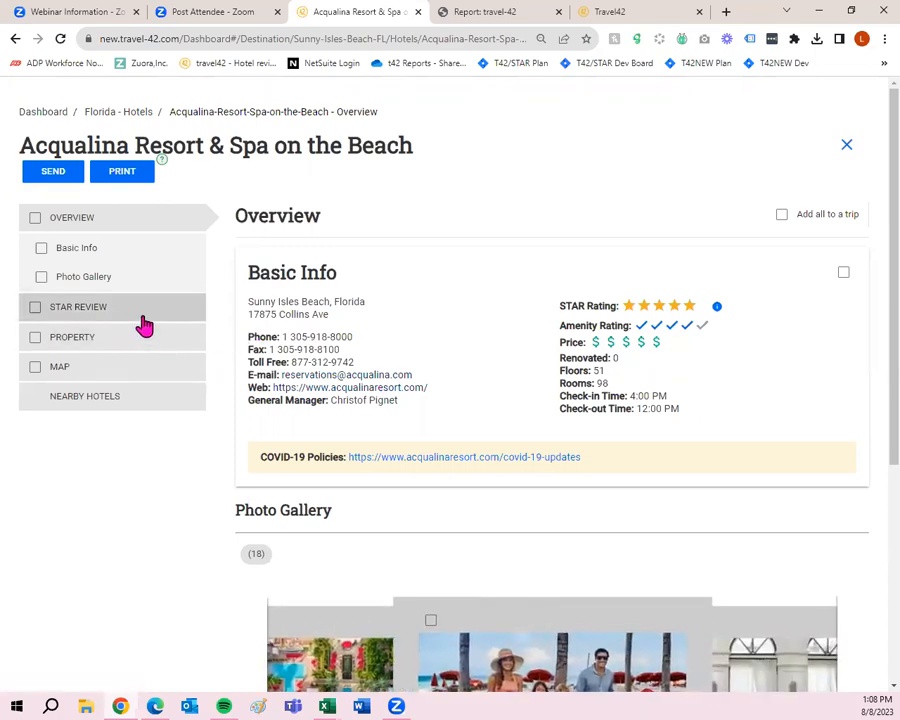
{"action": "mouse_move", "coordinate": [98, 318]}
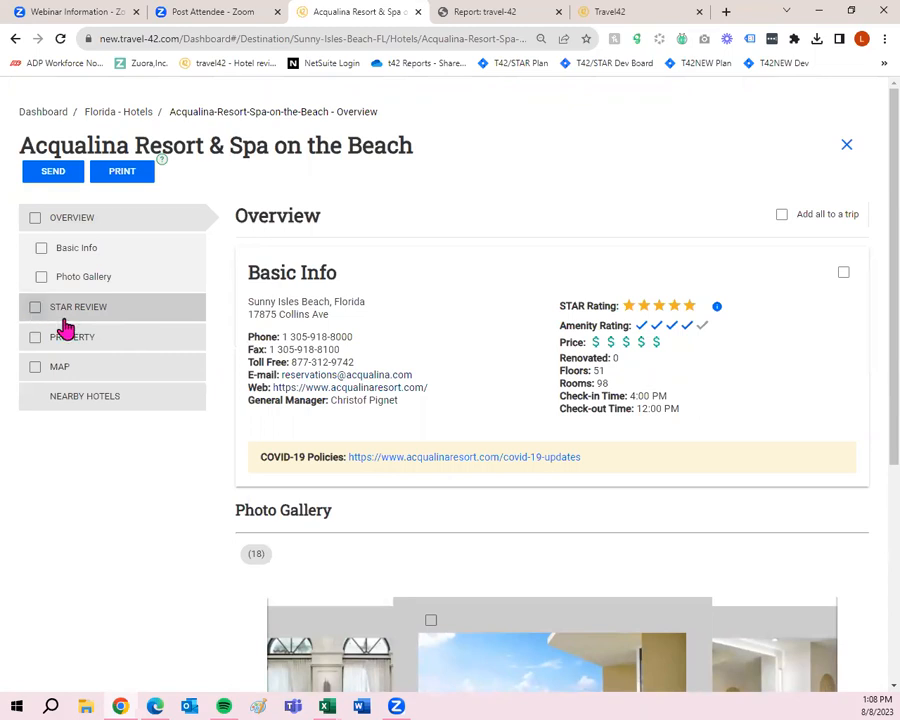
{"action": "mouse_move", "coordinate": [54, 318]}
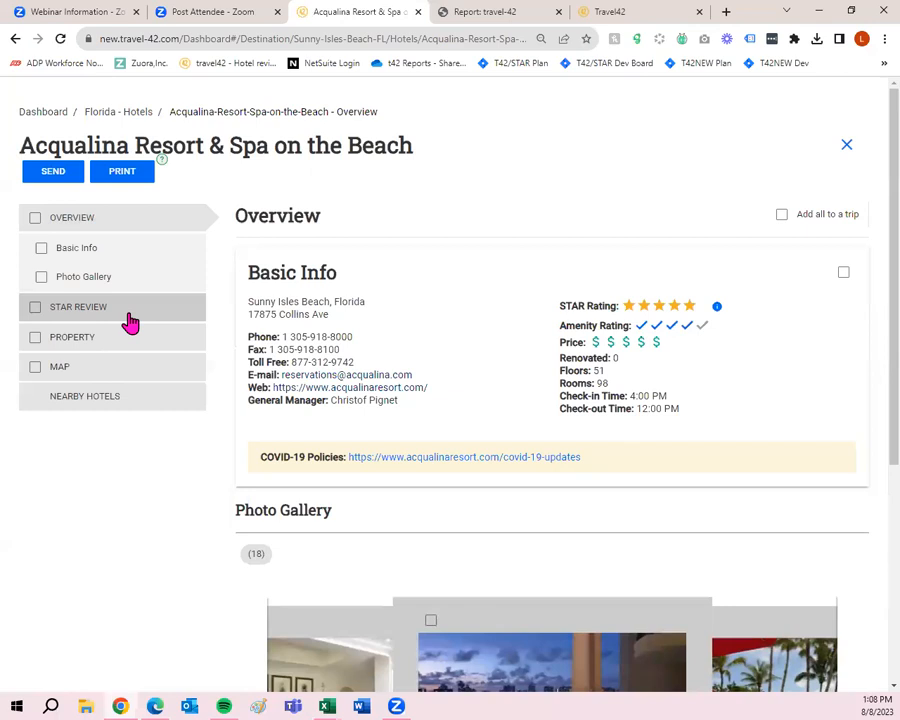
{"action": "mouse_move", "coordinate": [120, 318]}
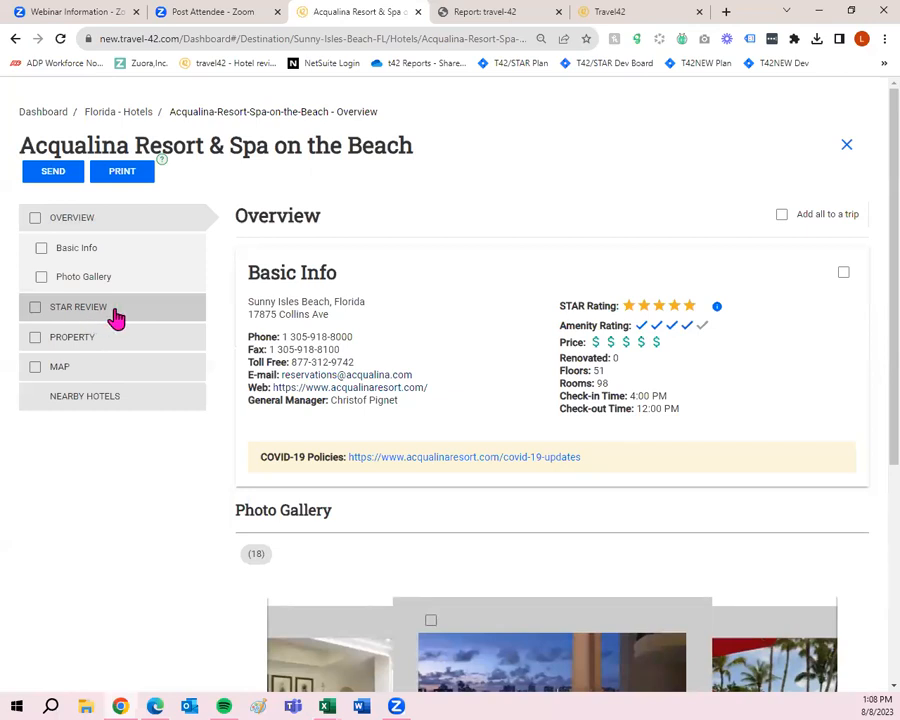
Step: Read Acqualina's STAR Review from top to bottom
{"action": "left_click", "coordinate": [78, 307]}
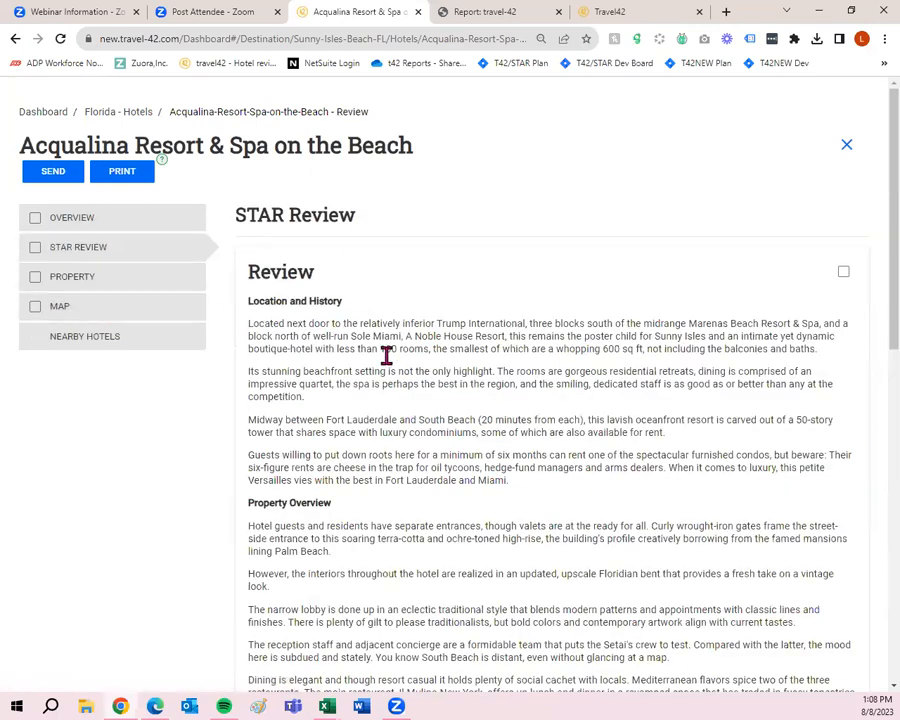
{"action": "scroll", "scroll_direction": "down", "scroll_amount": 3}
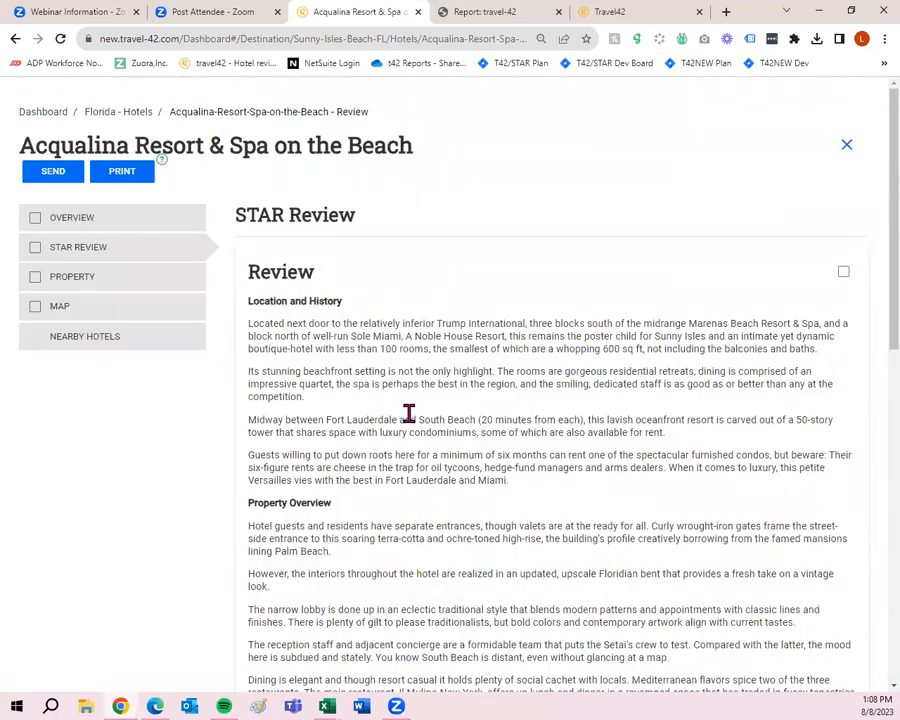
{"action": "mouse_move", "coordinate": [421, 425]}
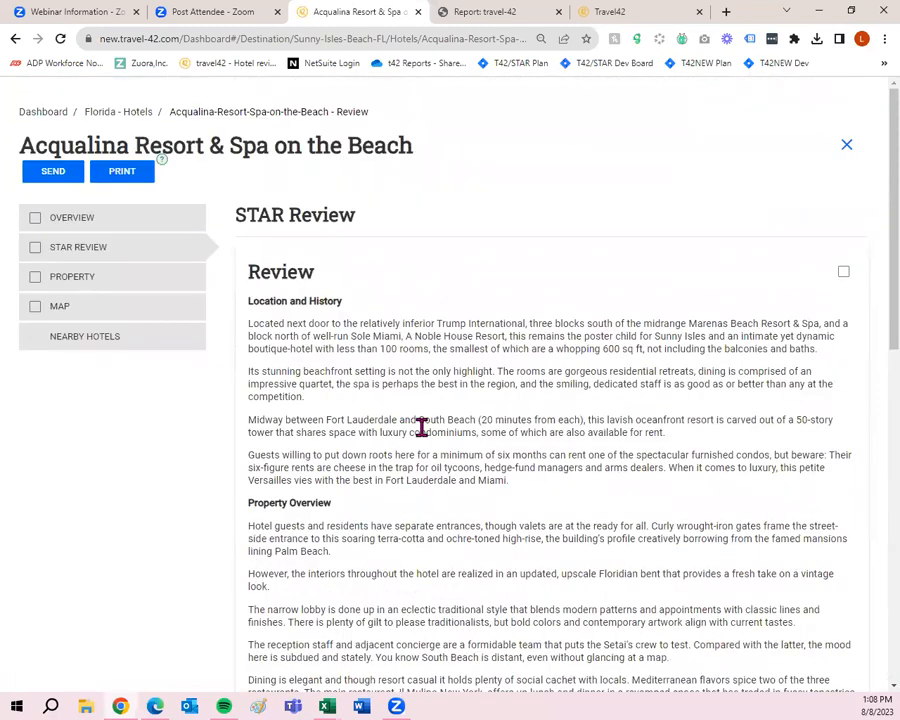
{"action": "scroll", "scroll_direction": "down", "scroll_amount": 3}
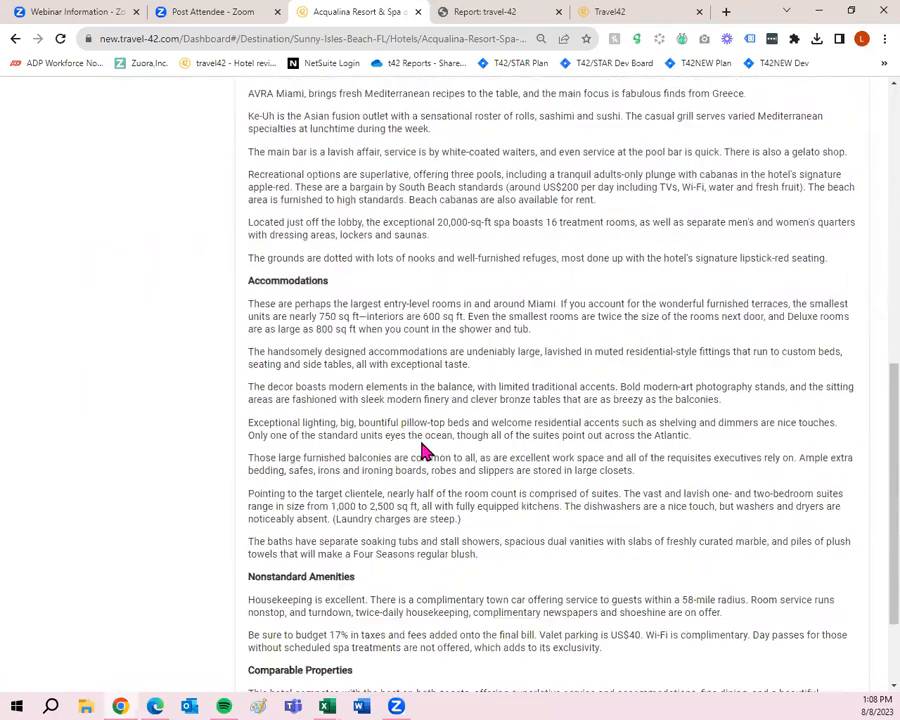
{"action": "scroll", "scroll_direction": "down", "scroll_amount": 3}
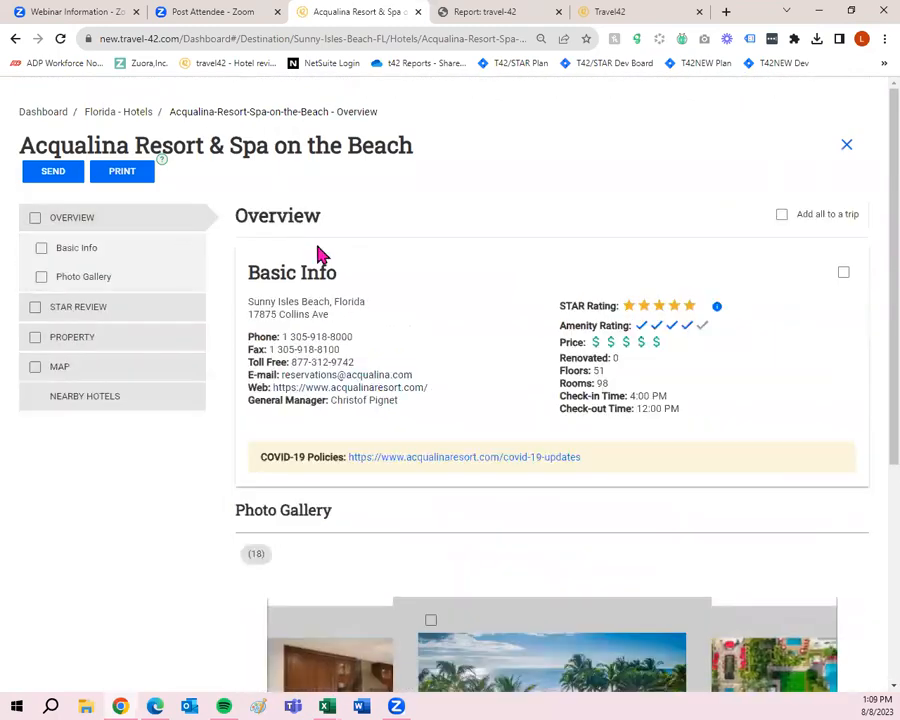
{"action": "scroll", "scroll_direction": "down", "scroll_amount": 3}
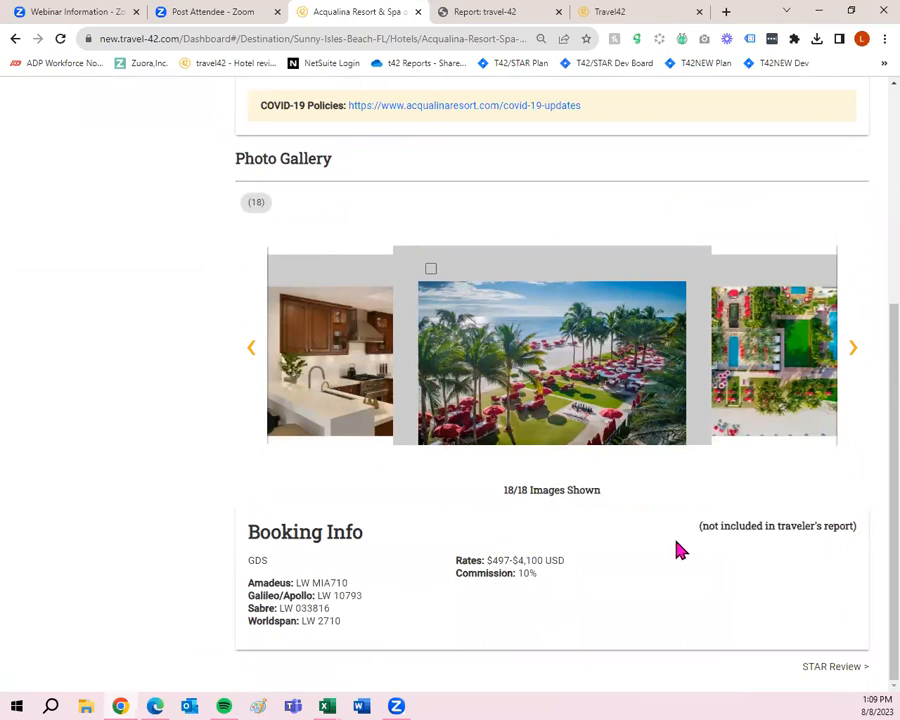
{"action": "mouse_move", "coordinate": [496, 543]}
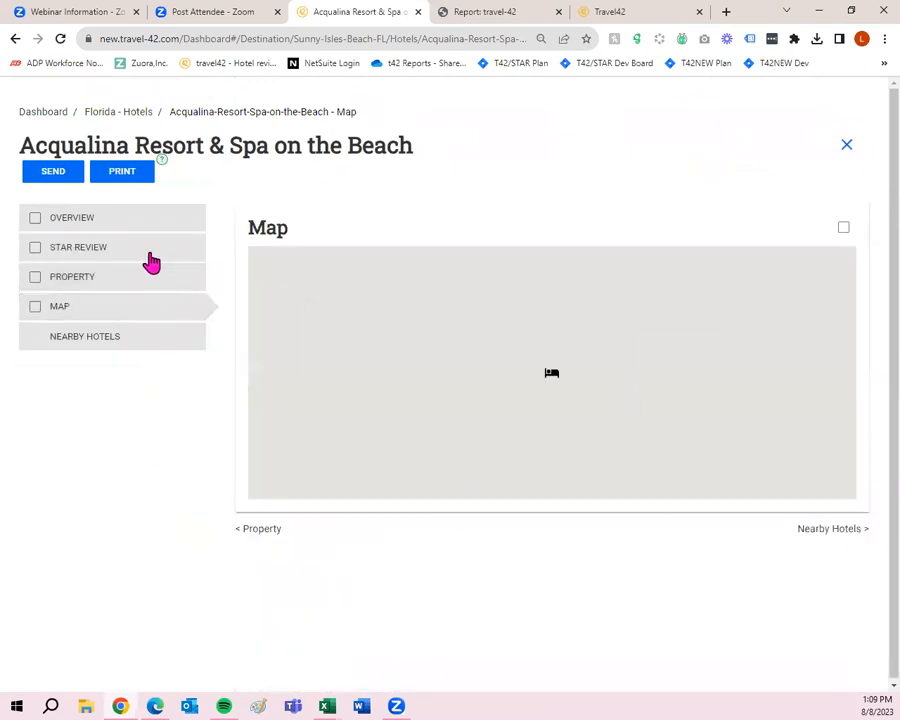
{"action": "left_click", "coordinate": [71, 217]}
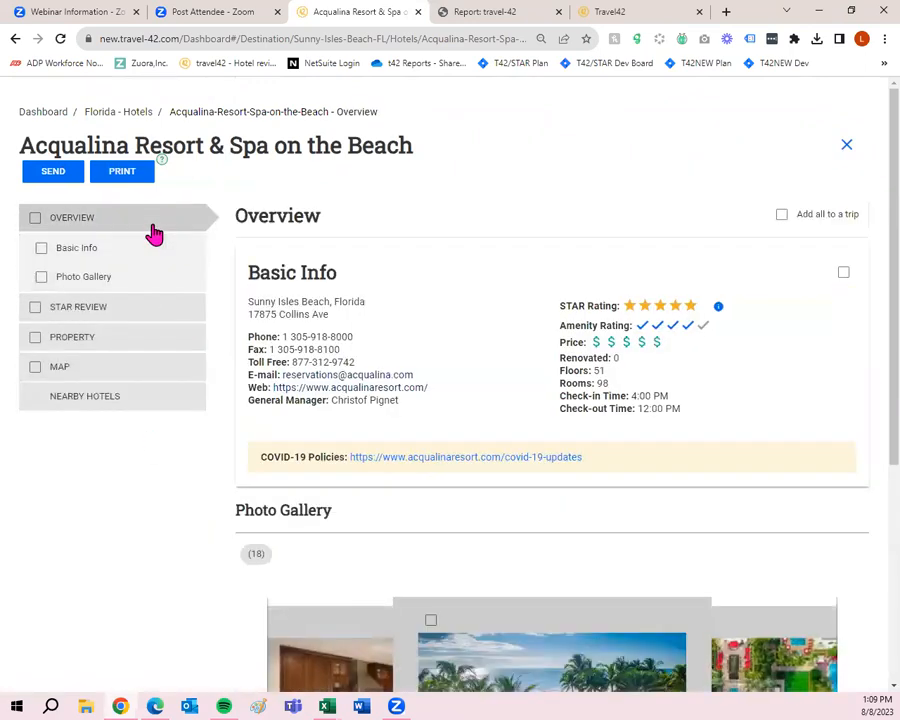
{"action": "mouse_move", "coordinate": [410, 397]}
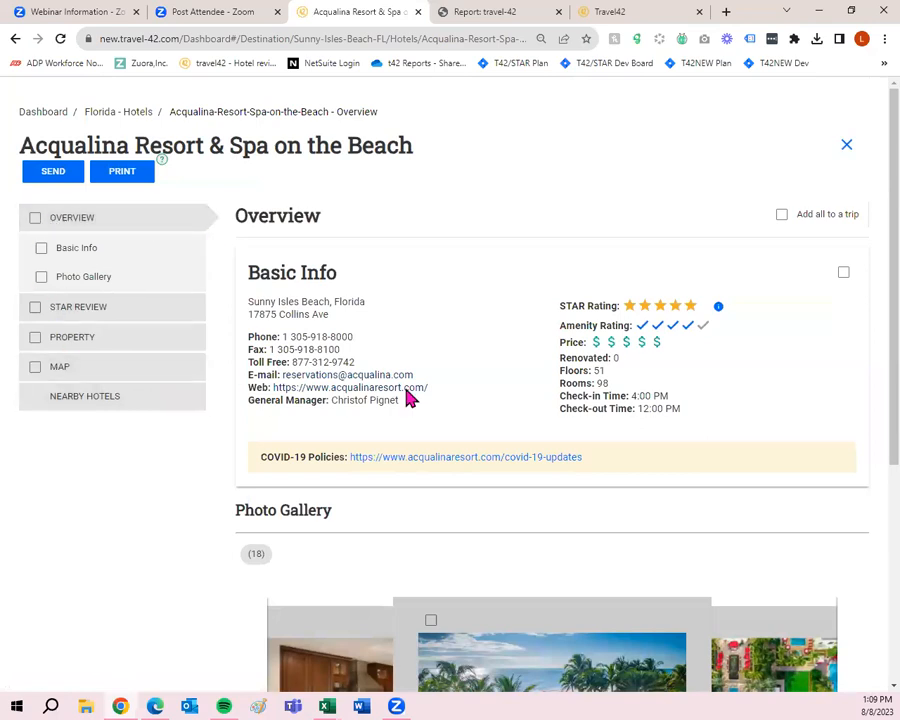
{"action": "mouse_move", "coordinate": [463, 358]}
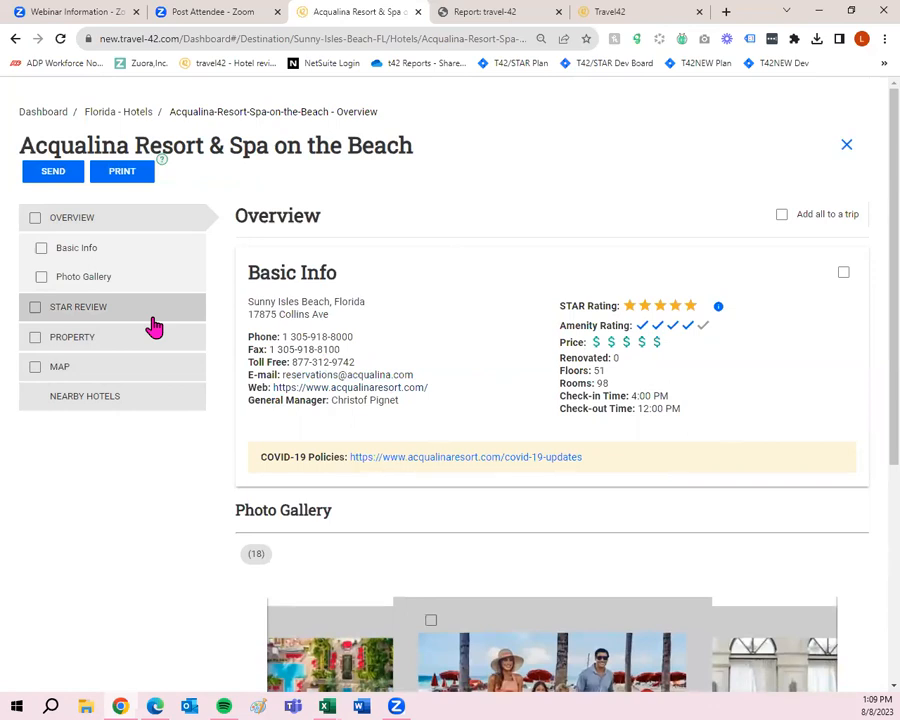
{"action": "mouse_move", "coordinate": [62, 123]}
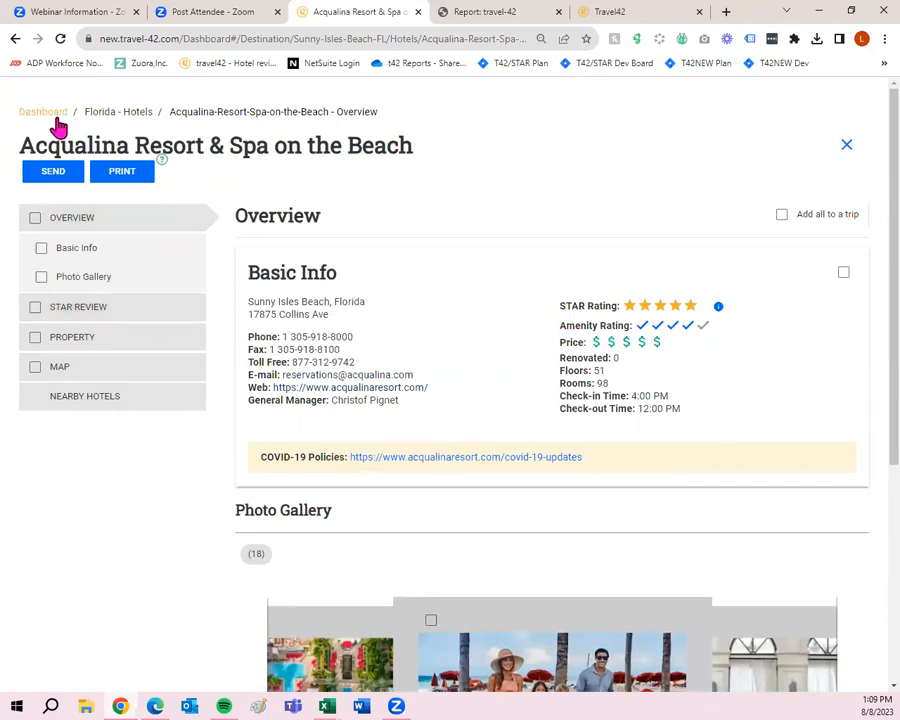
Step: Go back to the Travel42 Dashboard and scroll down to the Trip Plans list
{"action": "left_click", "coordinate": [43, 110]}
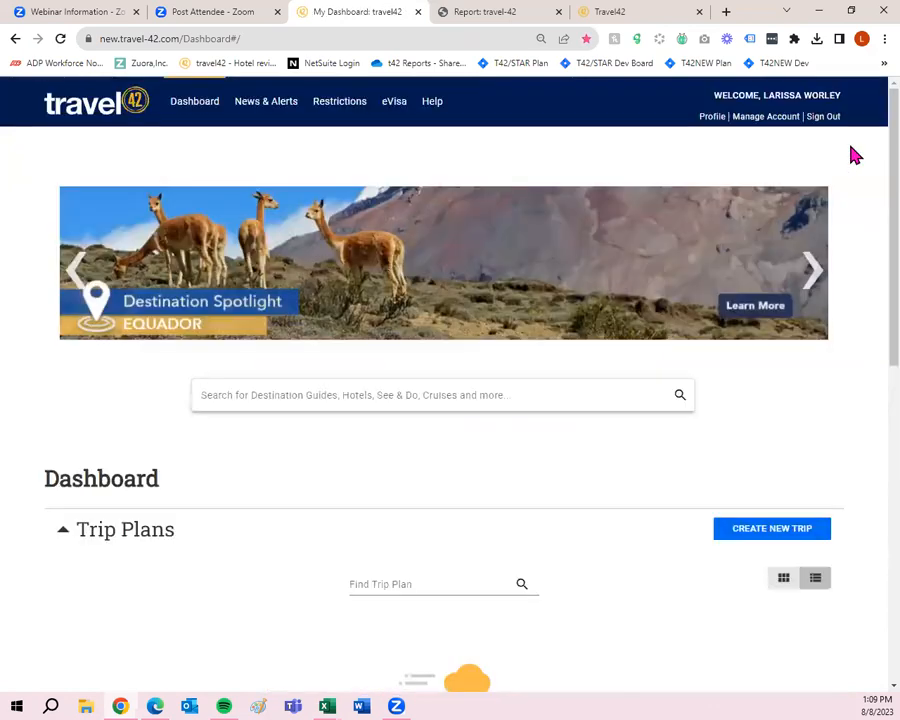
{"action": "scroll", "scroll_direction": "down", "scroll_amount": 3}
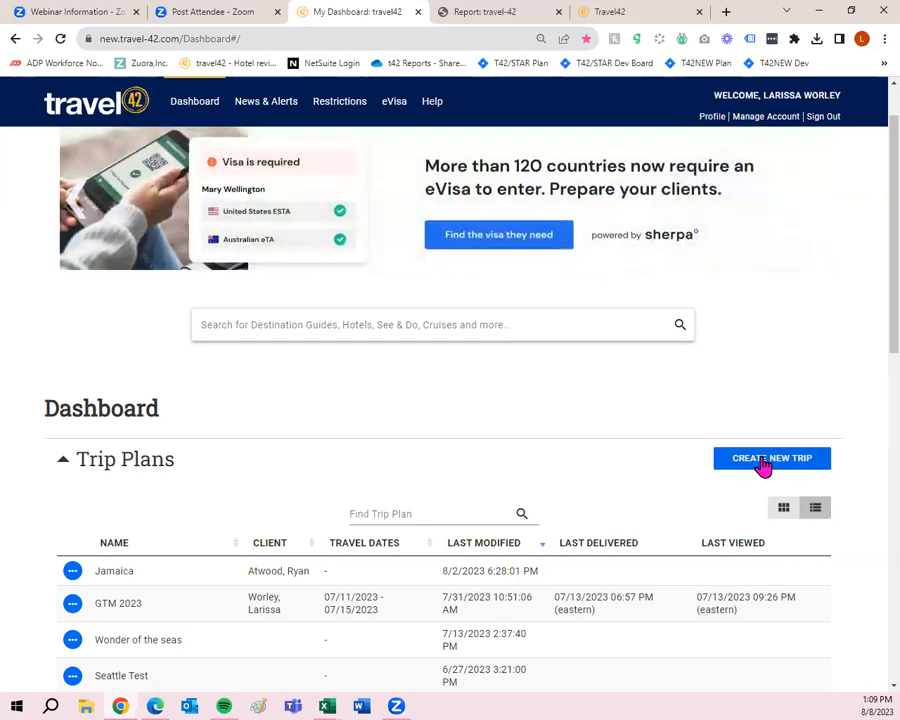
Step: Create a trip plan named 'Rome', keeping the default Layout options
{"action": "left_click", "coordinate": [772, 458]}
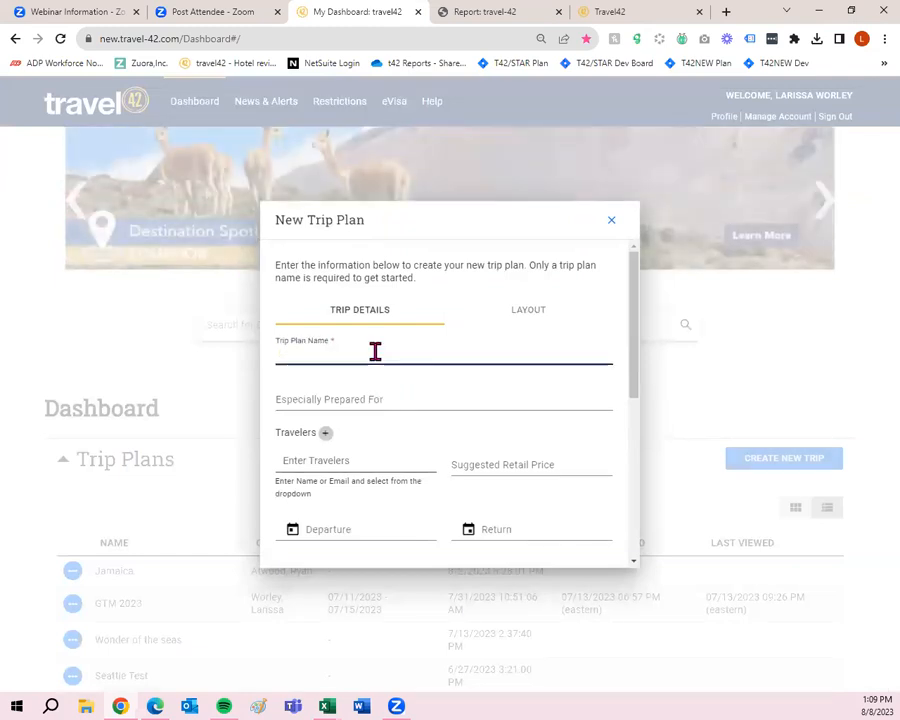
{"action": "type", "text": "R"}
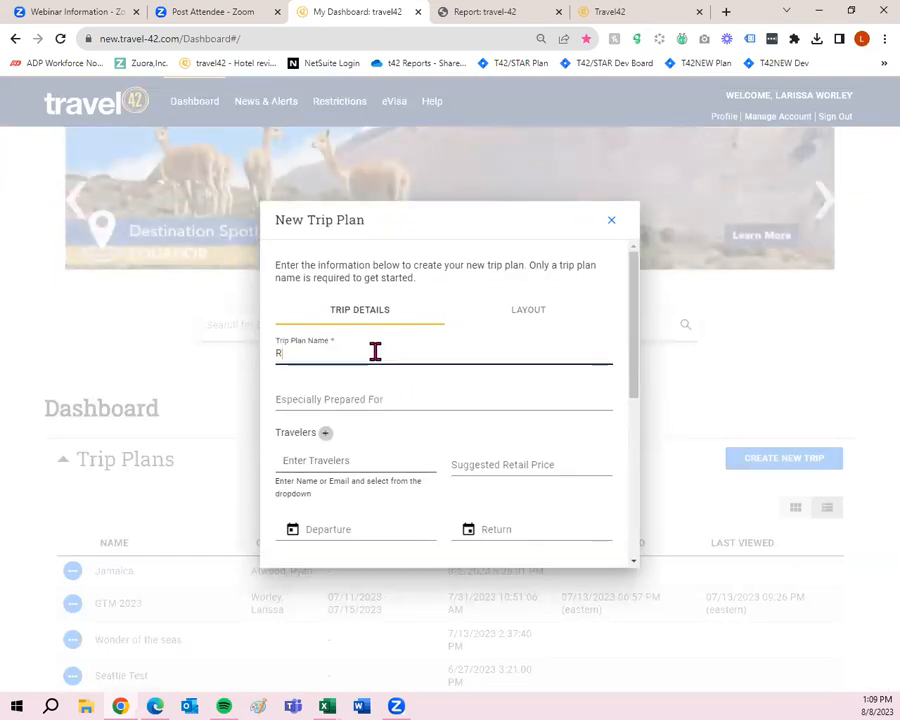
{"action": "type", "text": "ome"}
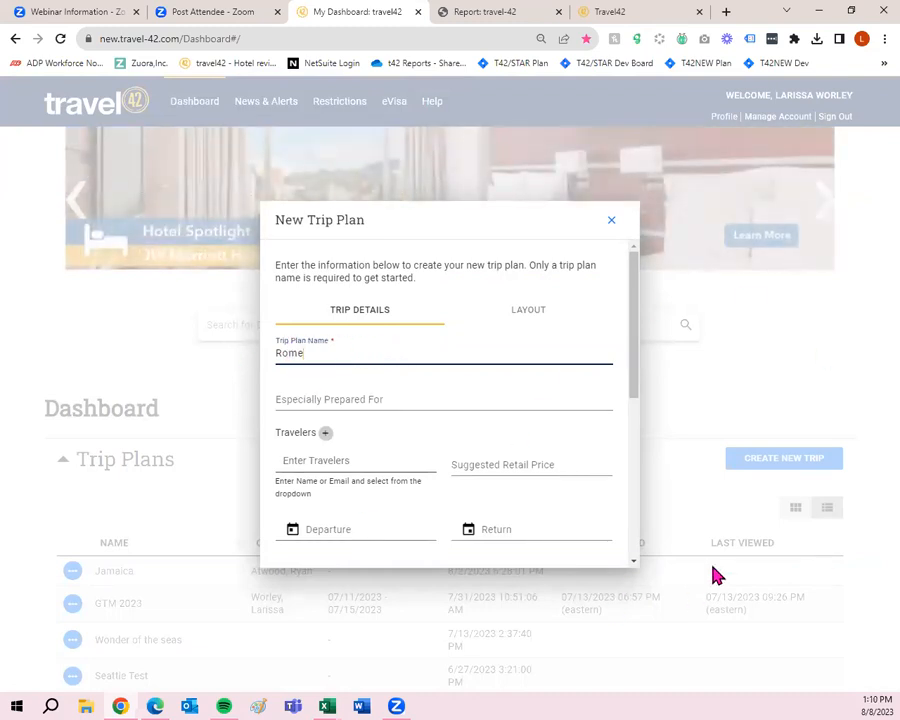
{"action": "scroll", "scroll_direction": "down", "scroll_amount": 3}
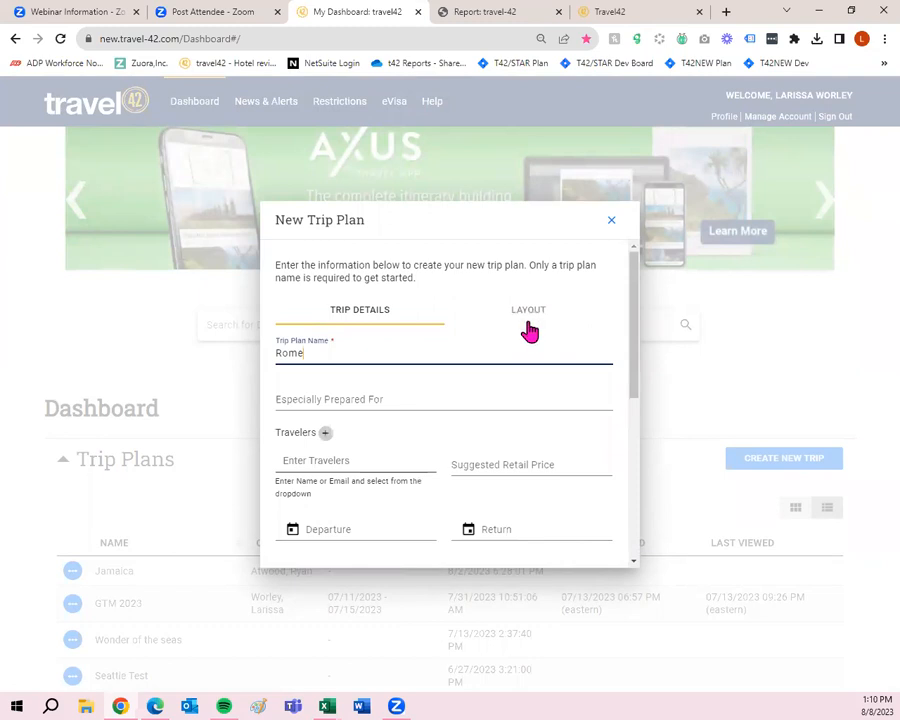
{"action": "left_click", "coordinate": [528, 309]}
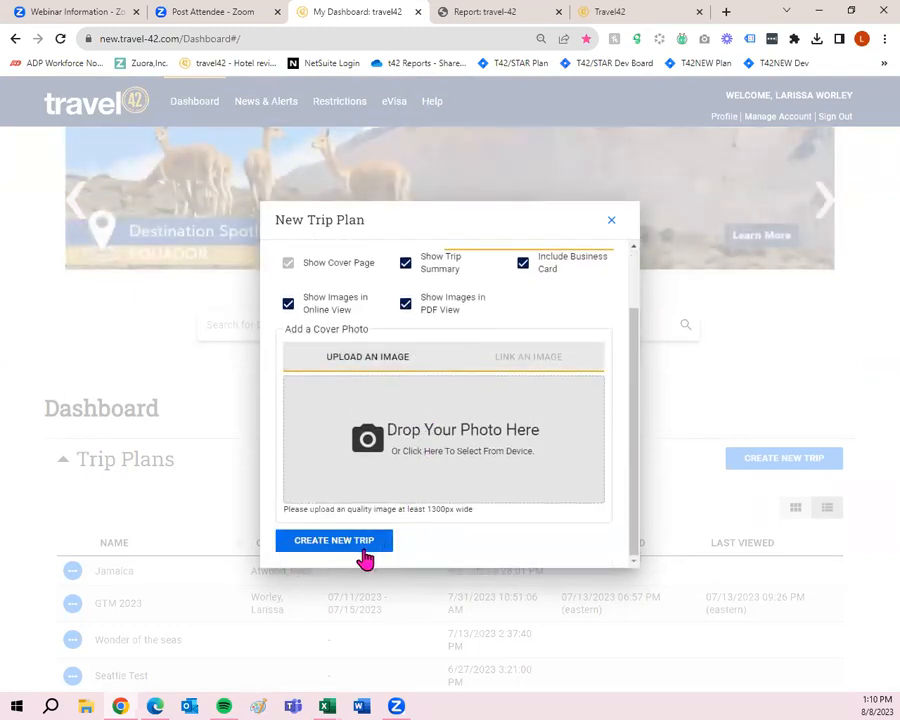
{"action": "left_click", "coordinate": [334, 540]}
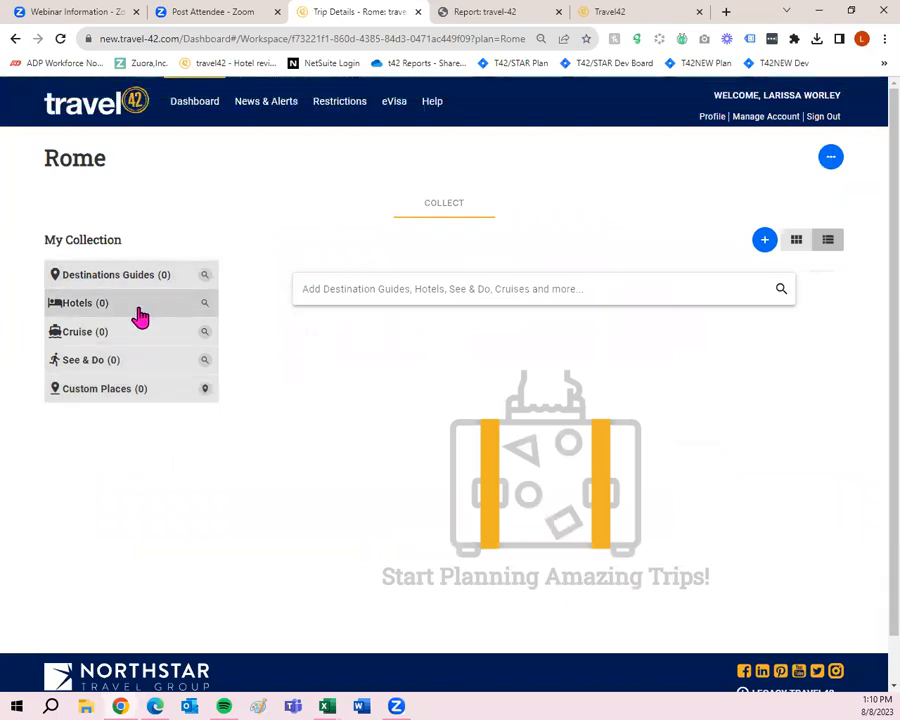
{"action": "mouse_move", "coordinate": [155, 393]}
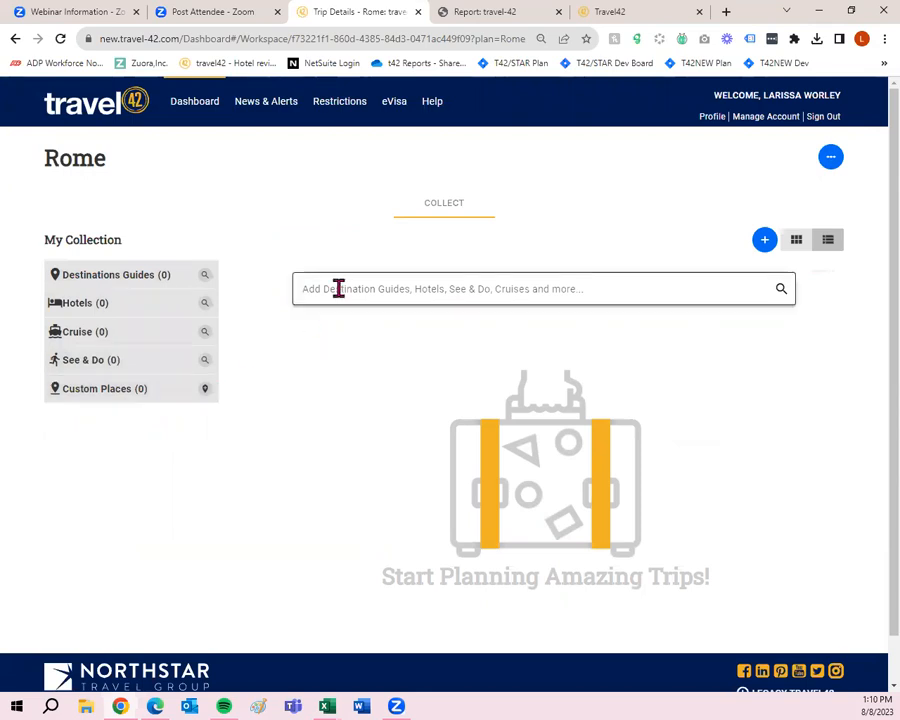
{"action": "mouse_move", "coordinate": [366, 289]}
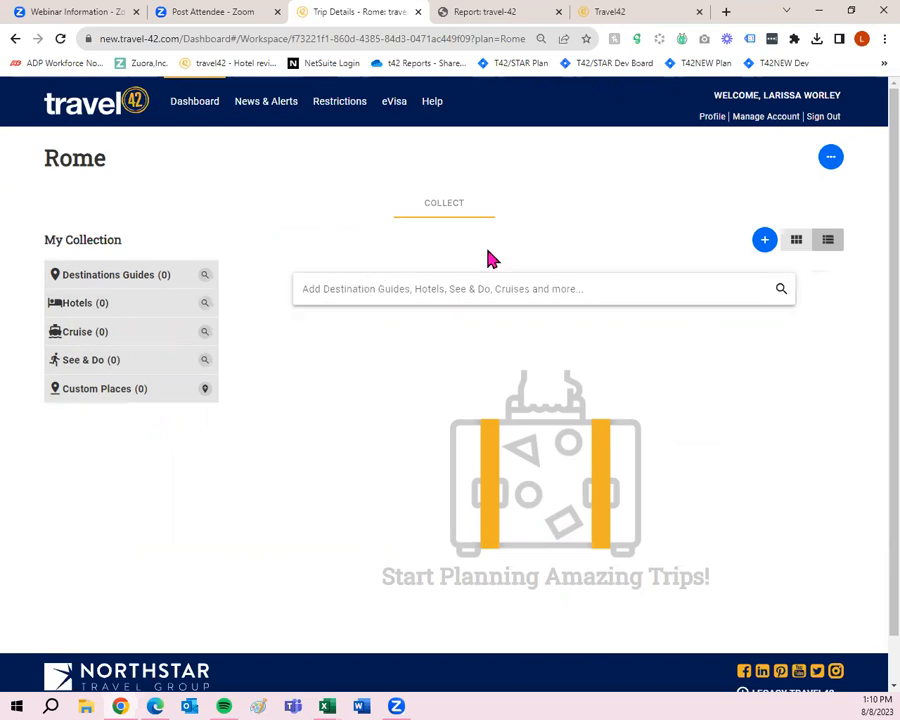
{"action": "left_click", "coordinate": [830, 156]}
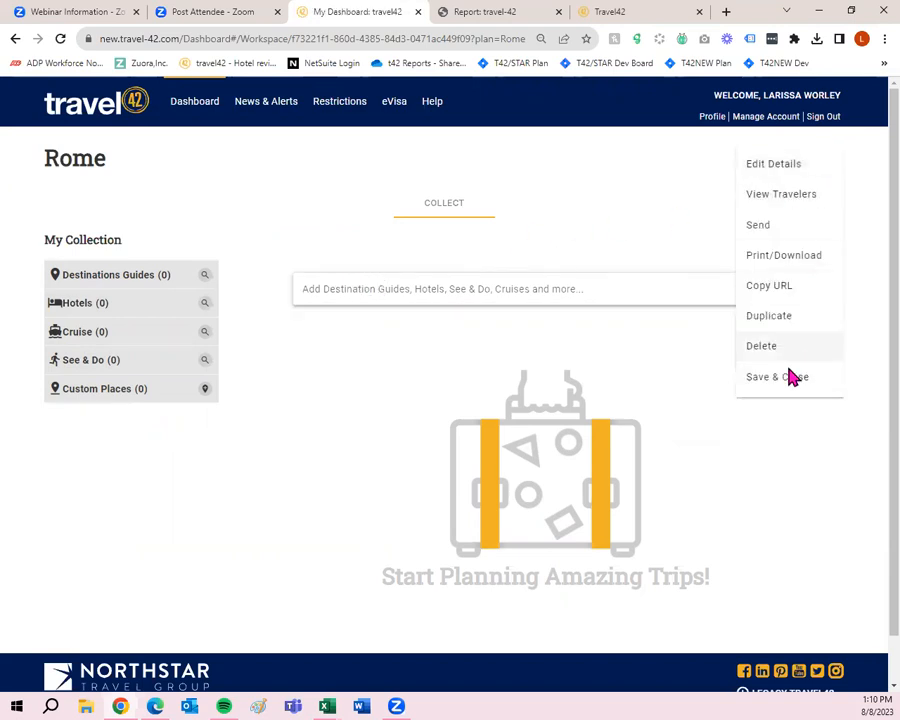
{"action": "mouse_move", "coordinate": [787, 397]}
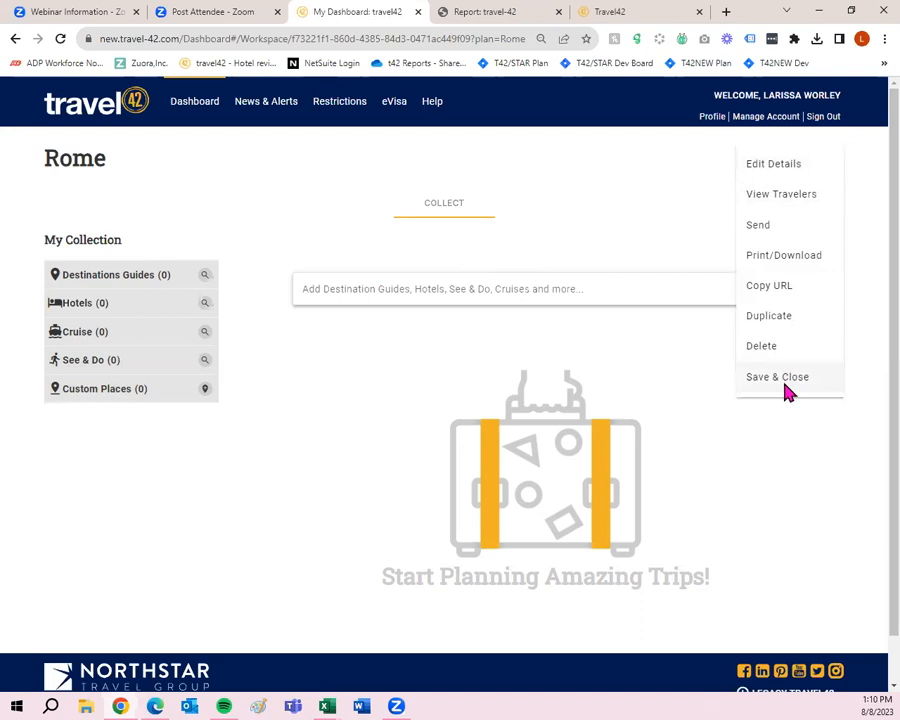
{"action": "left_click", "coordinate": [778, 376]}
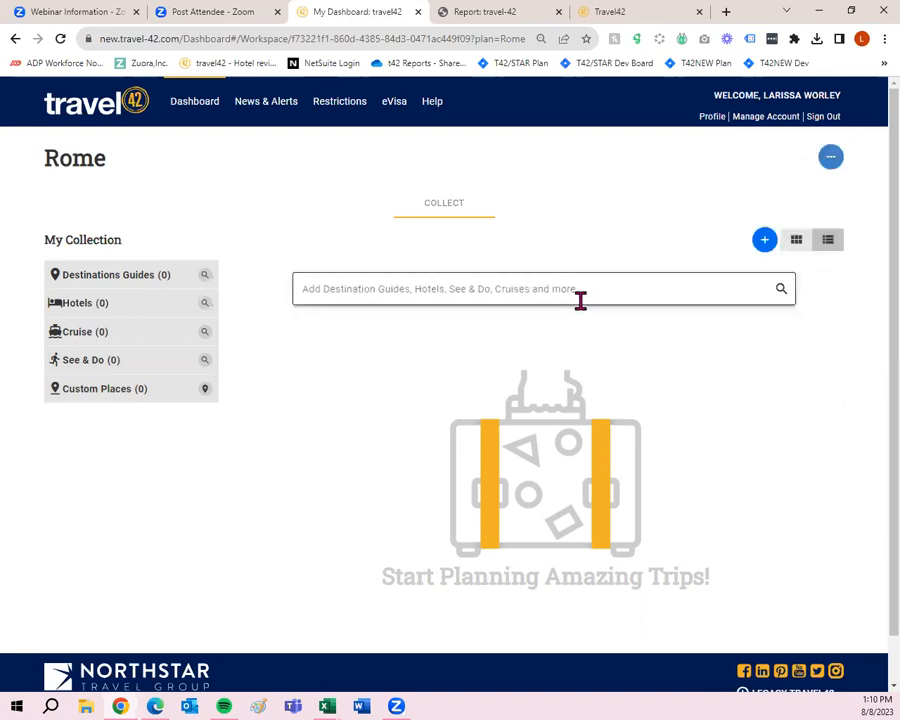
{"action": "mouse_move", "coordinate": [185, 200]}
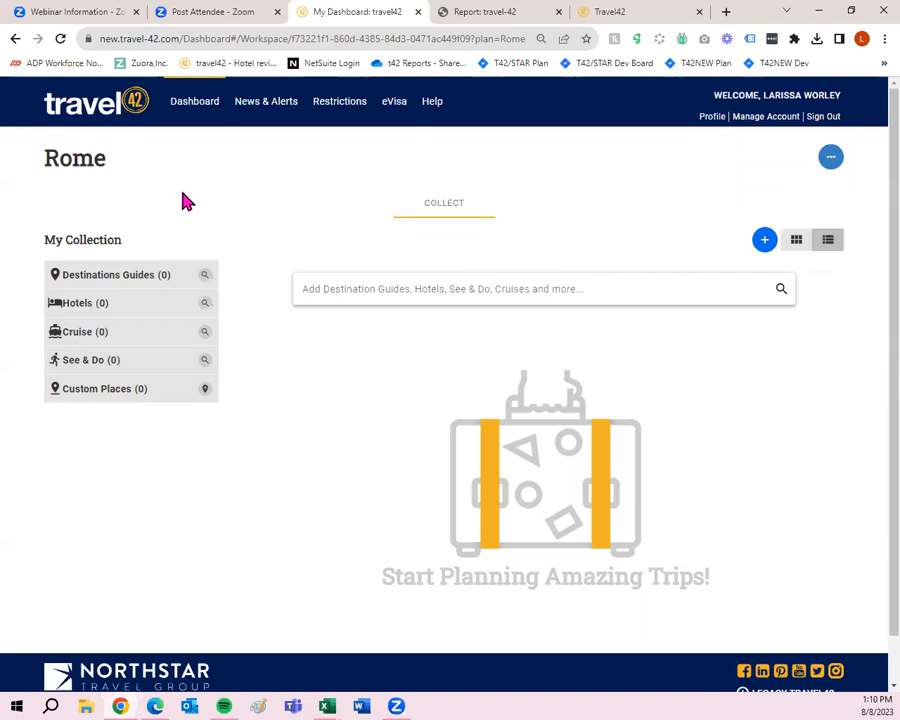
{"action": "type", "text": "R"}
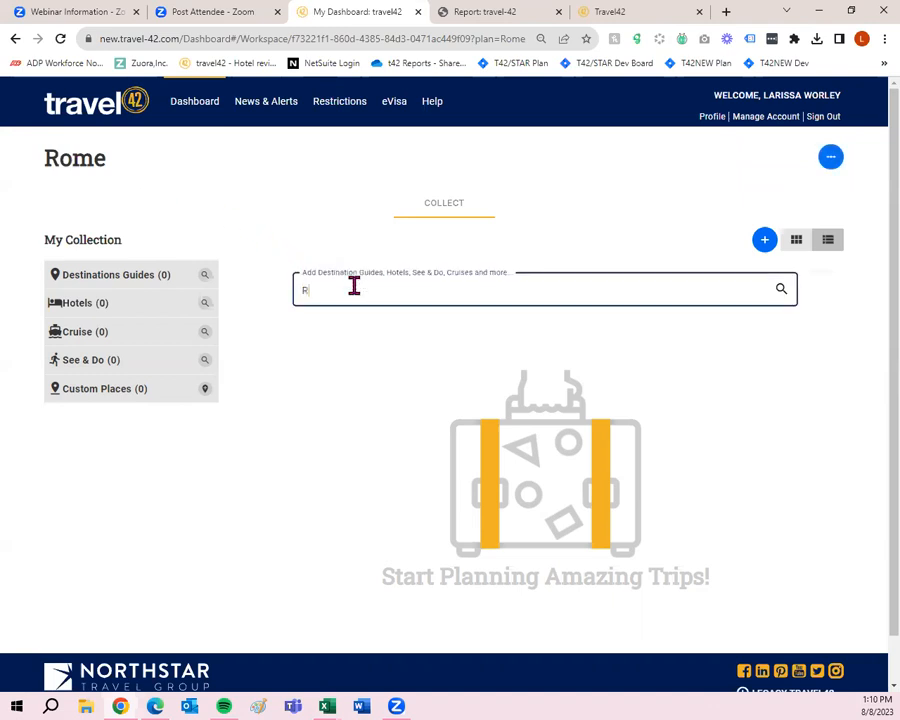
Step: Search for 'Rome' and open the Rome, Italy destination guide
{"action": "type", "text": "ome"}
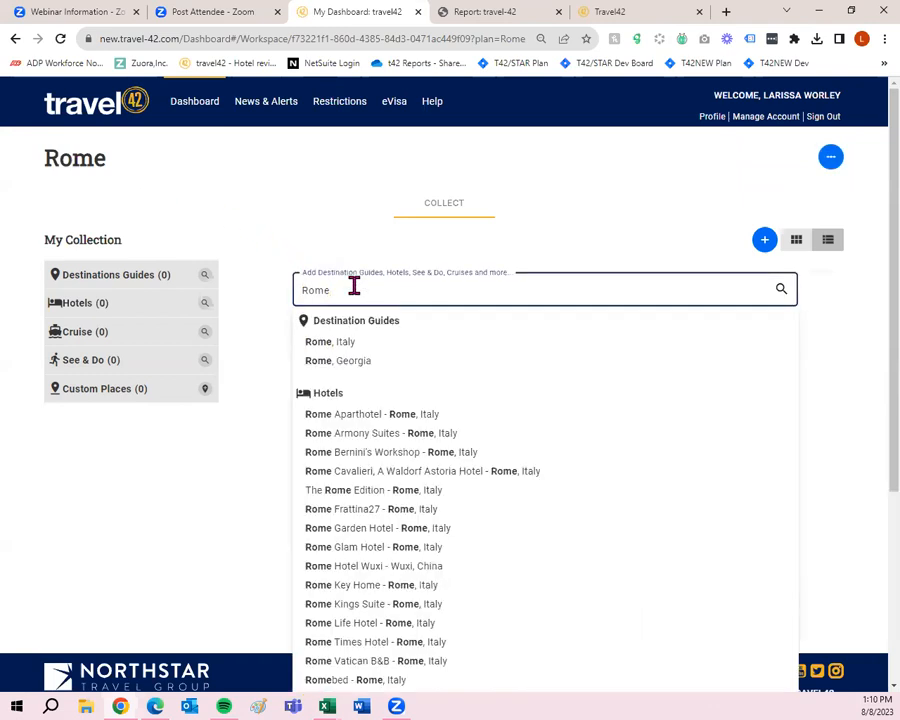
{"action": "mouse_move", "coordinate": [330, 490]}
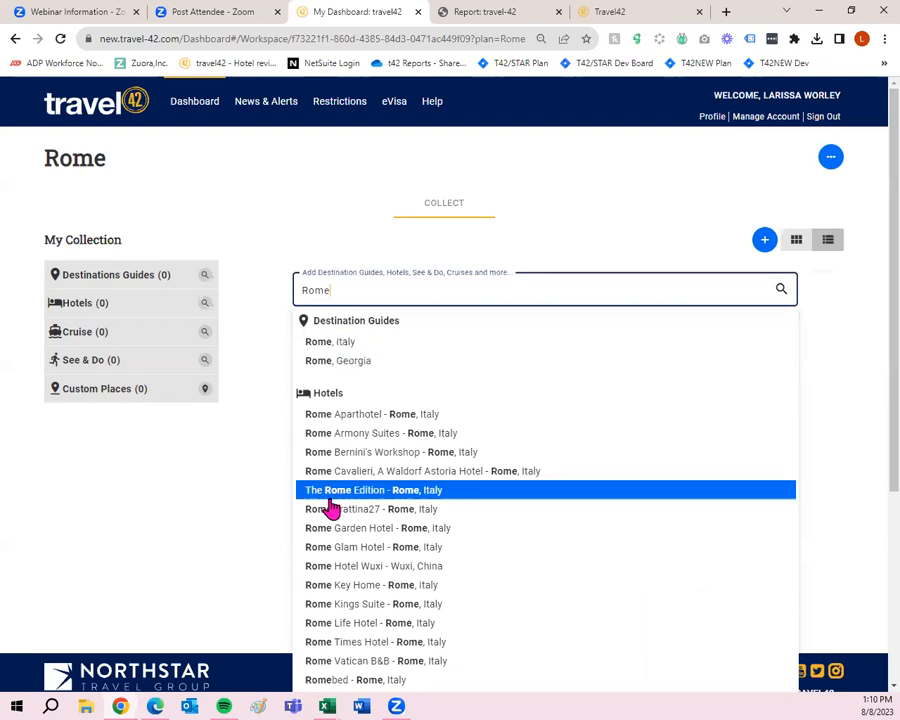
{"action": "mouse_move", "coordinate": [673, 331]}
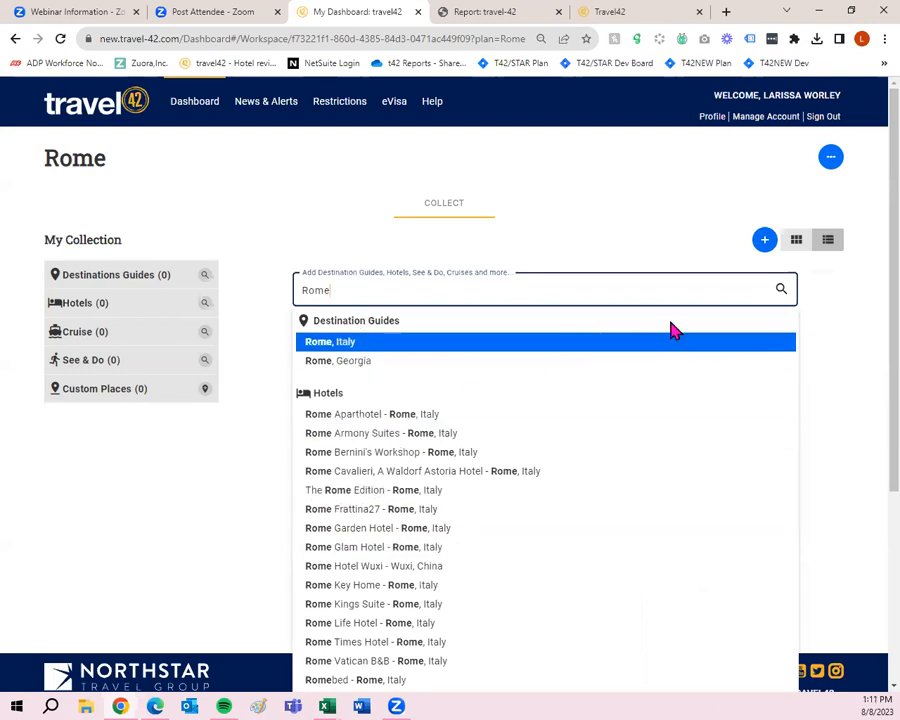
{"action": "left_click", "coordinate": [330, 341]}
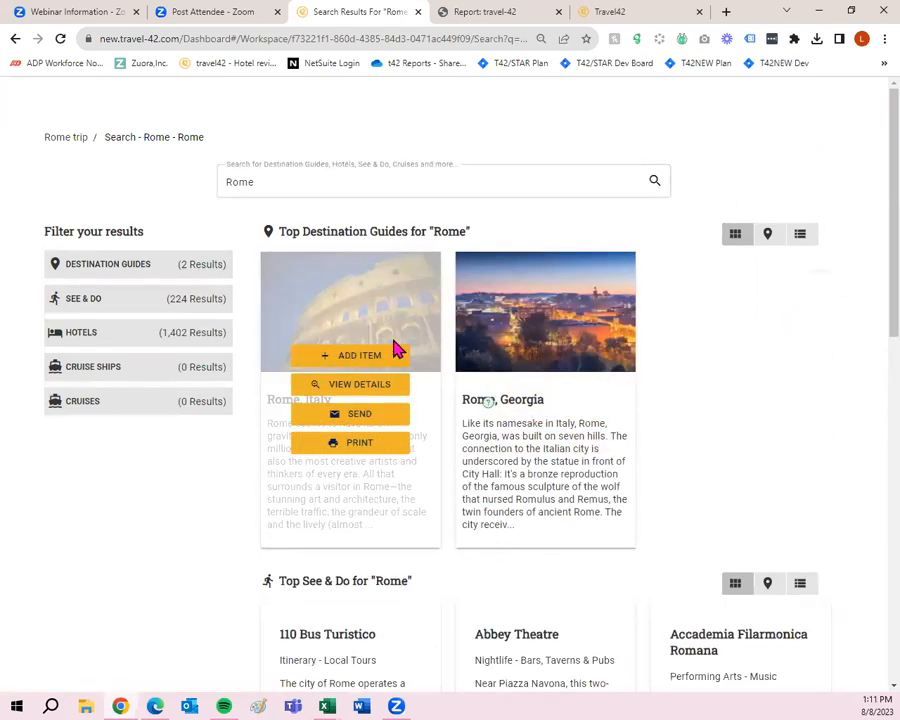
{"action": "mouse_move", "coordinate": [715, 471]}
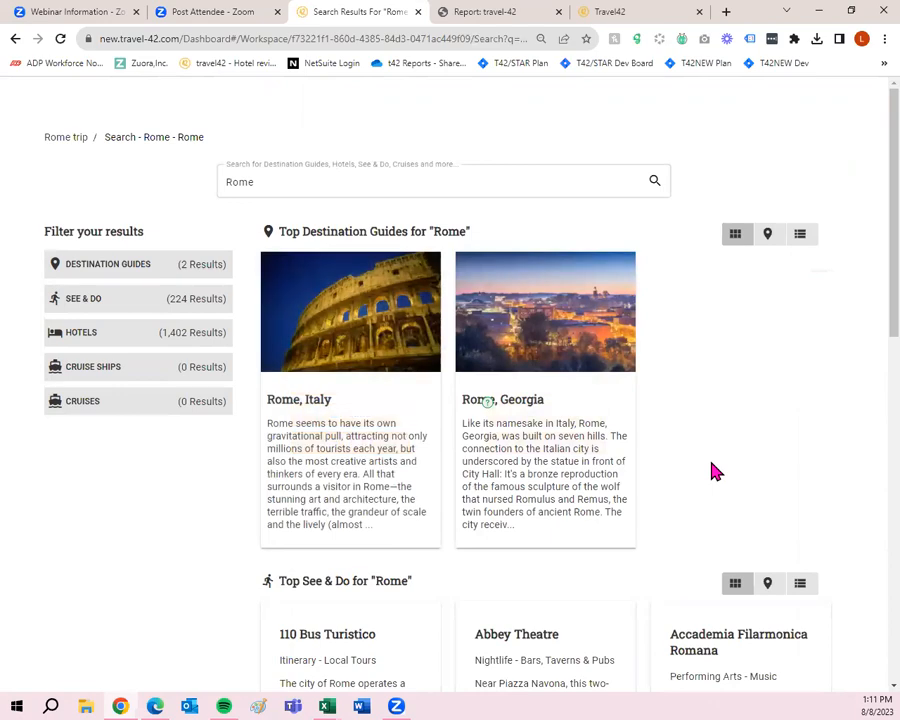
{"action": "scroll", "scroll_direction": "down", "scroll_amount": 3}
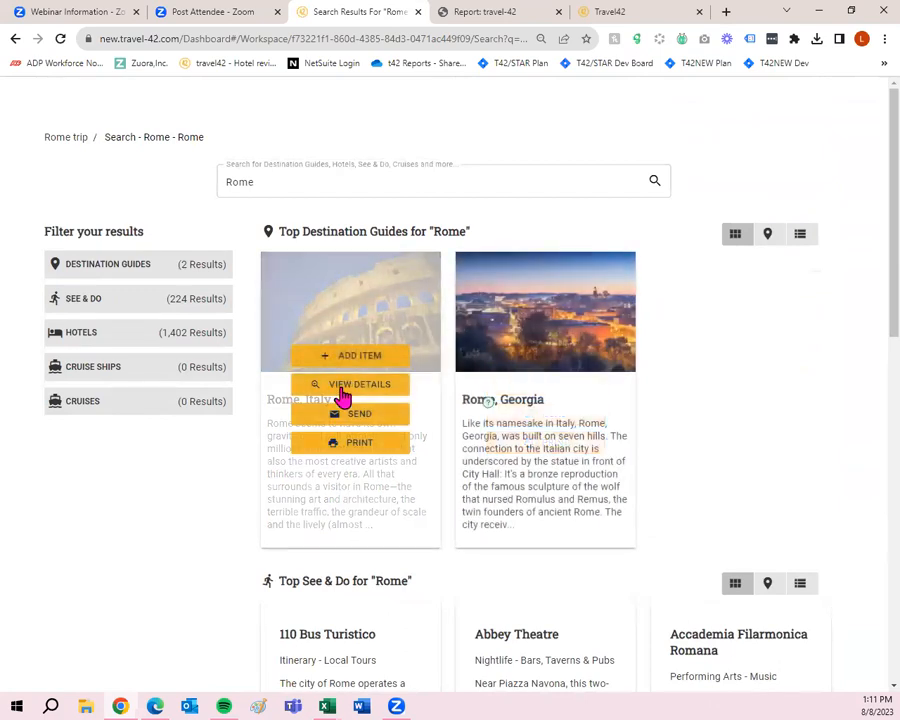
{"action": "mouse_move", "coordinate": [345, 390]}
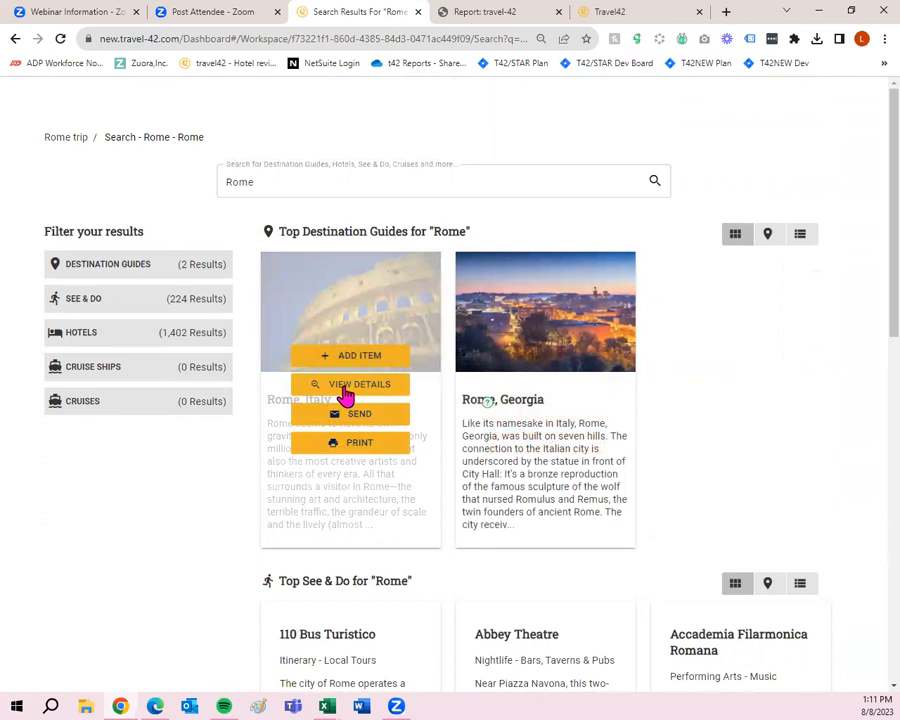
{"action": "left_click", "coordinate": [349, 384]}
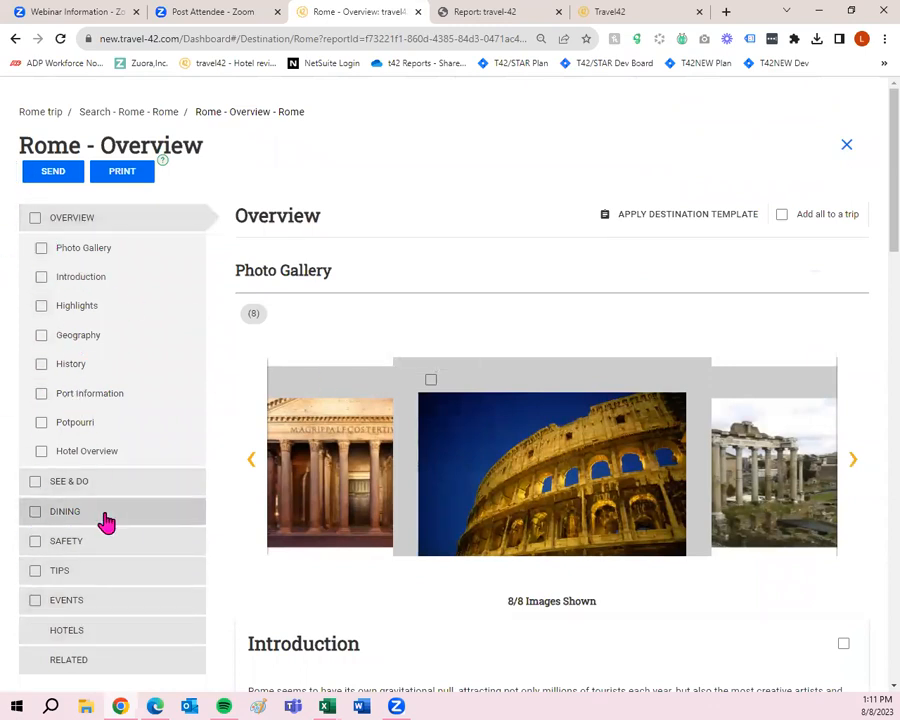
Step: Add Rome's Photo Gallery and Introduction sections, exclude Geography, and open See & Do
{"action": "scroll", "scroll_direction": "down", "scroll_amount": 3}
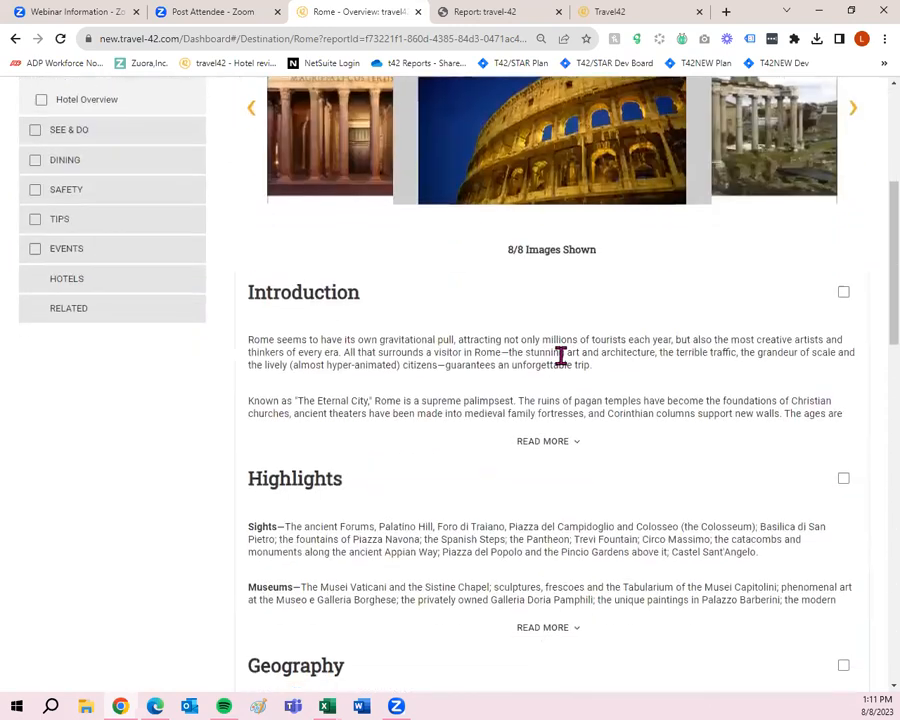
{"action": "mouse_move", "coordinate": [585, 292]}
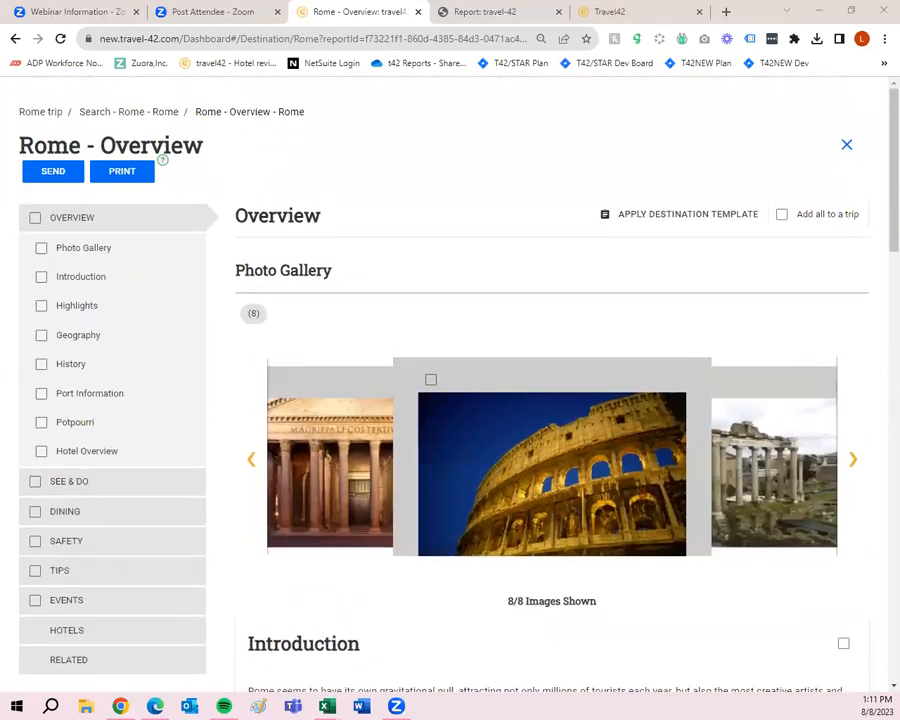
{"action": "left_click", "coordinate": [852, 458]}
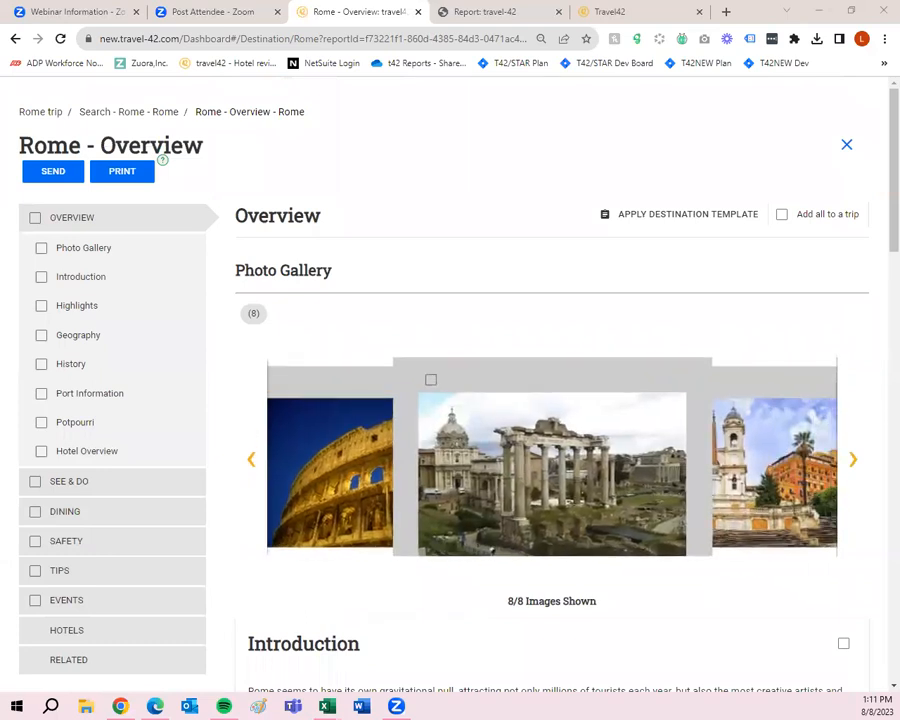
{"action": "mouse_move", "coordinate": [443, 381]}
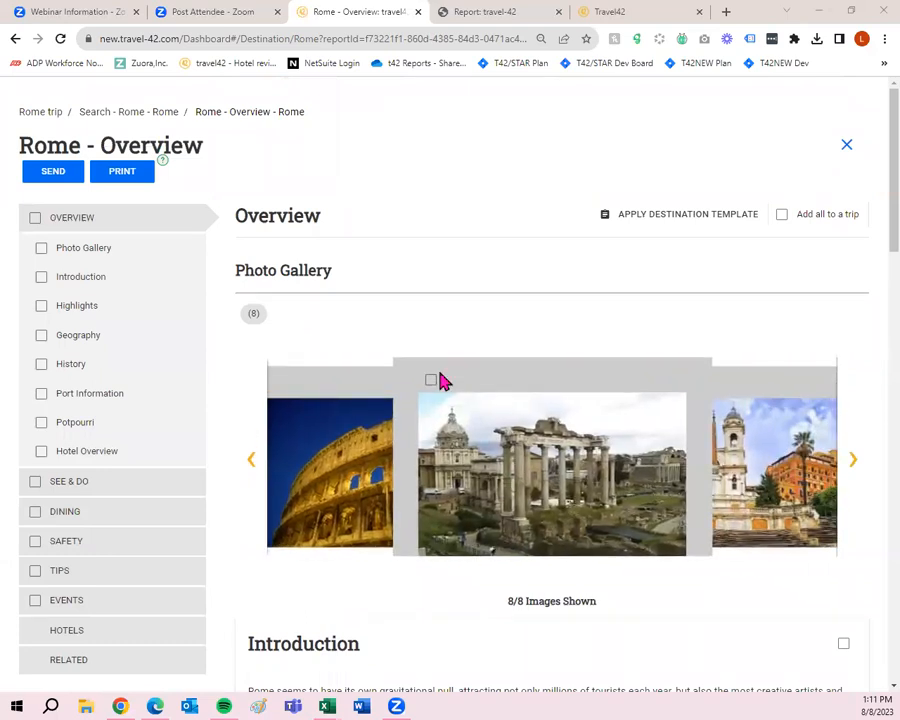
{"action": "left_click", "coordinate": [430, 380]}
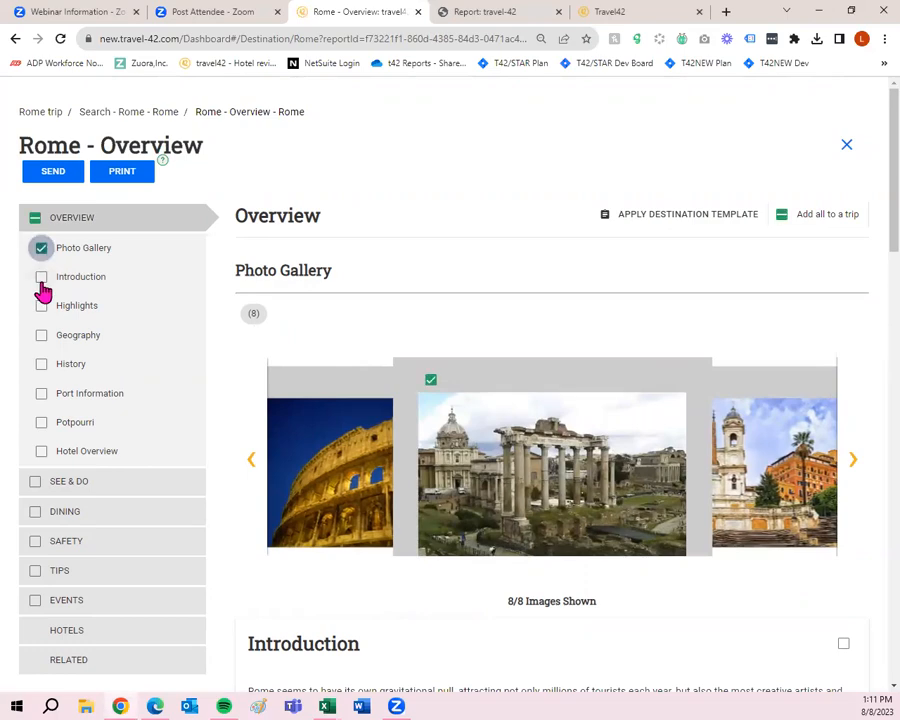
{"action": "left_click", "coordinate": [42, 276]}
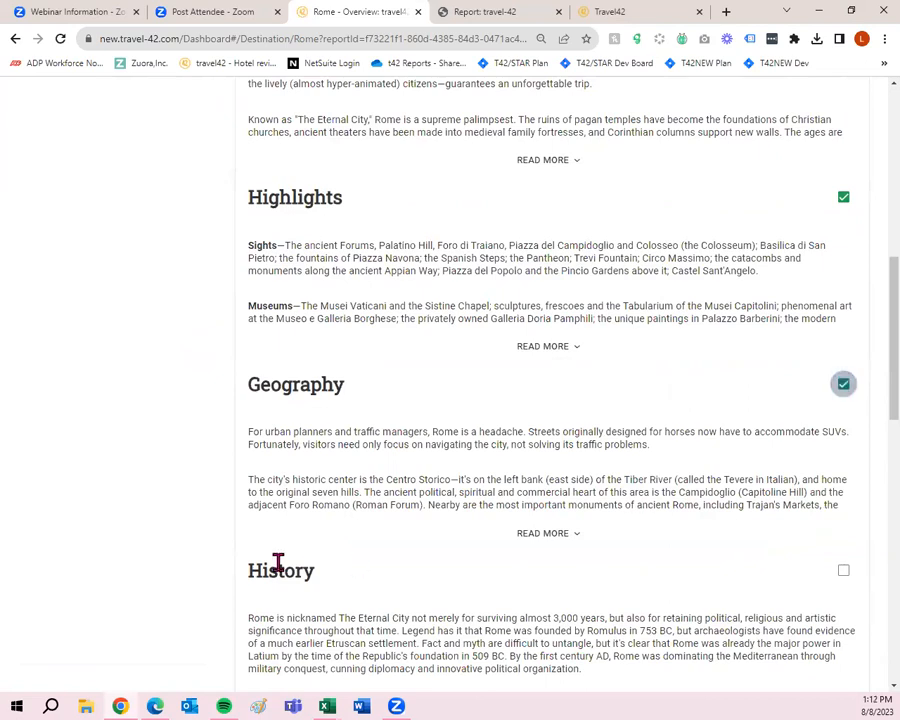
{"action": "scroll", "scroll_direction": "up", "scroll_amount": 3}
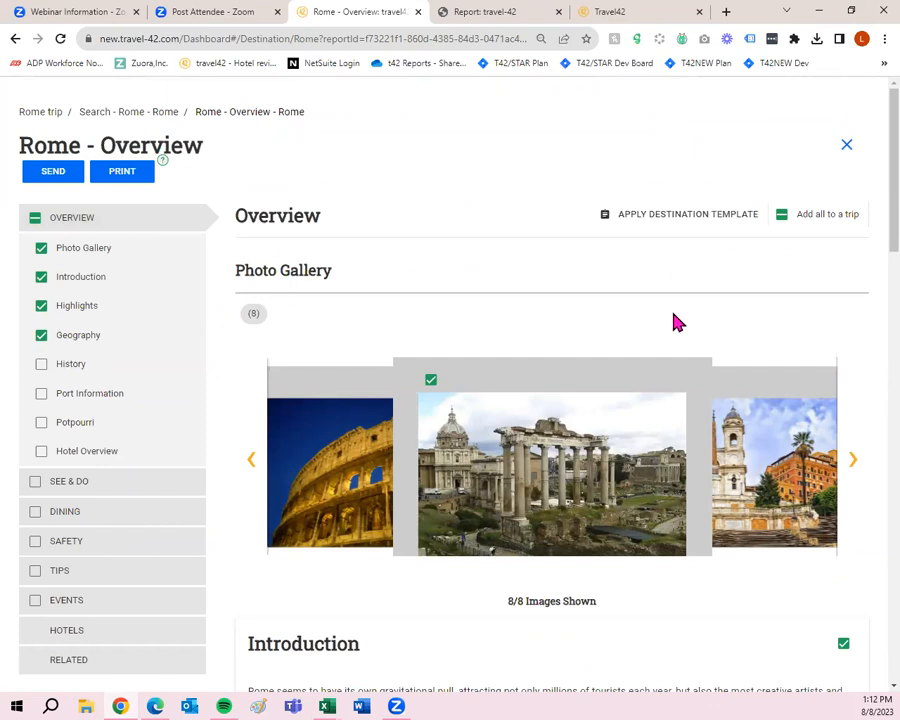
{"action": "mouse_move", "coordinate": [667, 344]}
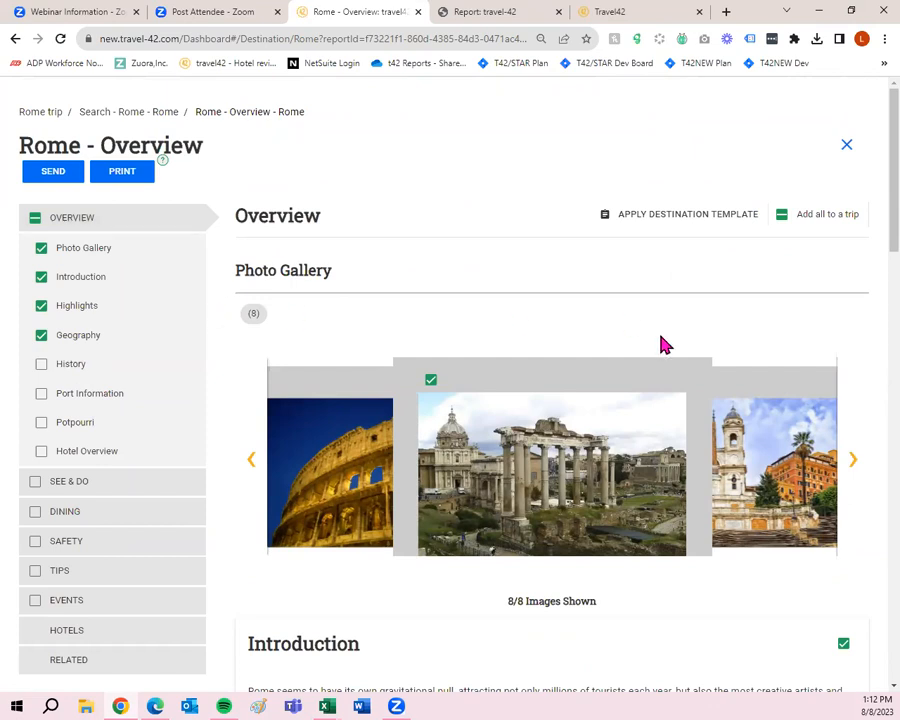
{"action": "mouse_move", "coordinate": [655, 343]}
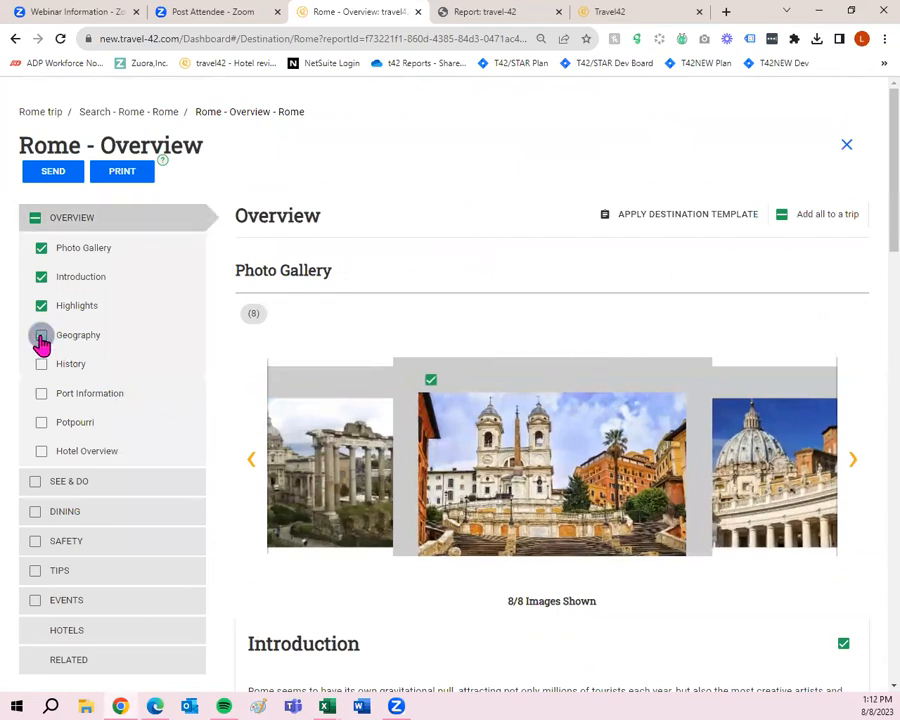
{"action": "left_click", "coordinate": [41, 363]}
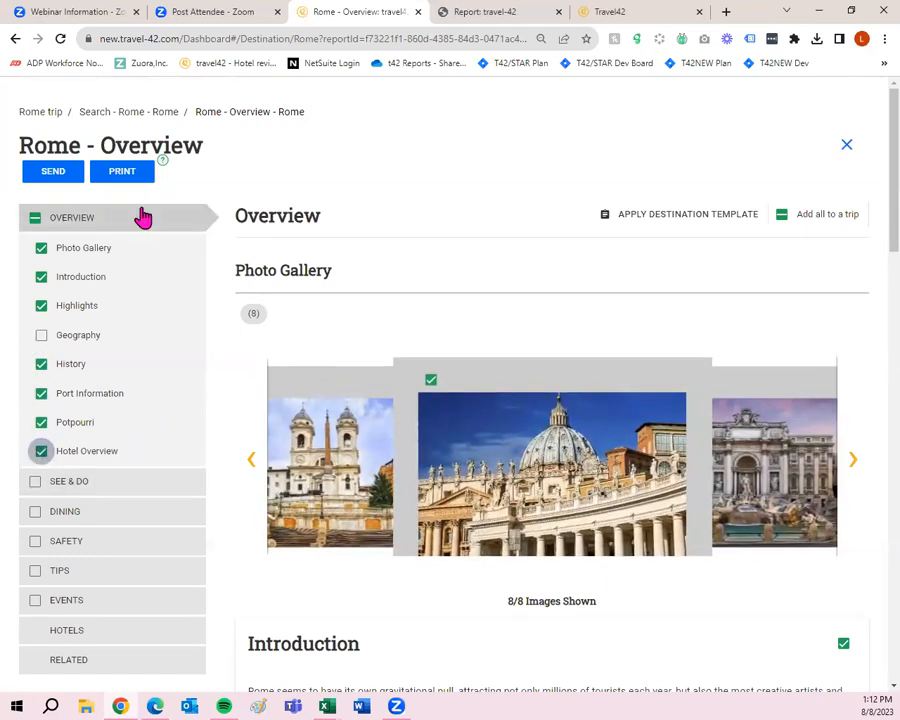
{"action": "mouse_move", "coordinate": [203, 222]}
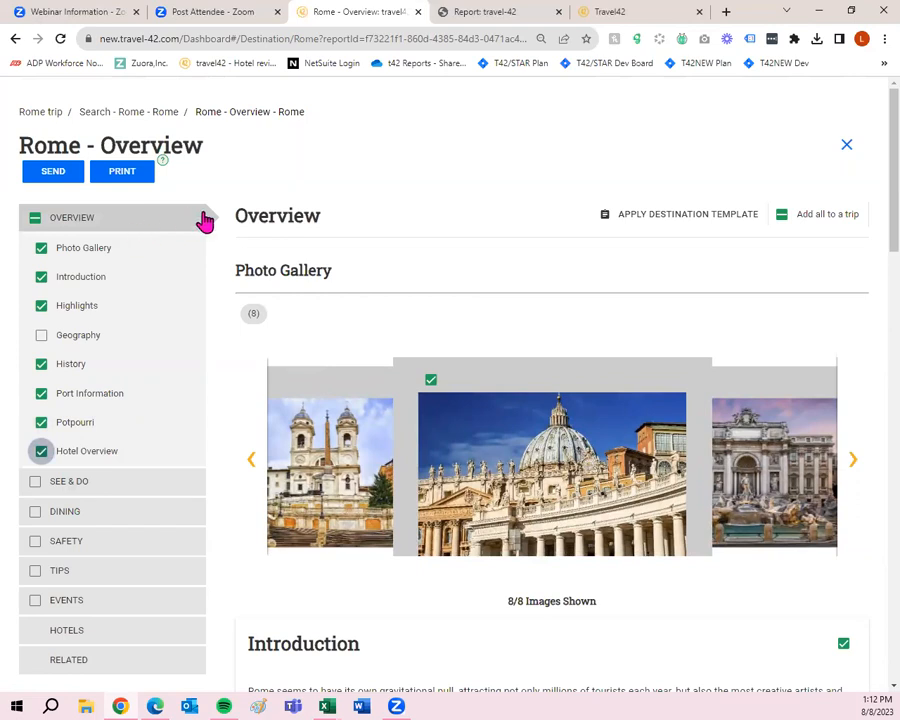
{"action": "left_click", "coordinate": [852, 459]}
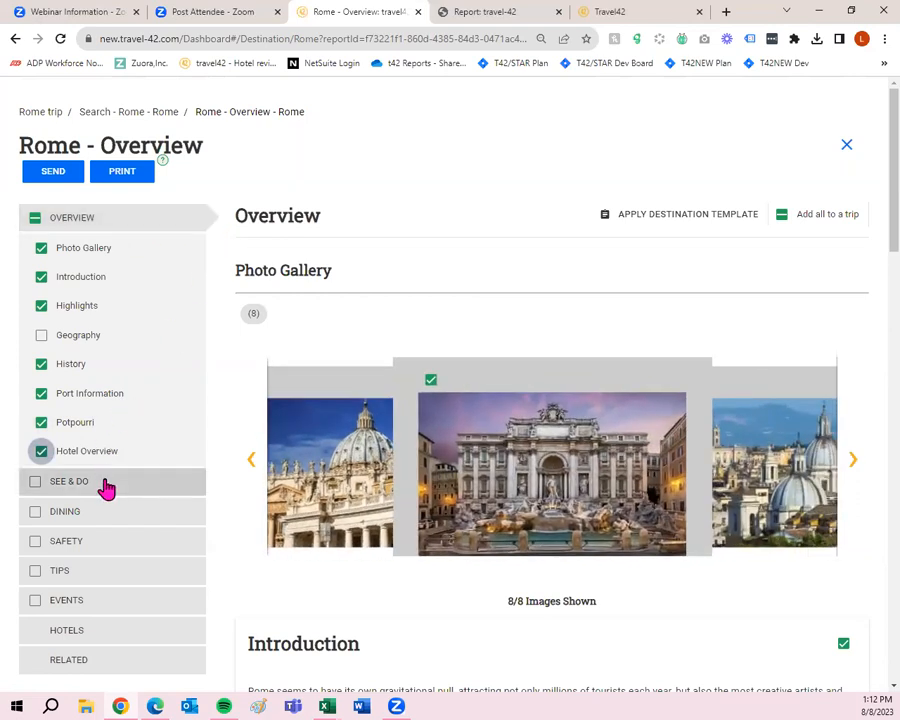
{"action": "left_click", "coordinate": [68, 482]}
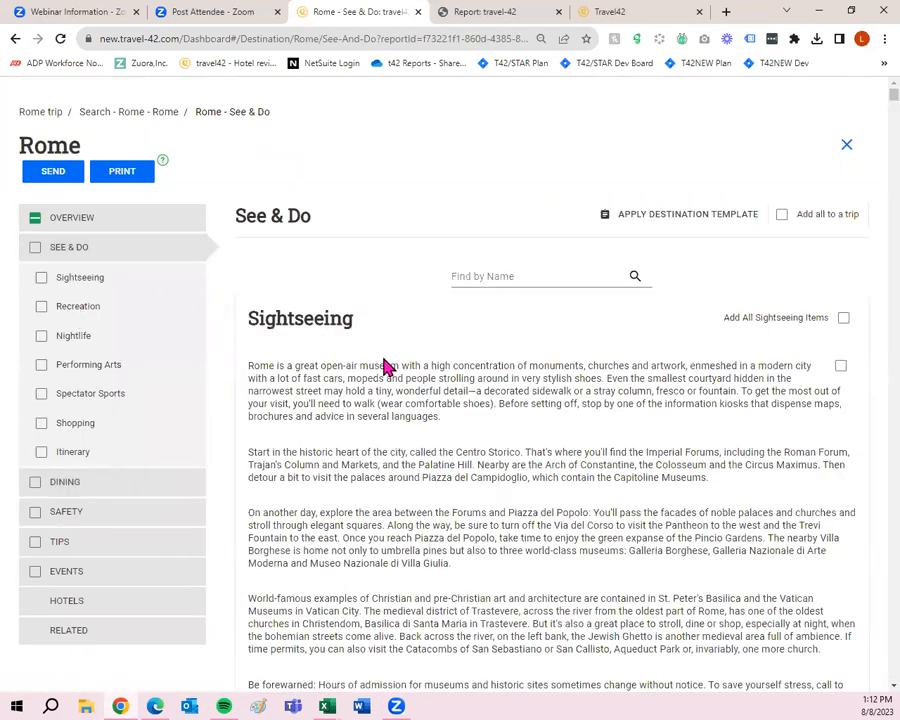
Step: Scroll through all of Rome's See & Do listings, then go to Dining
{"action": "scroll", "scroll_direction": "down", "scroll_amount": 3}
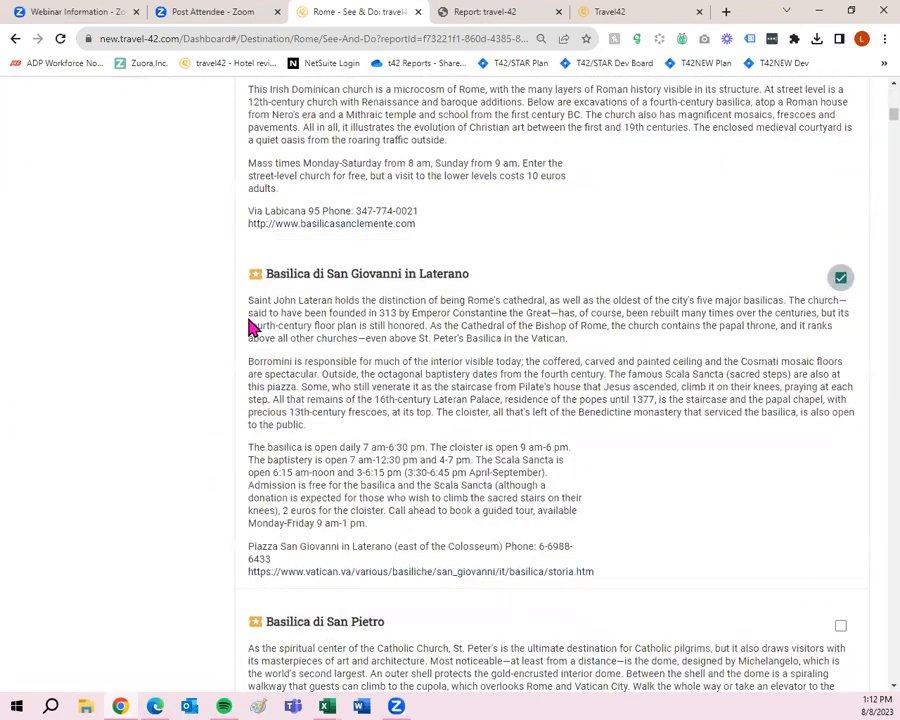
{"action": "scroll", "scroll_direction": "down", "scroll_amount": 3}
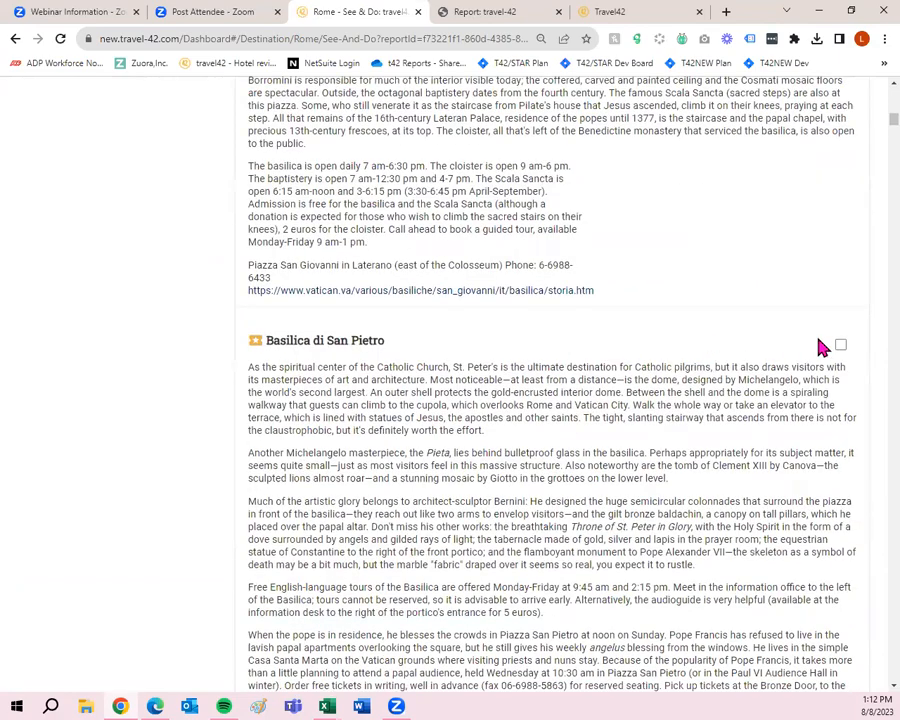
{"action": "scroll", "scroll_direction": "down", "scroll_amount": 3}
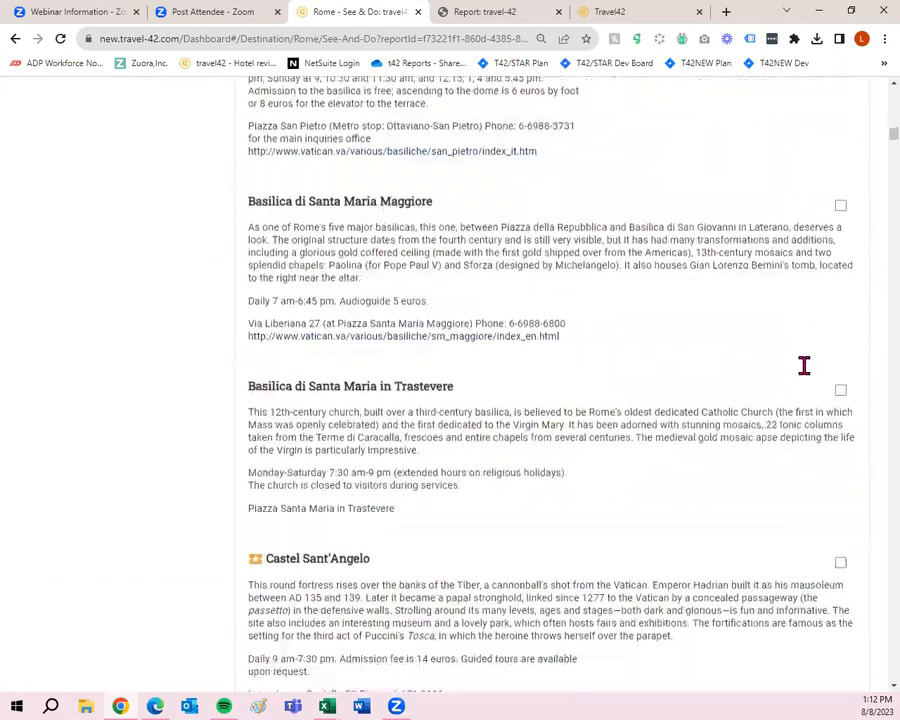
{"action": "scroll", "scroll_direction": "down", "scroll_amount": 3}
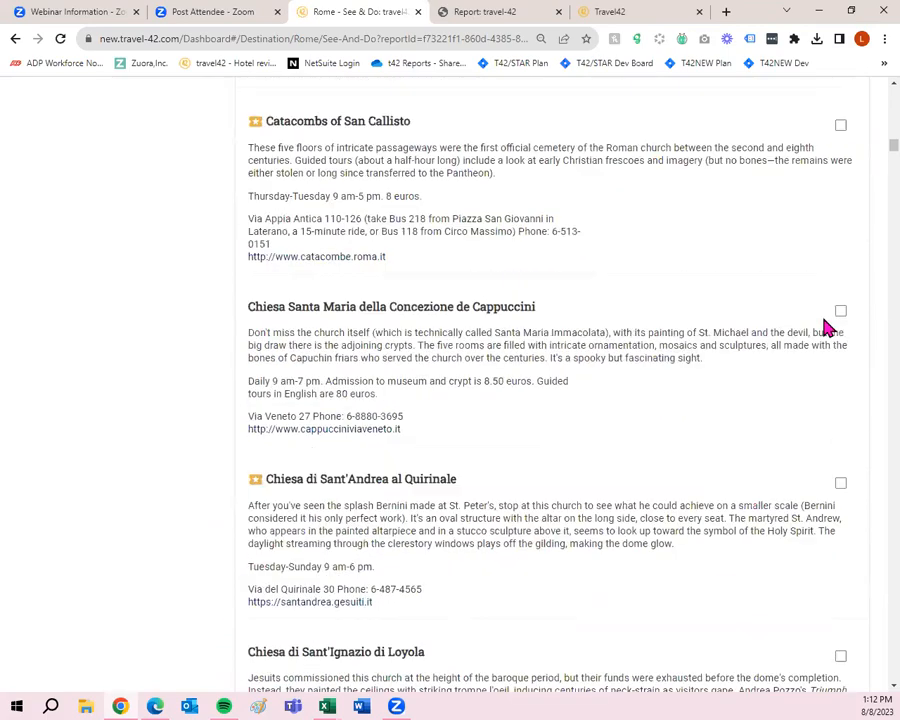
{"action": "scroll", "scroll_direction": "down", "scroll_amount": 3}
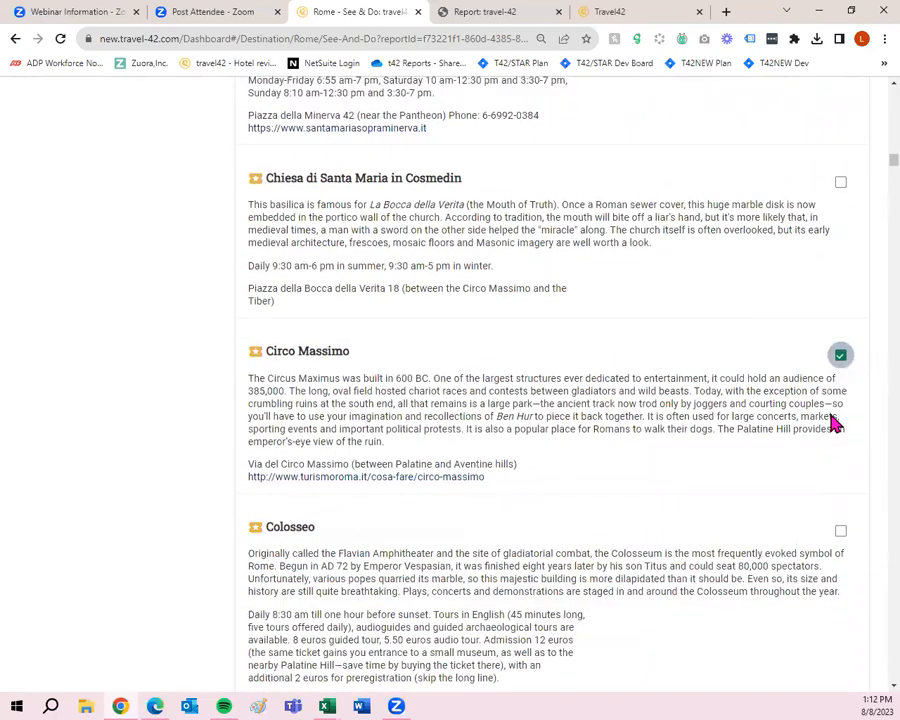
{"action": "scroll", "scroll_direction": "down", "scroll_amount": 3}
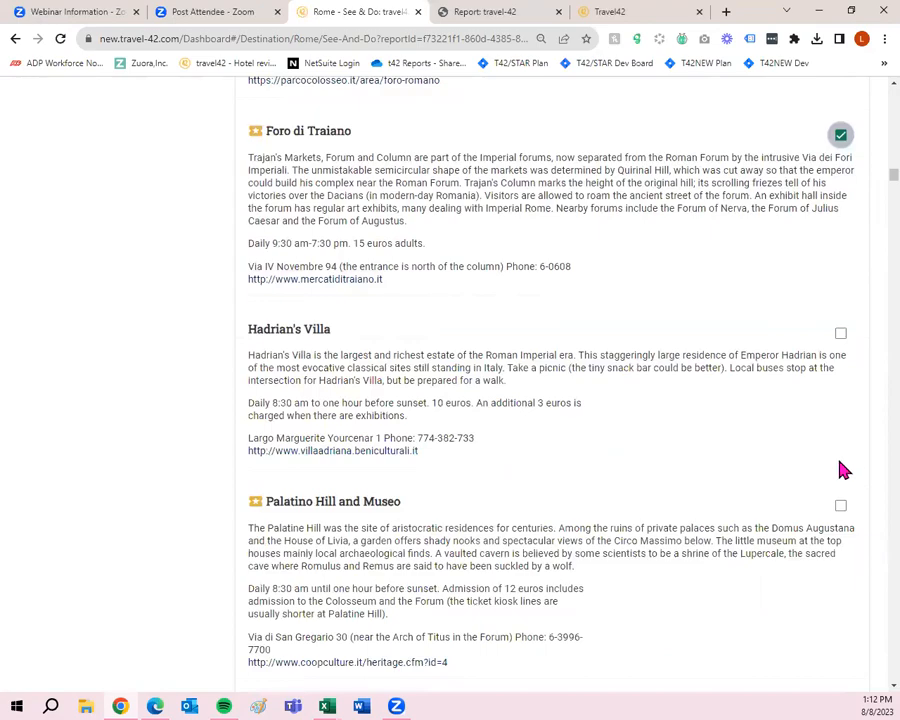
{"action": "scroll", "scroll_direction": "down", "scroll_amount": 3}
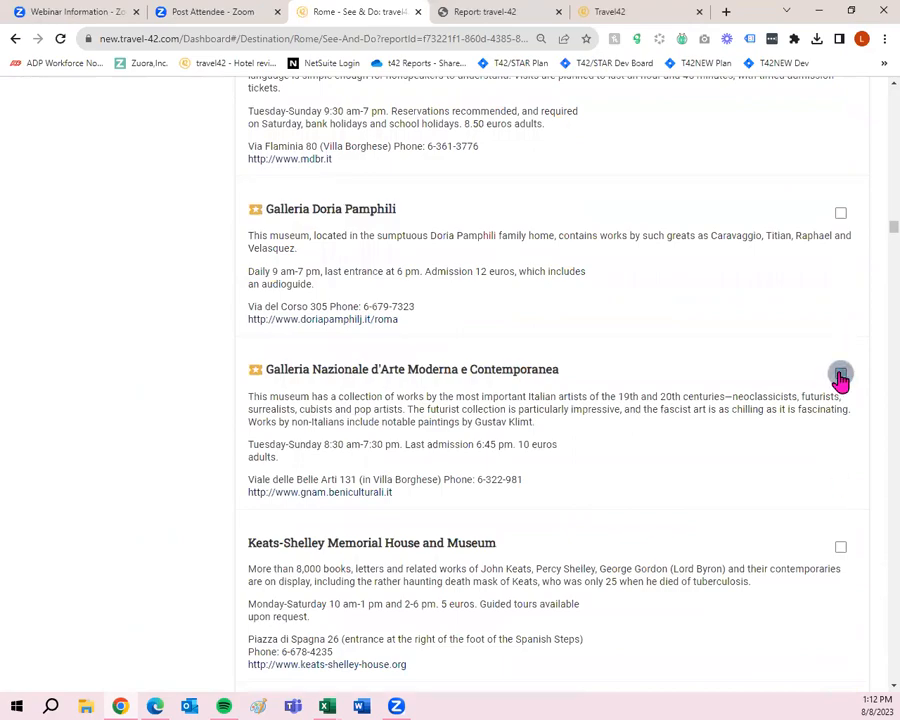
{"action": "scroll", "scroll_direction": "down", "scroll_amount": 3}
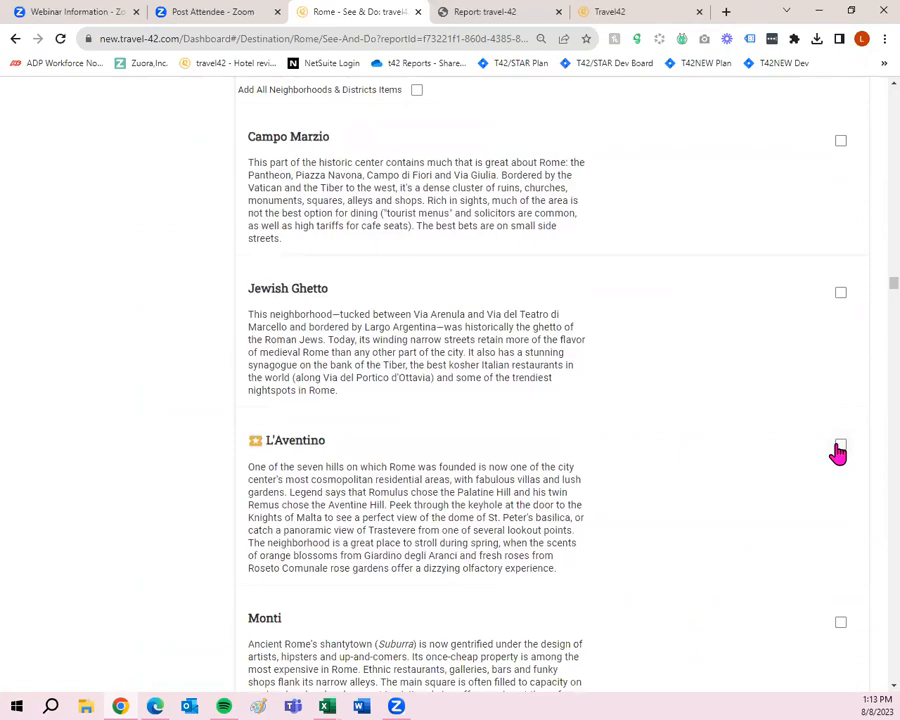
{"action": "scroll", "scroll_direction": "down", "scroll_amount": 3}
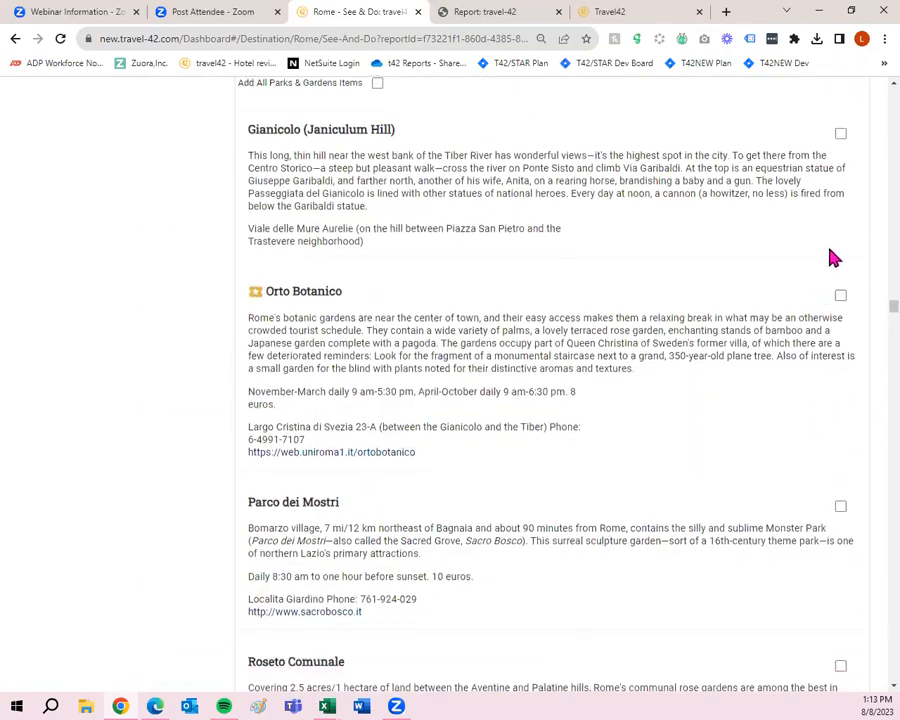
{"action": "scroll", "scroll_direction": "down", "scroll_amount": 3}
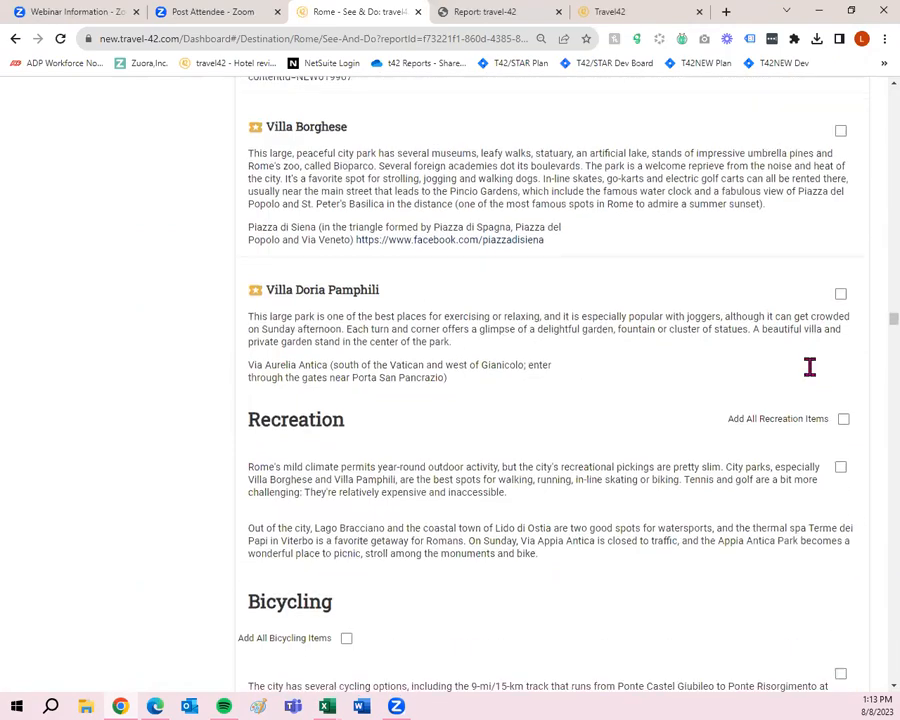
{"action": "scroll", "scroll_direction": "down", "scroll_amount": 3}
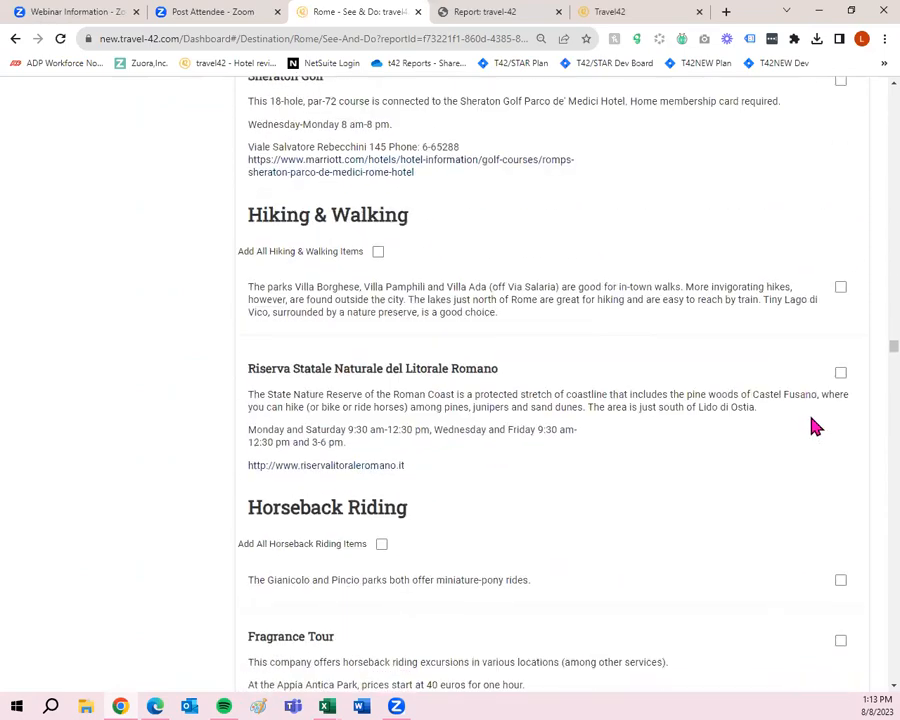
{"action": "scroll", "scroll_direction": "down", "scroll_amount": 3}
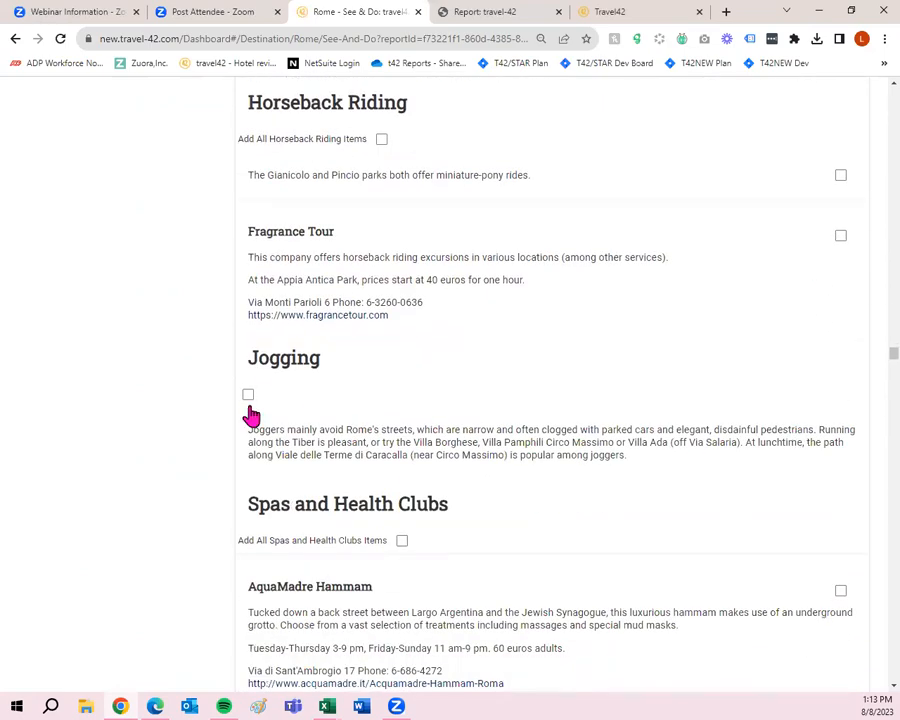
{"action": "scroll", "scroll_direction": "down", "scroll_amount": 3}
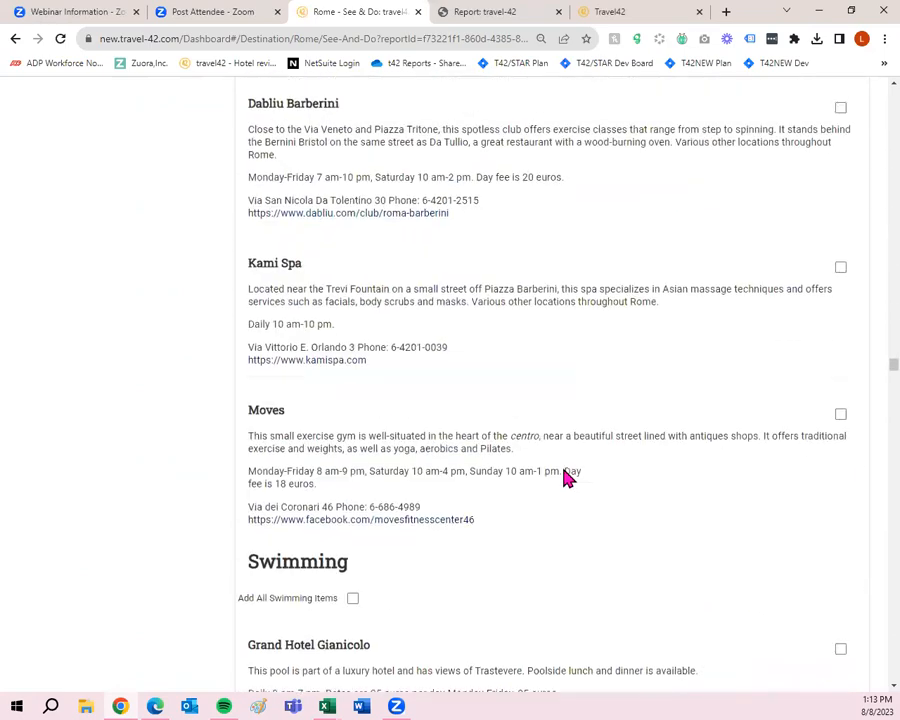
{"action": "scroll", "scroll_direction": "down", "scroll_amount": 3}
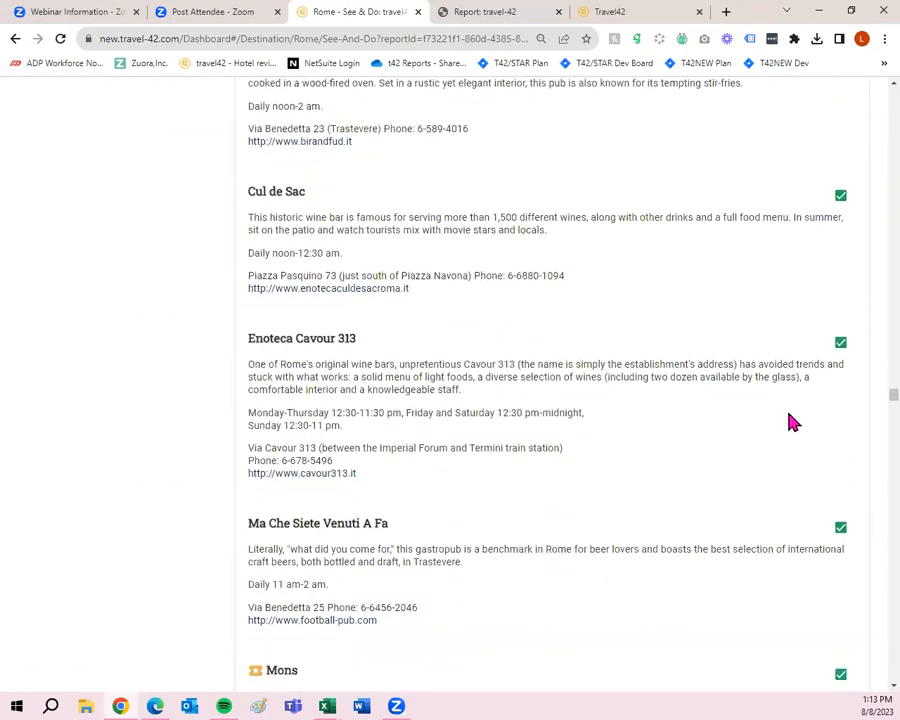
{"action": "scroll", "scroll_direction": "down", "scroll_amount": 3}
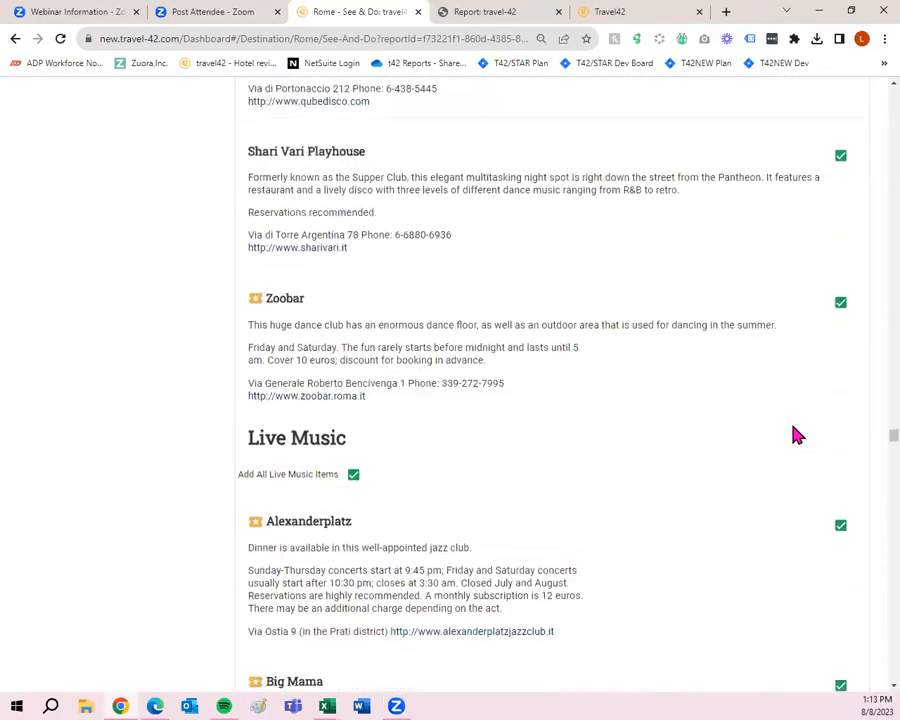
{"action": "scroll", "scroll_direction": "down", "scroll_amount": 3}
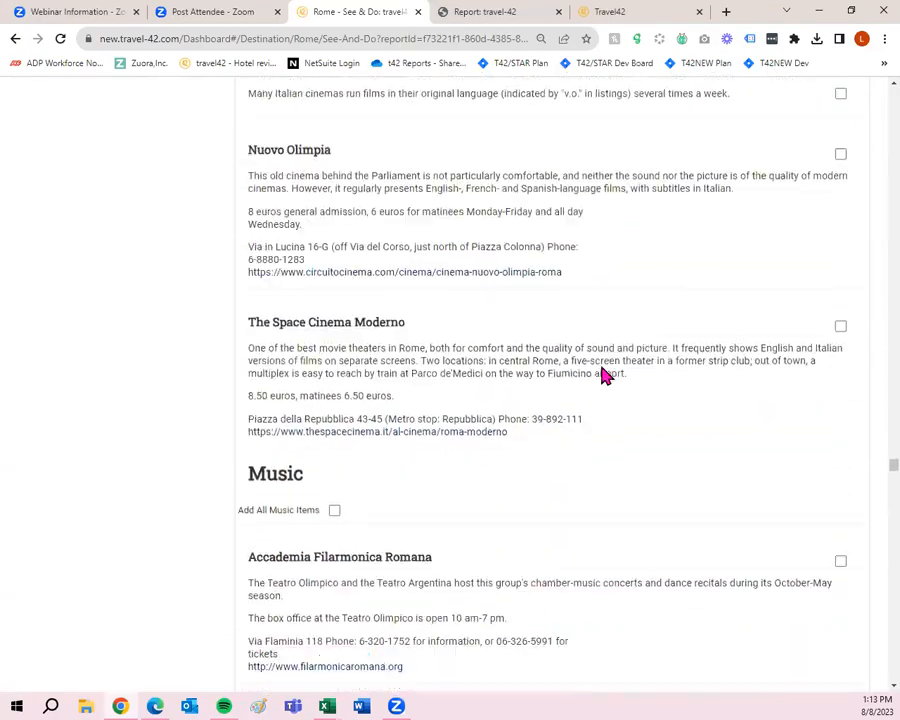
{"action": "scroll", "scroll_direction": "down", "scroll_amount": 3}
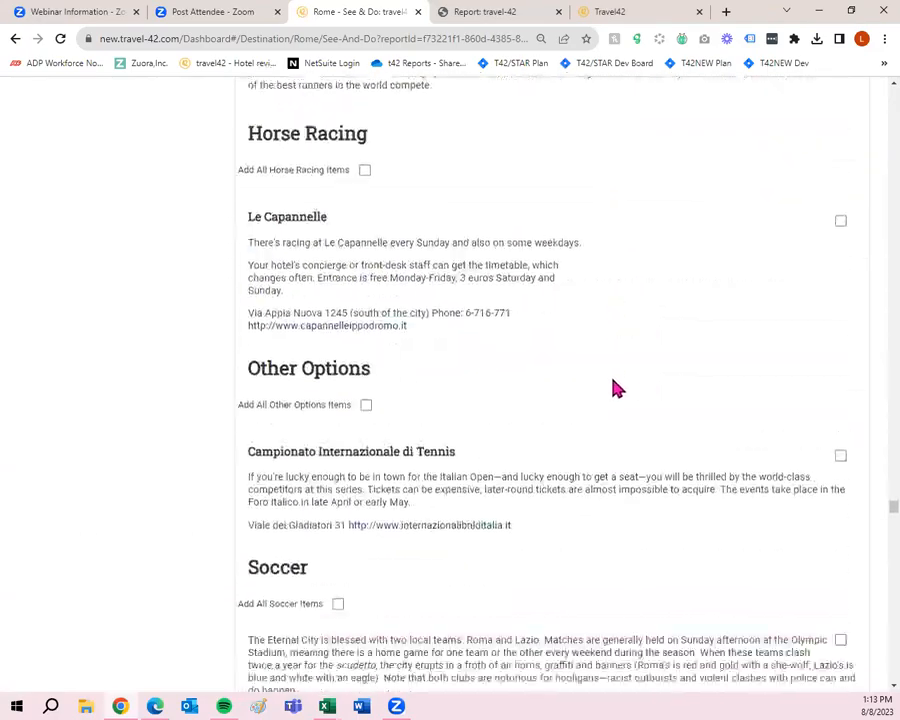
{"action": "scroll", "scroll_direction": "down", "scroll_amount": 3}
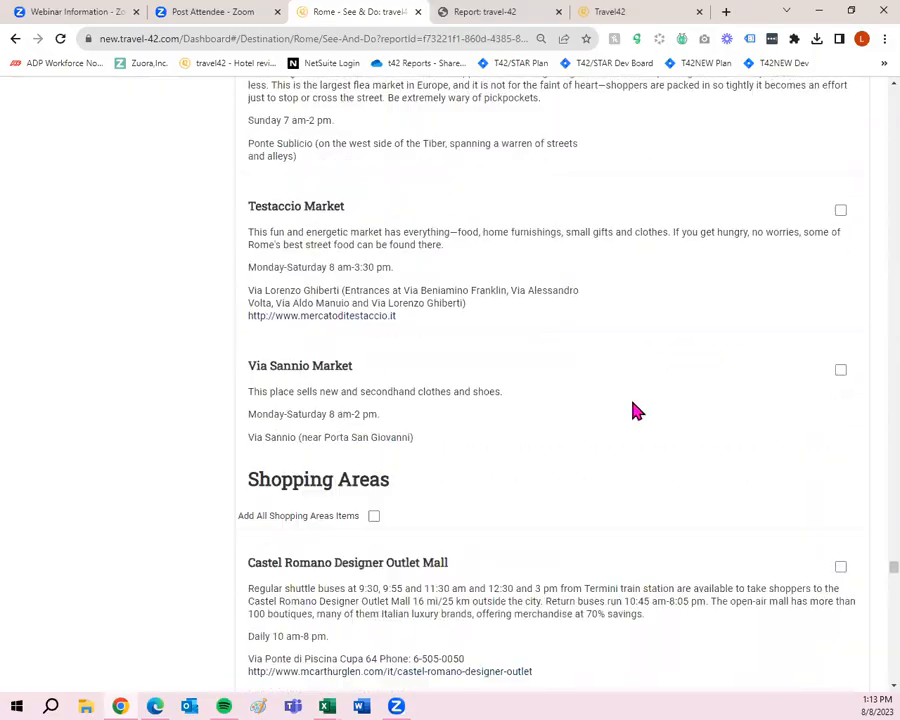
{"action": "scroll", "scroll_direction": "down", "scroll_amount": 3}
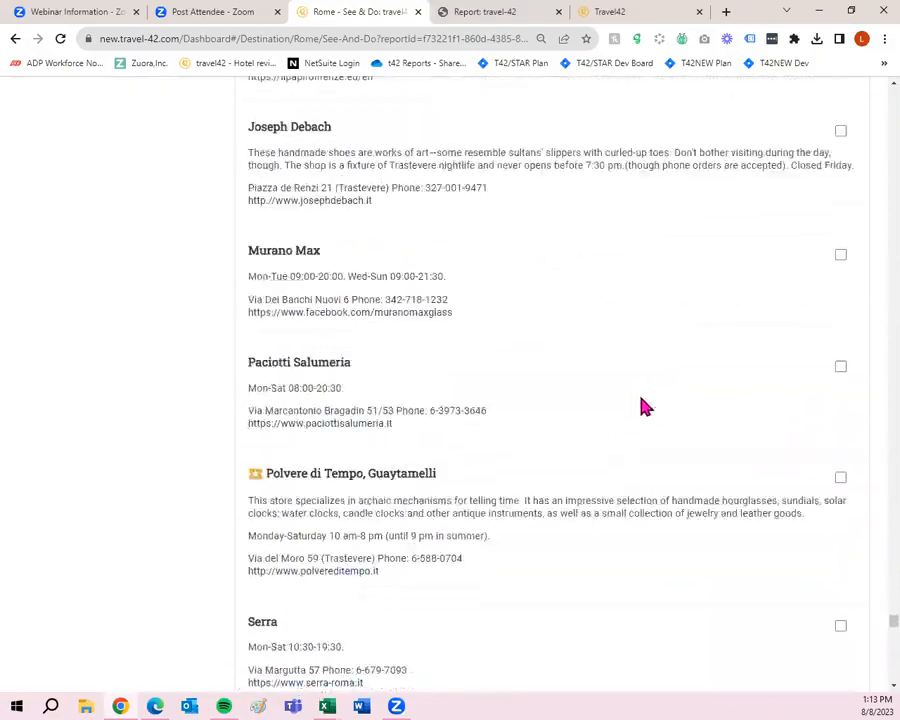
{"action": "scroll", "scroll_direction": "down", "scroll_amount": 3}
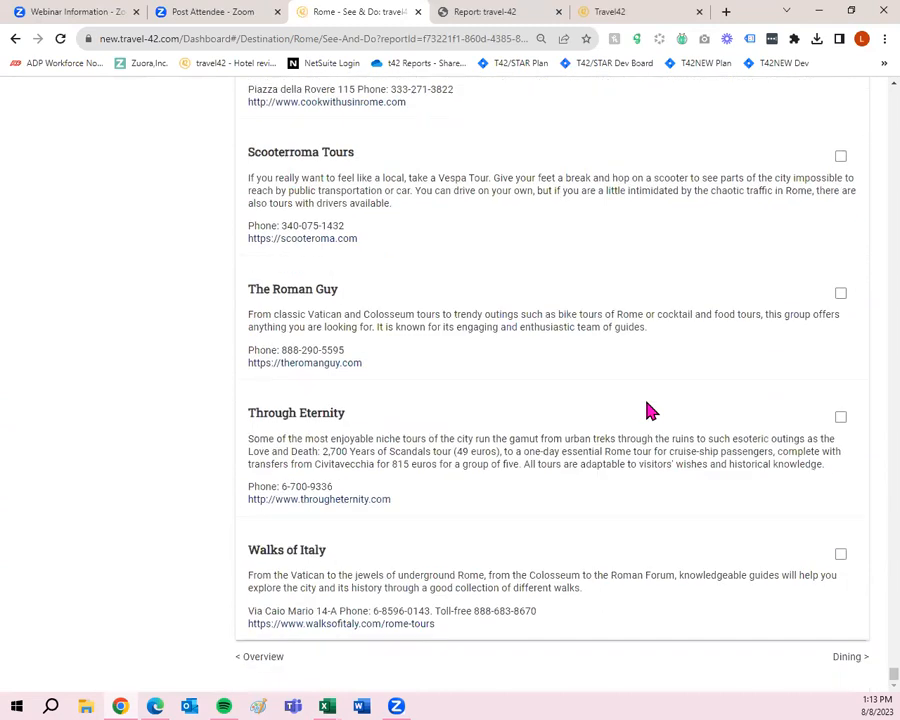
{"action": "mouse_move", "coordinate": [862, 671]}
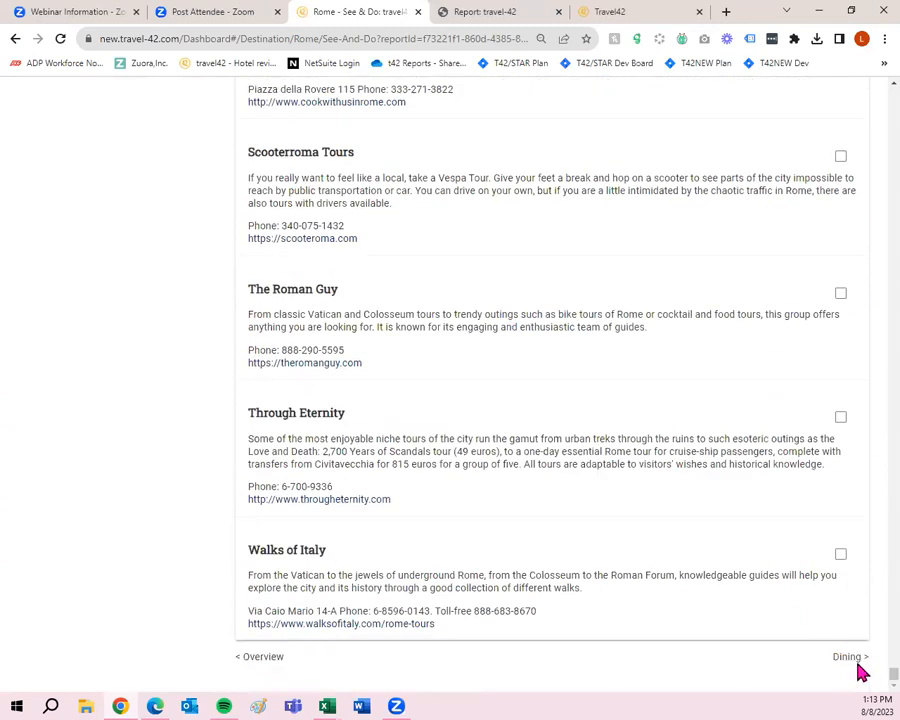
{"action": "mouse_move", "coordinate": [612, 626]}
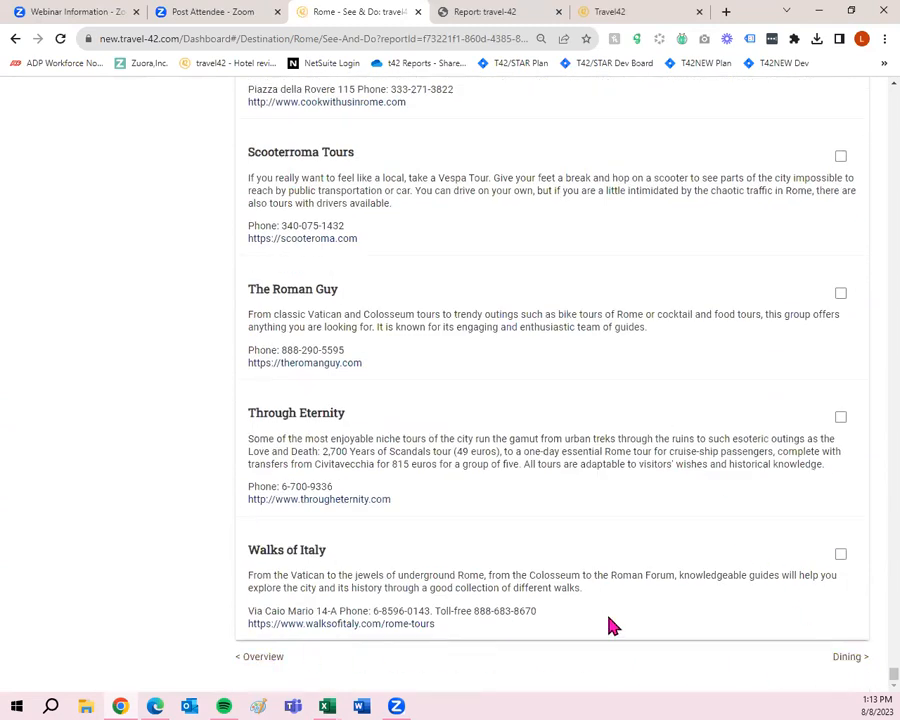
{"action": "left_click", "coordinate": [844, 656]}
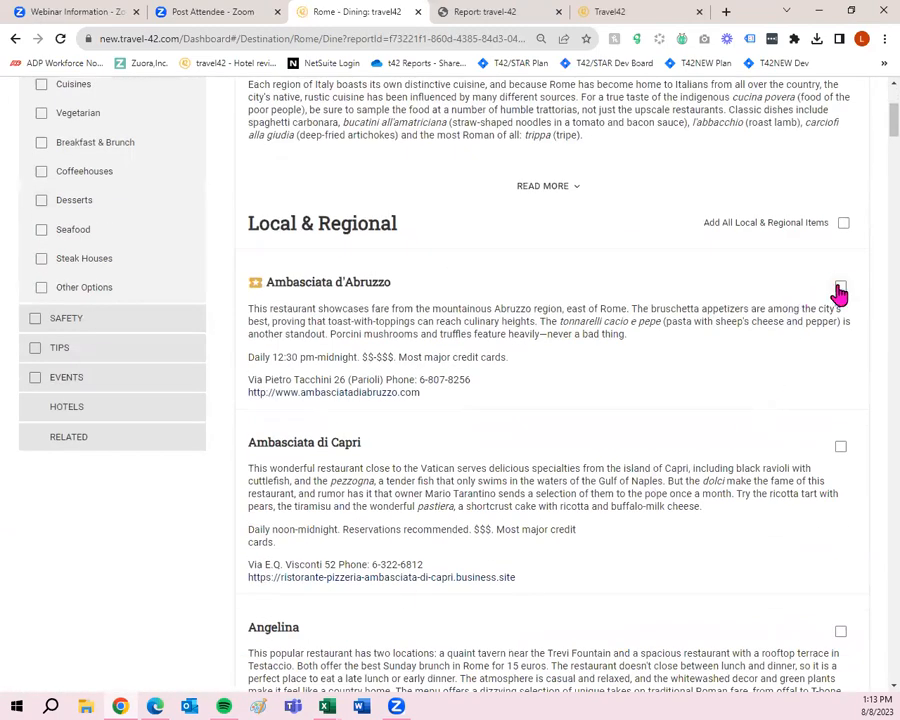
Step: Add the Ambasciata d'Abruzzo restaurant and open Rome's related destination guides
{"action": "left_click", "coordinate": [839, 290]}
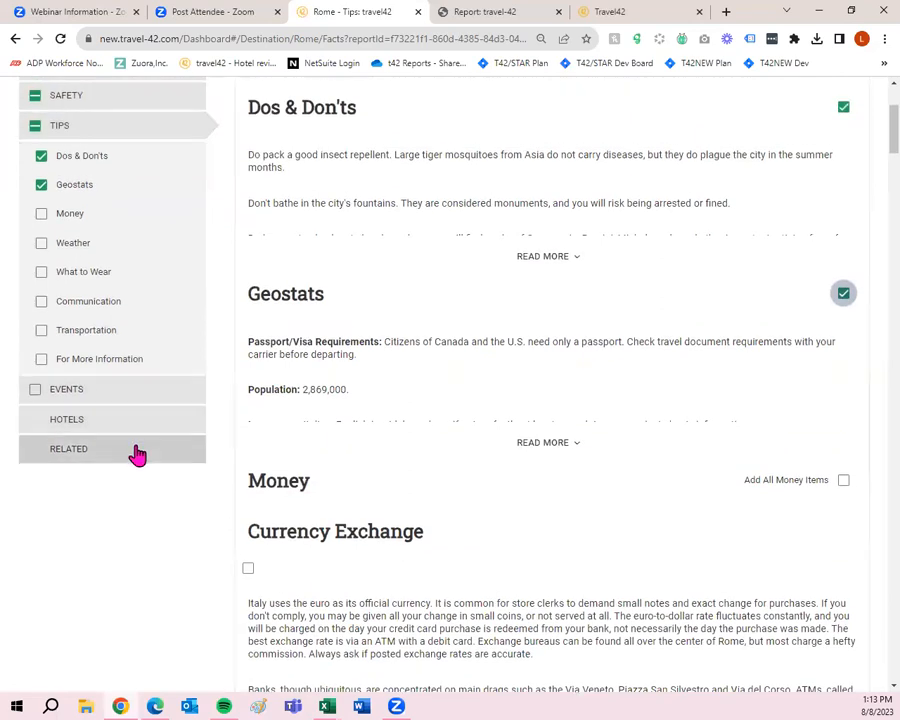
{"action": "left_click", "coordinate": [68, 449]}
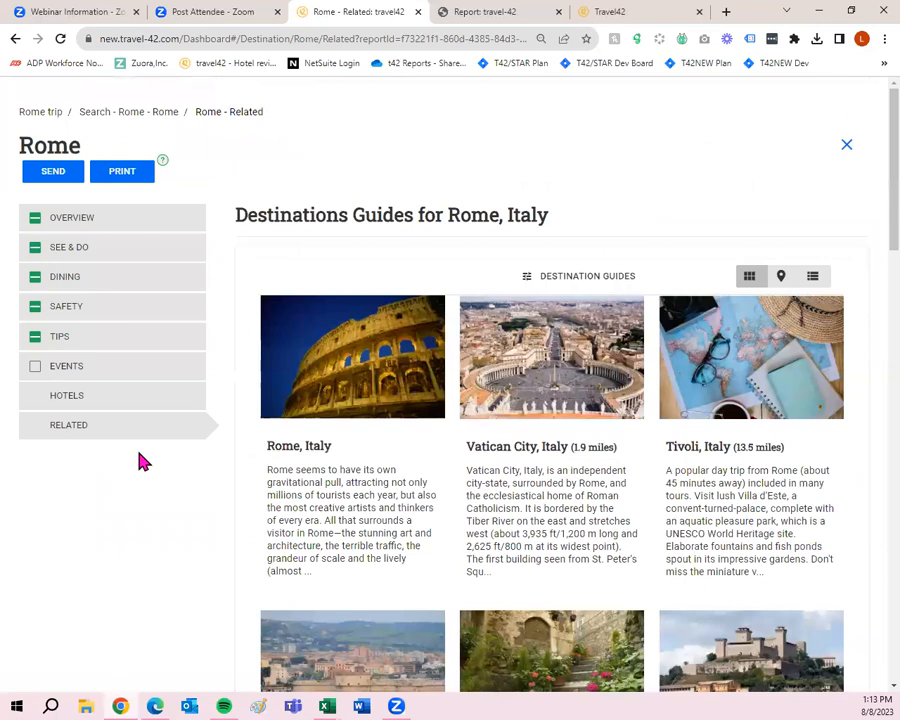
{"action": "mouse_move", "coordinate": [144, 440]}
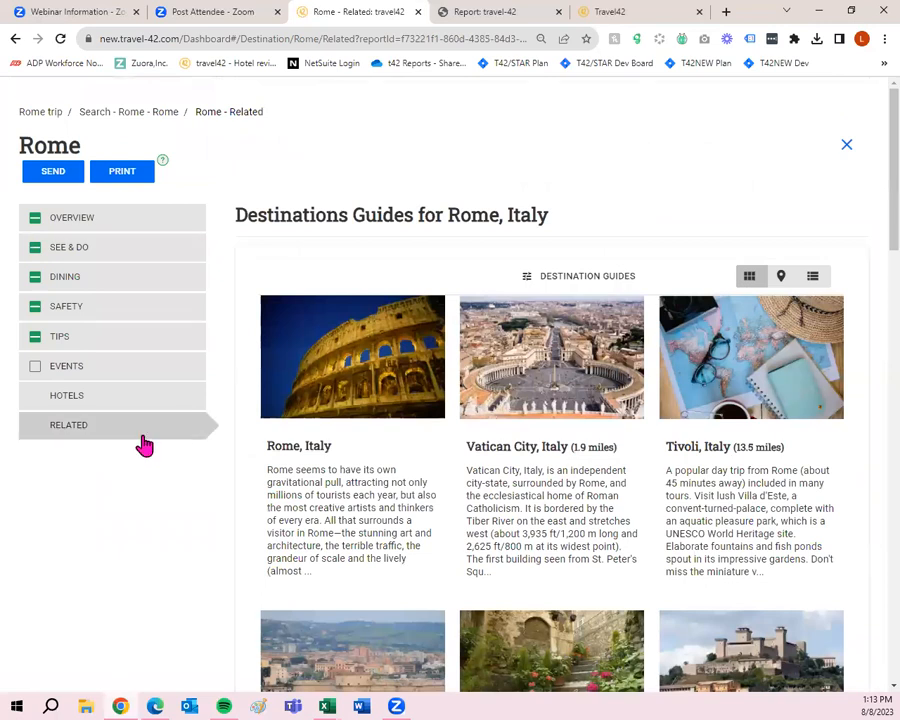
{"action": "mouse_move", "coordinate": [150, 442]}
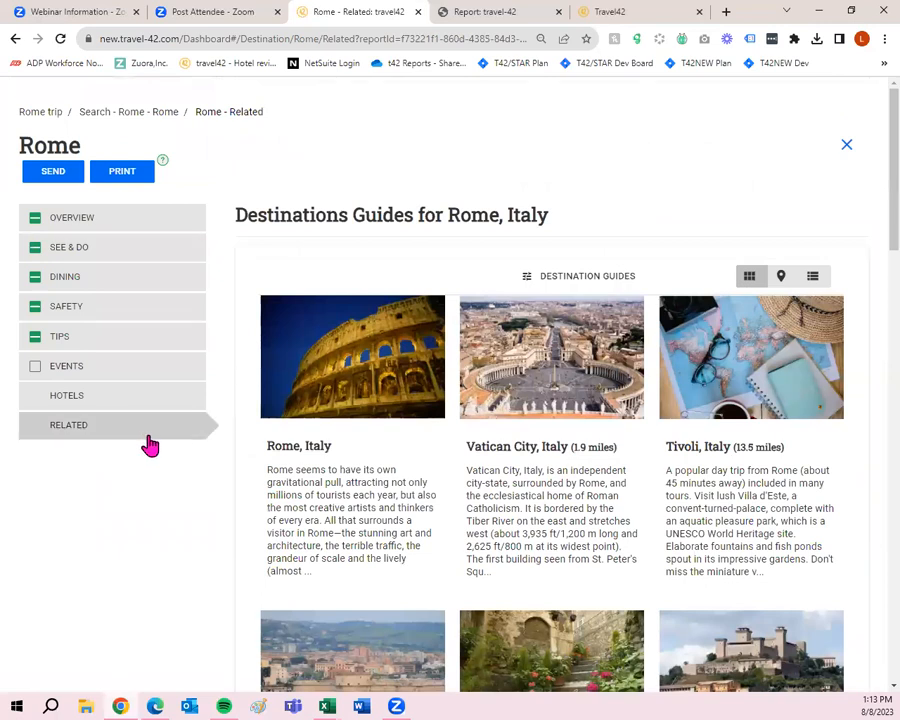
{"action": "mouse_move", "coordinate": [551, 357]}
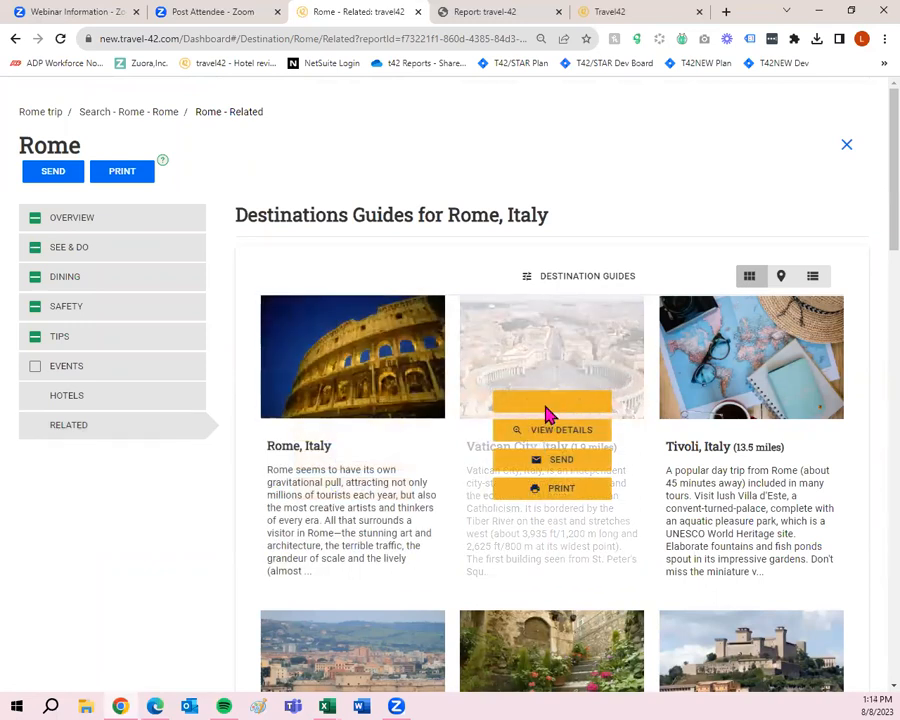
Step: Add the Vatican City, Italy guide with its template content saved, then open Tivoli's guide
{"action": "left_click", "coordinate": [561, 429]}
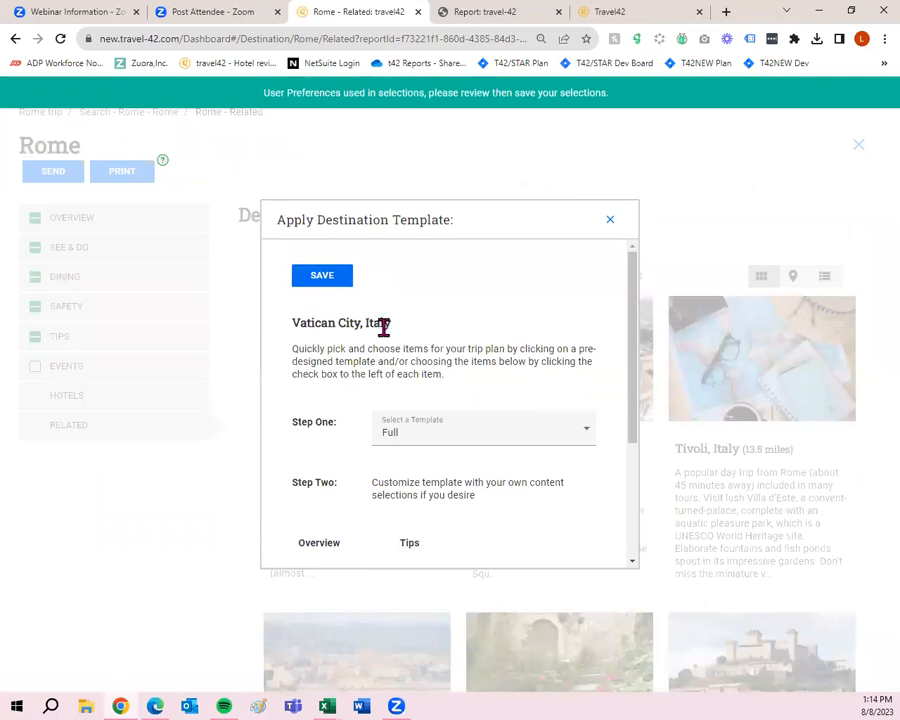
{"action": "scroll", "scroll_direction": "down", "scroll_amount": 3}
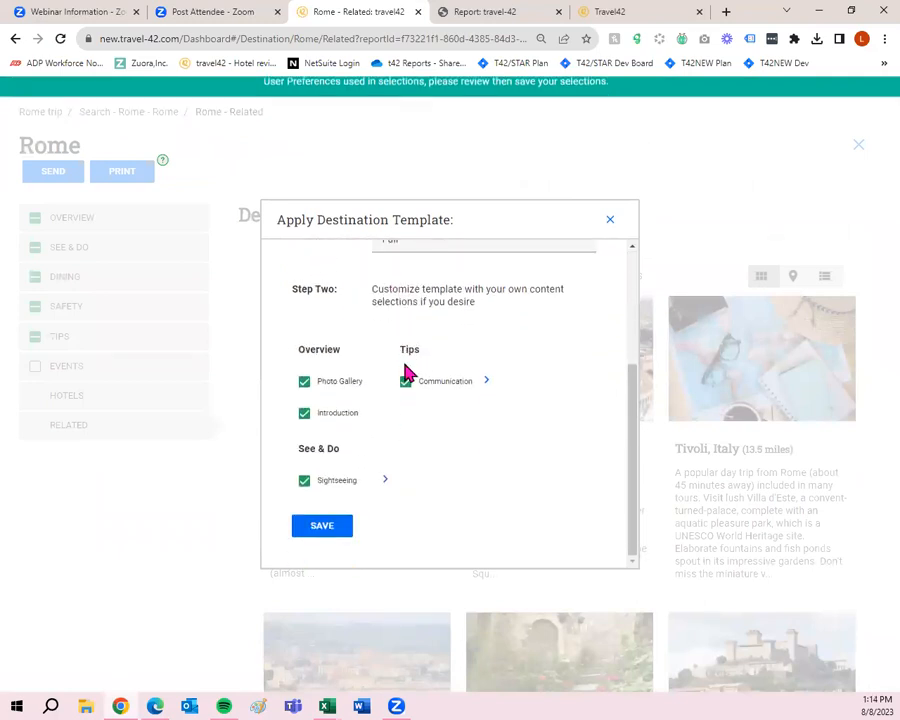
{"action": "left_click", "coordinate": [404, 381]}
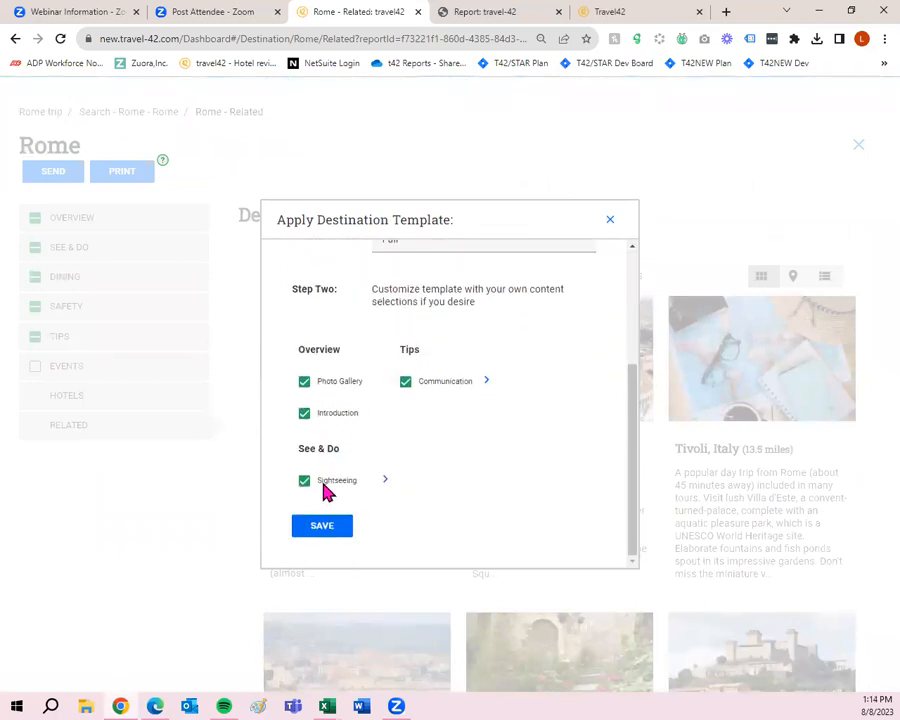
{"action": "left_click", "coordinate": [321, 525]}
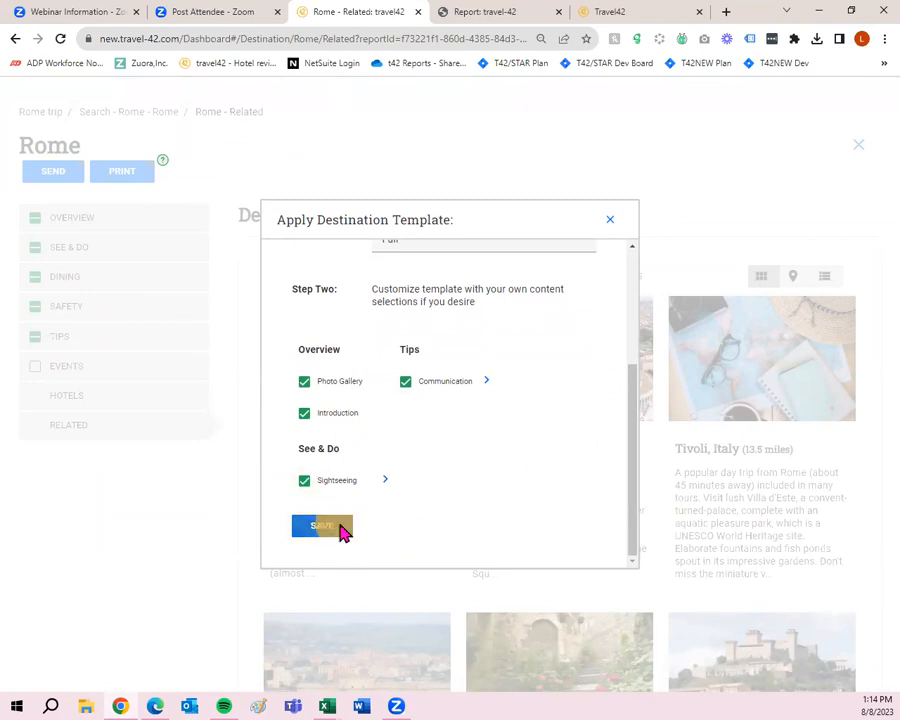
{"action": "left_click", "coordinate": [321, 526]}
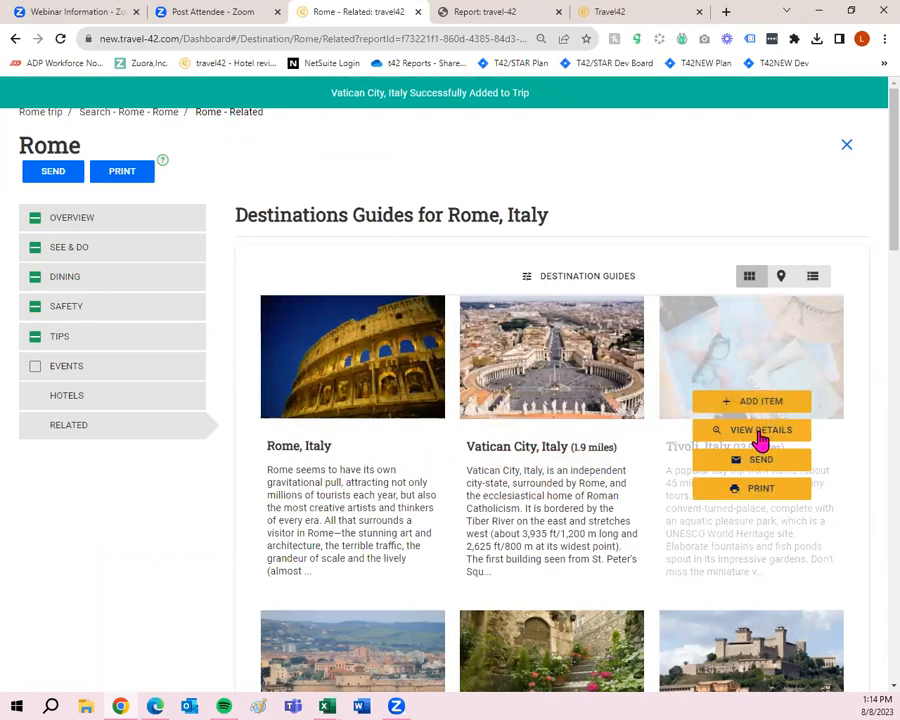
{"action": "left_click", "coordinate": [751, 429]}
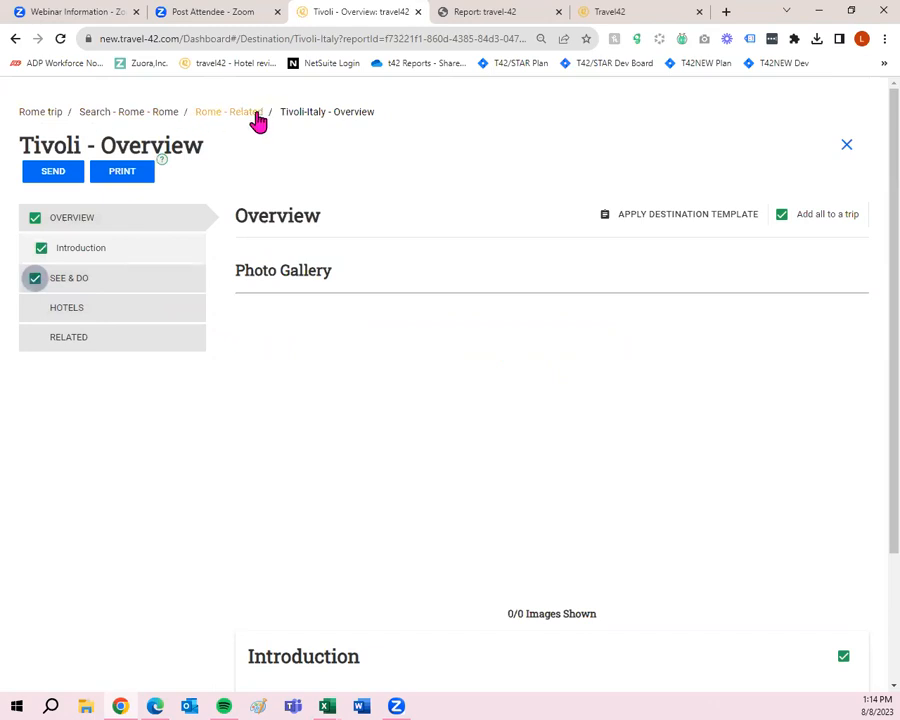
{"action": "mouse_move", "coordinate": [317, 111]}
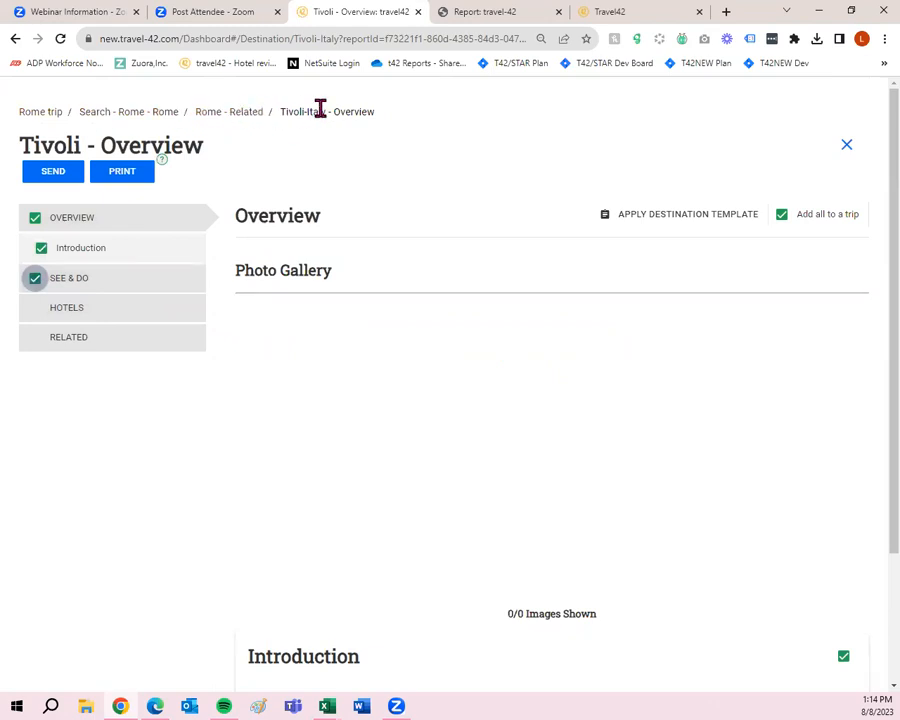
{"action": "mouse_move", "coordinate": [234, 111]}
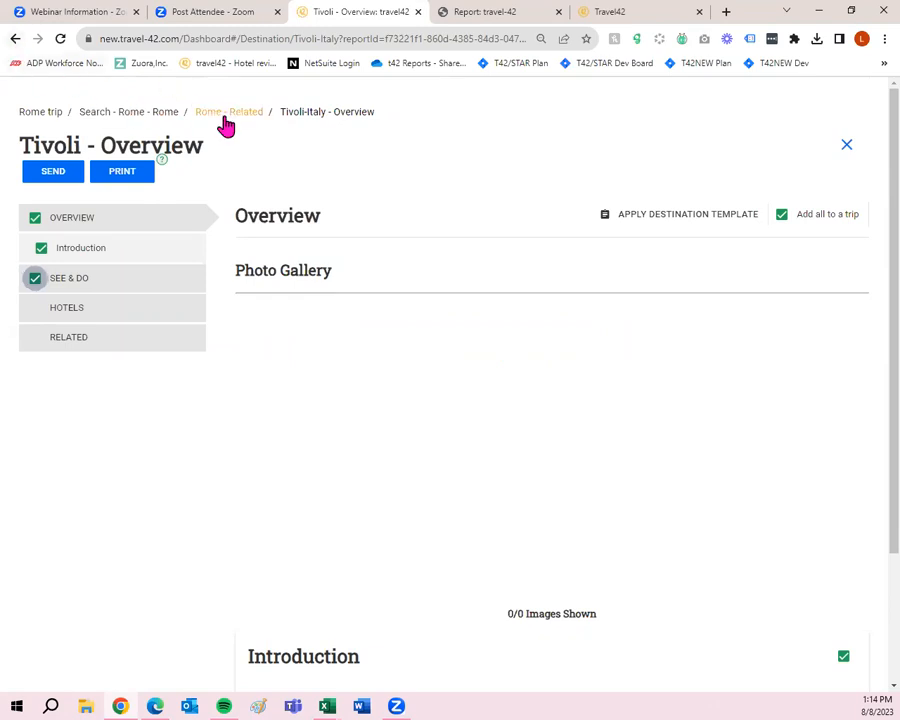
Step: Add Civitavecchia's Photo Gallery to the trip, then return and open Rome's hotel listings
{"action": "left_click", "coordinate": [228, 111]}
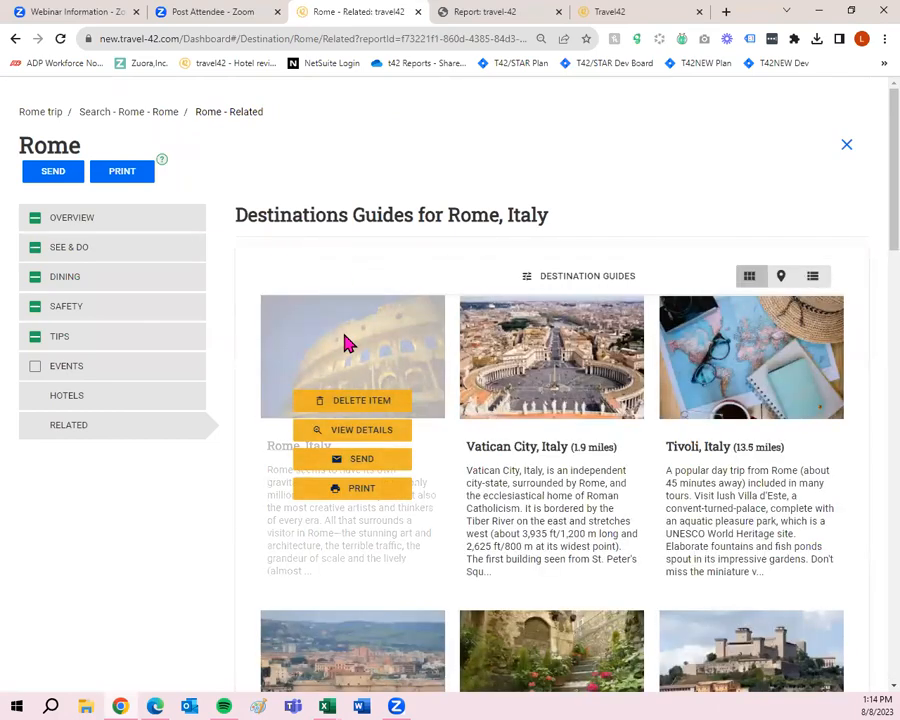
{"action": "scroll", "scroll_direction": "down", "scroll_amount": 3}
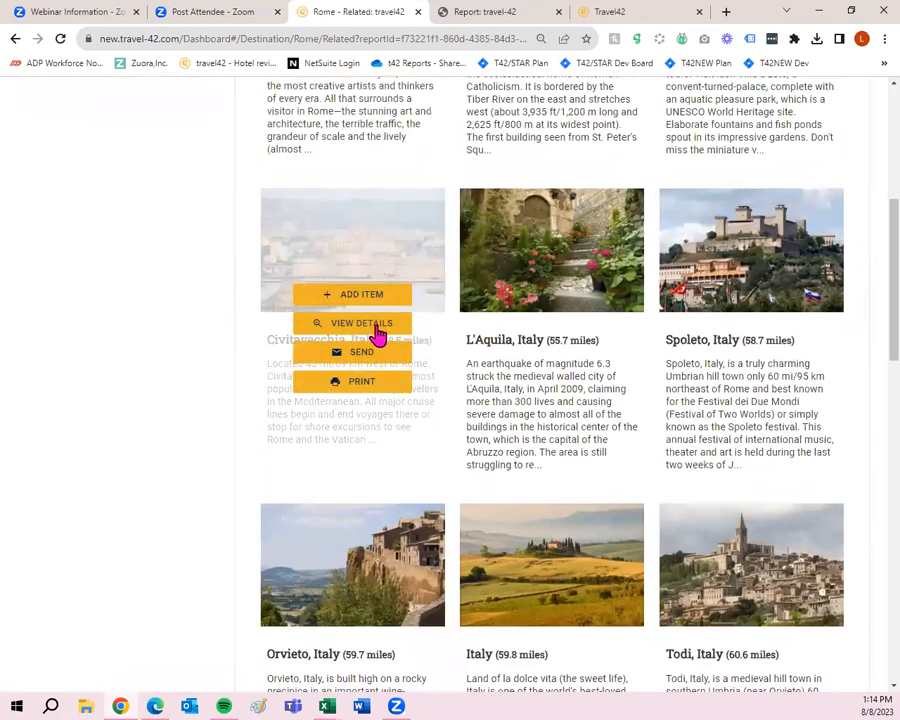
{"action": "left_click", "coordinate": [364, 322]}
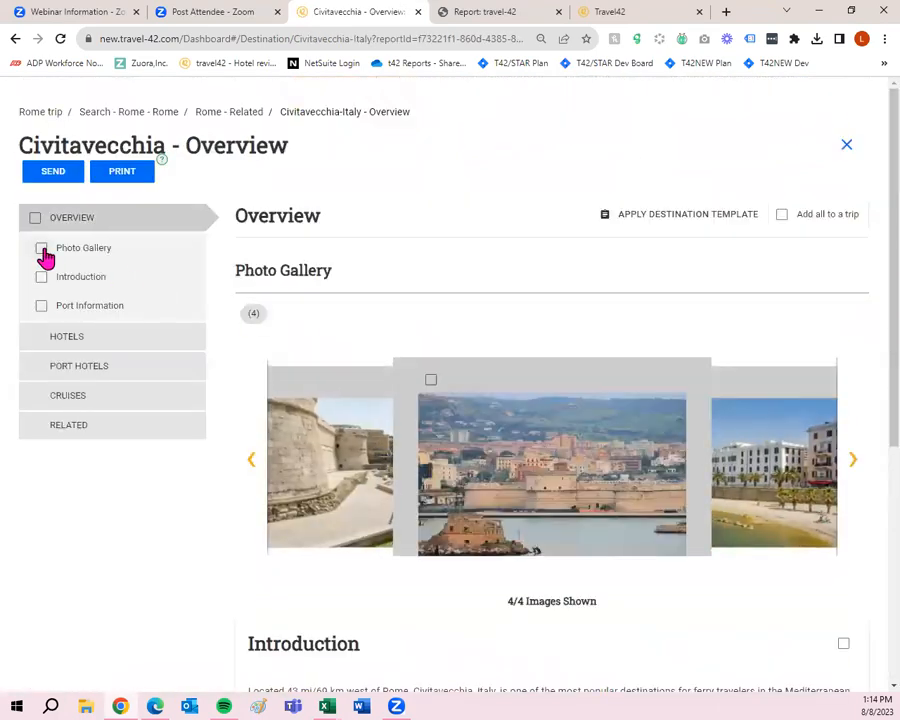
{"action": "left_click", "coordinate": [67, 336]}
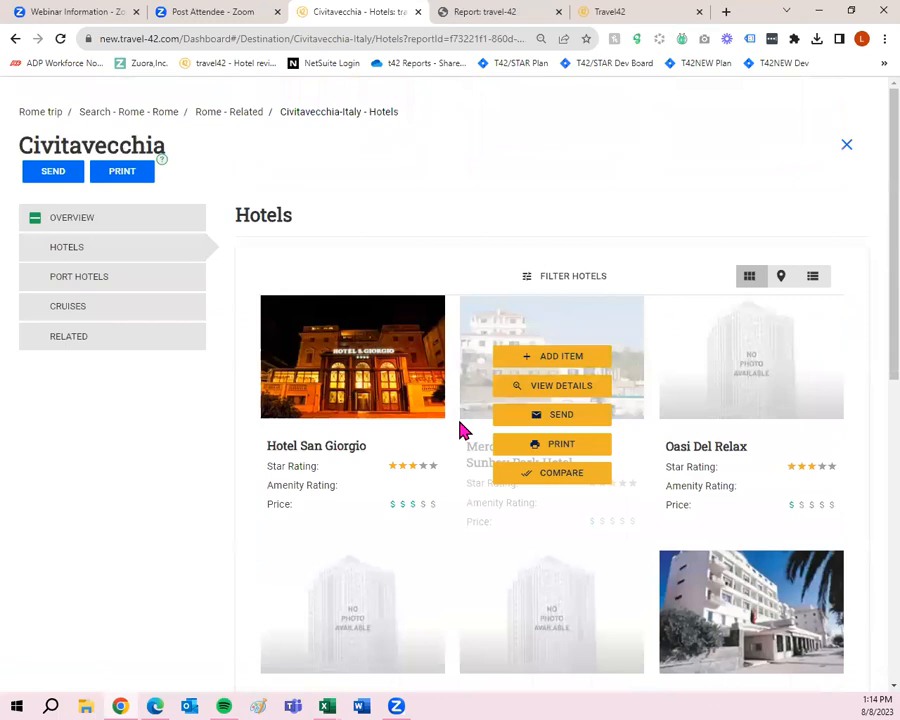
{"action": "mouse_move", "coordinate": [228, 122]}
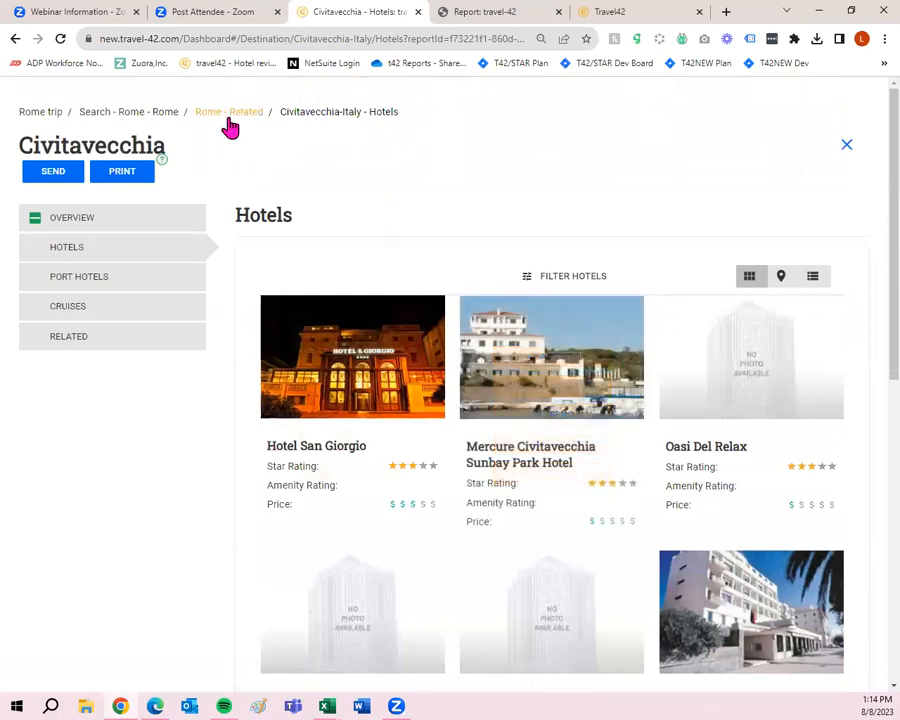
{"action": "left_click", "coordinate": [229, 111]}
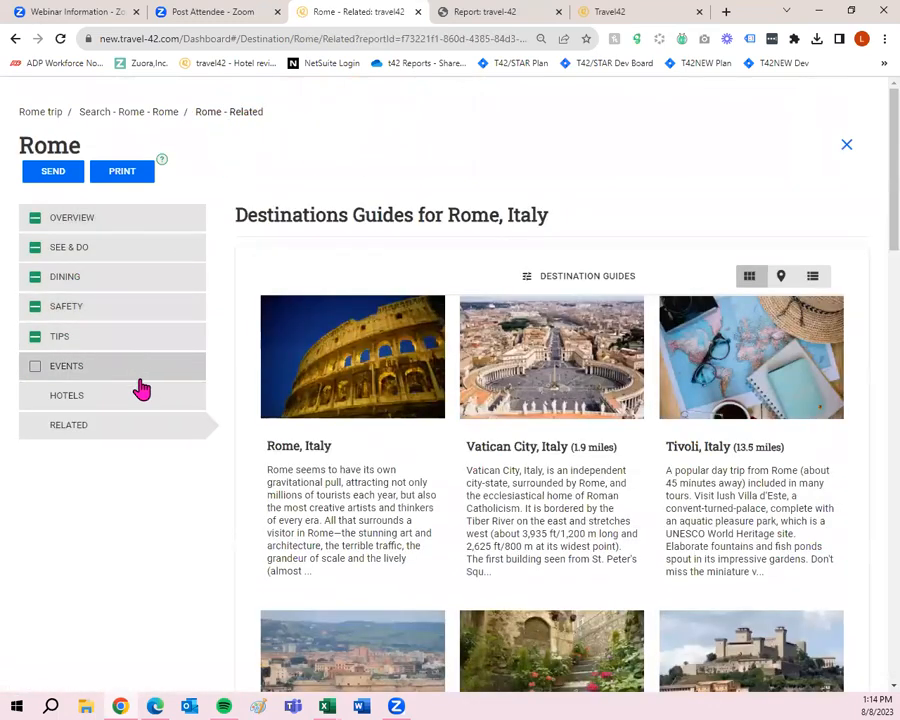
{"action": "left_click", "coordinate": [67, 395]}
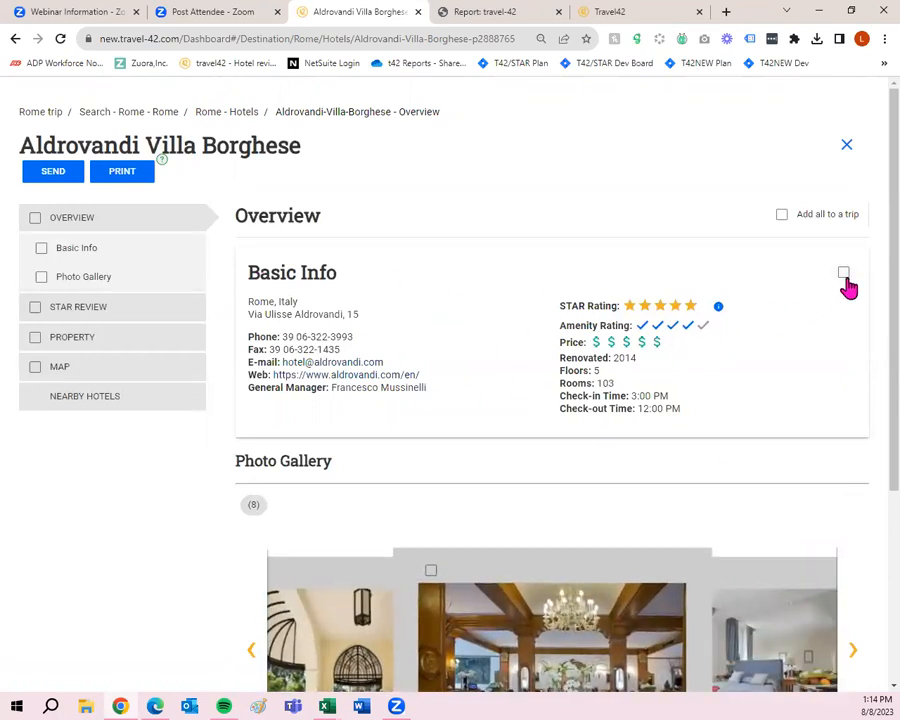
Step: Add Aldrovandi Villa Borghese's star review, property and map details, then return to the Rome trip
{"action": "scroll", "scroll_direction": "down", "scroll_amount": 3}
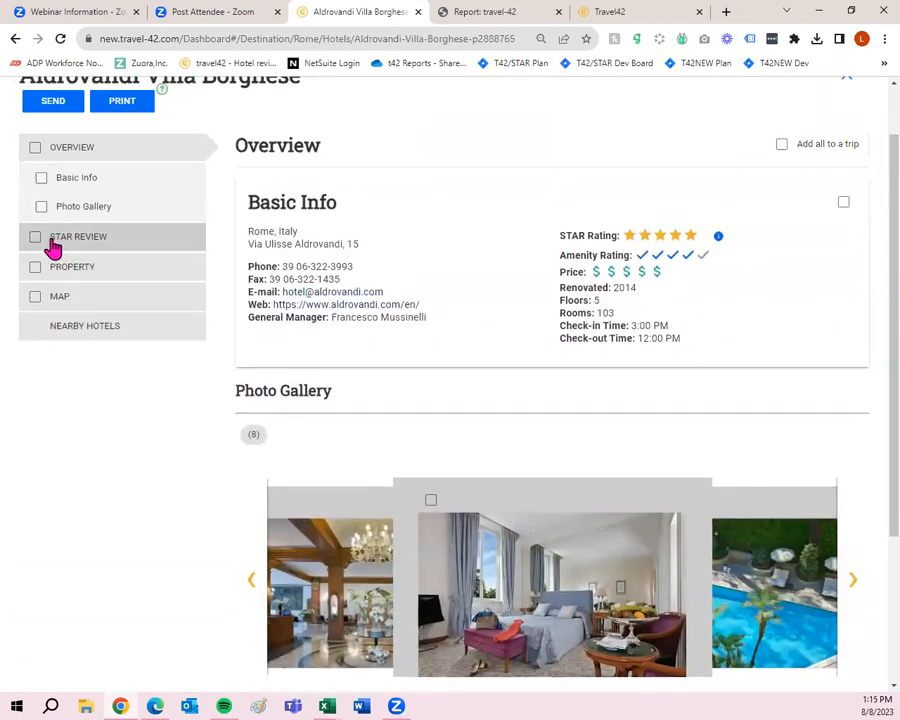
{"action": "left_click", "coordinate": [35, 236]}
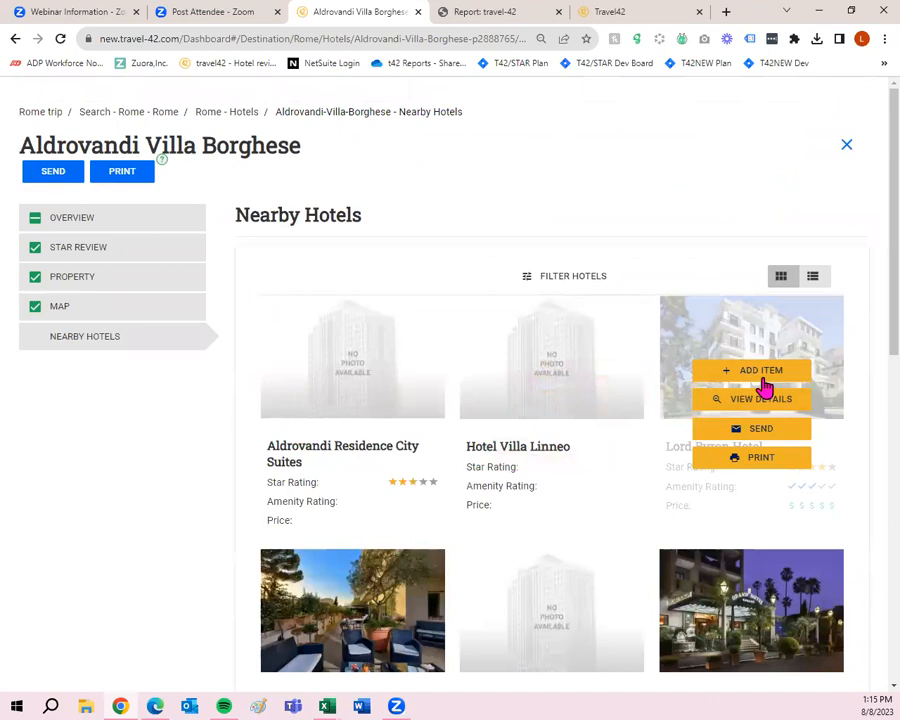
{"action": "scroll", "scroll_direction": "down", "scroll_amount": 3}
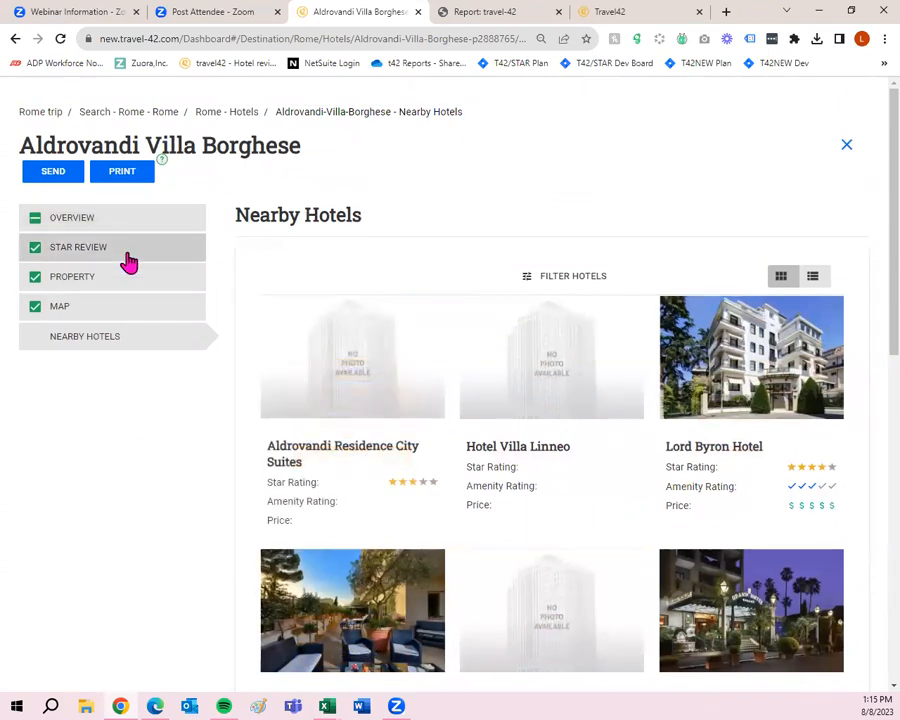
{"action": "scroll", "scroll_direction": "down", "scroll_amount": 3}
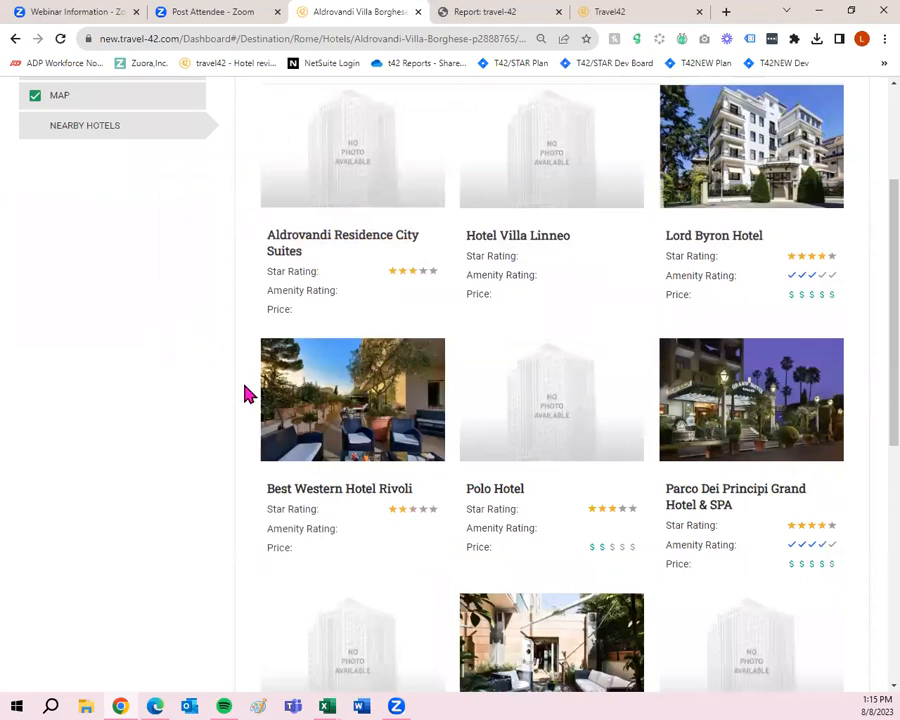
{"action": "right_click", "coordinate": [352, 399]}
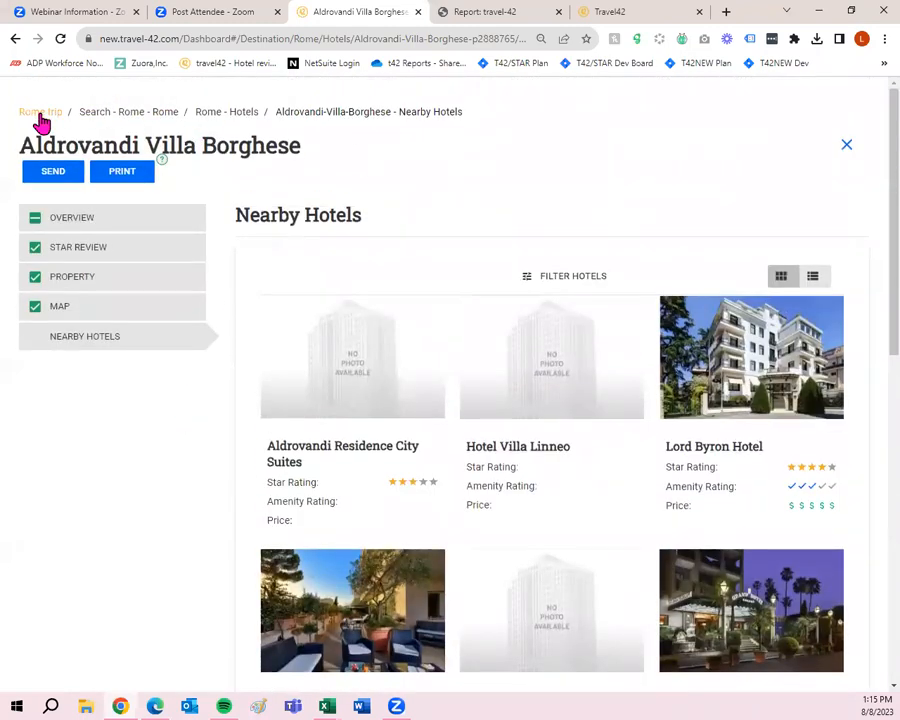
{"action": "left_click", "coordinate": [40, 111]}
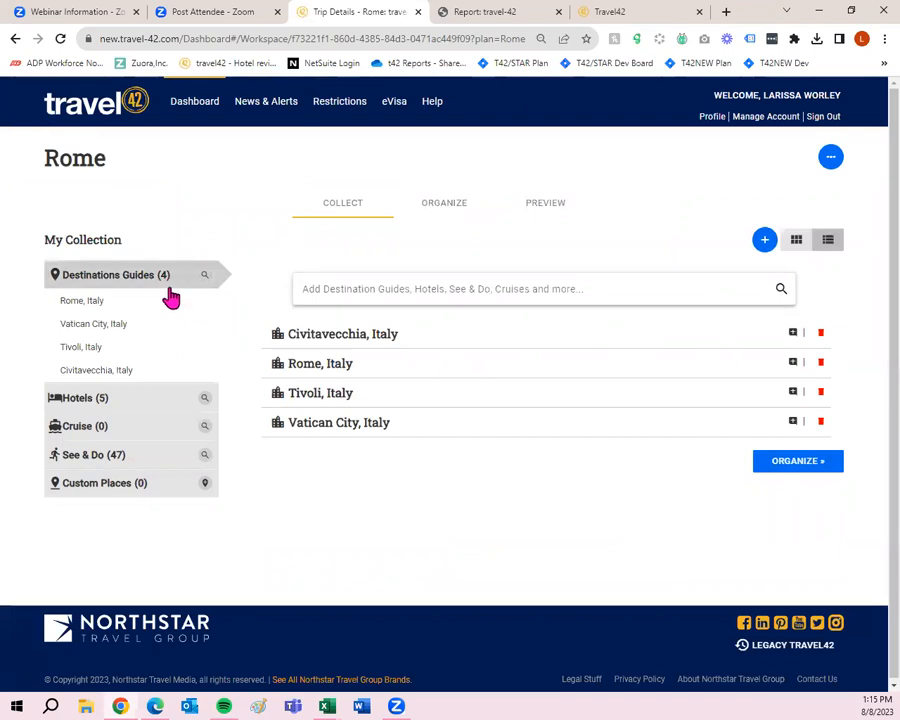
{"action": "mouse_move", "coordinate": [148, 408]}
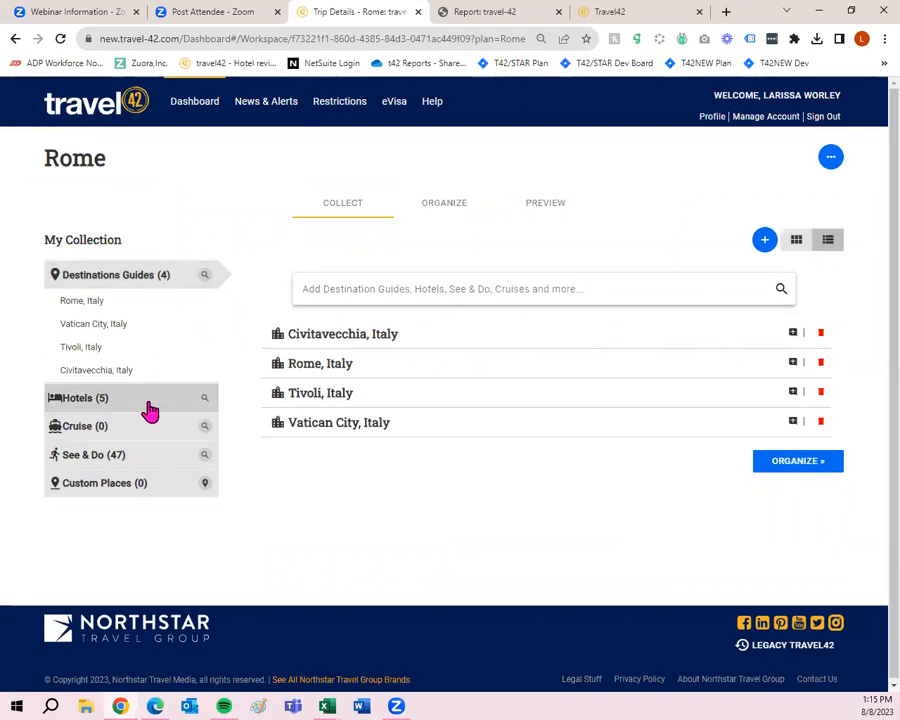
{"action": "mouse_move", "coordinate": [152, 471]}
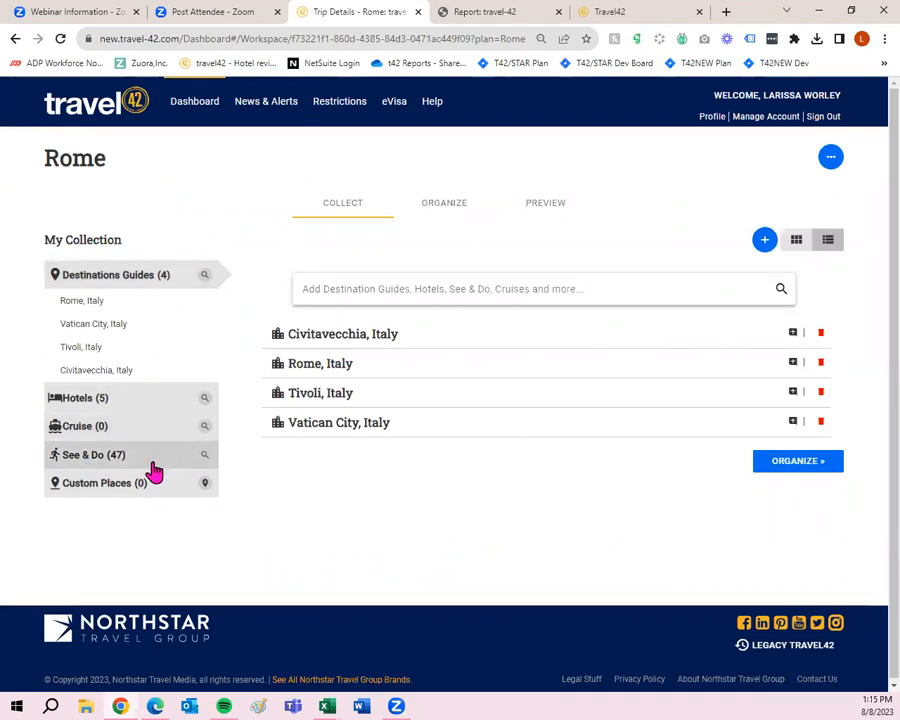
{"action": "mouse_move", "coordinate": [151, 490]}
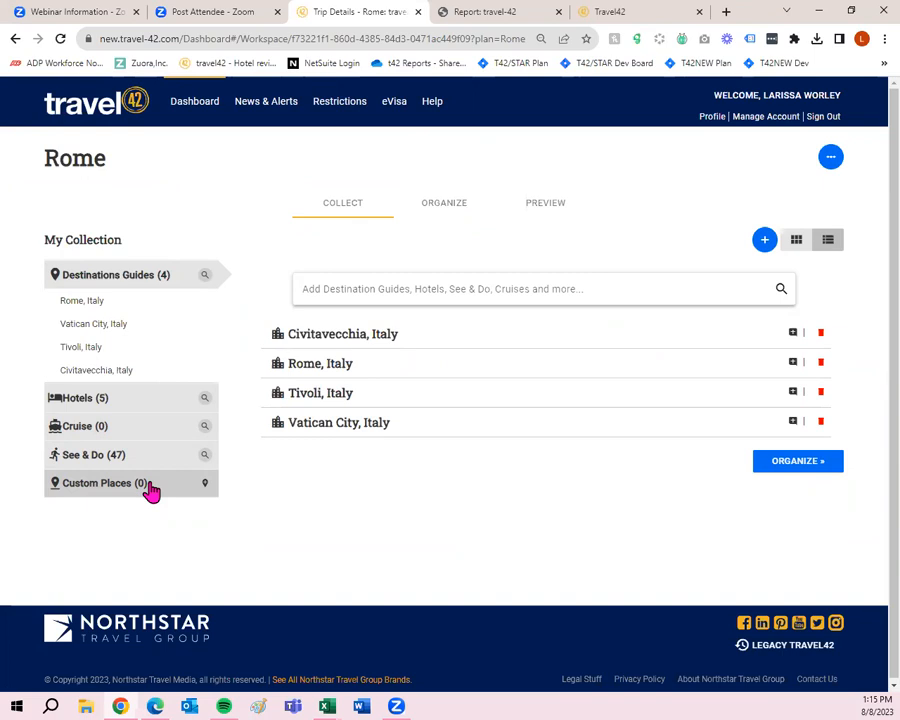
{"action": "mouse_move", "coordinate": [162, 494]}
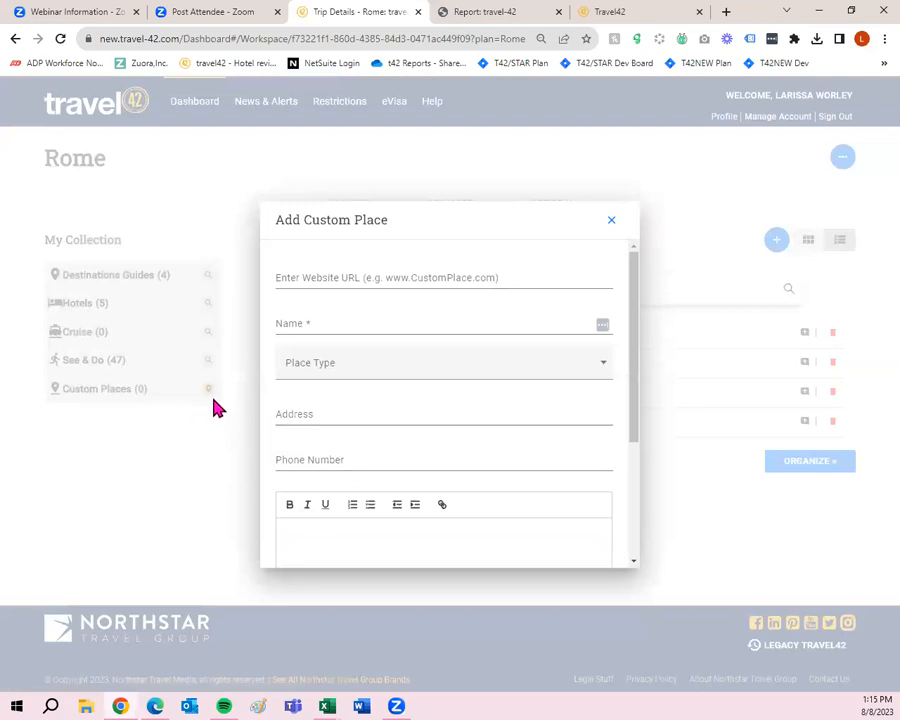
{"action": "mouse_move", "coordinate": [349, 277]}
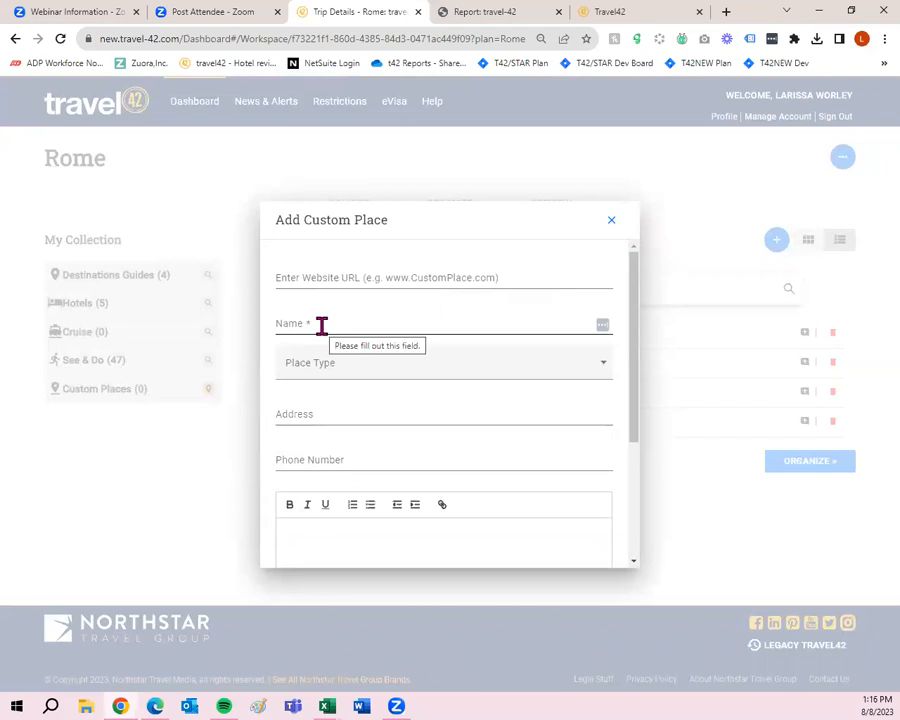
{"action": "mouse_move", "coordinate": [308, 245]}
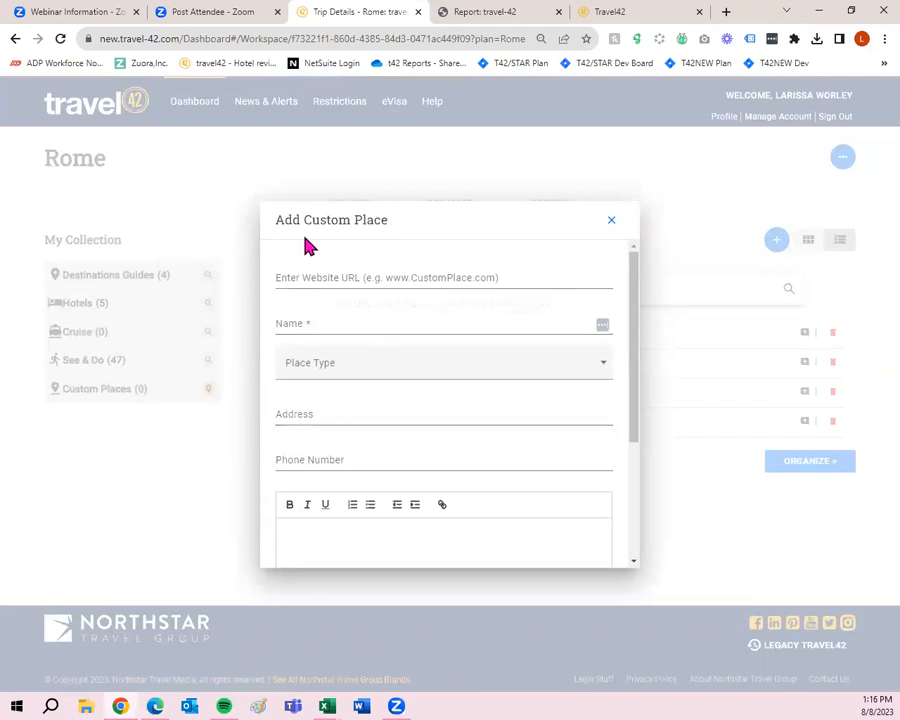
{"action": "mouse_move", "coordinate": [392, 438]}
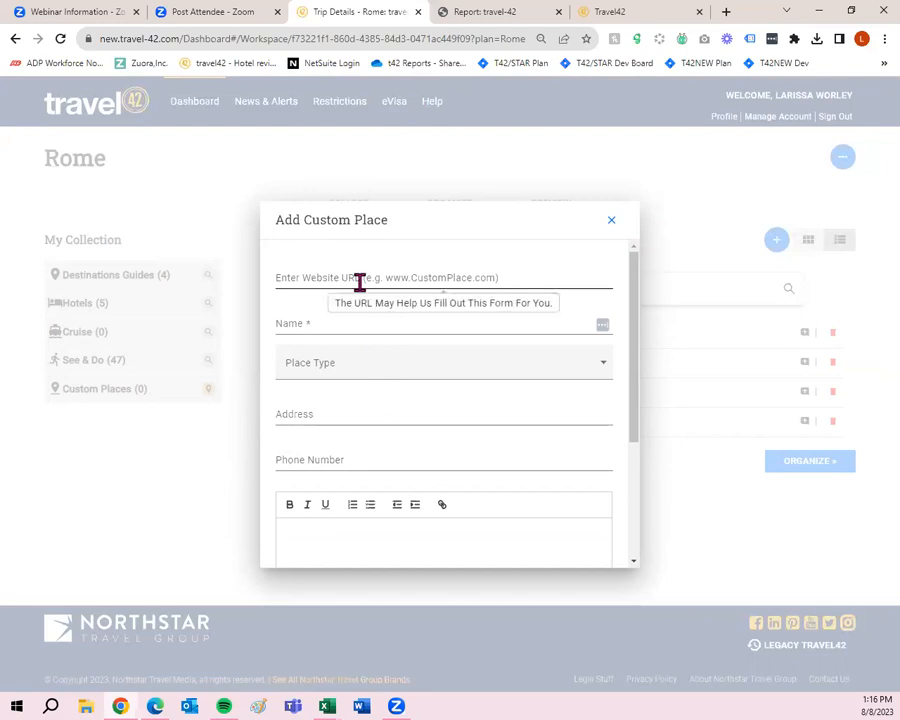
{"action": "mouse_move", "coordinate": [356, 527]}
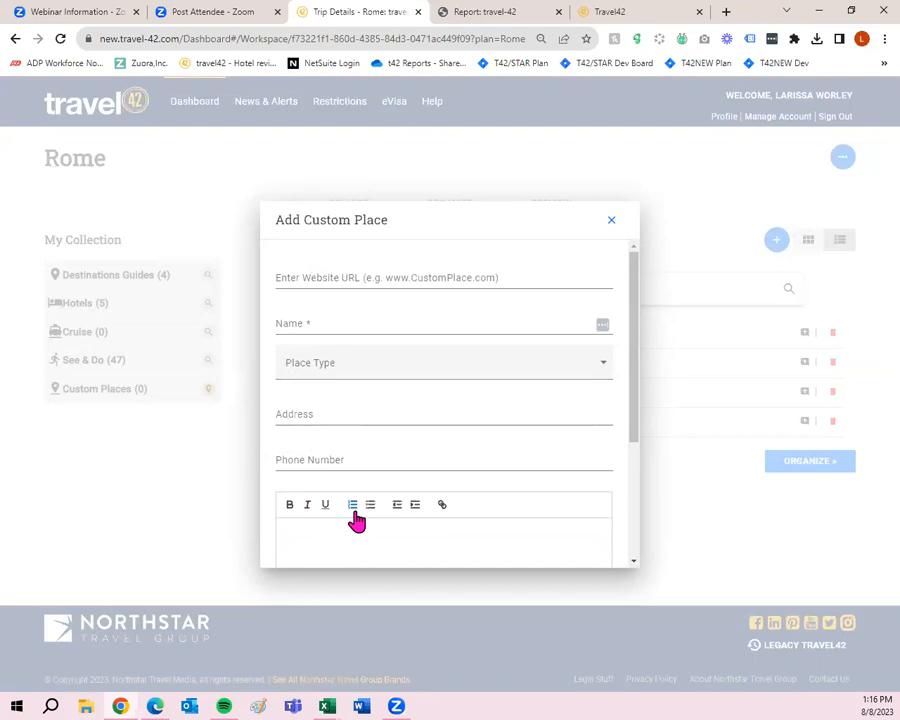
{"action": "mouse_move", "coordinate": [351, 378]}
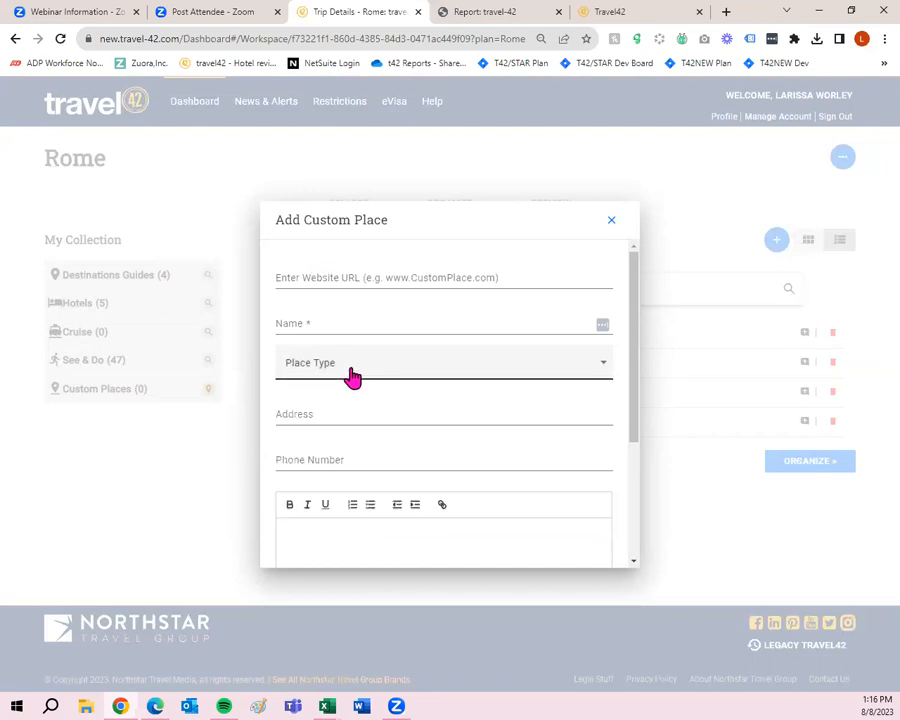
Step: Look over the Add Custom Place fields and dismiss the form without saving
{"action": "scroll", "scroll_direction": "down", "scroll_amount": 3}
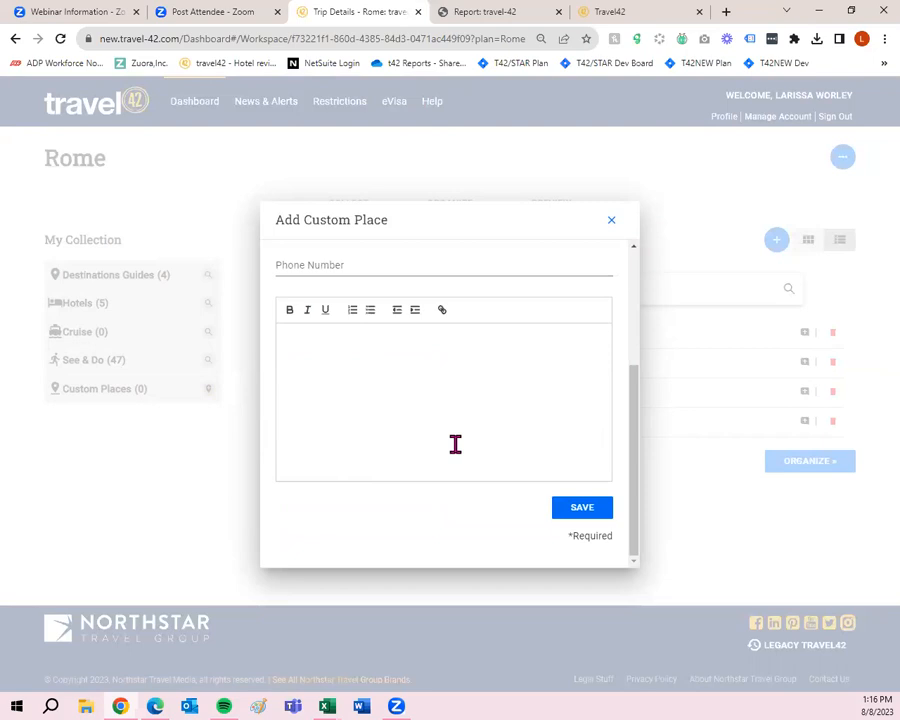
{"action": "mouse_move", "coordinate": [859, 295]}
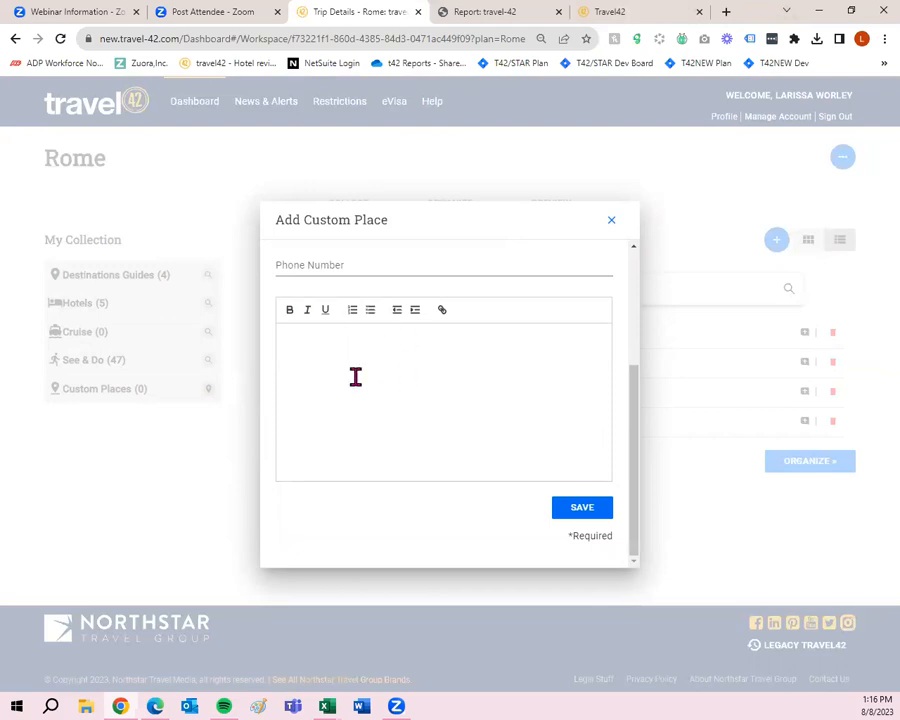
{"action": "mouse_move", "coordinate": [389, 413]}
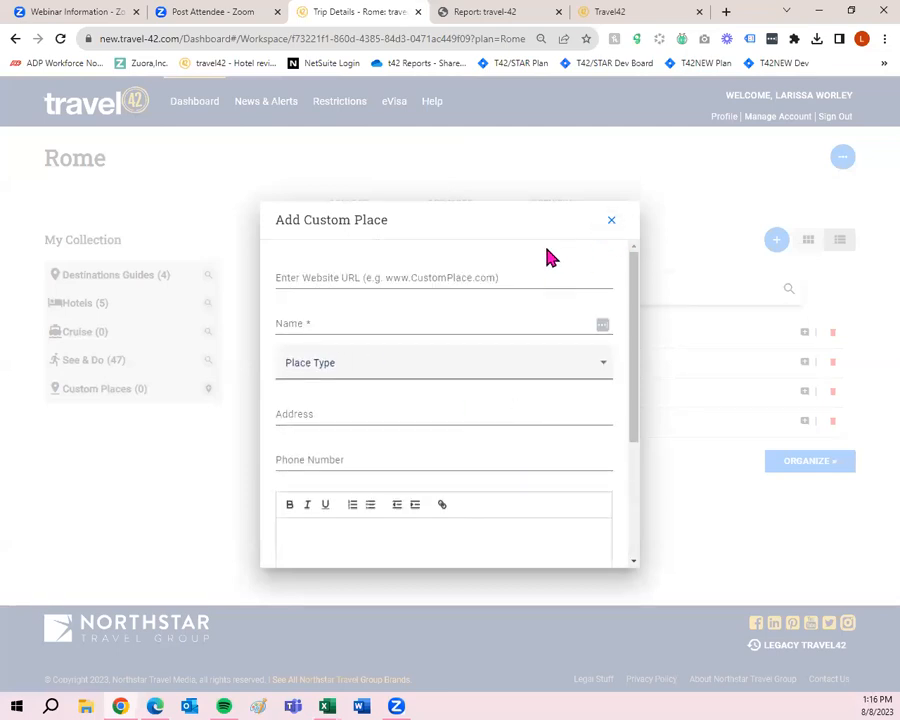
{"action": "left_click", "coordinate": [440, 323]}
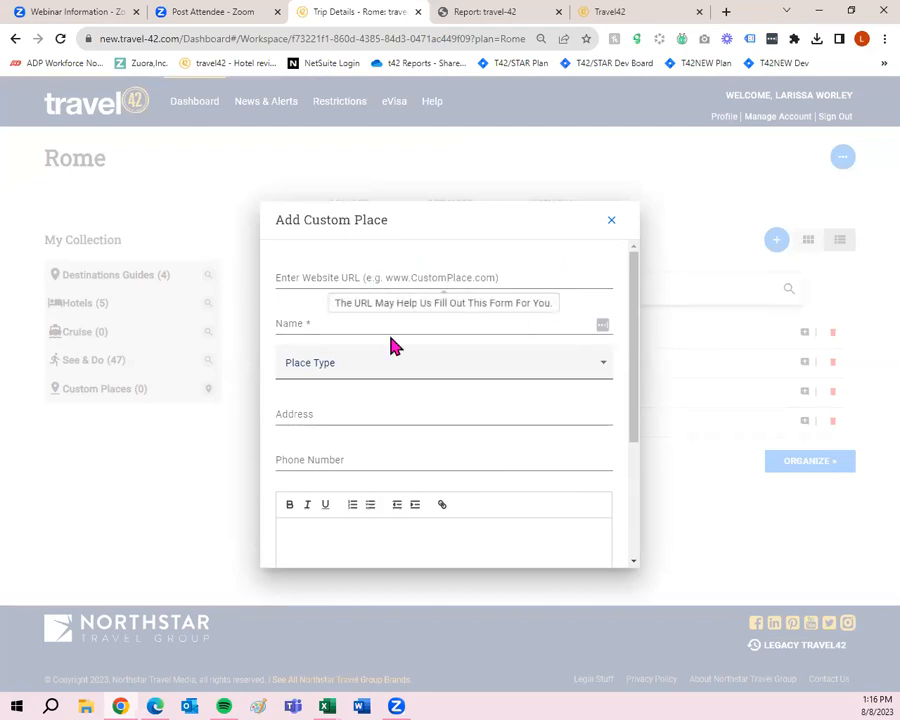
{"action": "left_click", "coordinate": [611, 220]}
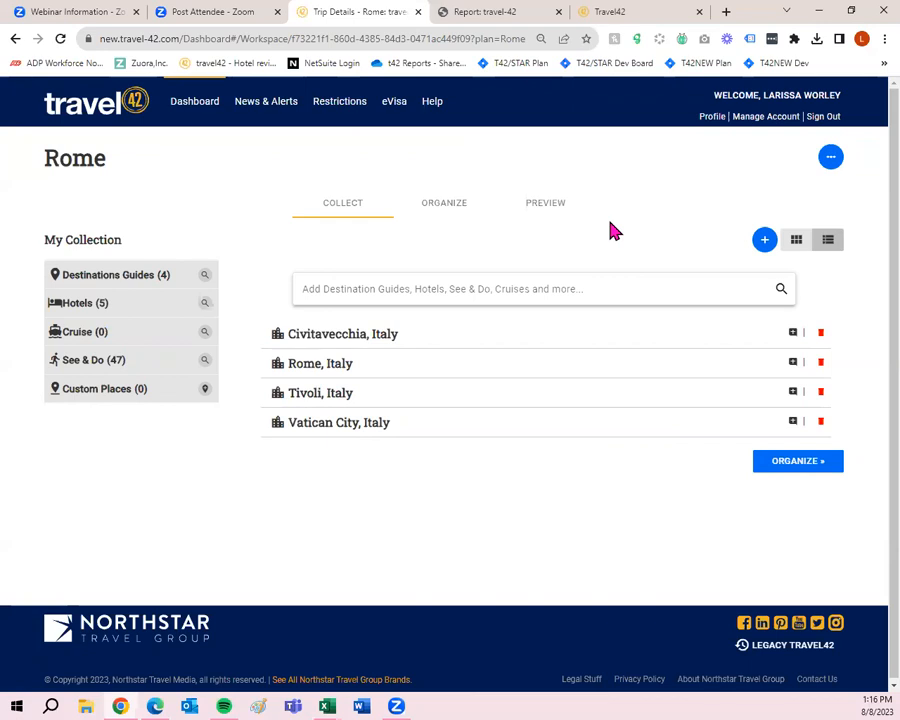
{"action": "mouse_move", "coordinate": [342, 342]}
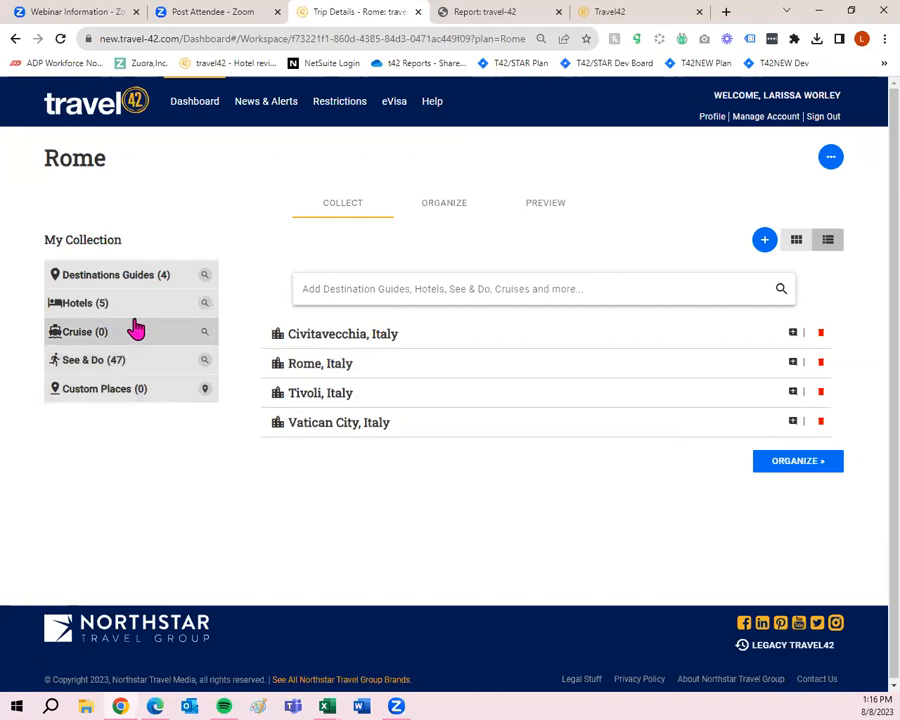
{"action": "mouse_move", "coordinate": [740, 203]}
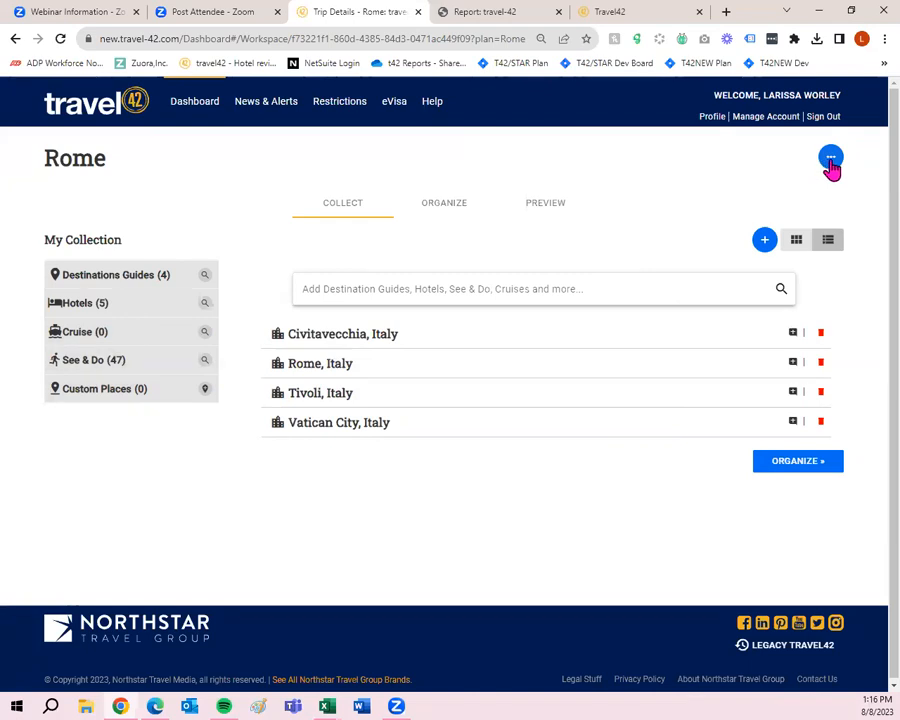
Step: Choose Save & Close from the Rome trip's ellipsis menu
{"action": "left_click", "coordinate": [831, 160]}
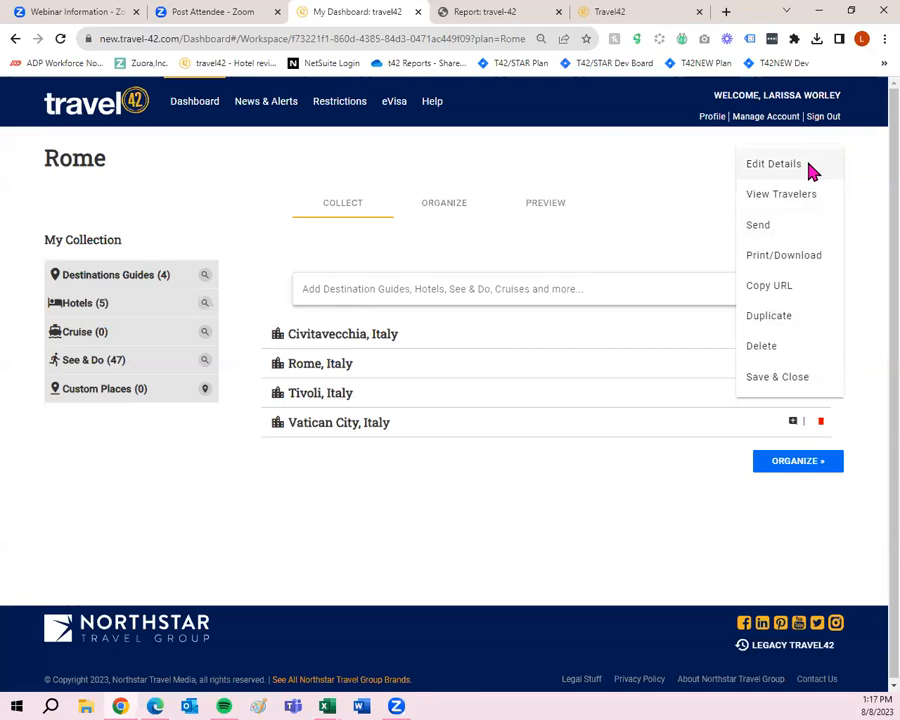
{"action": "mouse_move", "coordinate": [809, 204]}
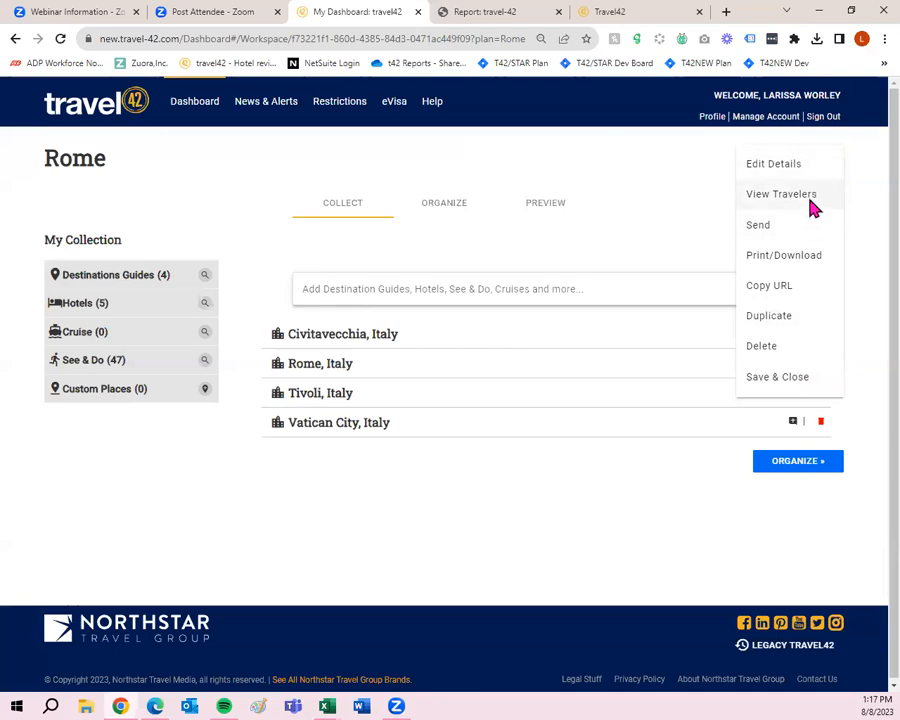
{"action": "mouse_move", "coordinate": [823, 256]}
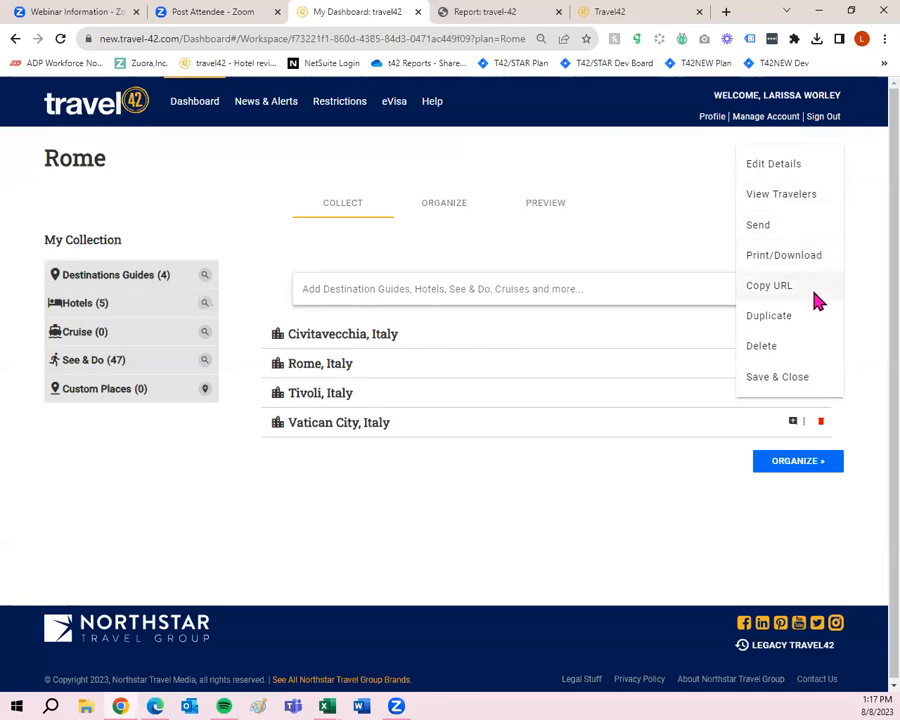
{"action": "mouse_move", "coordinate": [787, 354]}
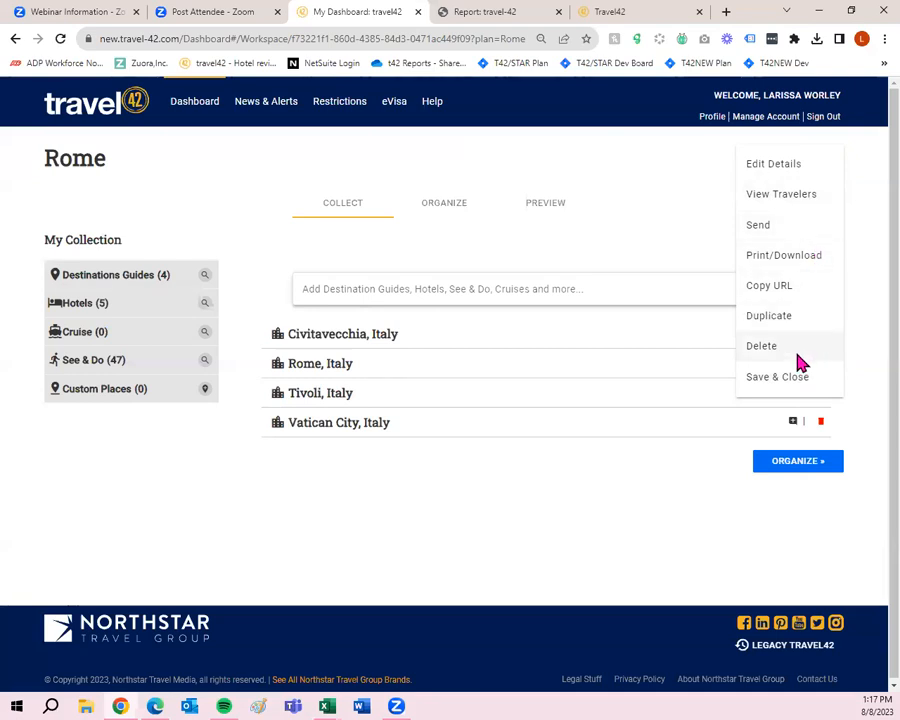
{"action": "mouse_move", "coordinate": [805, 383]}
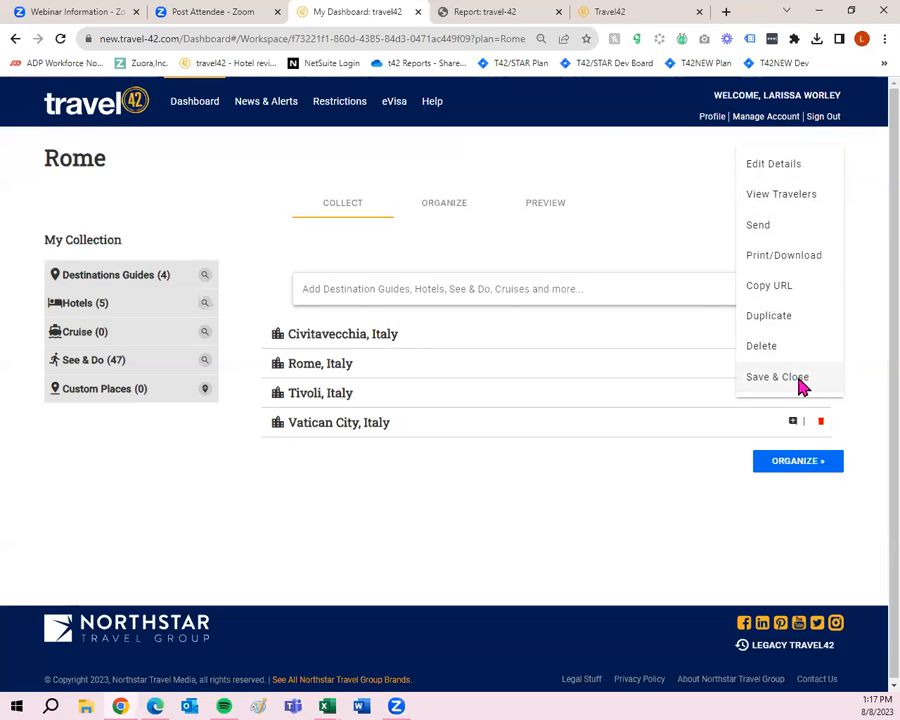
{"action": "mouse_move", "coordinate": [800, 395]}
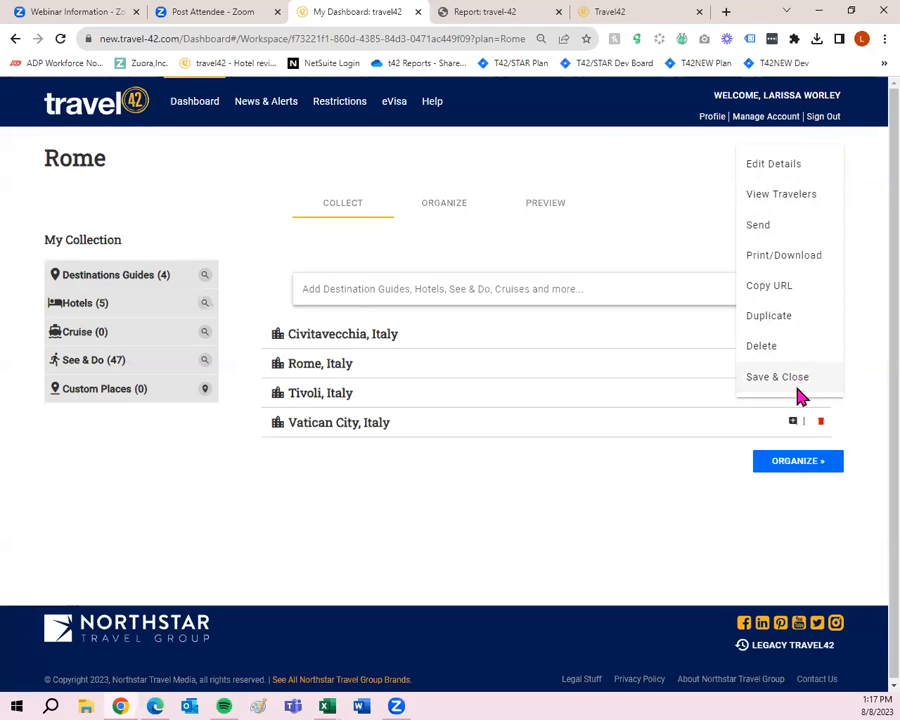
{"action": "left_click", "coordinate": [777, 376]}
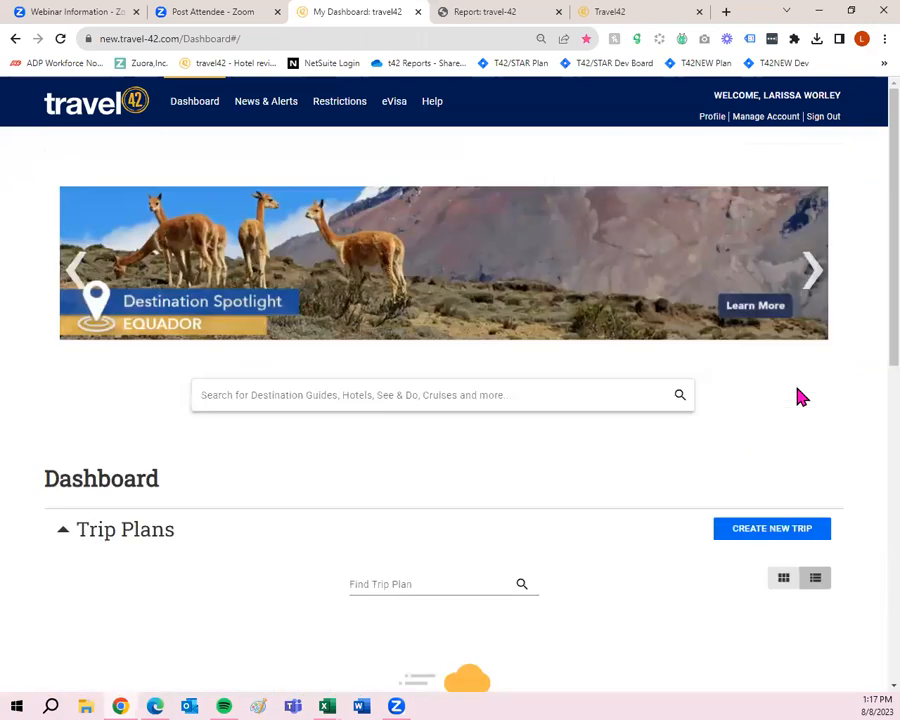
Step: Scroll to the dashboard's Trip Plans and open Rome from its ellipsis menu
{"action": "scroll", "scroll_direction": "down", "scroll_amount": 3}
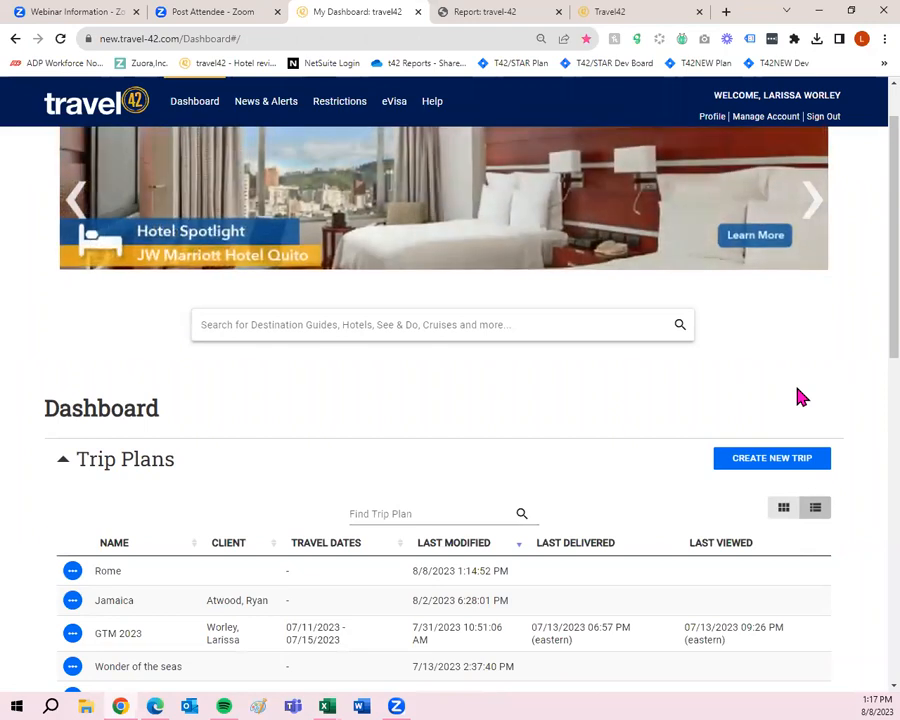
{"action": "scroll", "scroll_direction": "down", "scroll_amount": 3}
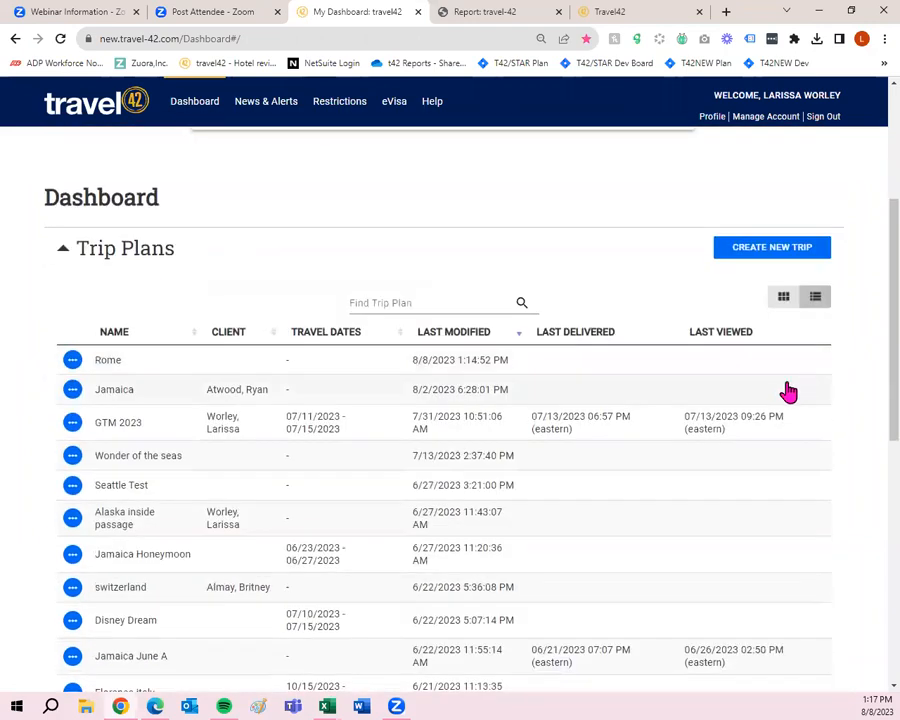
{"action": "mouse_move", "coordinate": [100, 367]}
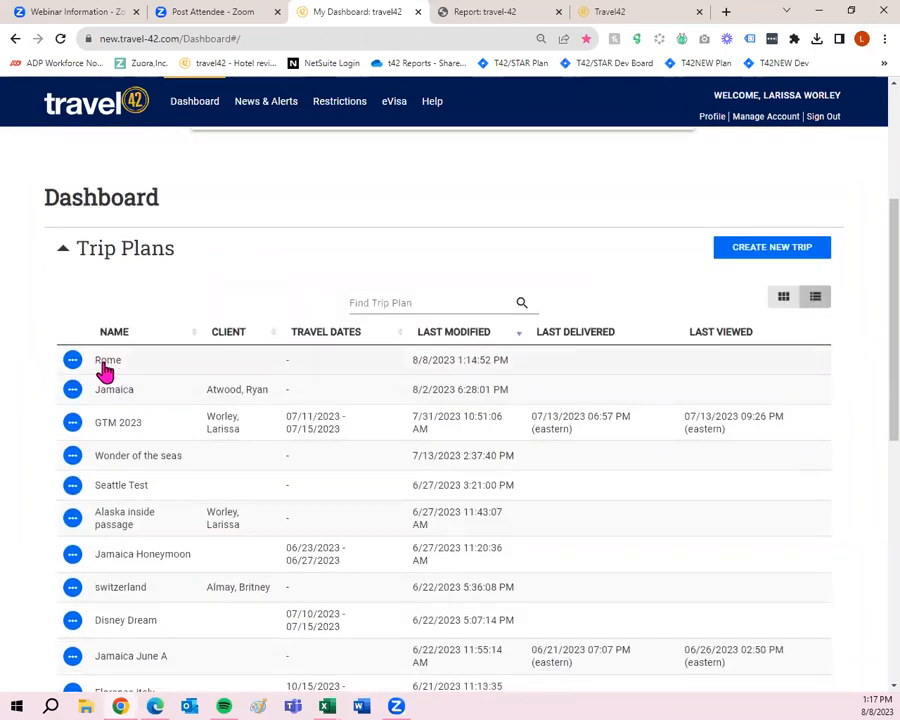
{"action": "left_click", "coordinate": [72, 360]}
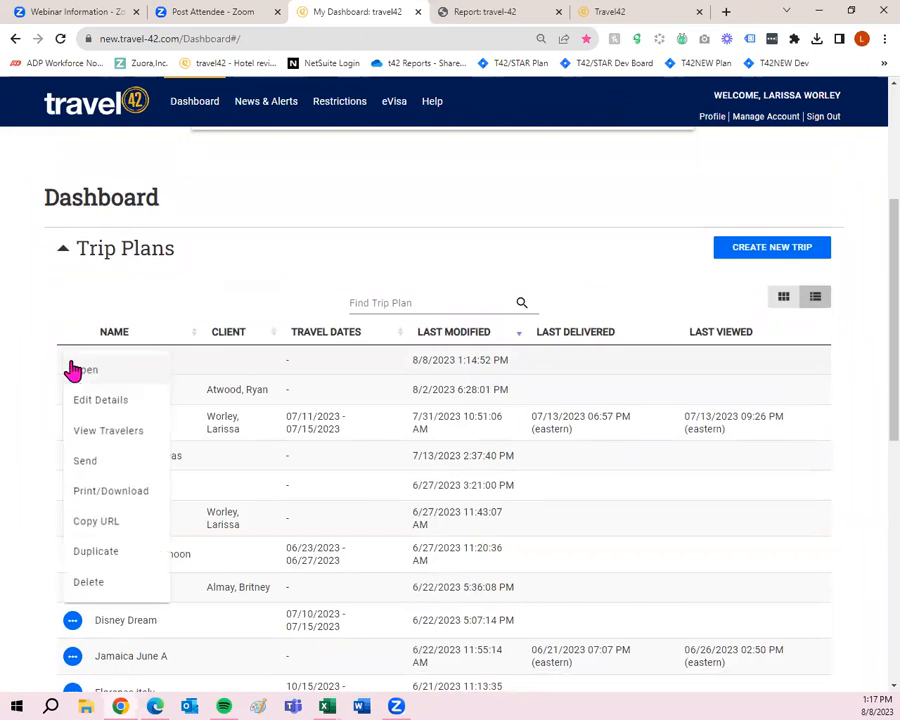
{"action": "left_click", "coordinate": [85, 370]}
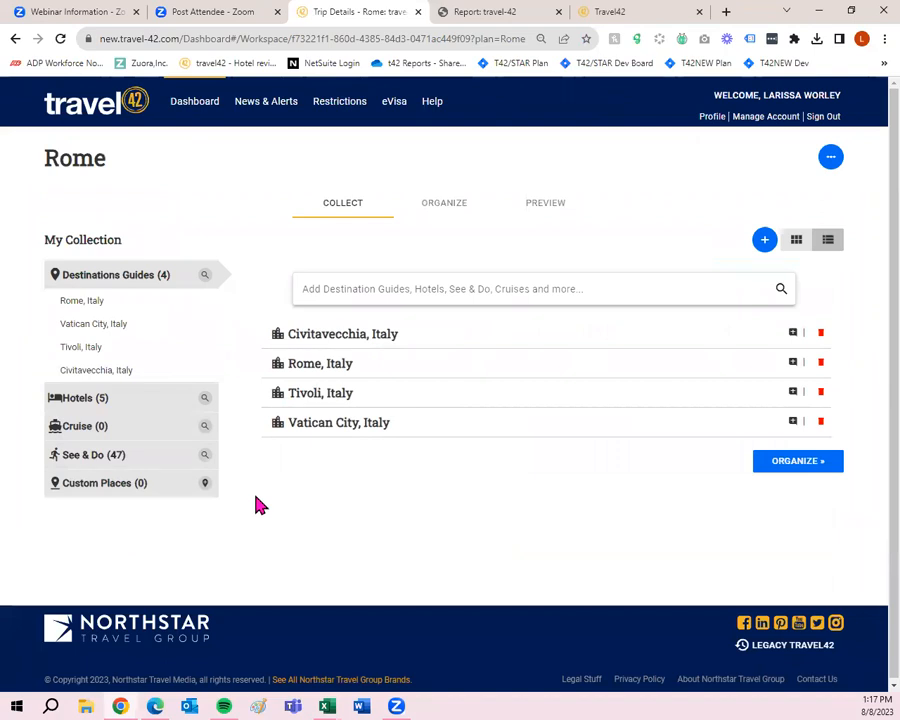
{"action": "mouse_move", "coordinate": [309, 460]}
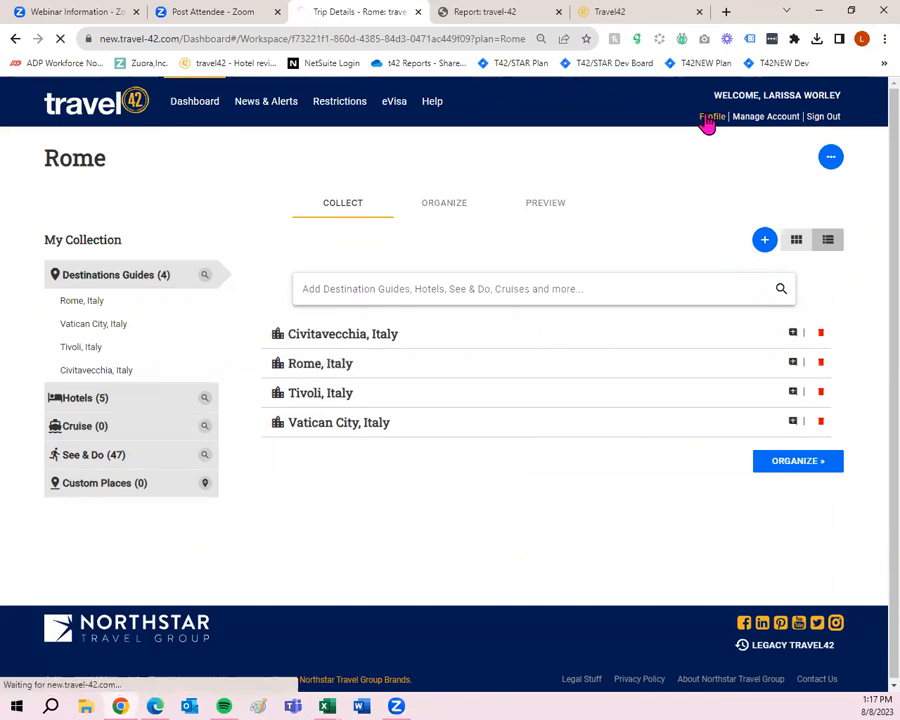
Step: Visit the My Profile business card page, then go back to the Rome collection
{"action": "left_click", "coordinate": [704, 116]}
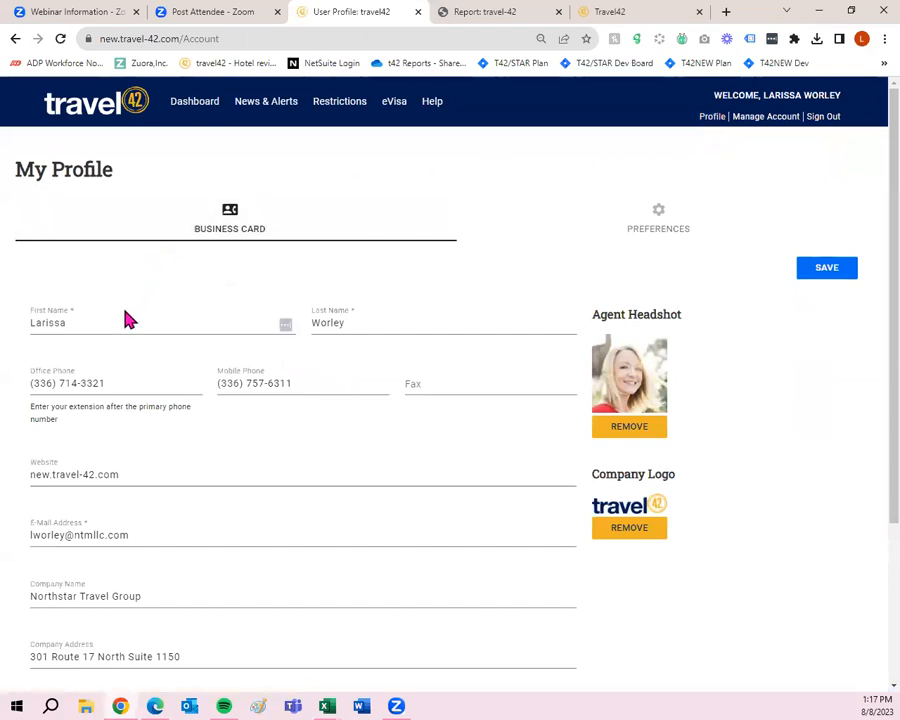
{"action": "mouse_move", "coordinate": [110, 450]}
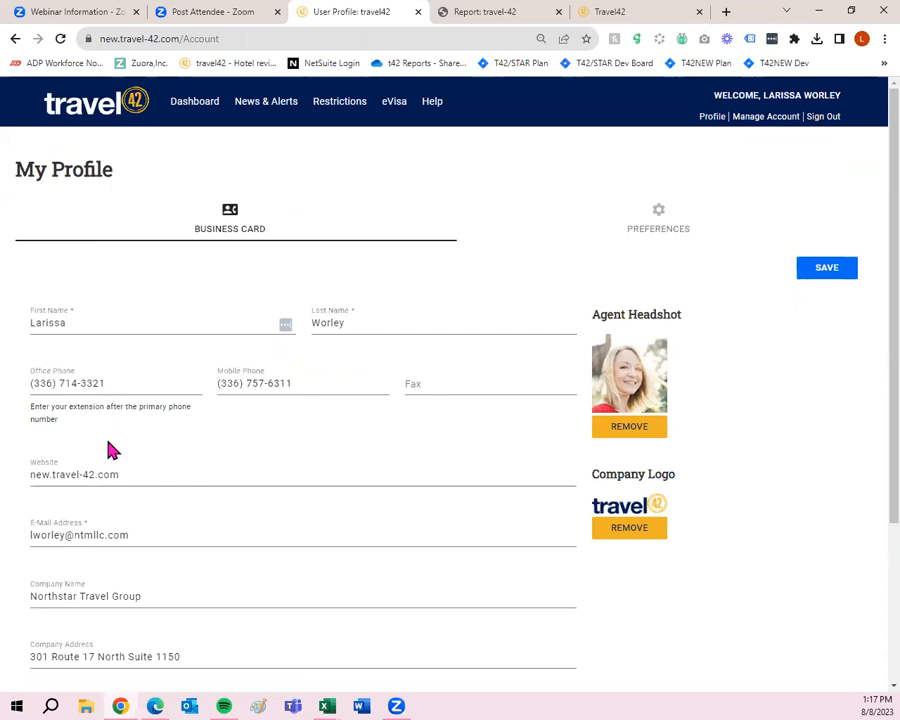
{"action": "left_click", "coordinate": [137, 535]}
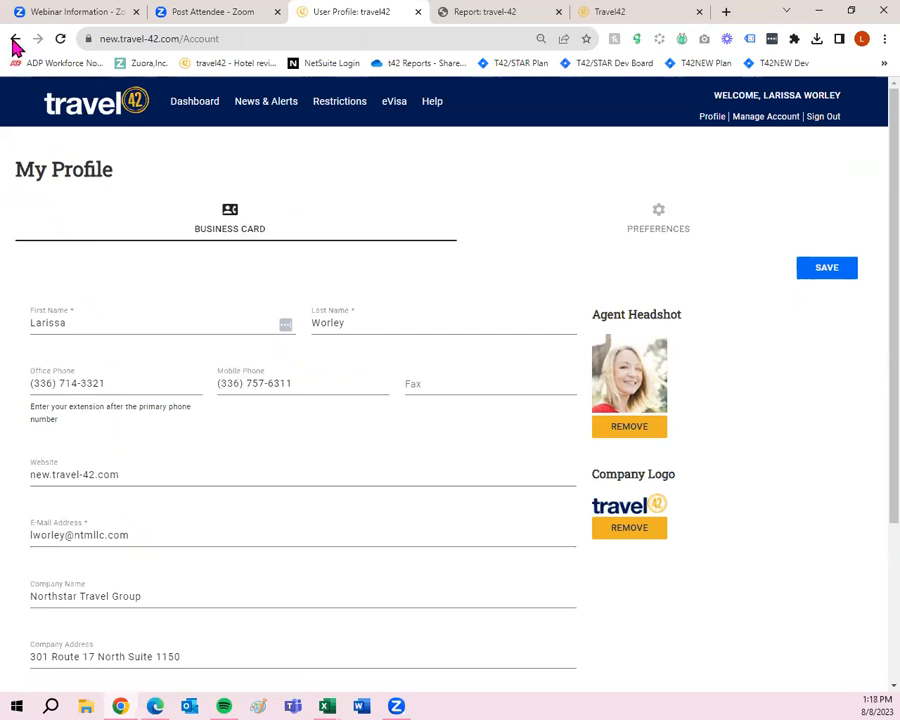
{"action": "left_click", "coordinate": [14, 39]}
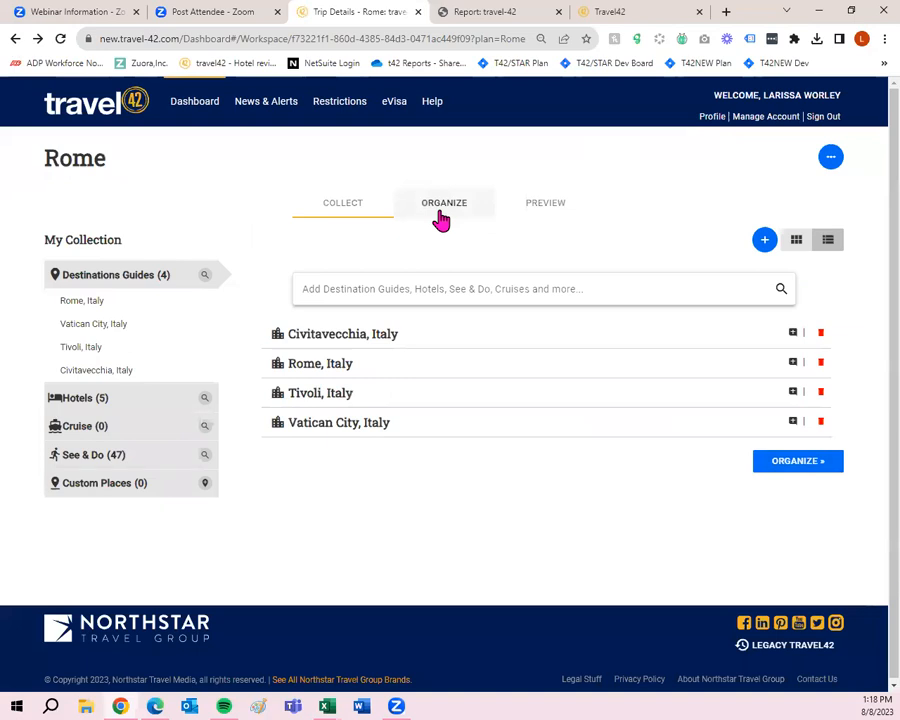
Step: Switch to Organize, open the trip Preview and advance to the trip summary
{"action": "left_click", "coordinate": [442, 202]}
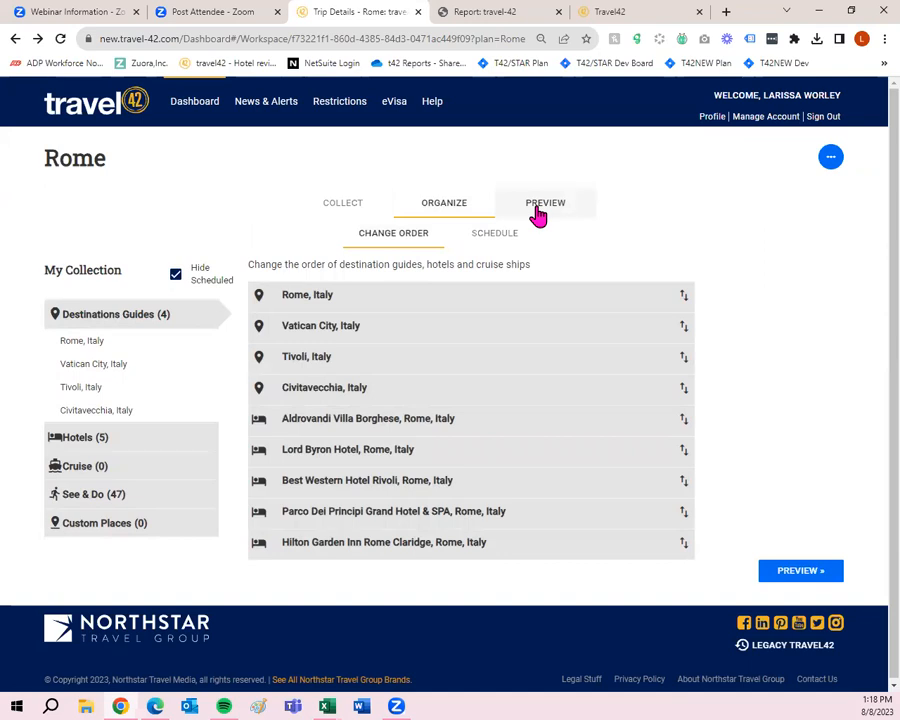
{"action": "left_click", "coordinate": [545, 203]}
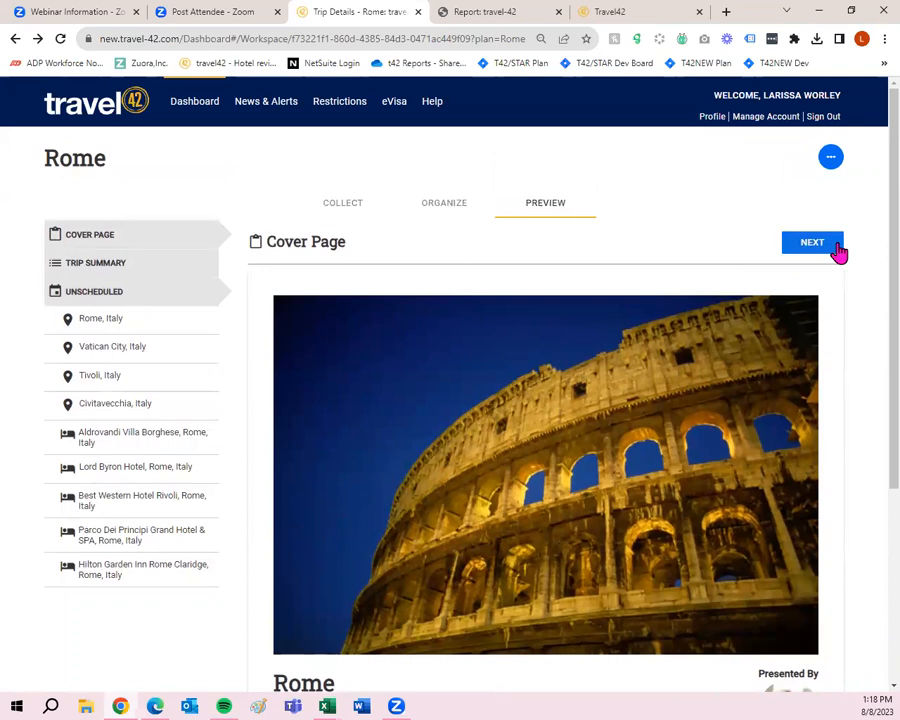
{"action": "left_click", "coordinate": [811, 242]}
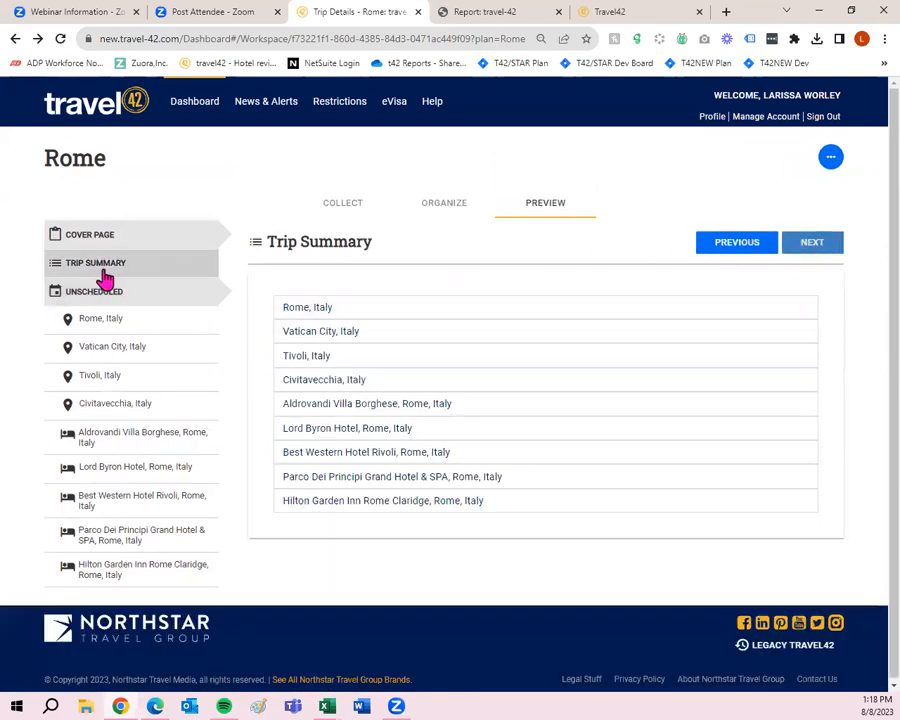
Step: View the Tivoli, Aldrovandi Villa Borghese and Lord Byron Hotel preview pages, then open the actions menu
{"action": "left_click", "coordinate": [99, 375]}
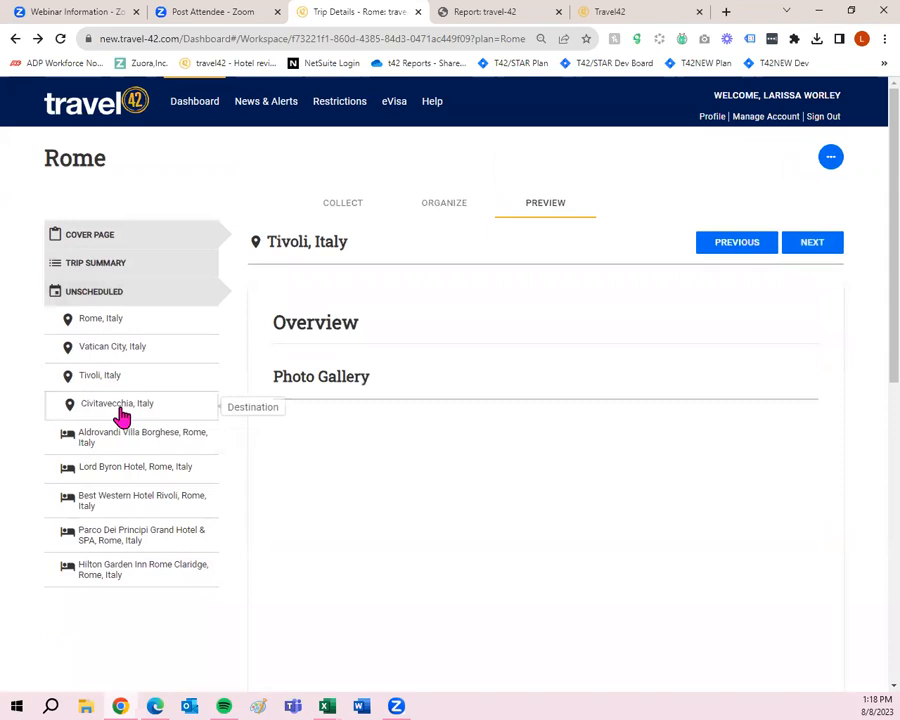
{"action": "left_click", "coordinate": [143, 437]}
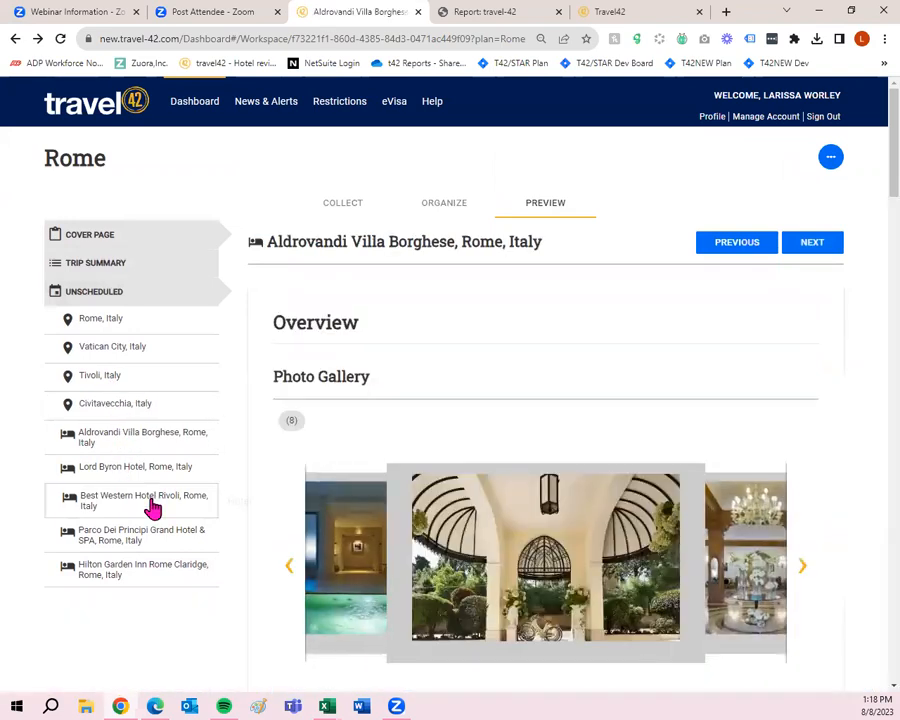
{"action": "left_click", "coordinate": [135, 467]}
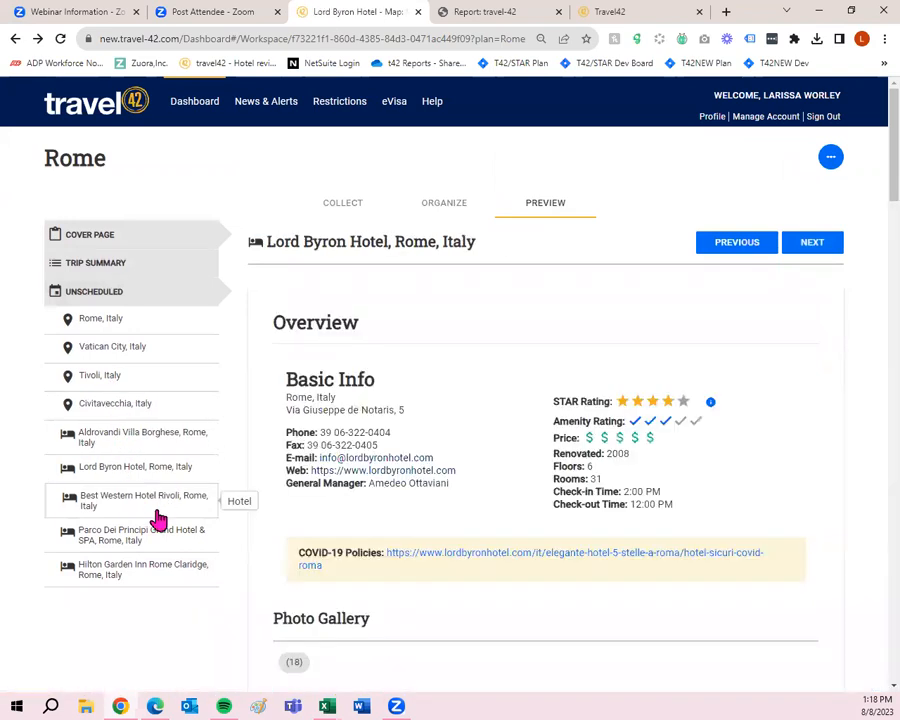
{"action": "left_click", "coordinate": [832, 157]}
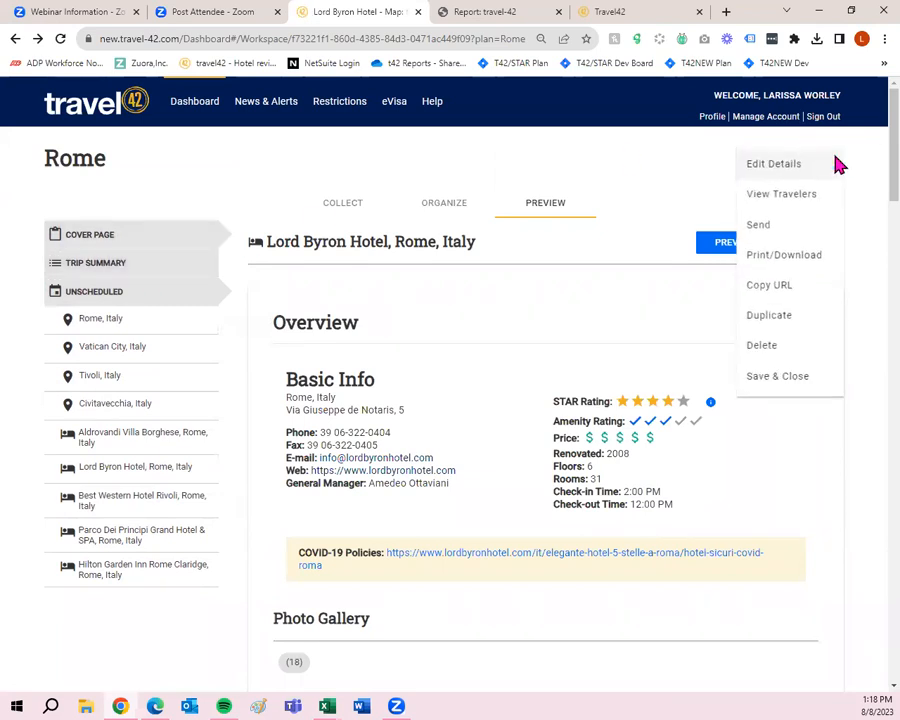
Step: Export the Rome trip as a PDF via Print/Download
{"action": "left_click", "coordinate": [786, 254]}
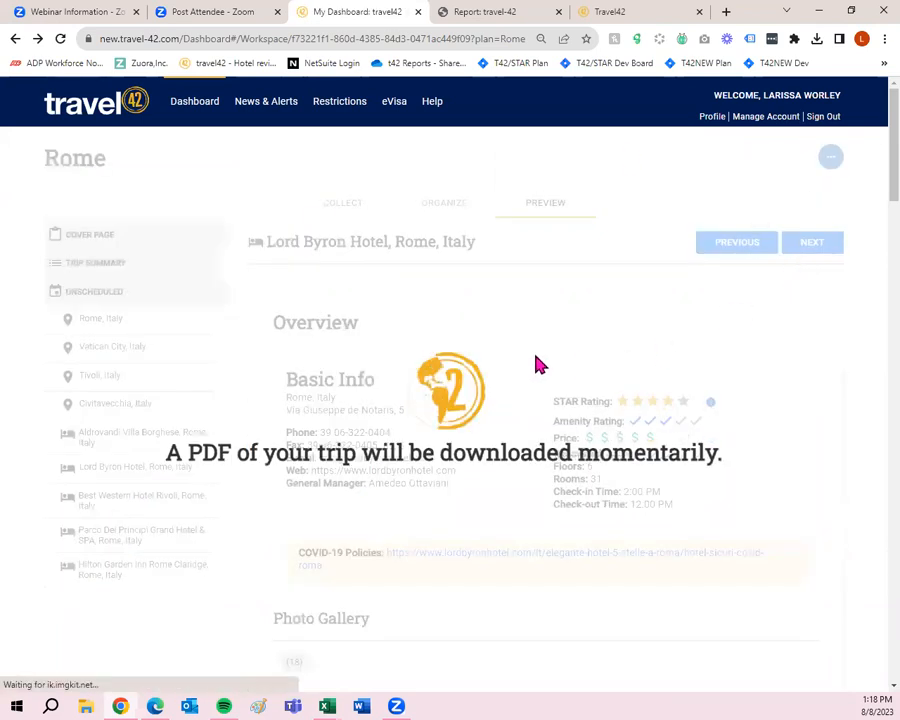
{"action": "mouse_move", "coordinate": [443, 333]}
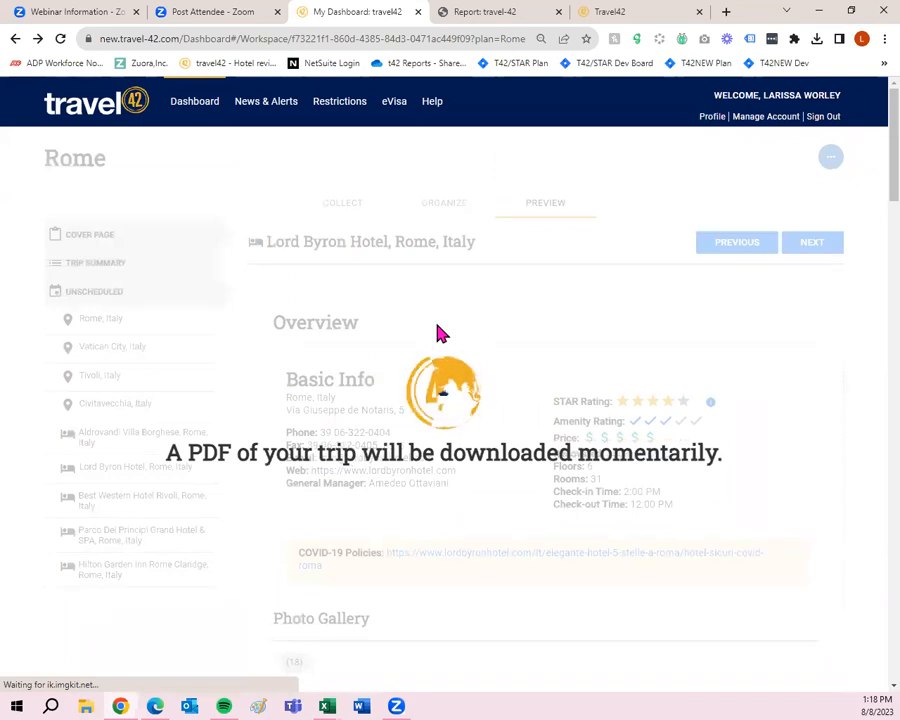
{"action": "mouse_move", "coordinate": [458, 336]}
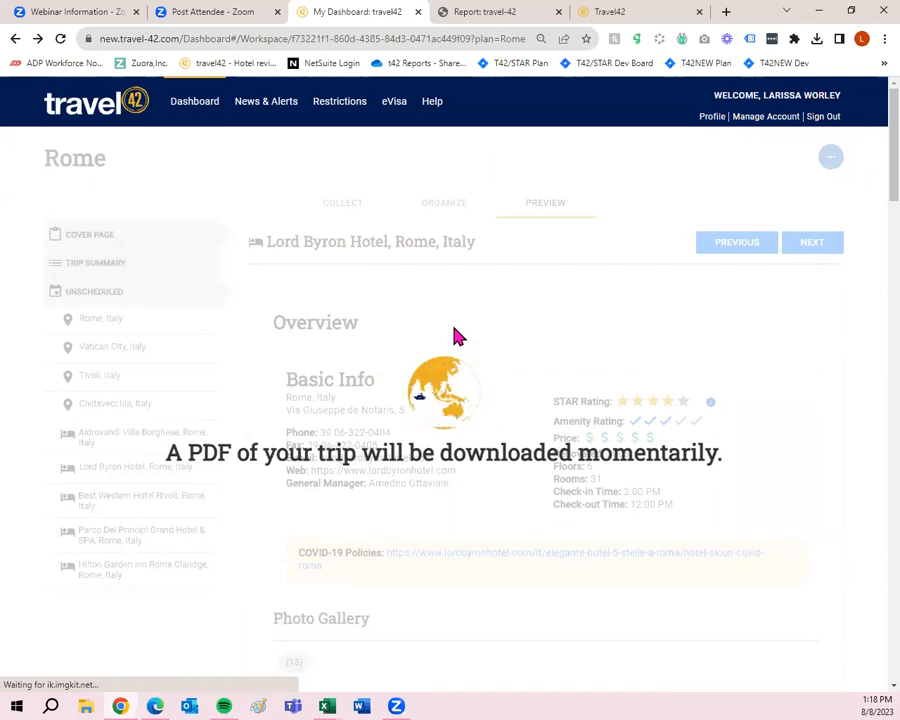
{"action": "mouse_move", "coordinate": [519, 331]}
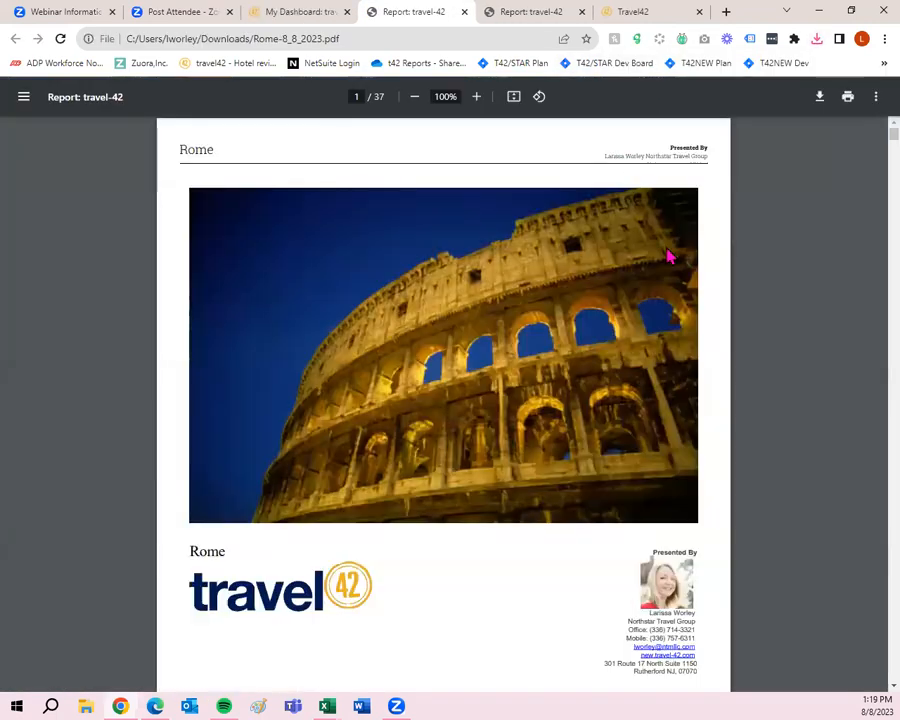
Step: Scroll through the PDF's cover, summary and guide pages, then switch back to the Travel42 tab
{"action": "scroll", "scroll_direction": "down", "scroll_amount": 3}
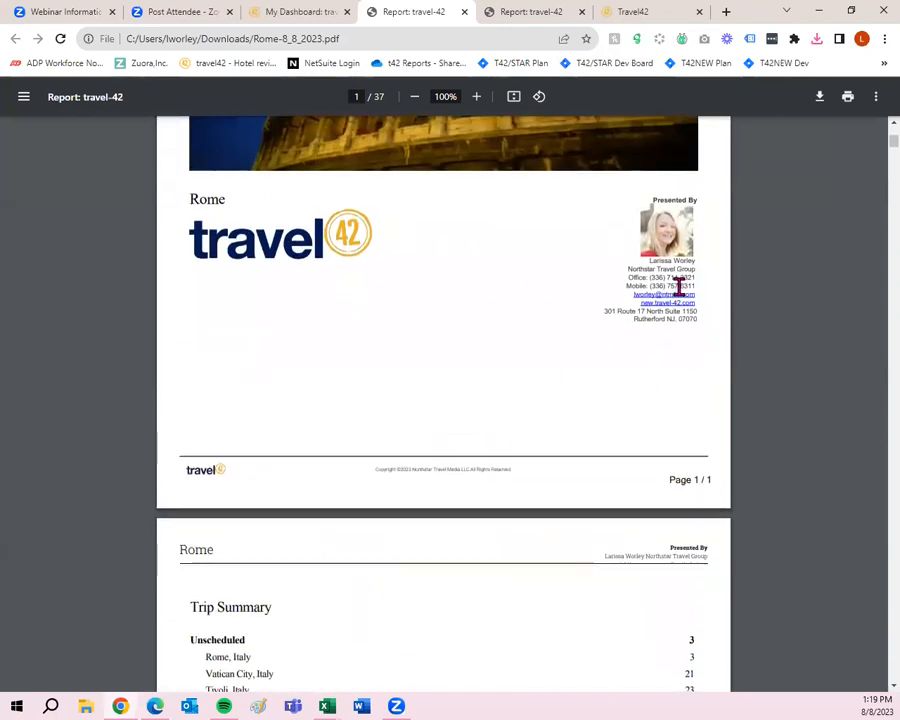
{"action": "scroll", "scroll_direction": "down", "scroll_amount": 3}
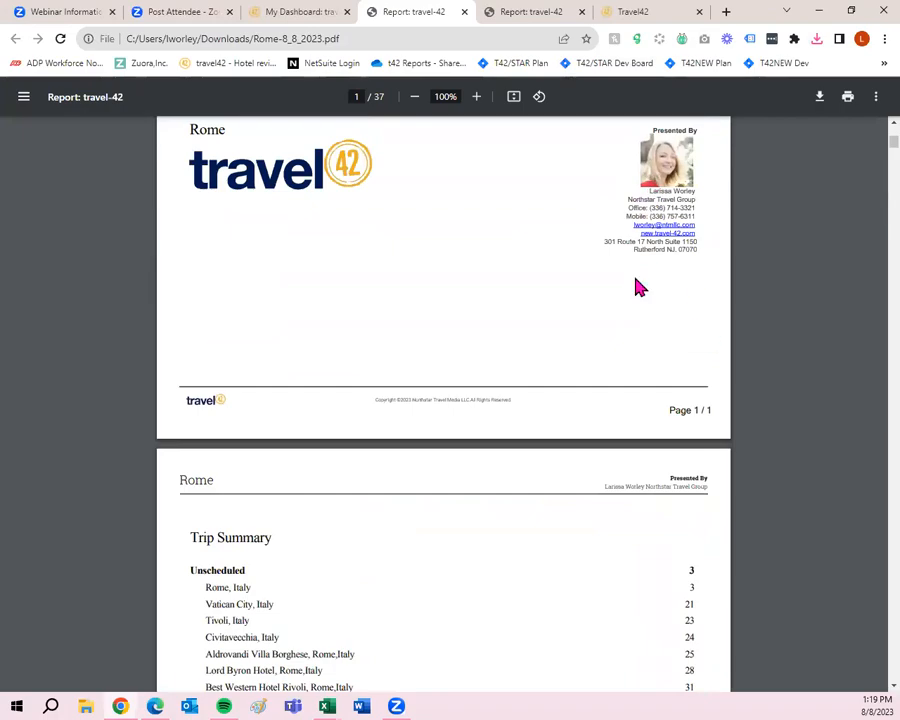
{"action": "scroll", "scroll_direction": "down", "scroll_amount": 3}
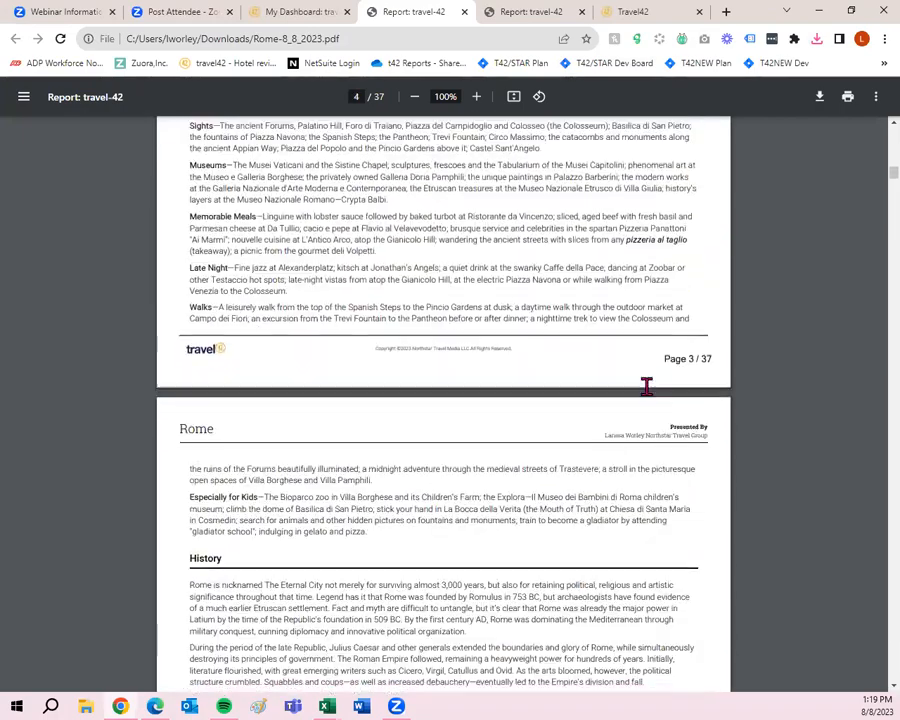
{"action": "scroll", "scroll_direction": "down", "scroll_amount": 3}
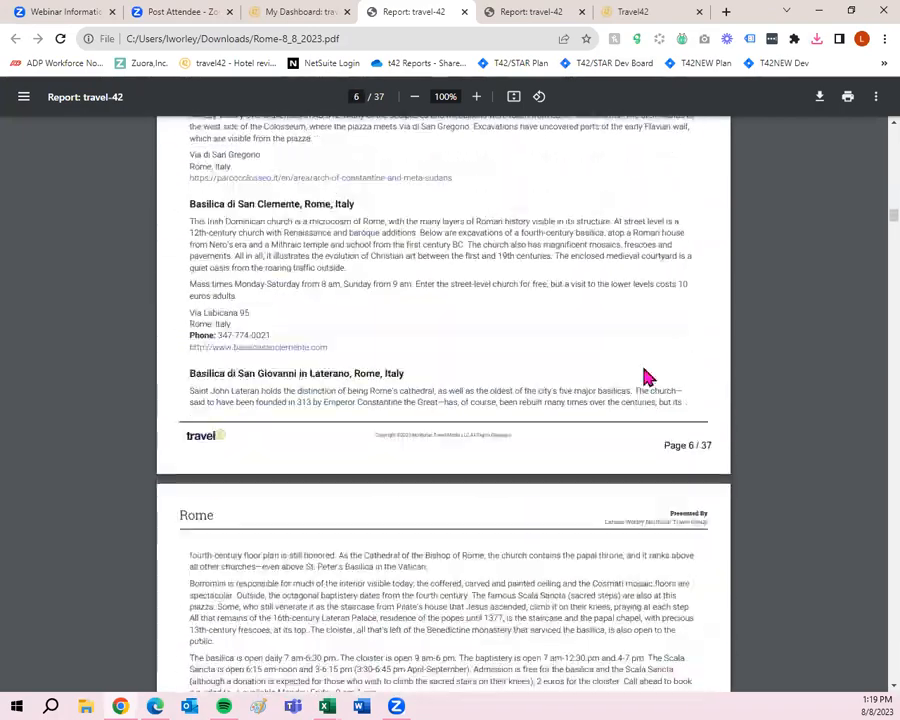
{"action": "scroll", "scroll_direction": "down", "scroll_amount": 3}
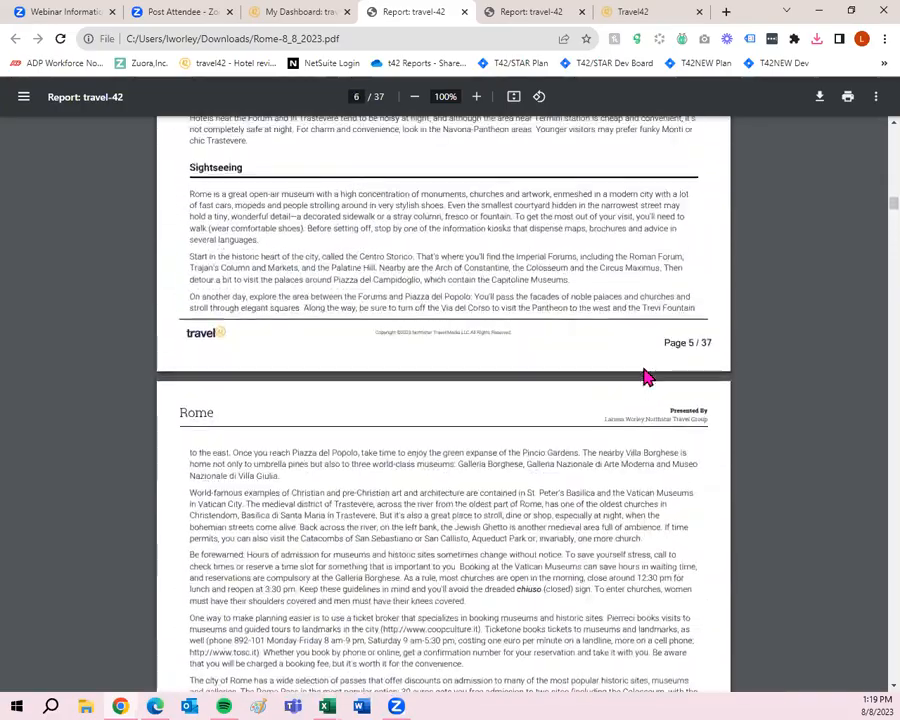
{"action": "left_click", "coordinate": [300, 16]}
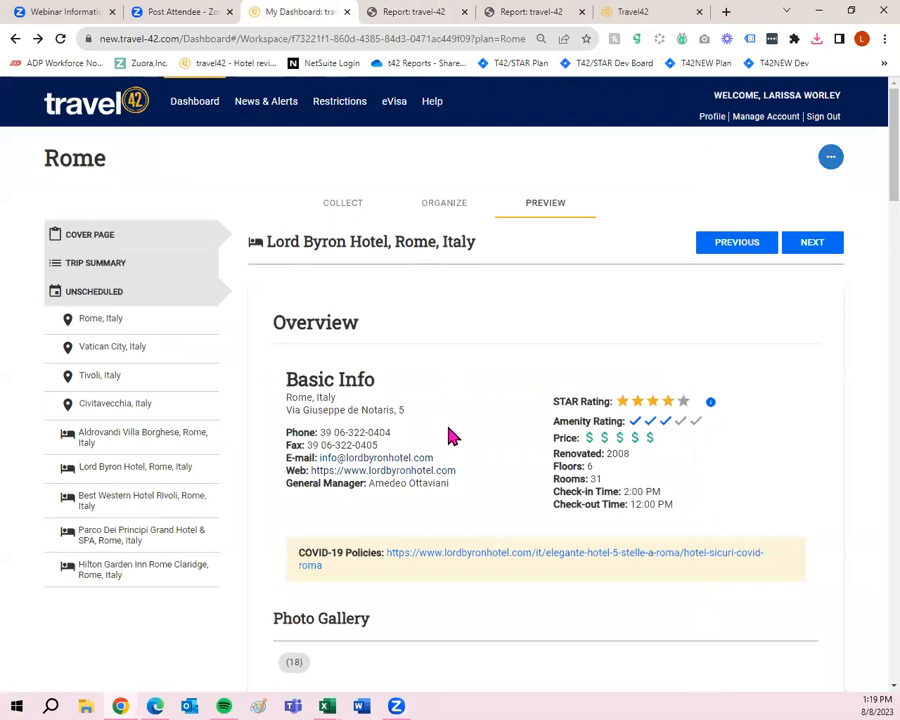
Step: Save & Close the Rome trip, then open the agent's My Profile business card
{"action": "left_click", "coordinate": [830, 156]}
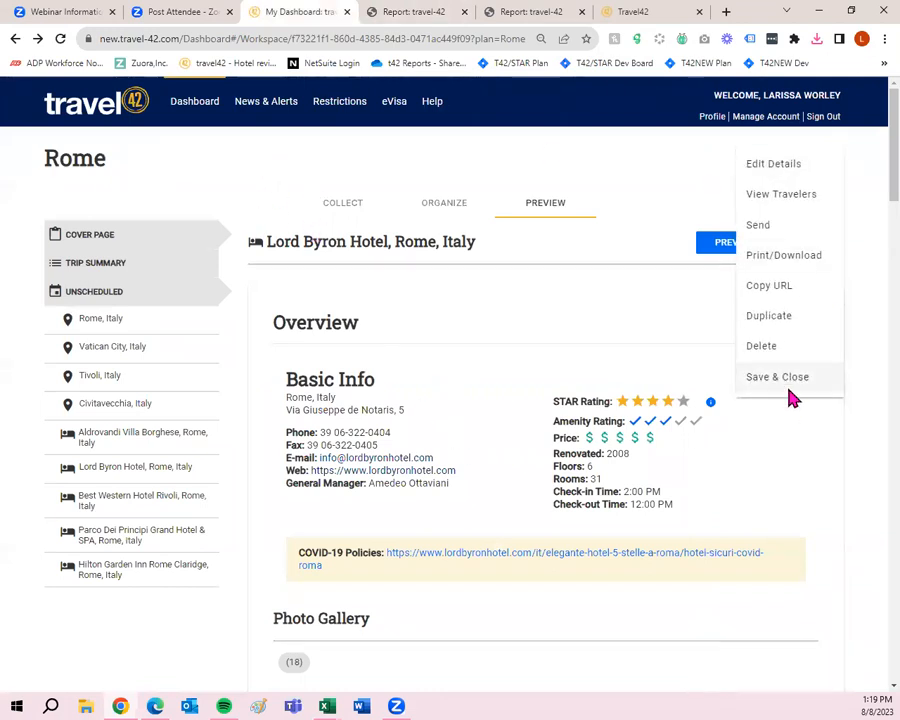
{"action": "left_click", "coordinate": [777, 377]}
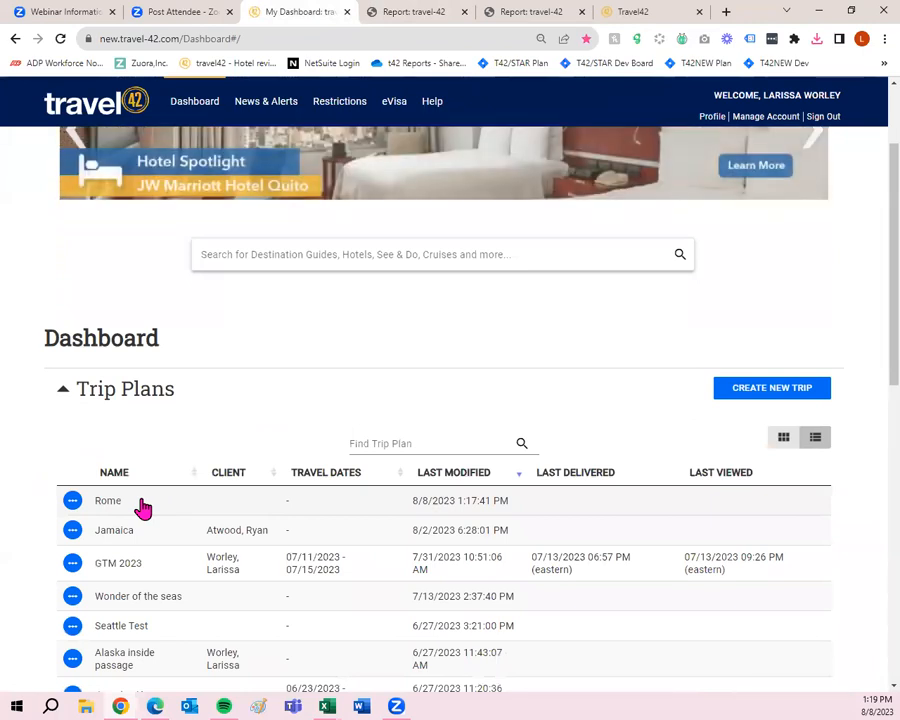
{"action": "left_click", "coordinate": [107, 500]}
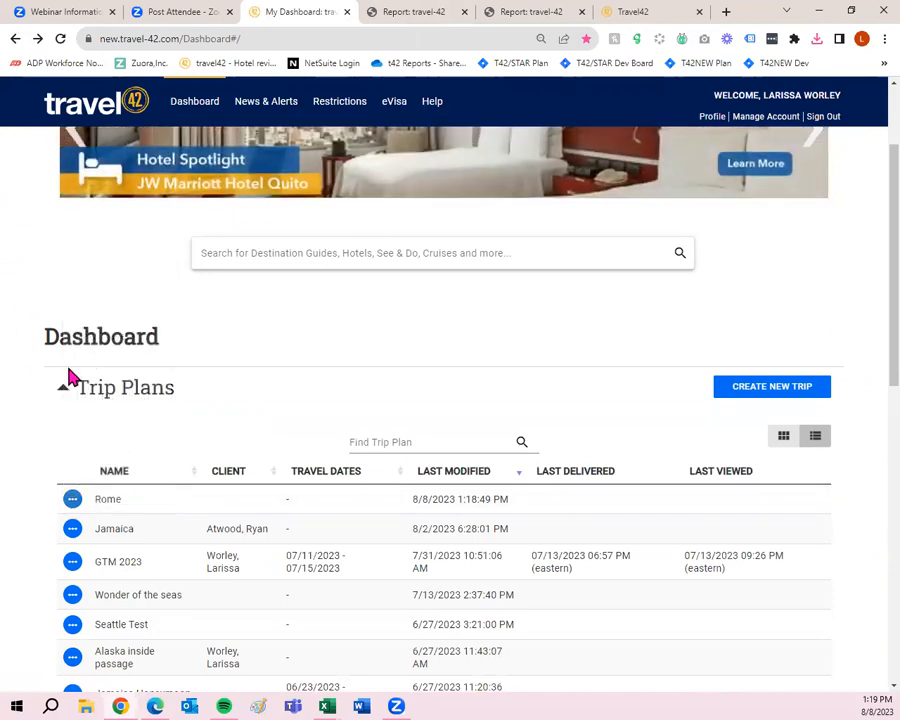
{"action": "left_click", "coordinate": [72, 499]}
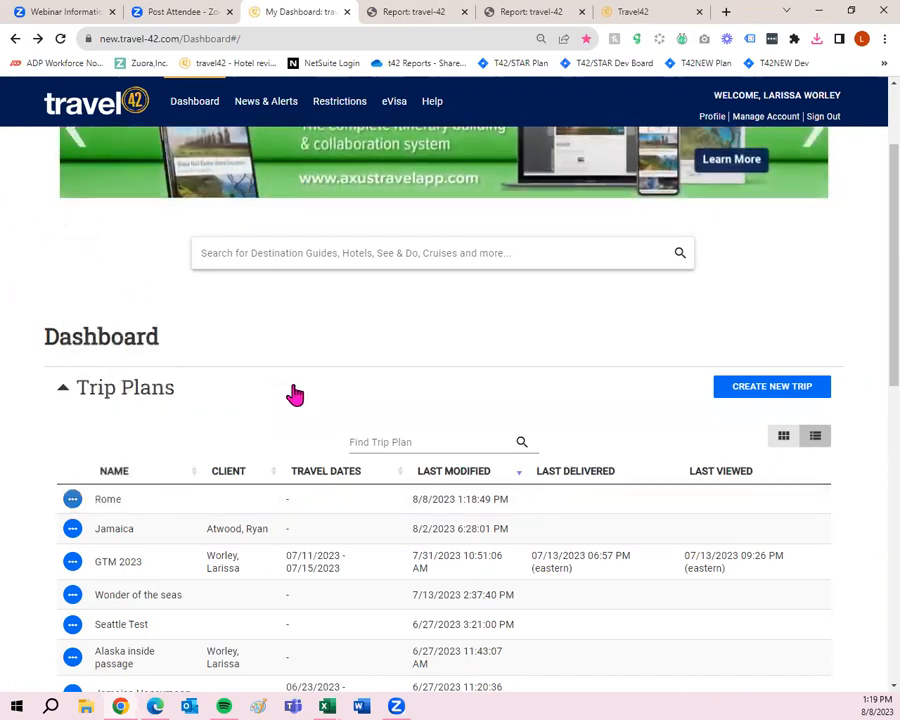
{"action": "mouse_move", "coordinate": [708, 116]}
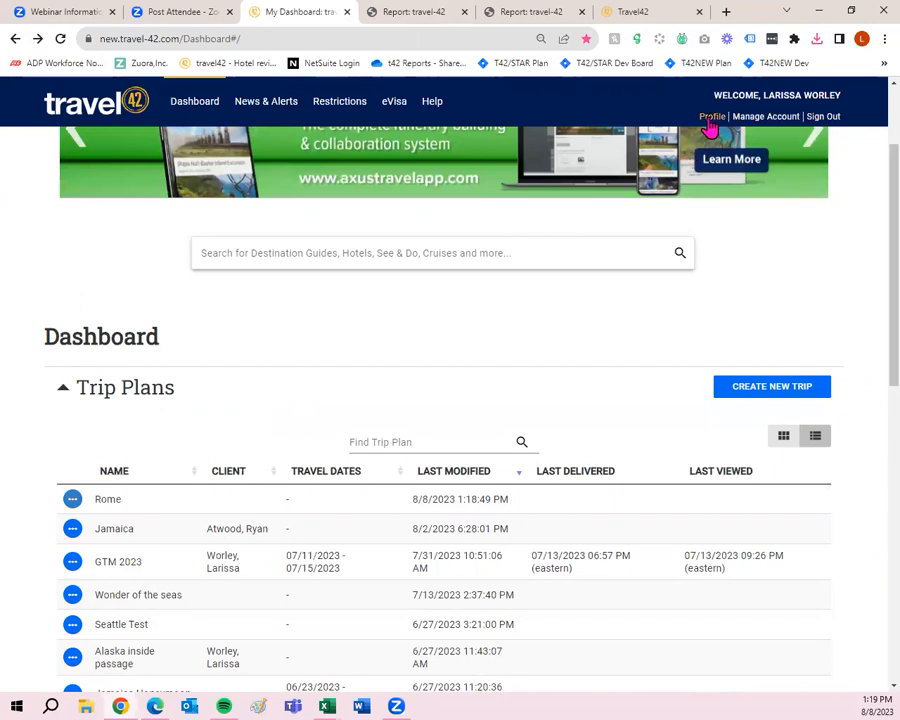
{"action": "left_click", "coordinate": [710, 116]}
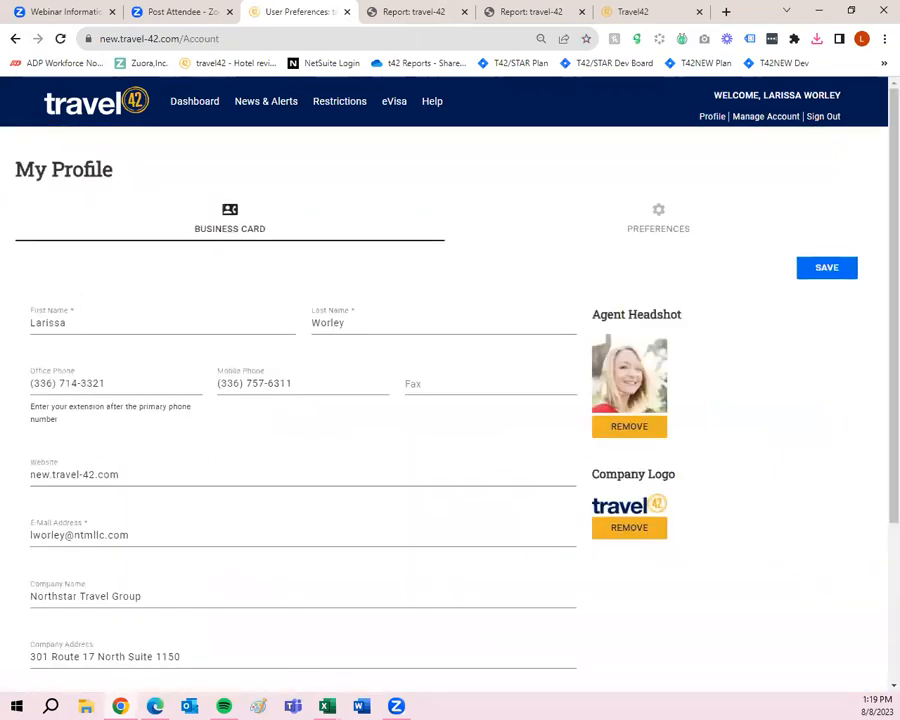